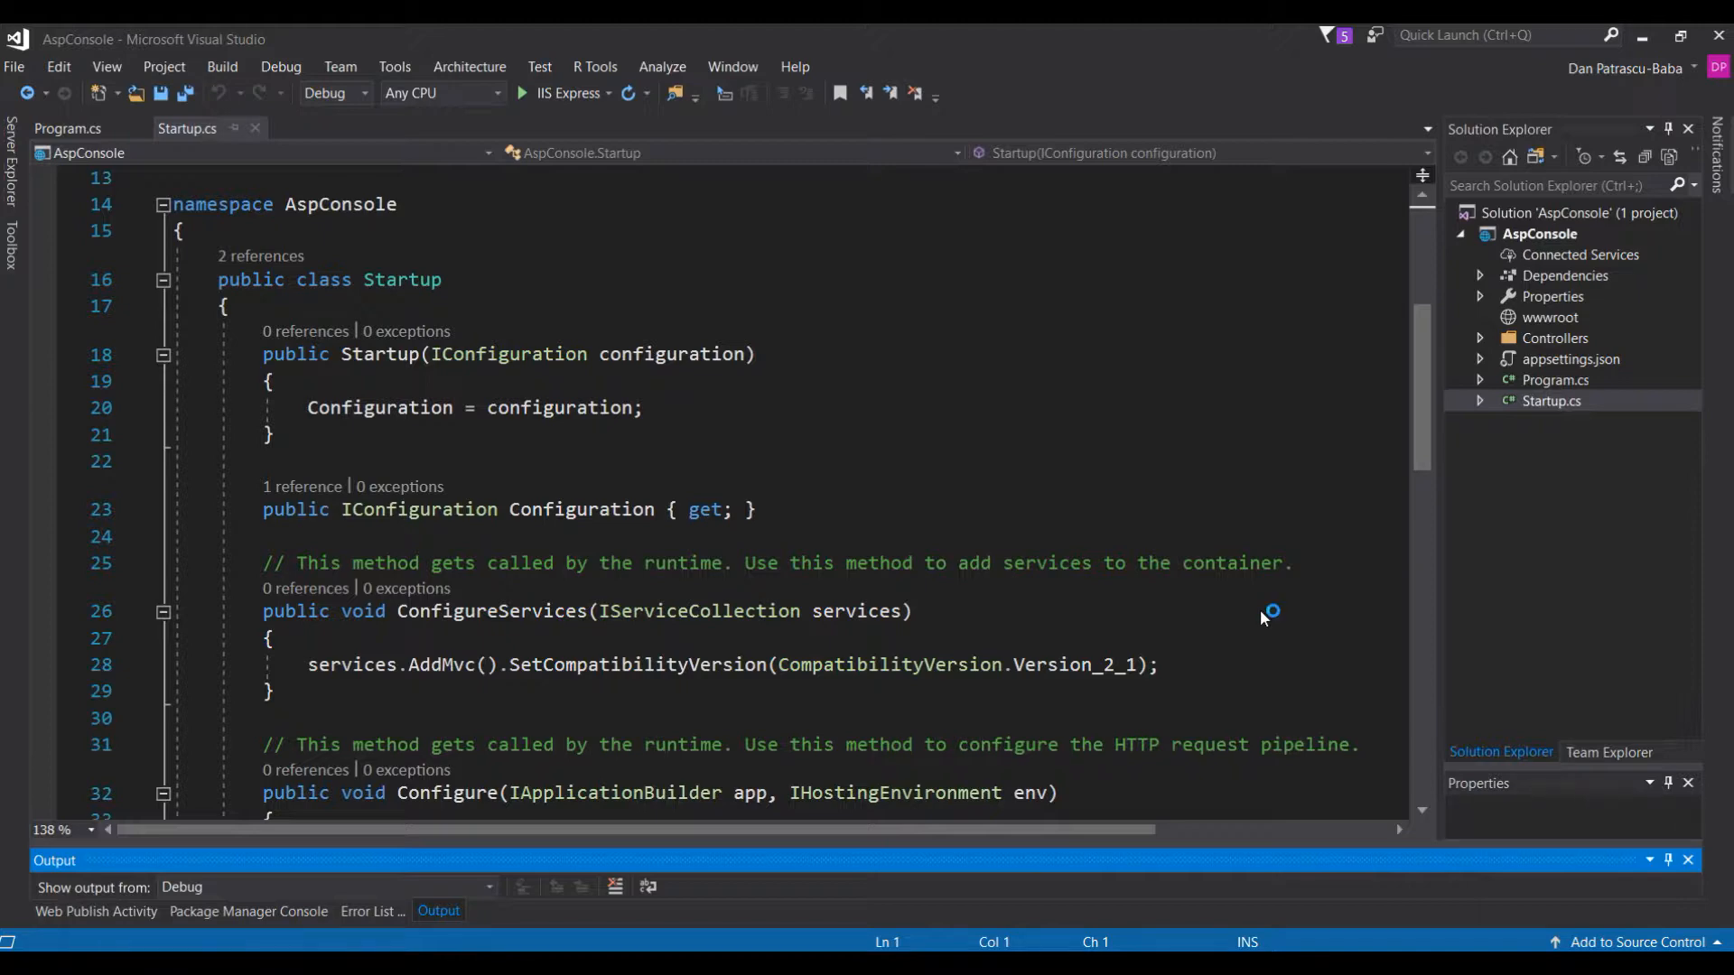
- Open the AspConsole project's context menu in Solution Explorer to reach its Properties
left_click(521, 93)
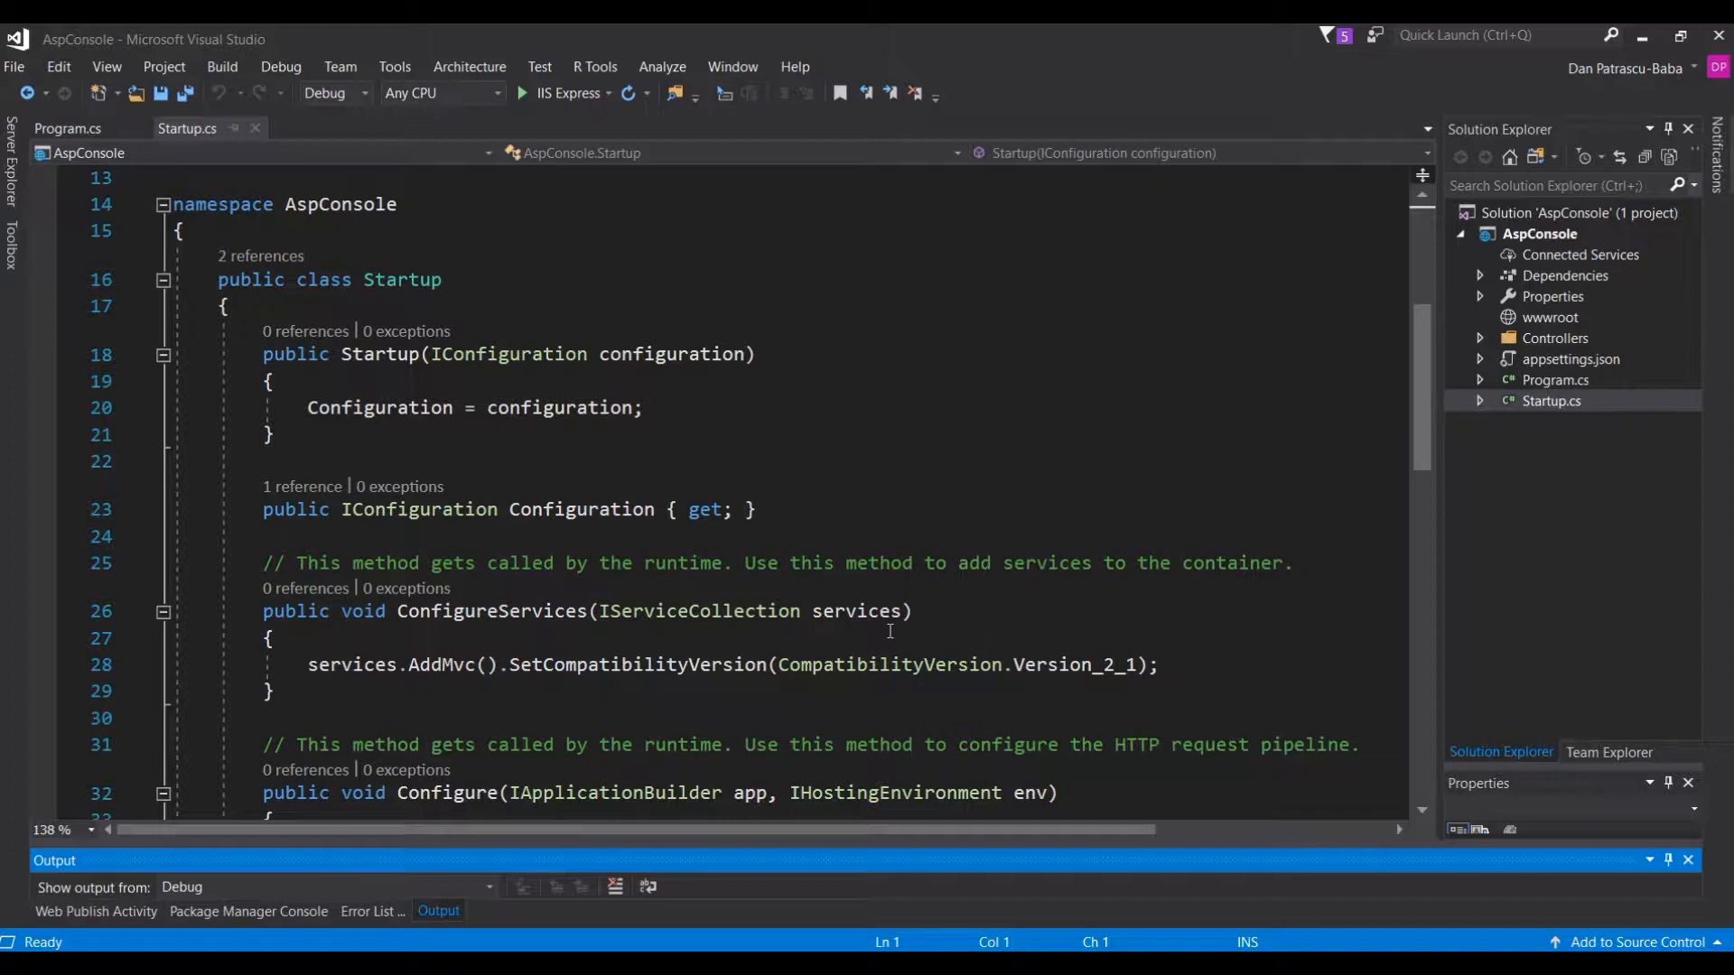
mouse_move(1472, 281)
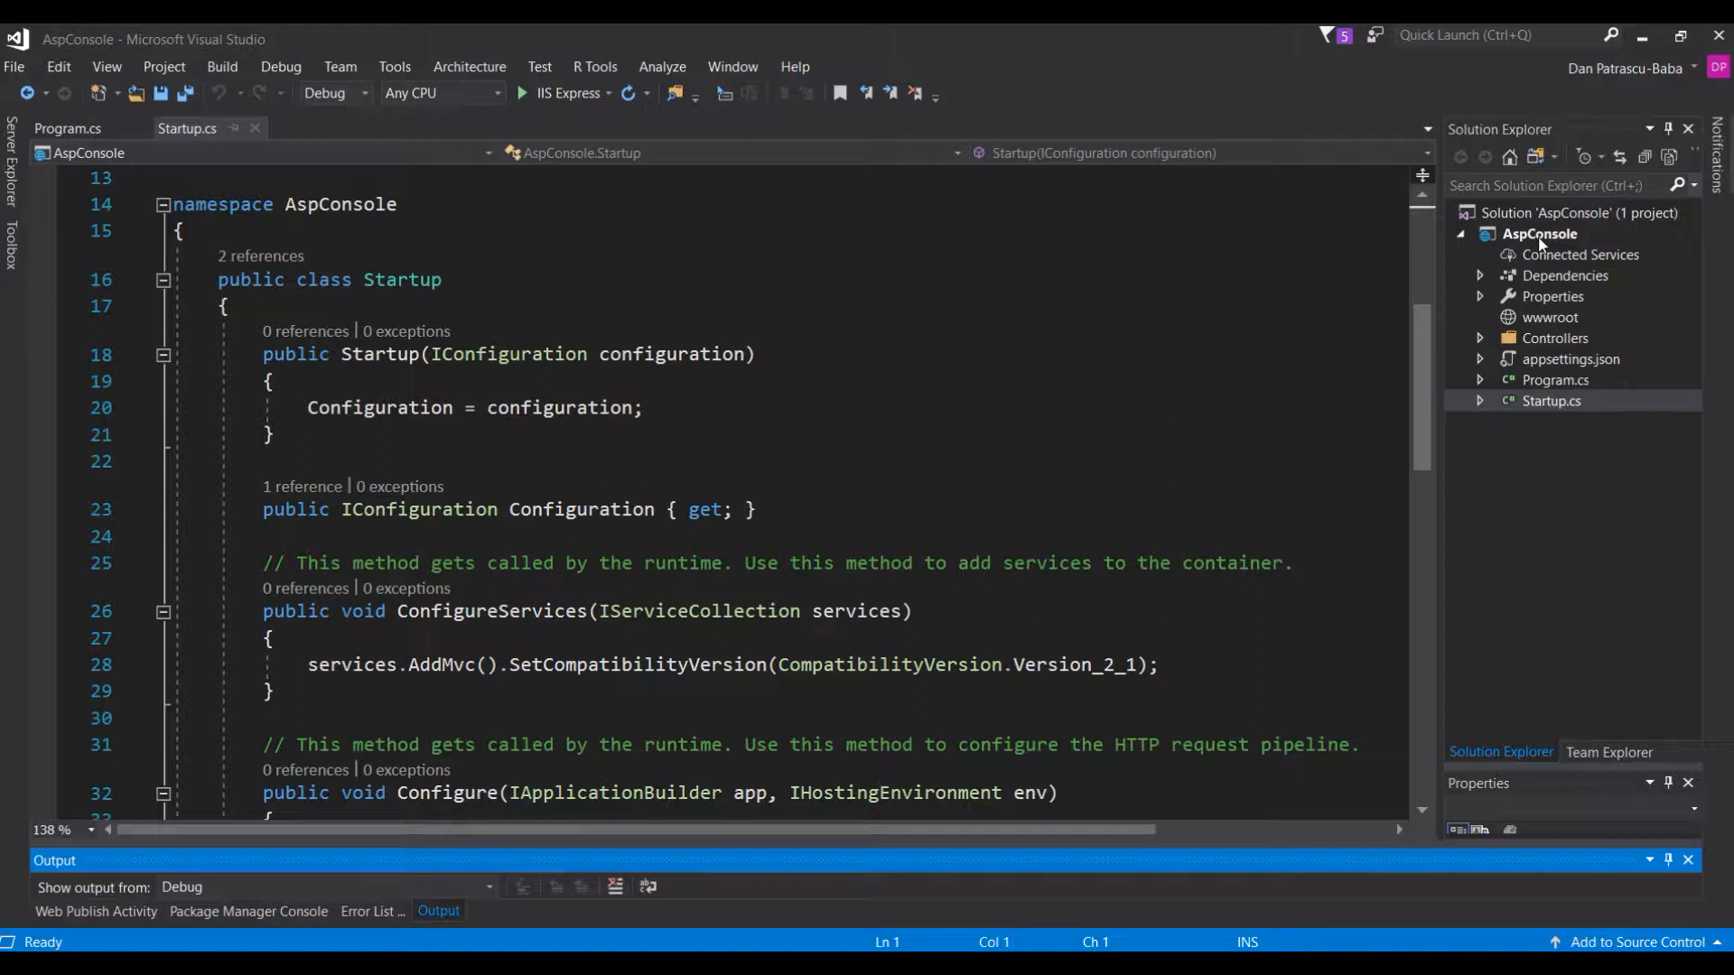
mouse_move(875, 309)
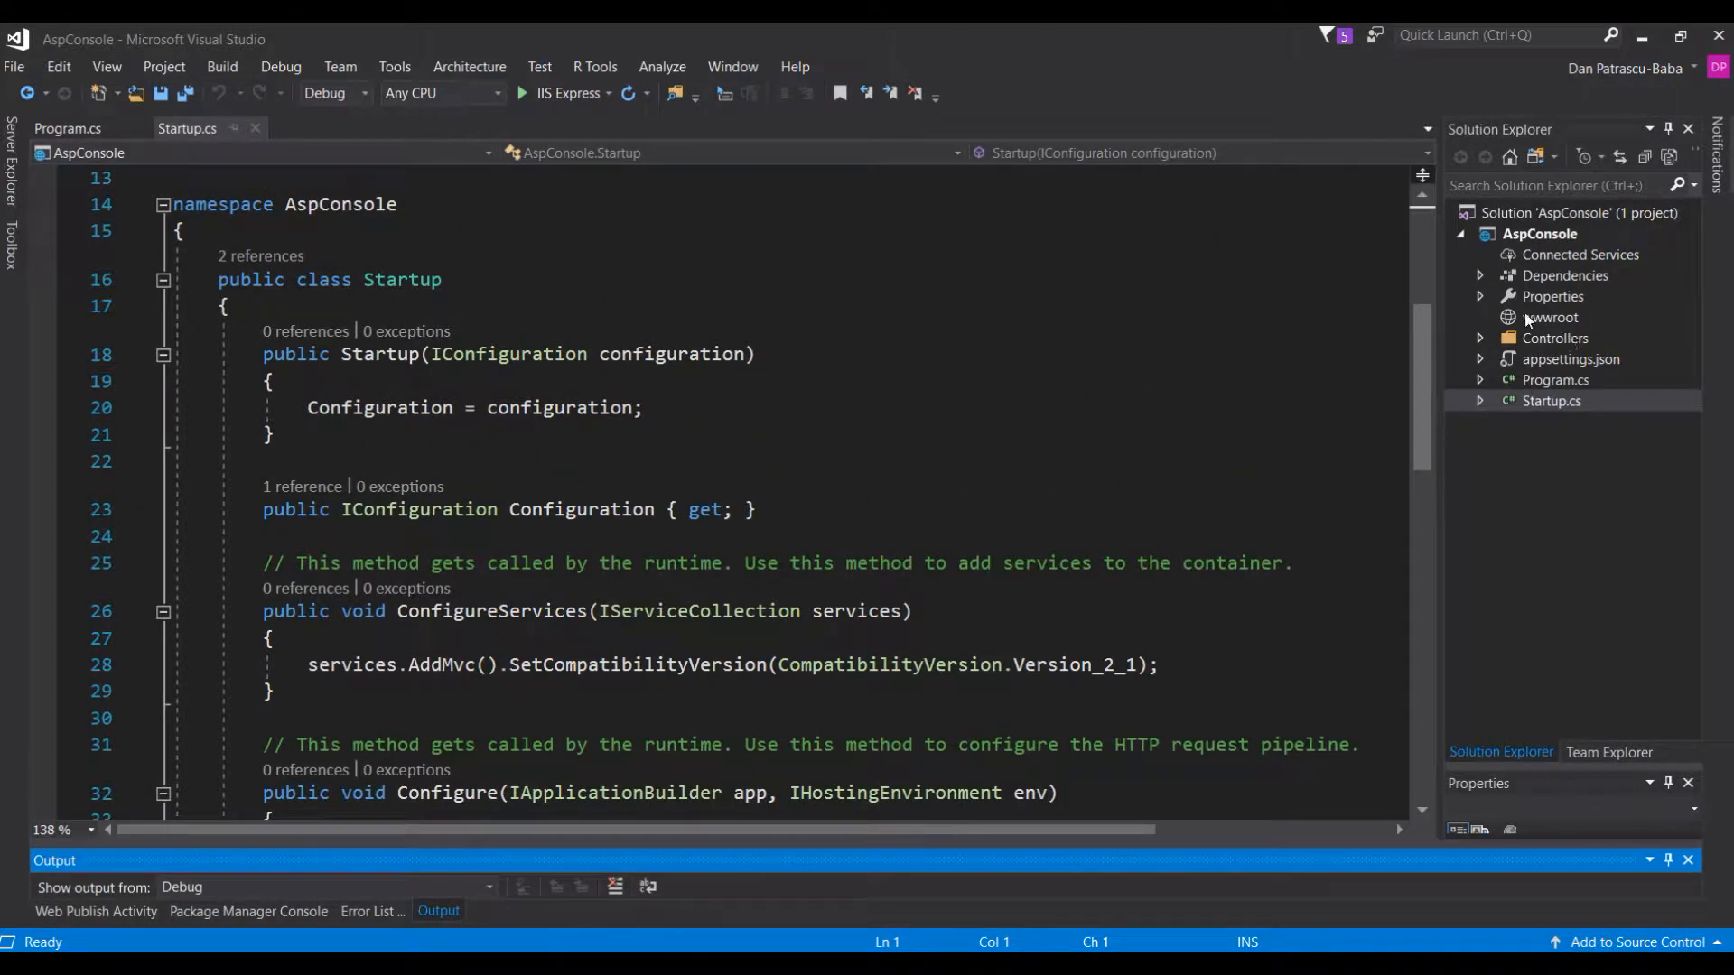
right_click(1541, 233)
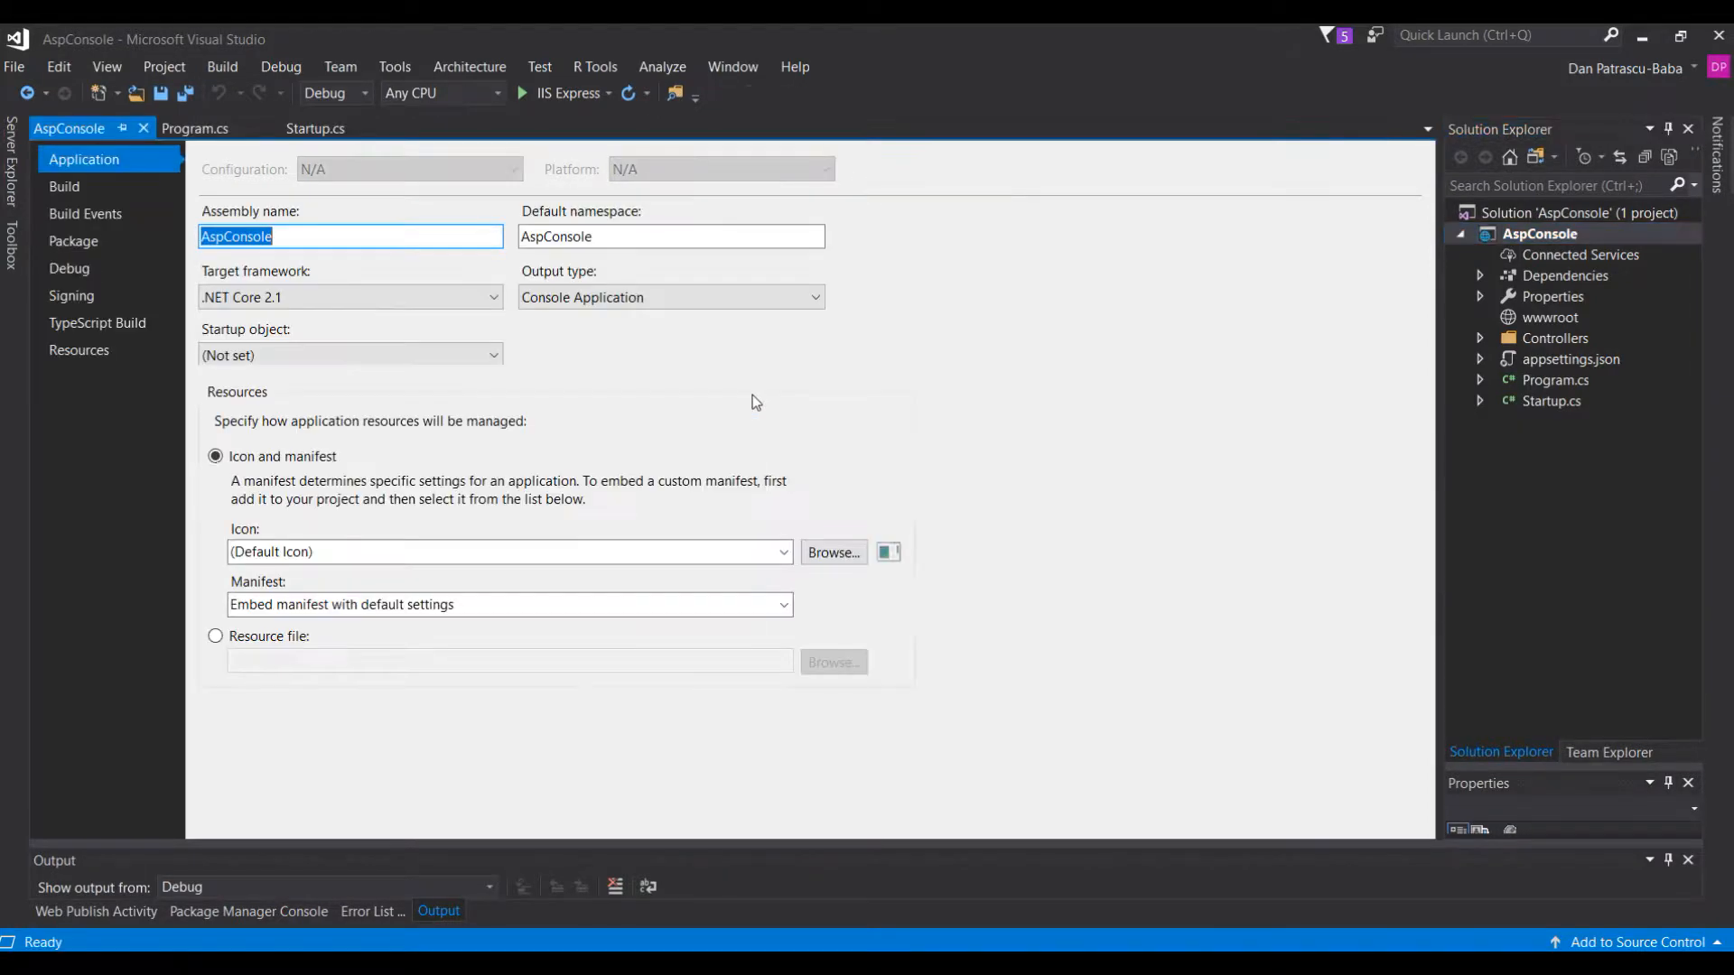
mouse_move(749, 348)
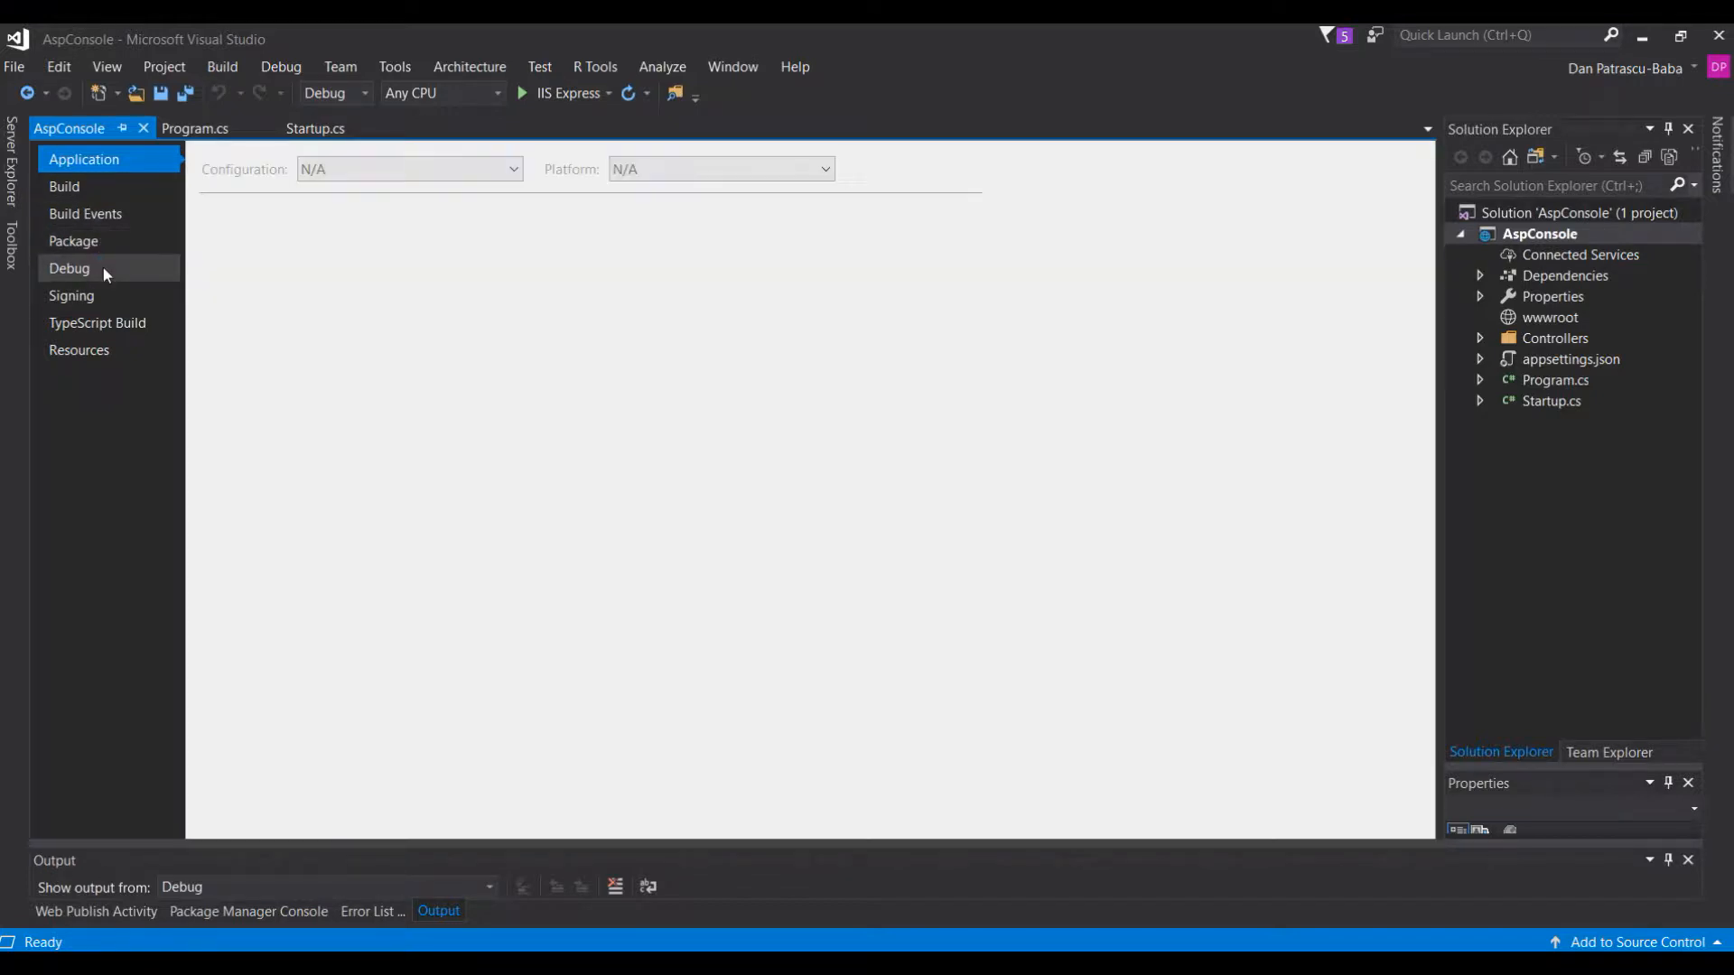
- Set the AspConsole Debug profile to launch Project with Launch browser unticked, then close properties
left_click(68, 267)
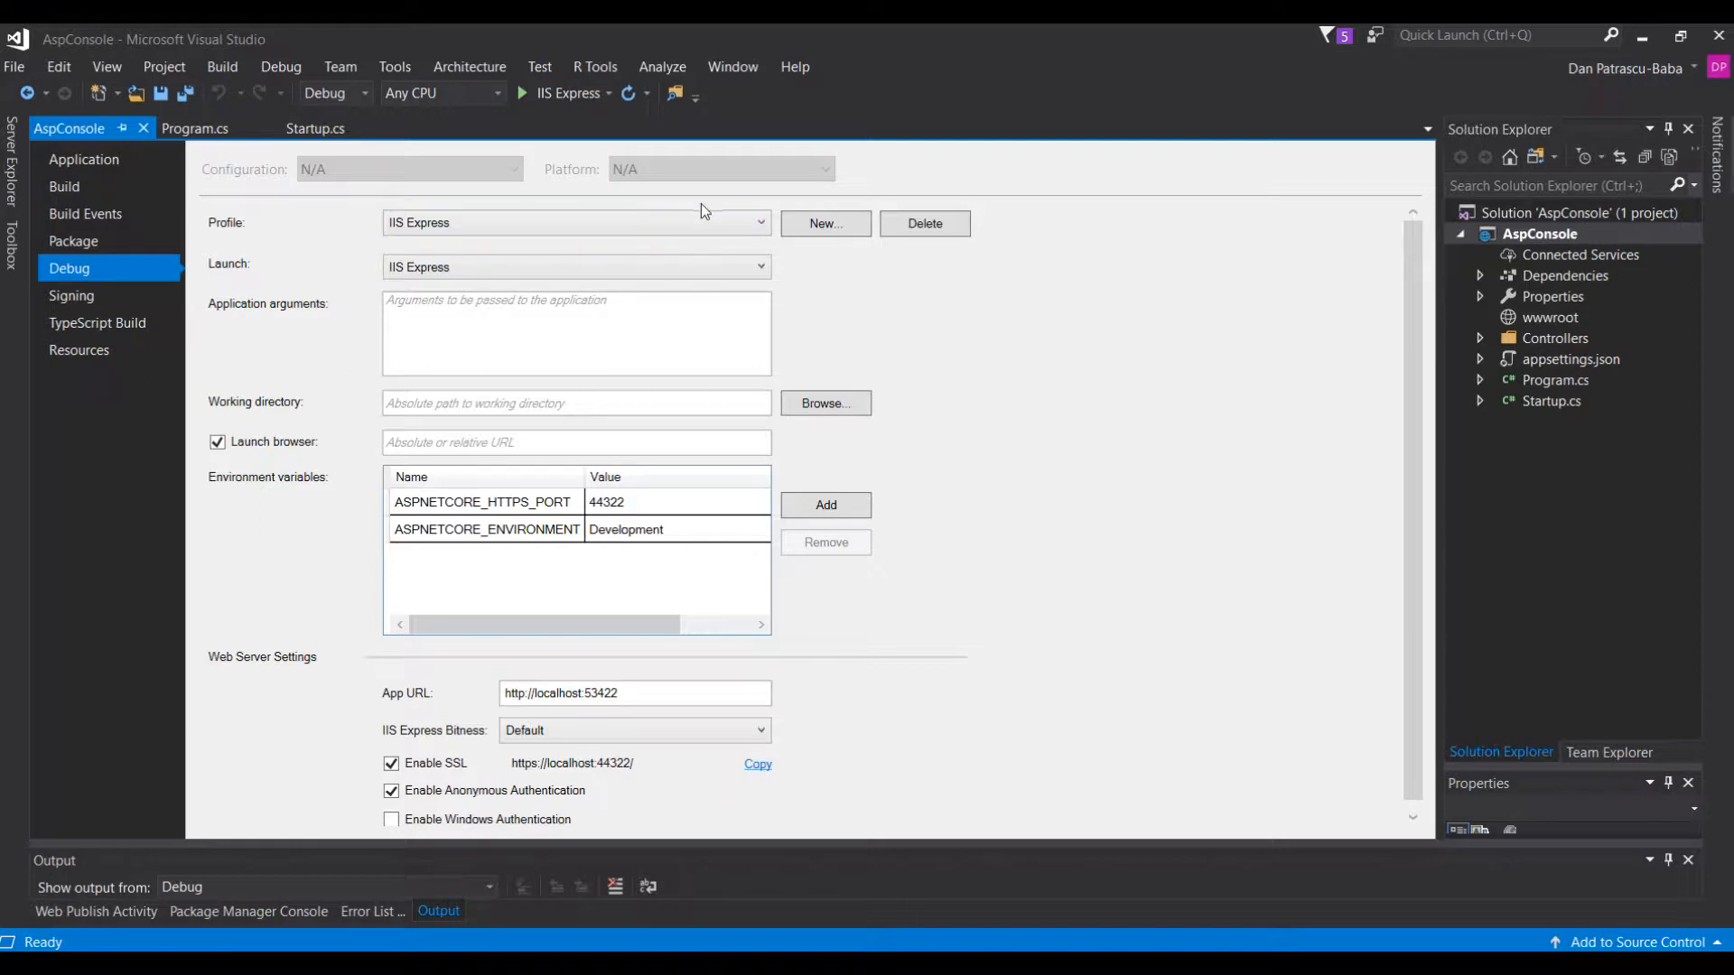
left_click(760, 222)
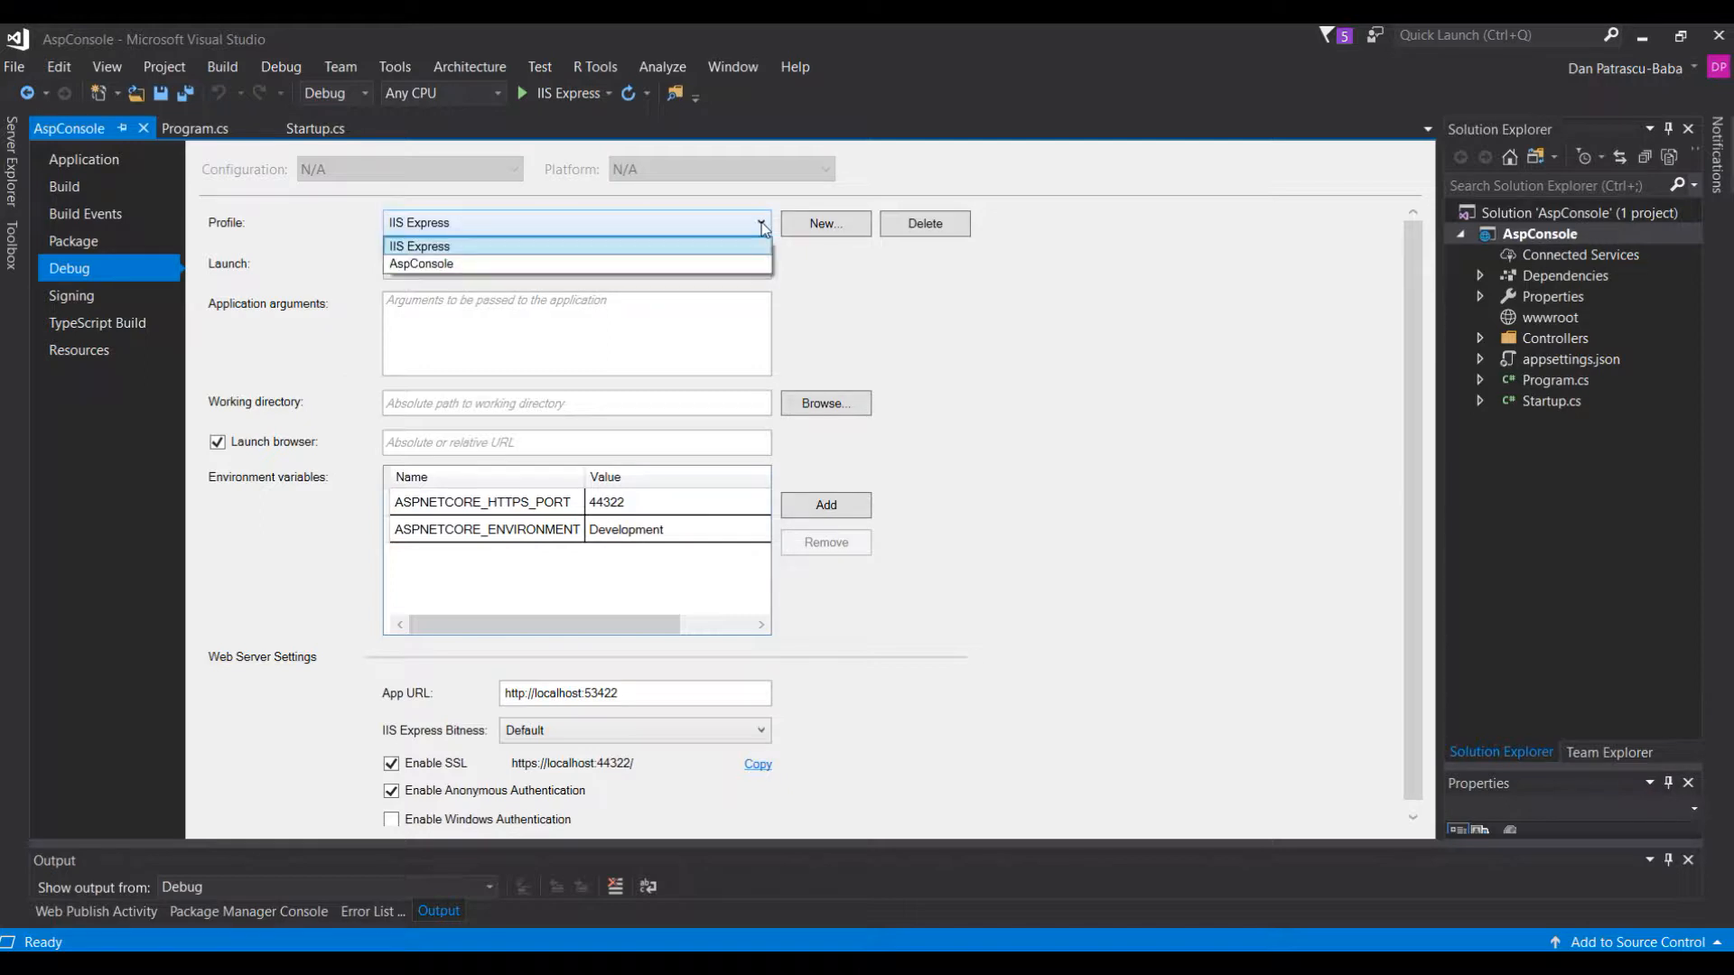
mouse_move(741, 263)
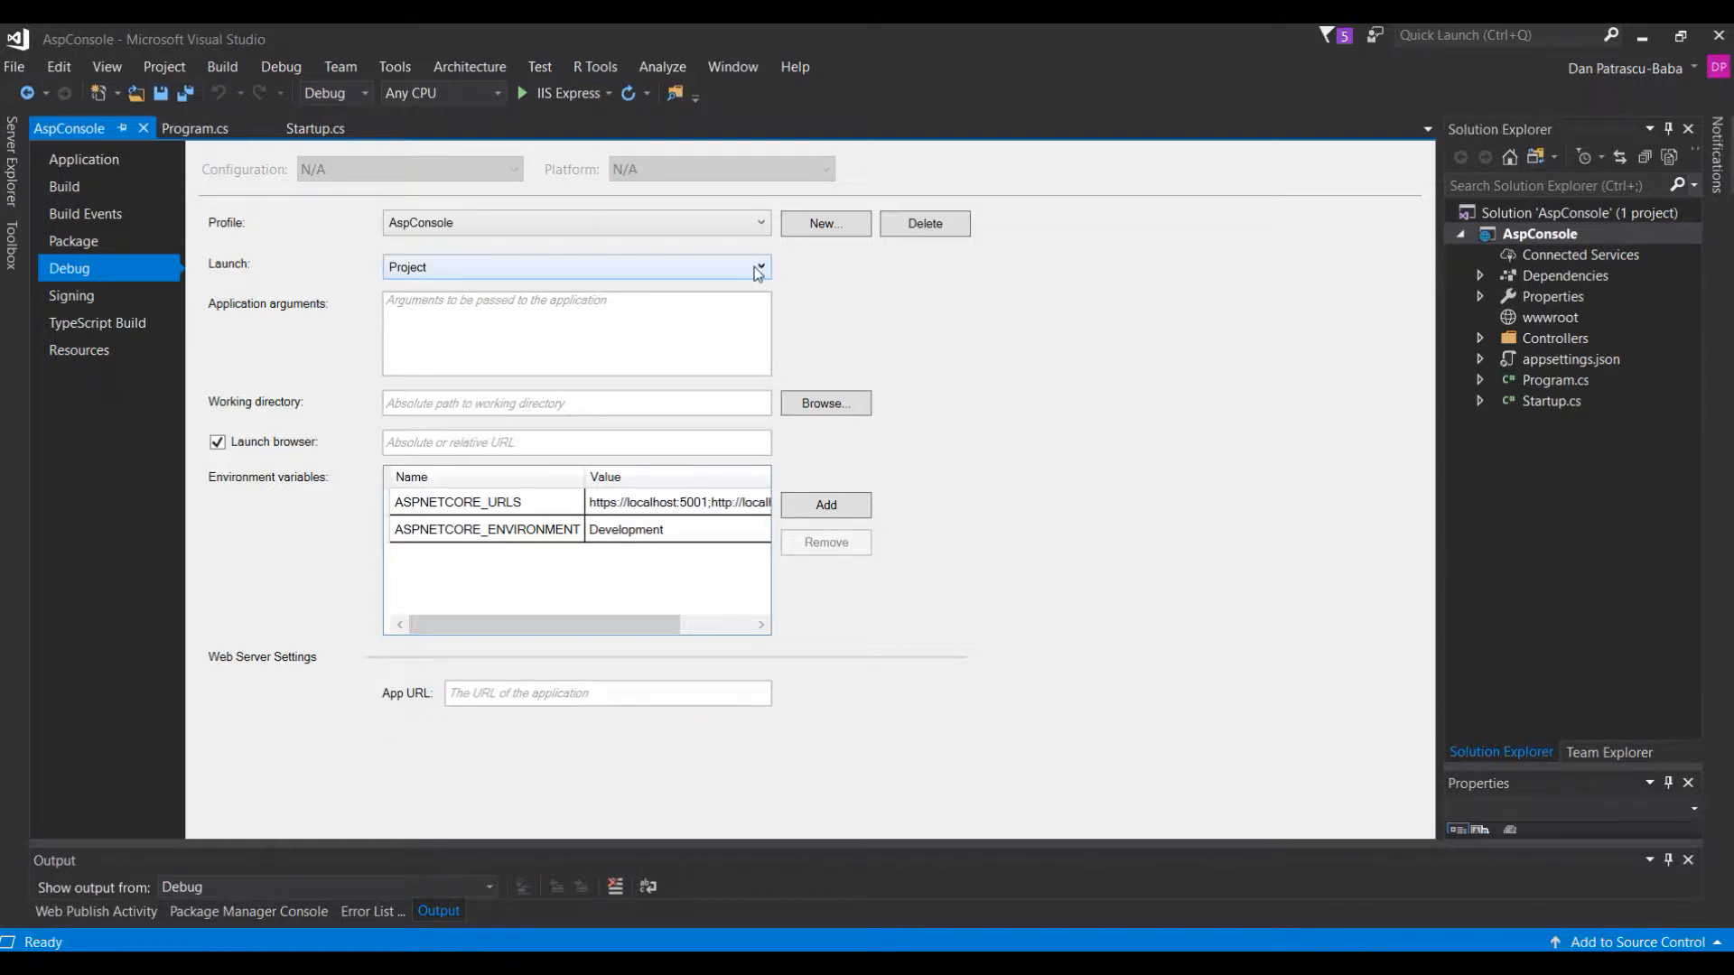
left_click(759, 266)
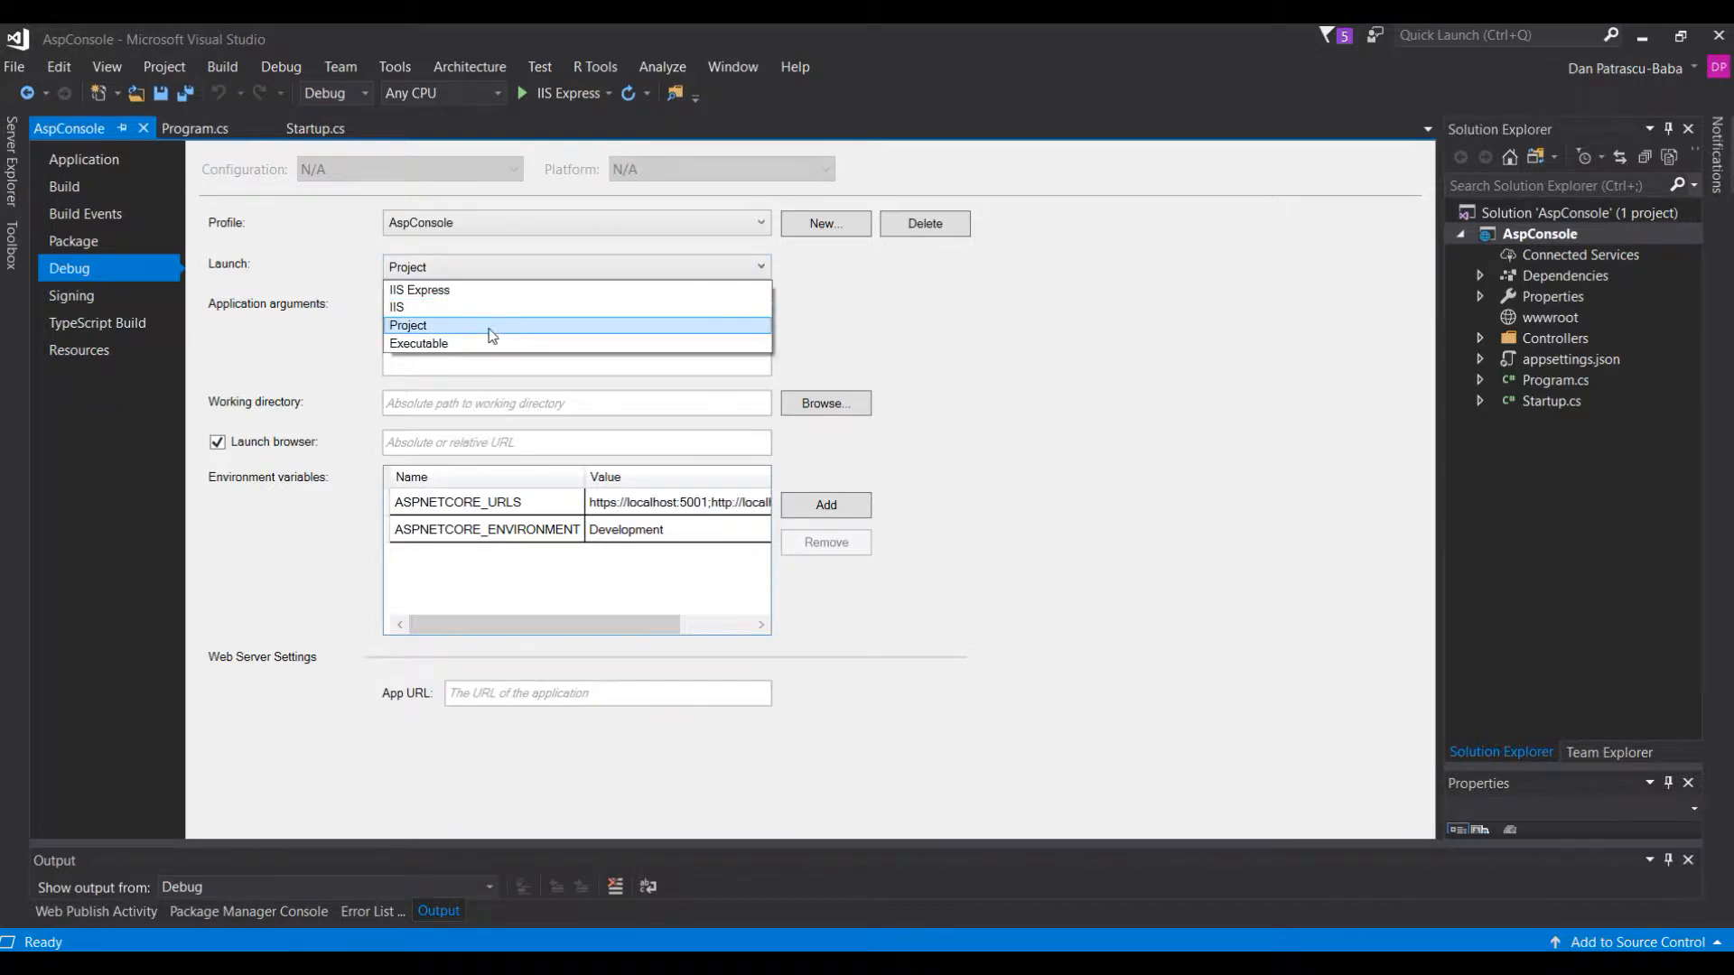
left_click(408, 325)
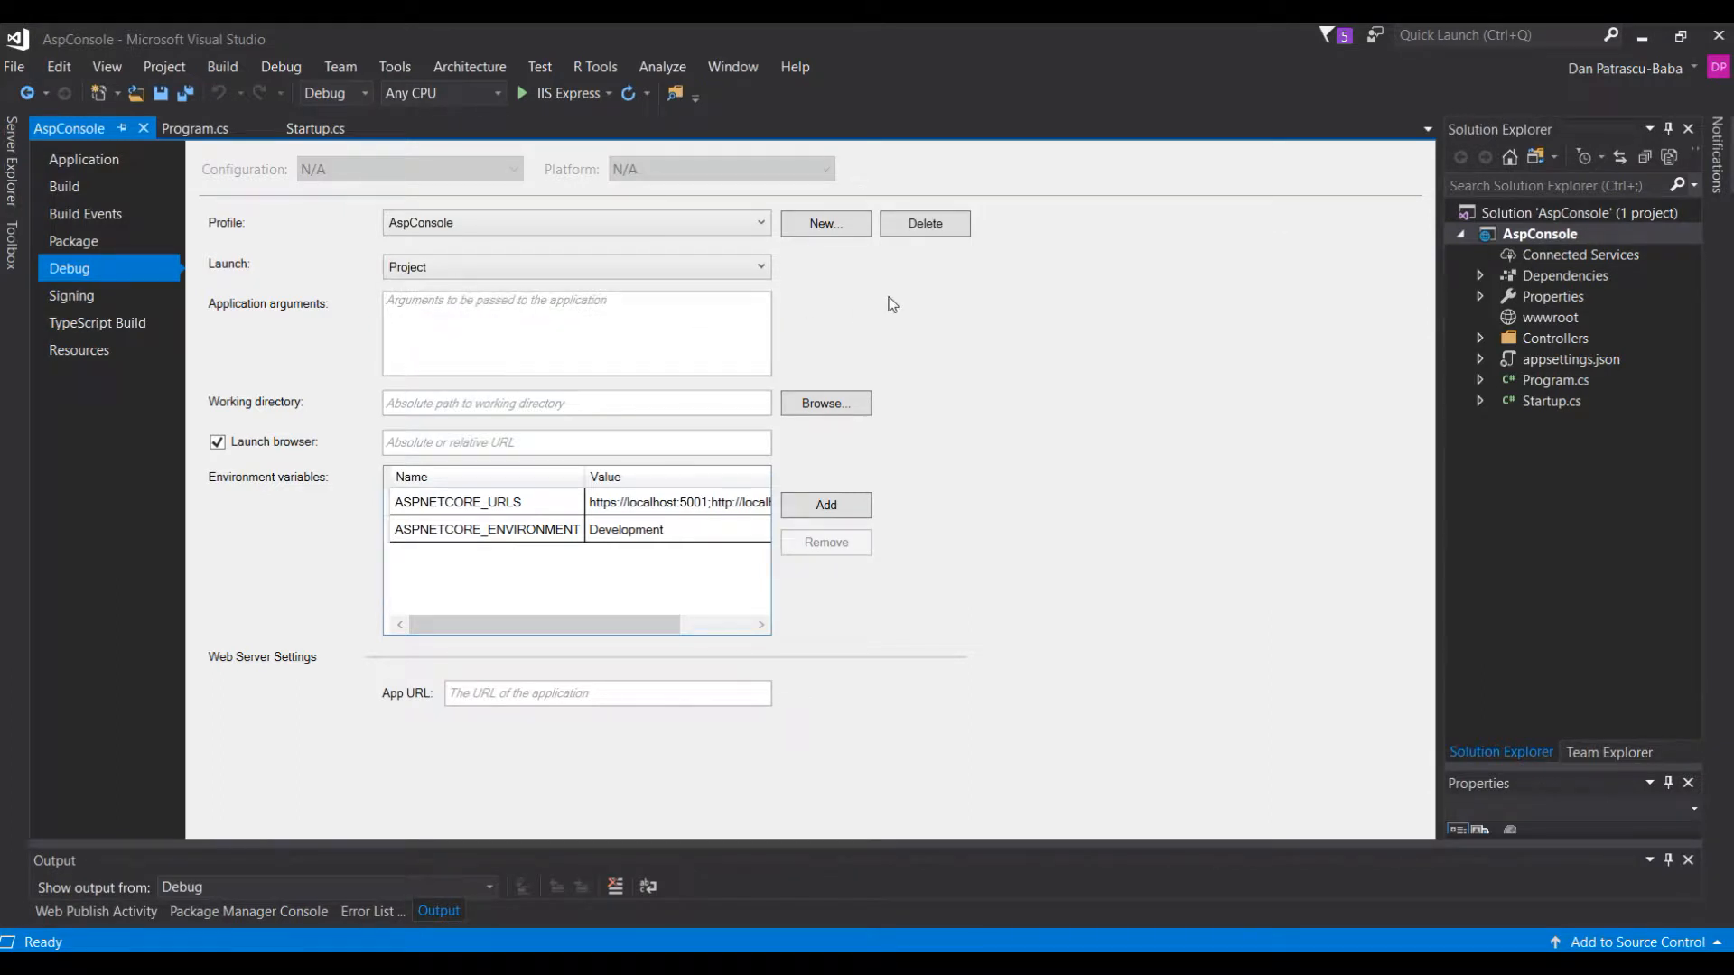
left_click(217, 442)
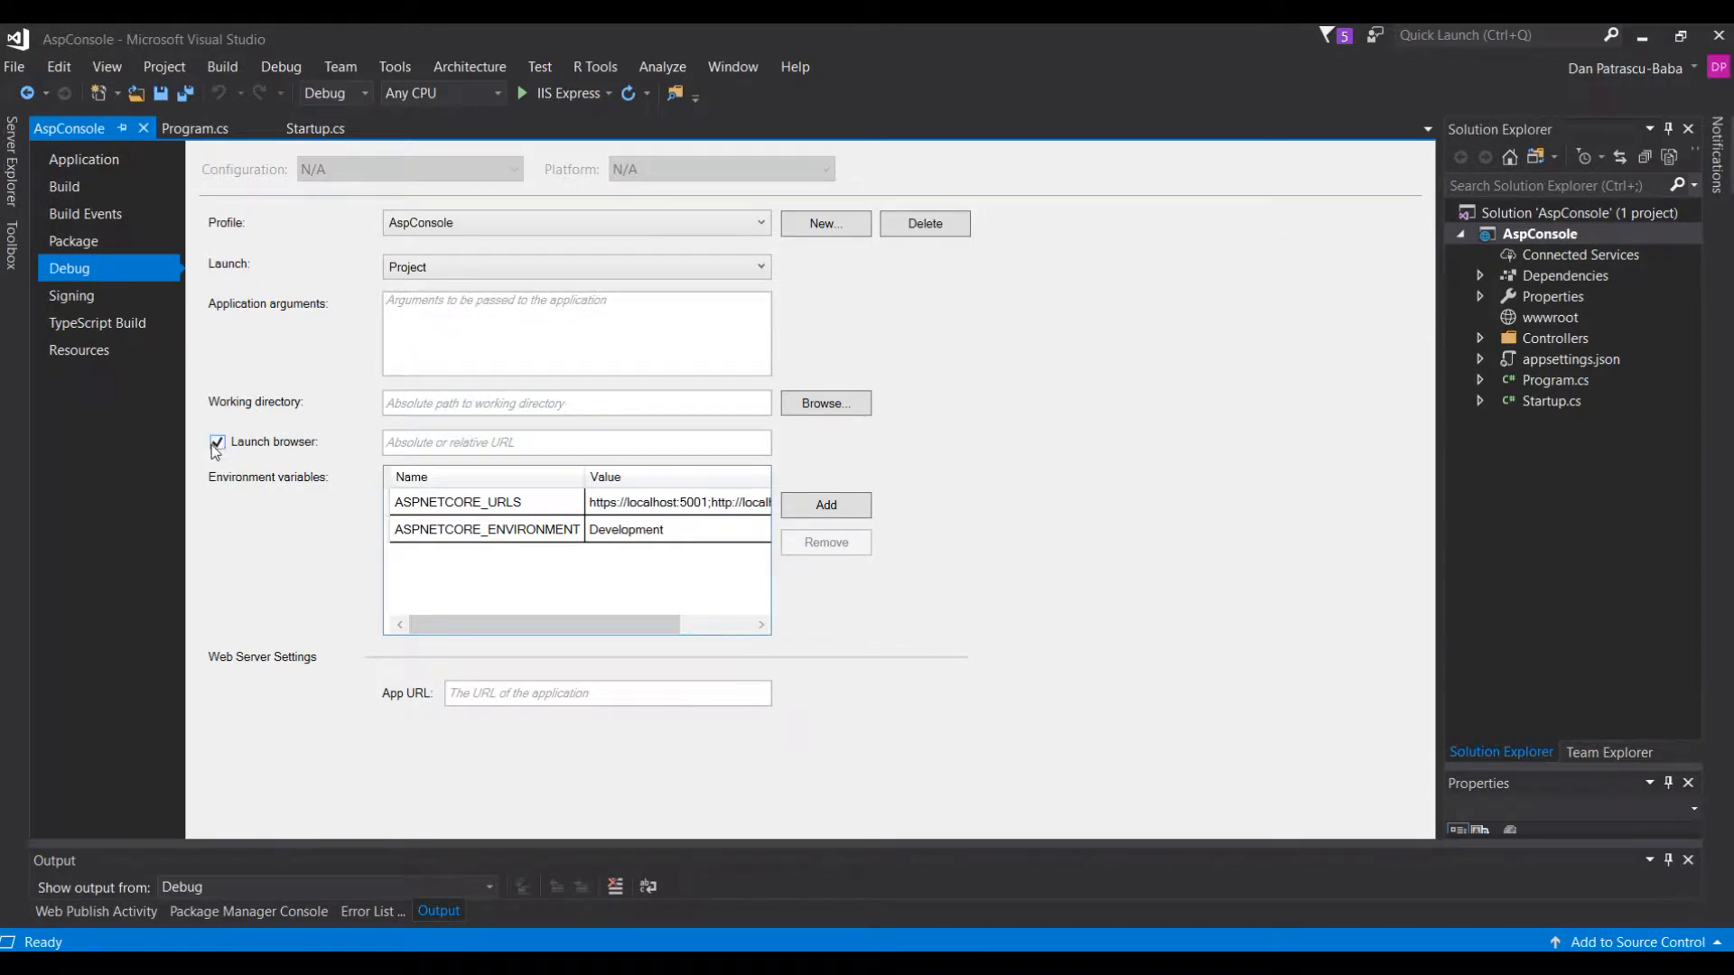
left_click(217, 441)
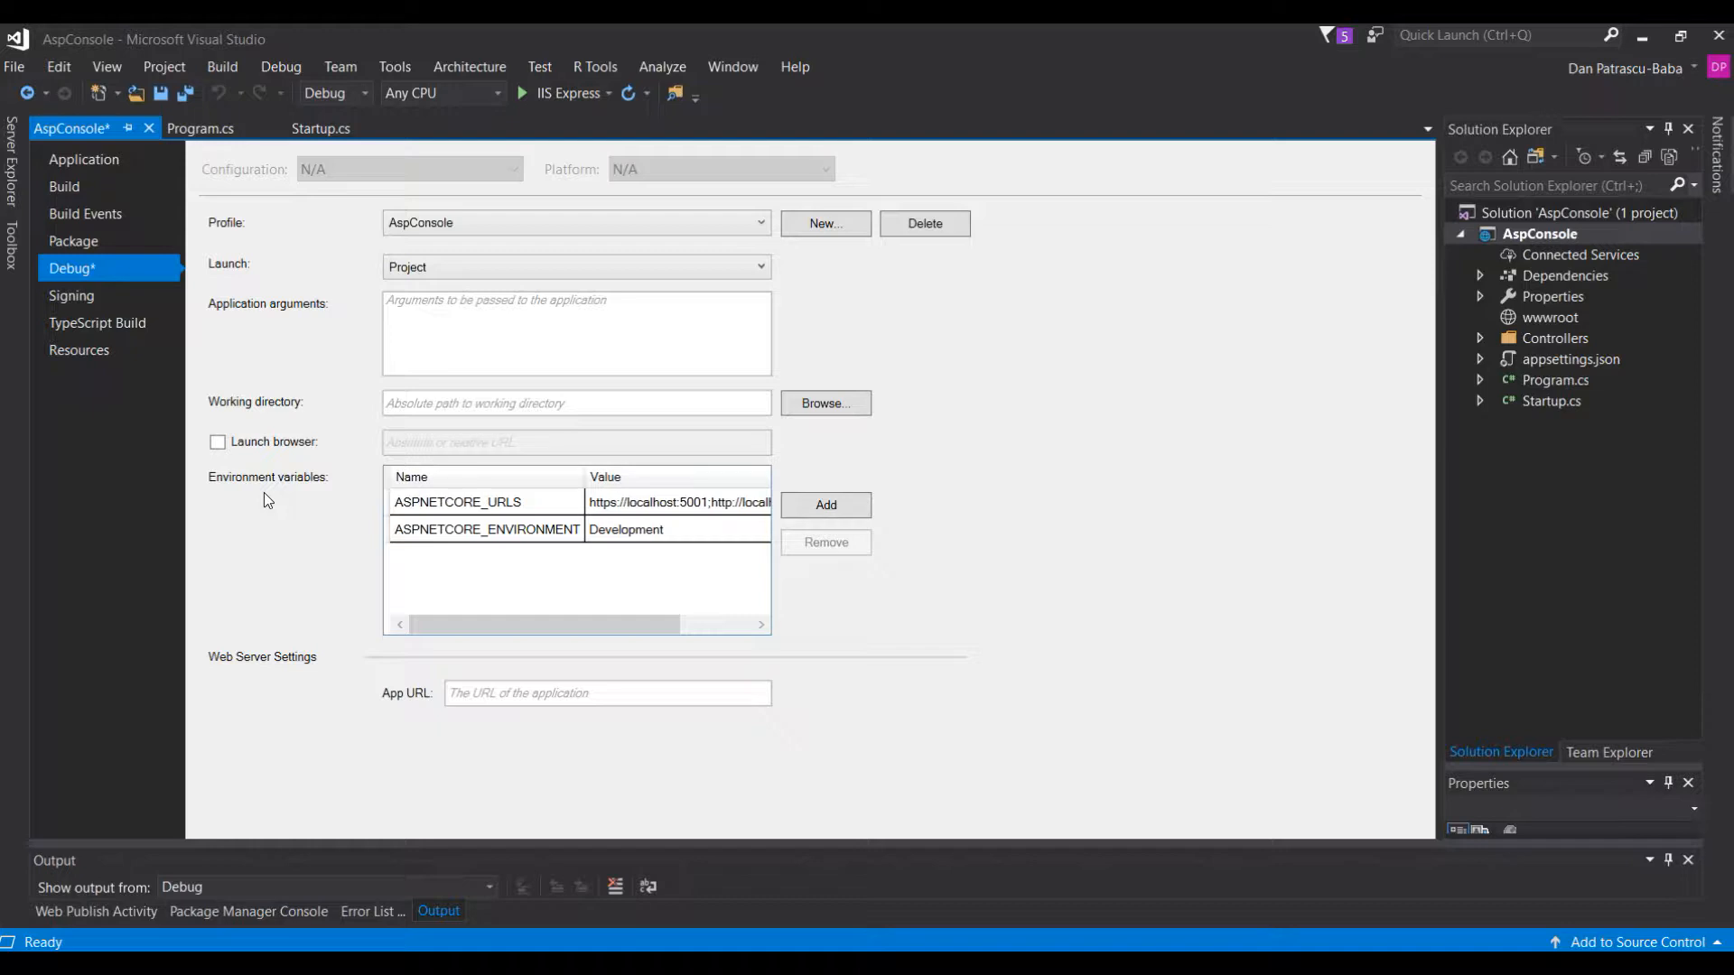
mouse_move(286, 507)
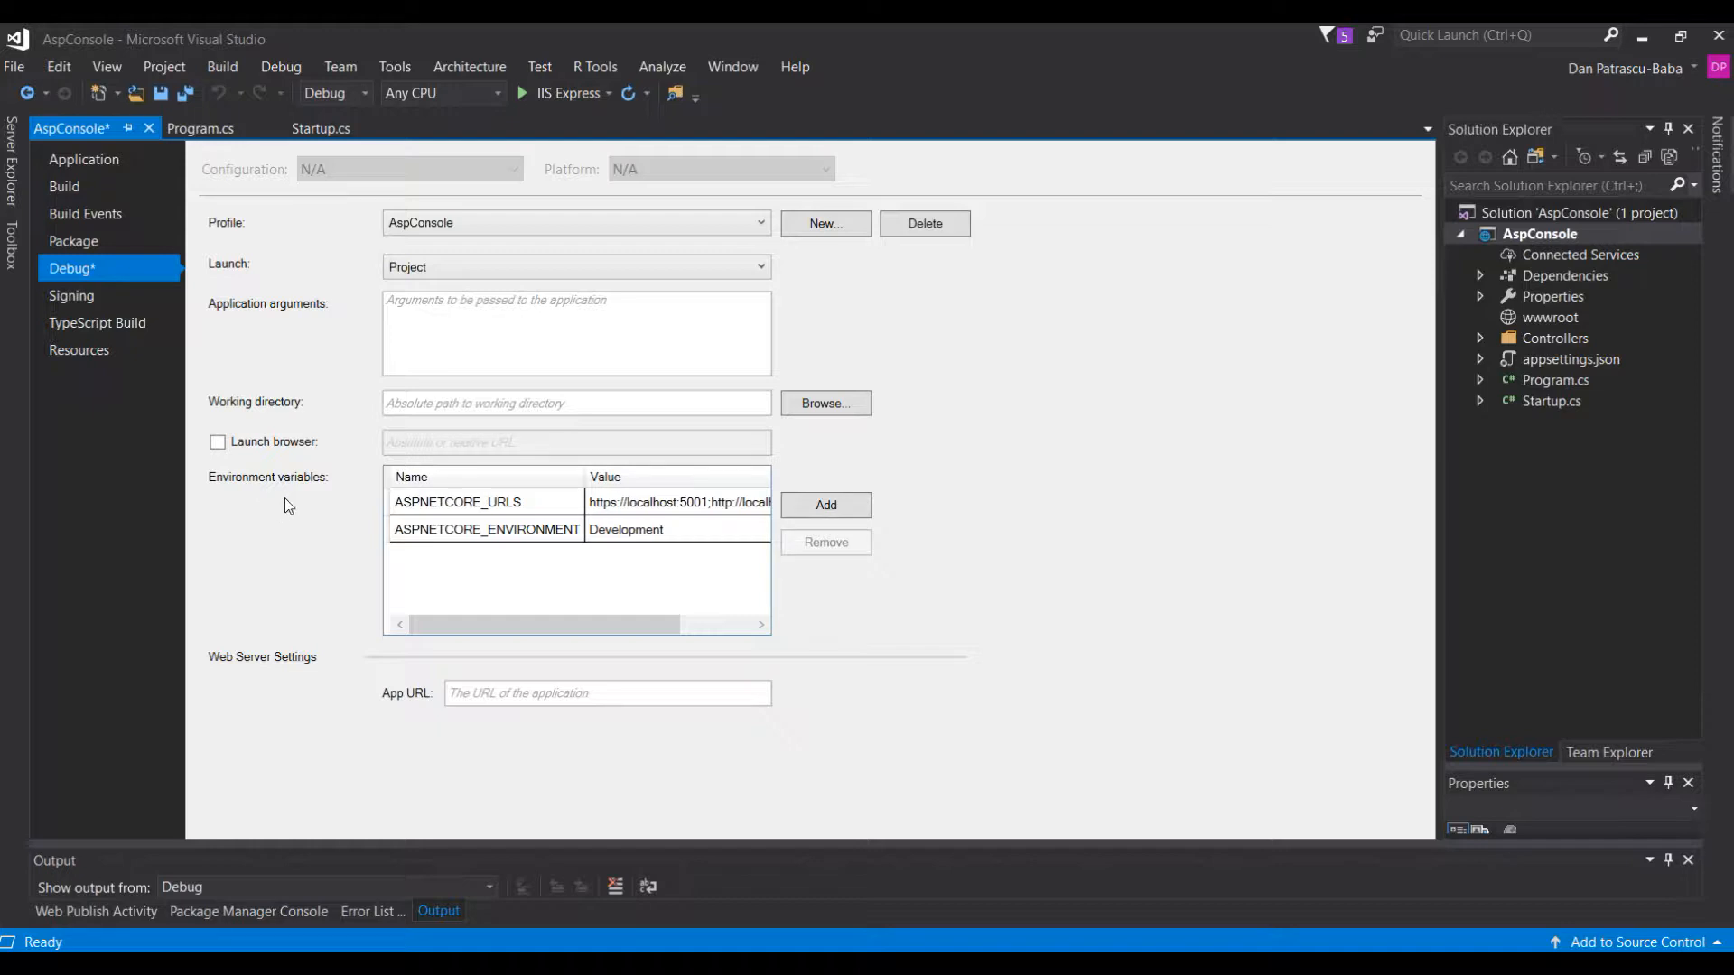
mouse_move(572, 448)
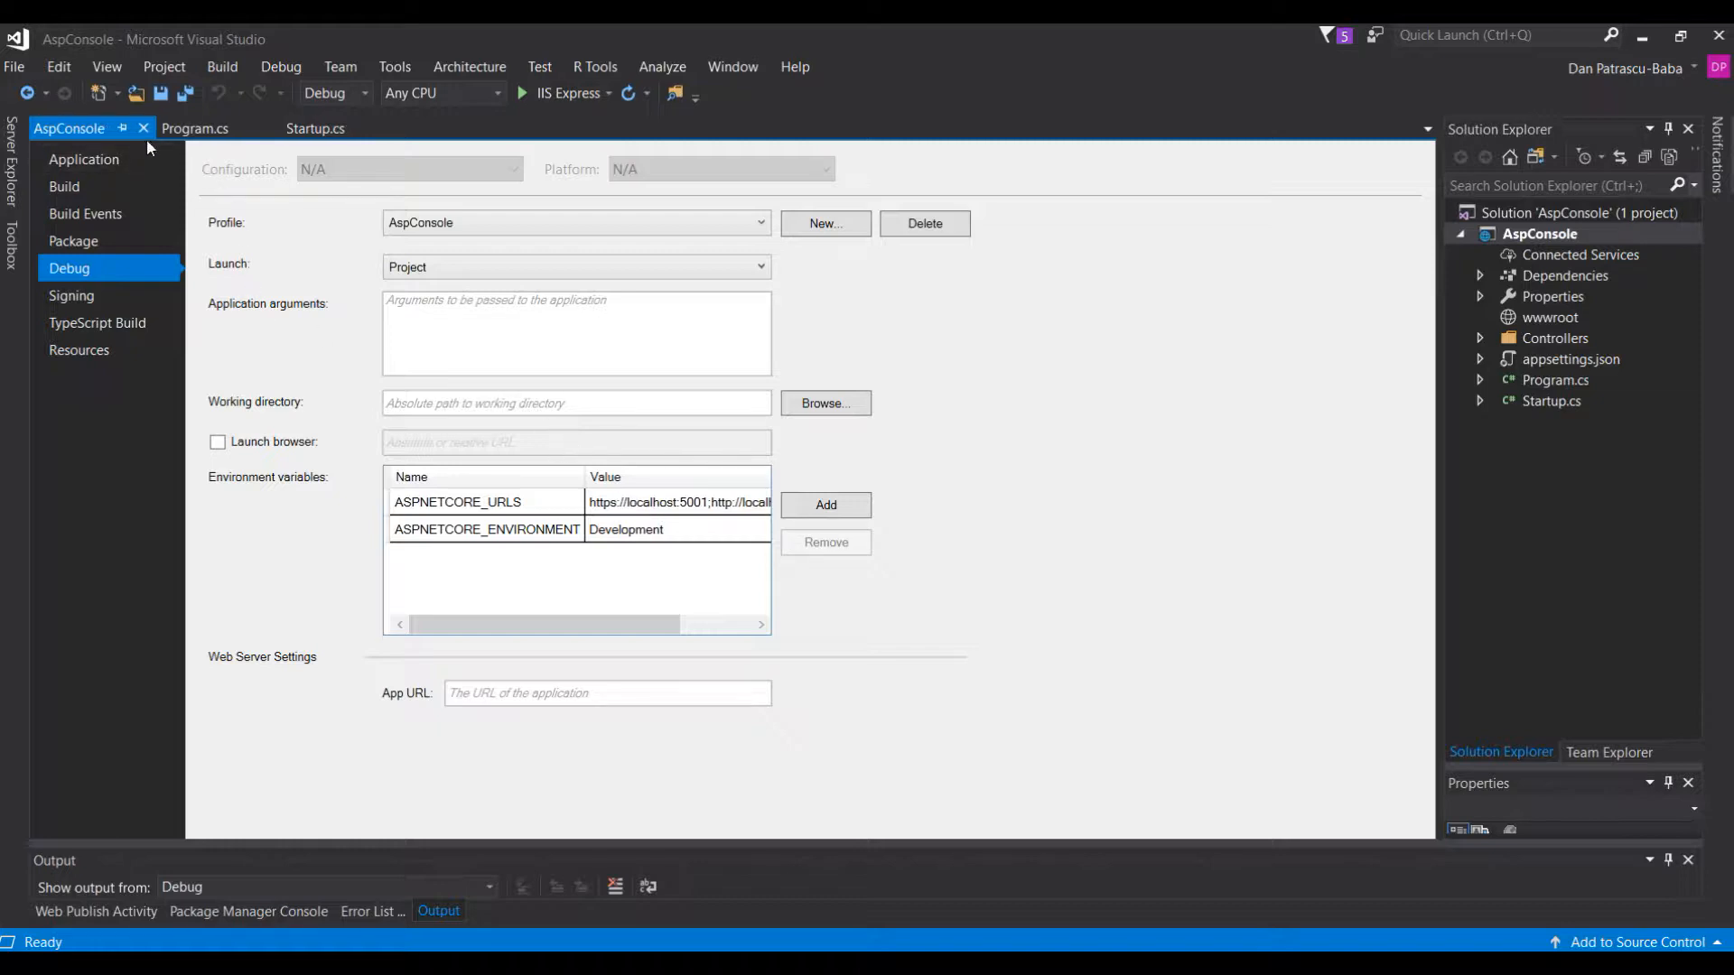
left_click(314, 128)
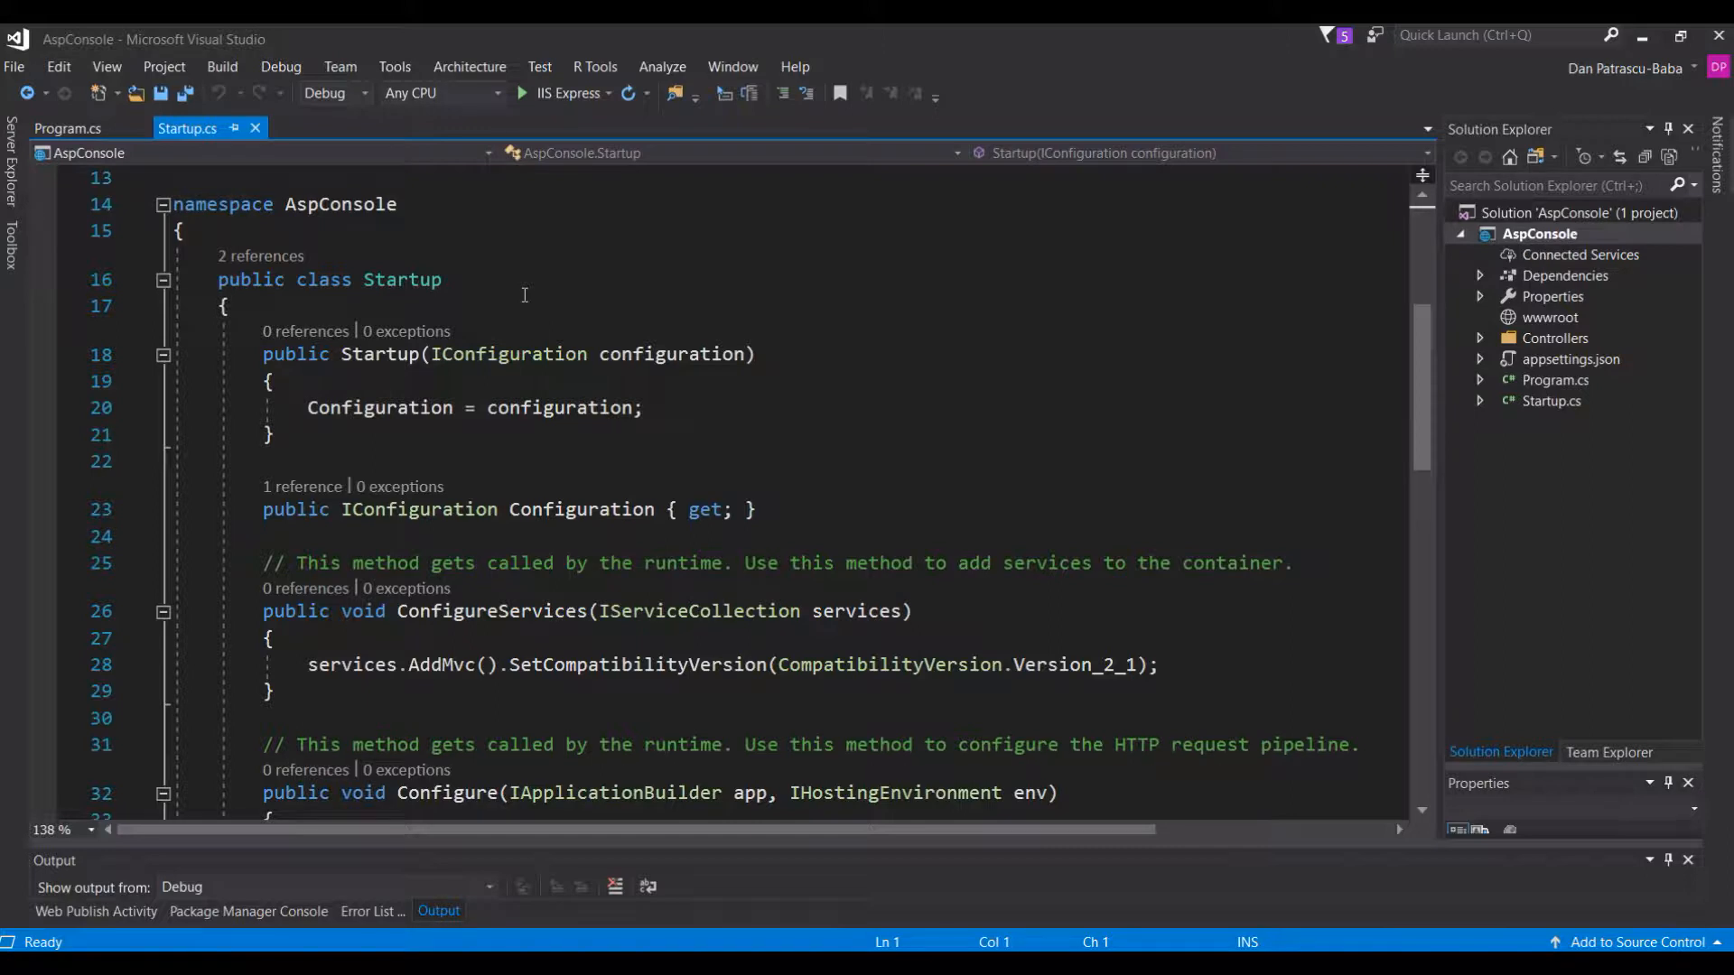
mouse_move(578, 131)
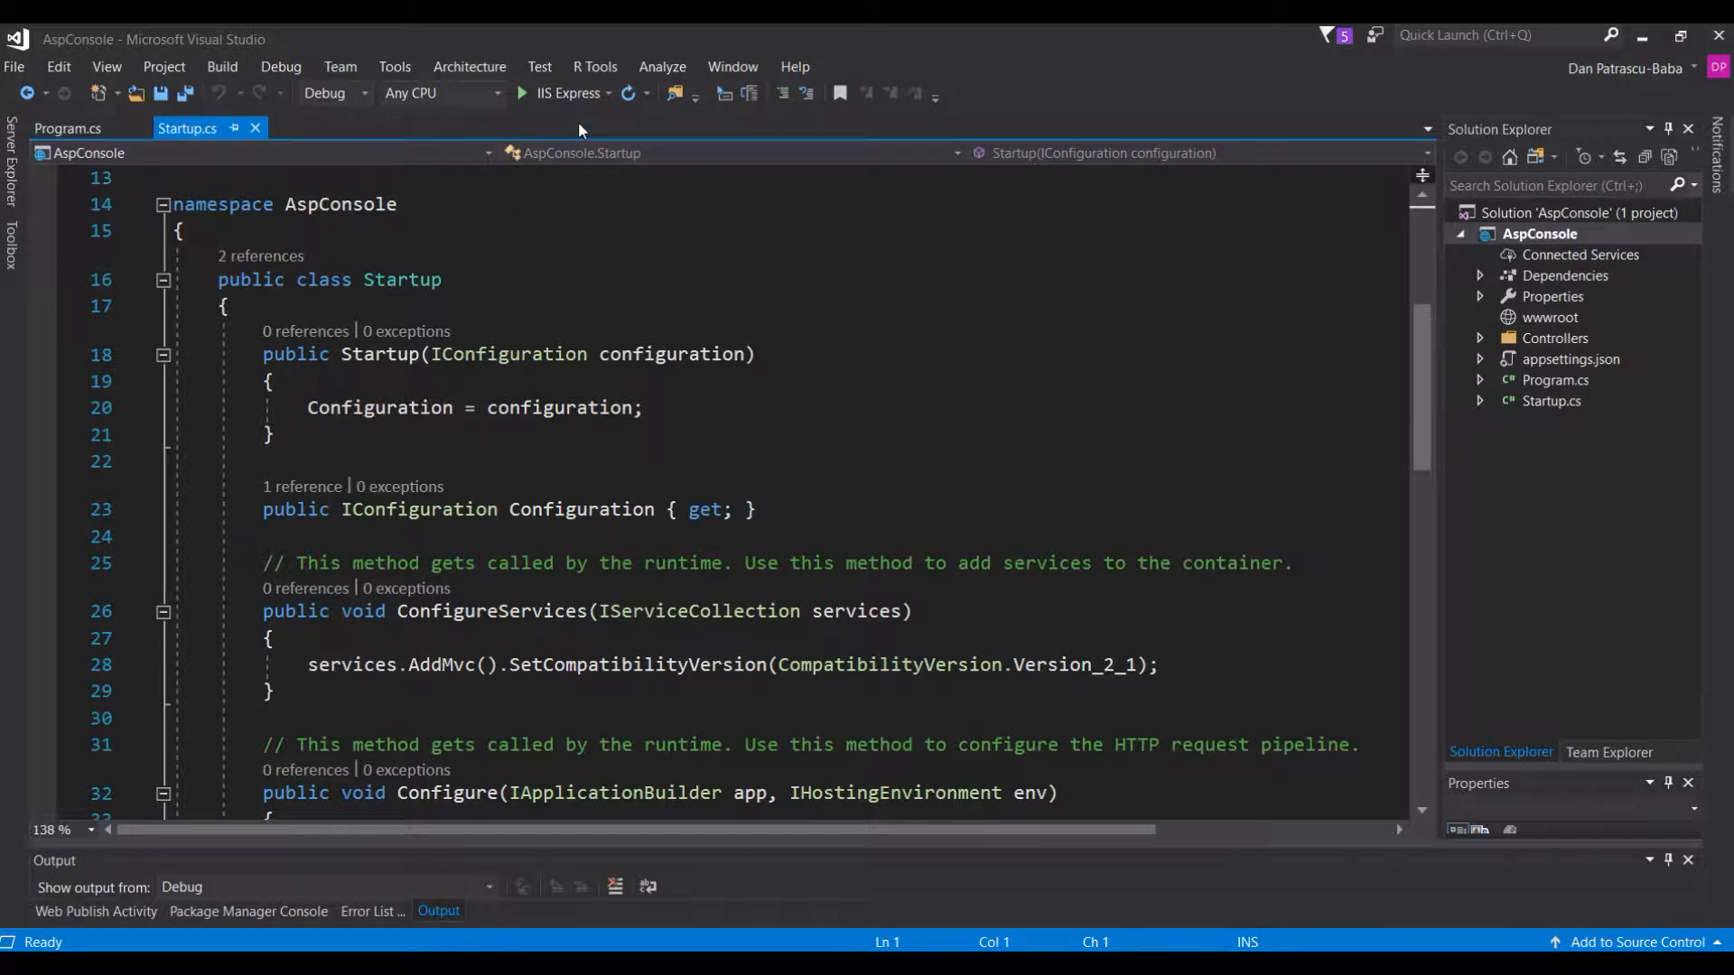
mouse_move(611, 100)
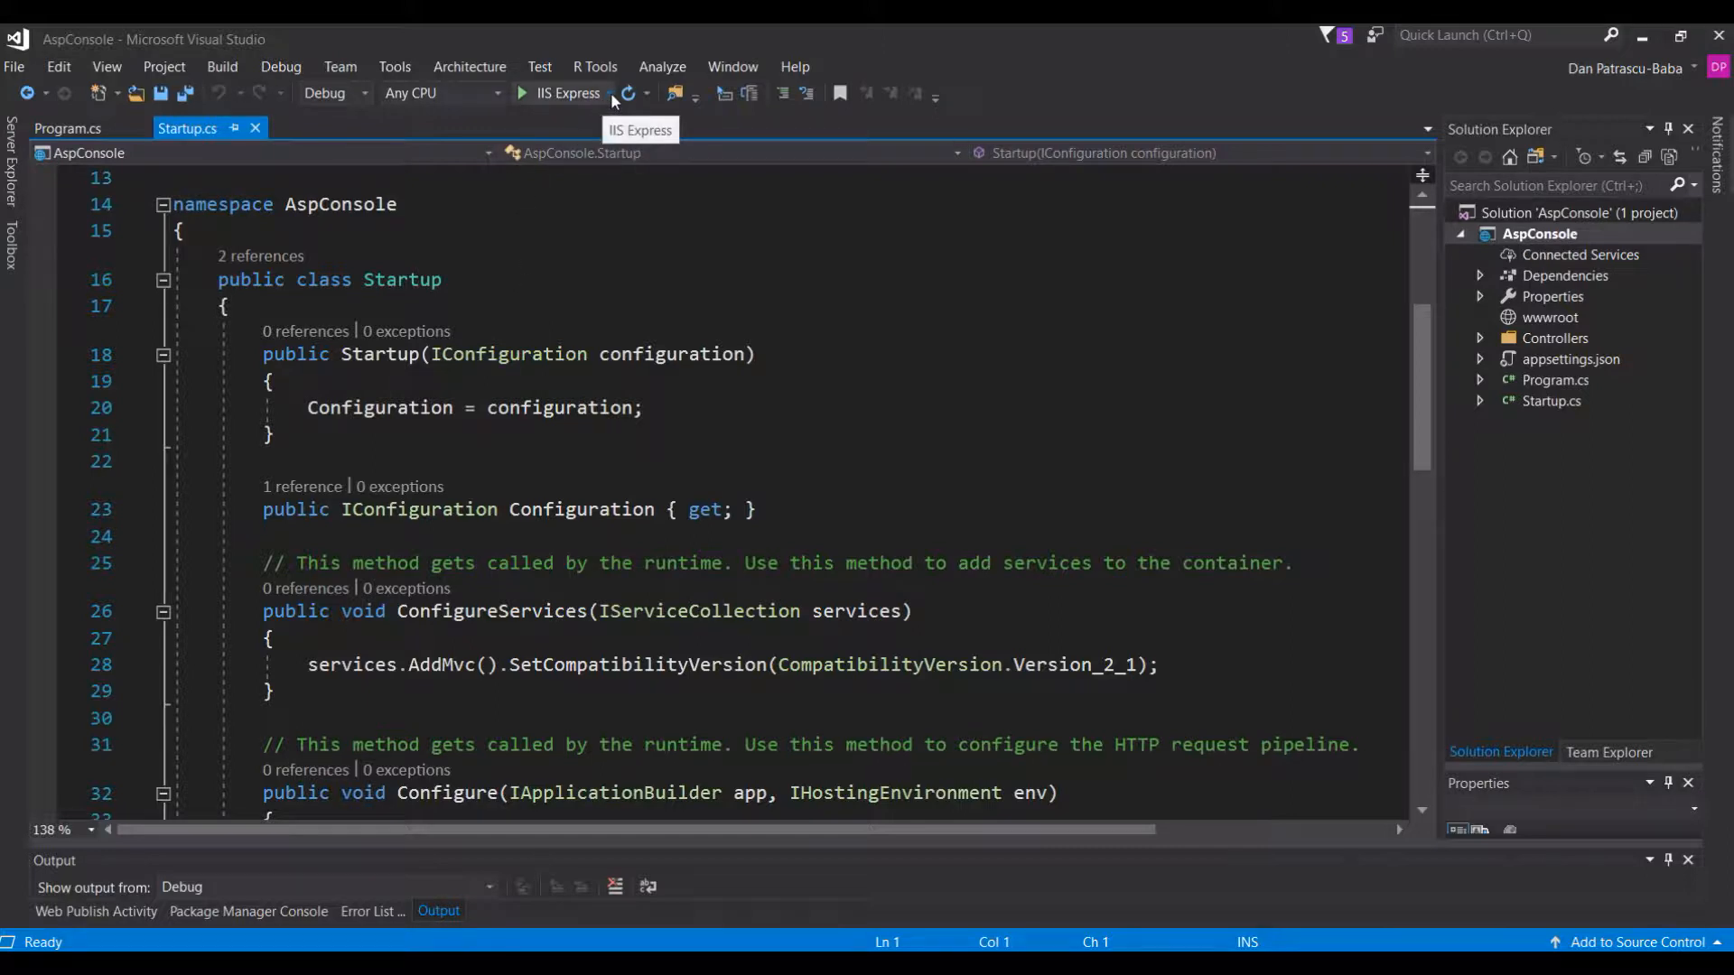
- Switch the toolbar run target from IIS Express to the AspConsole profile
left_click(609, 93)
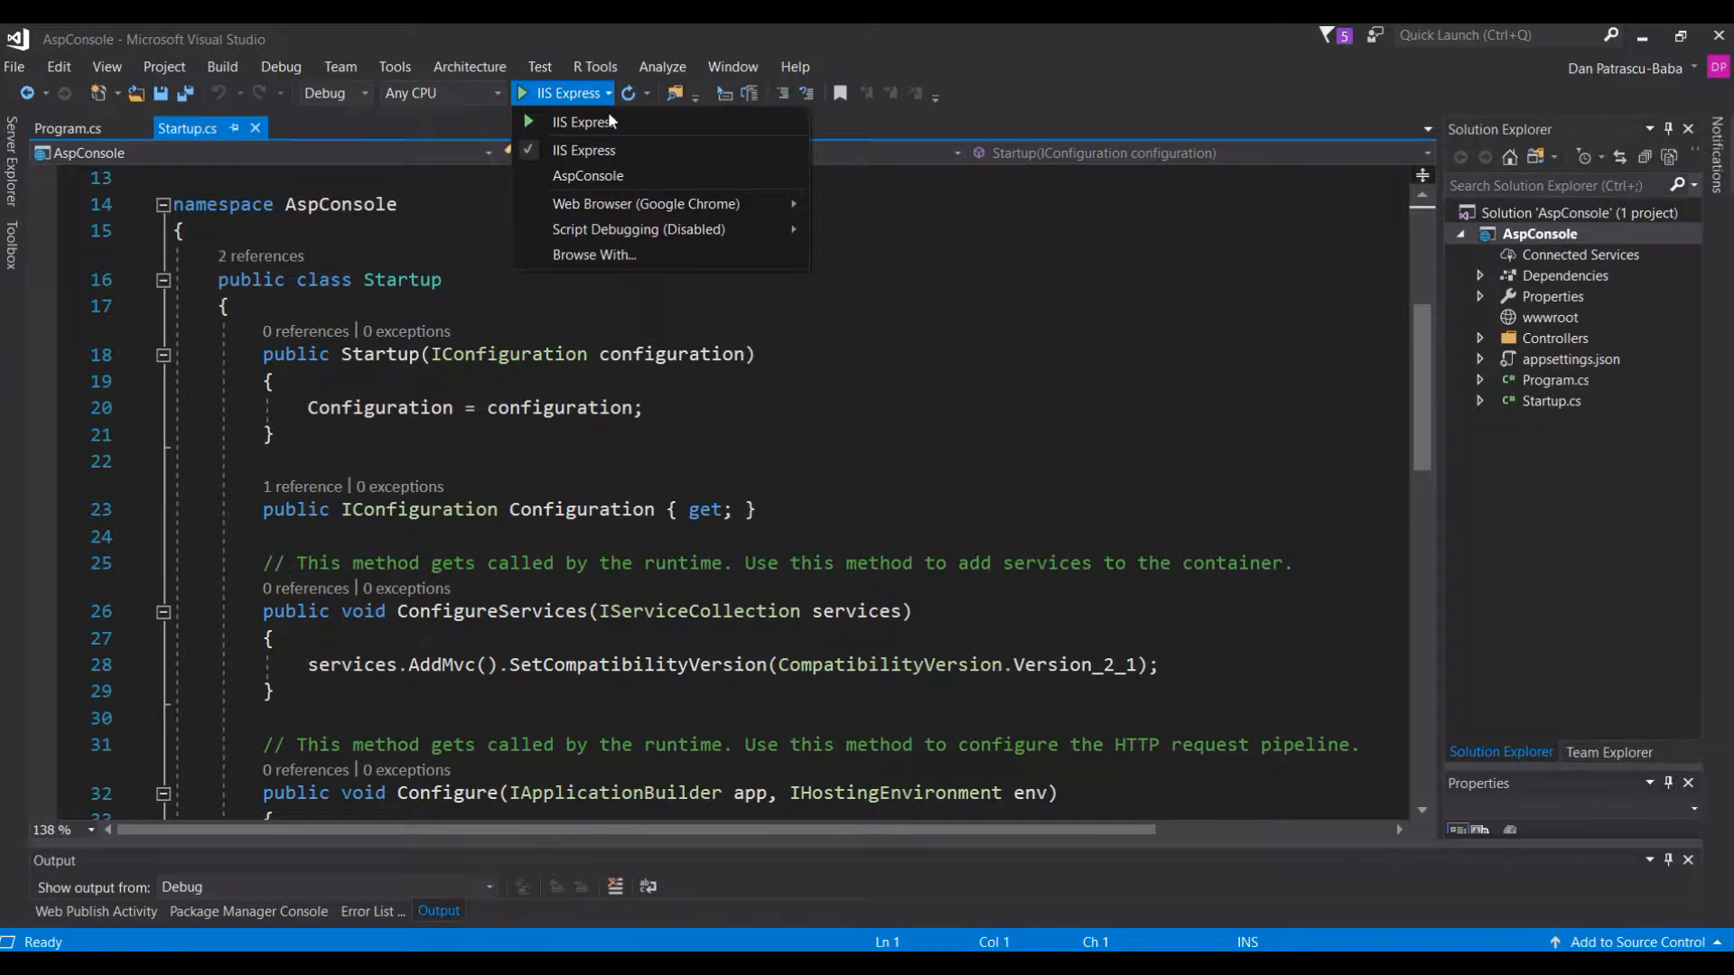
left_click(587, 175)
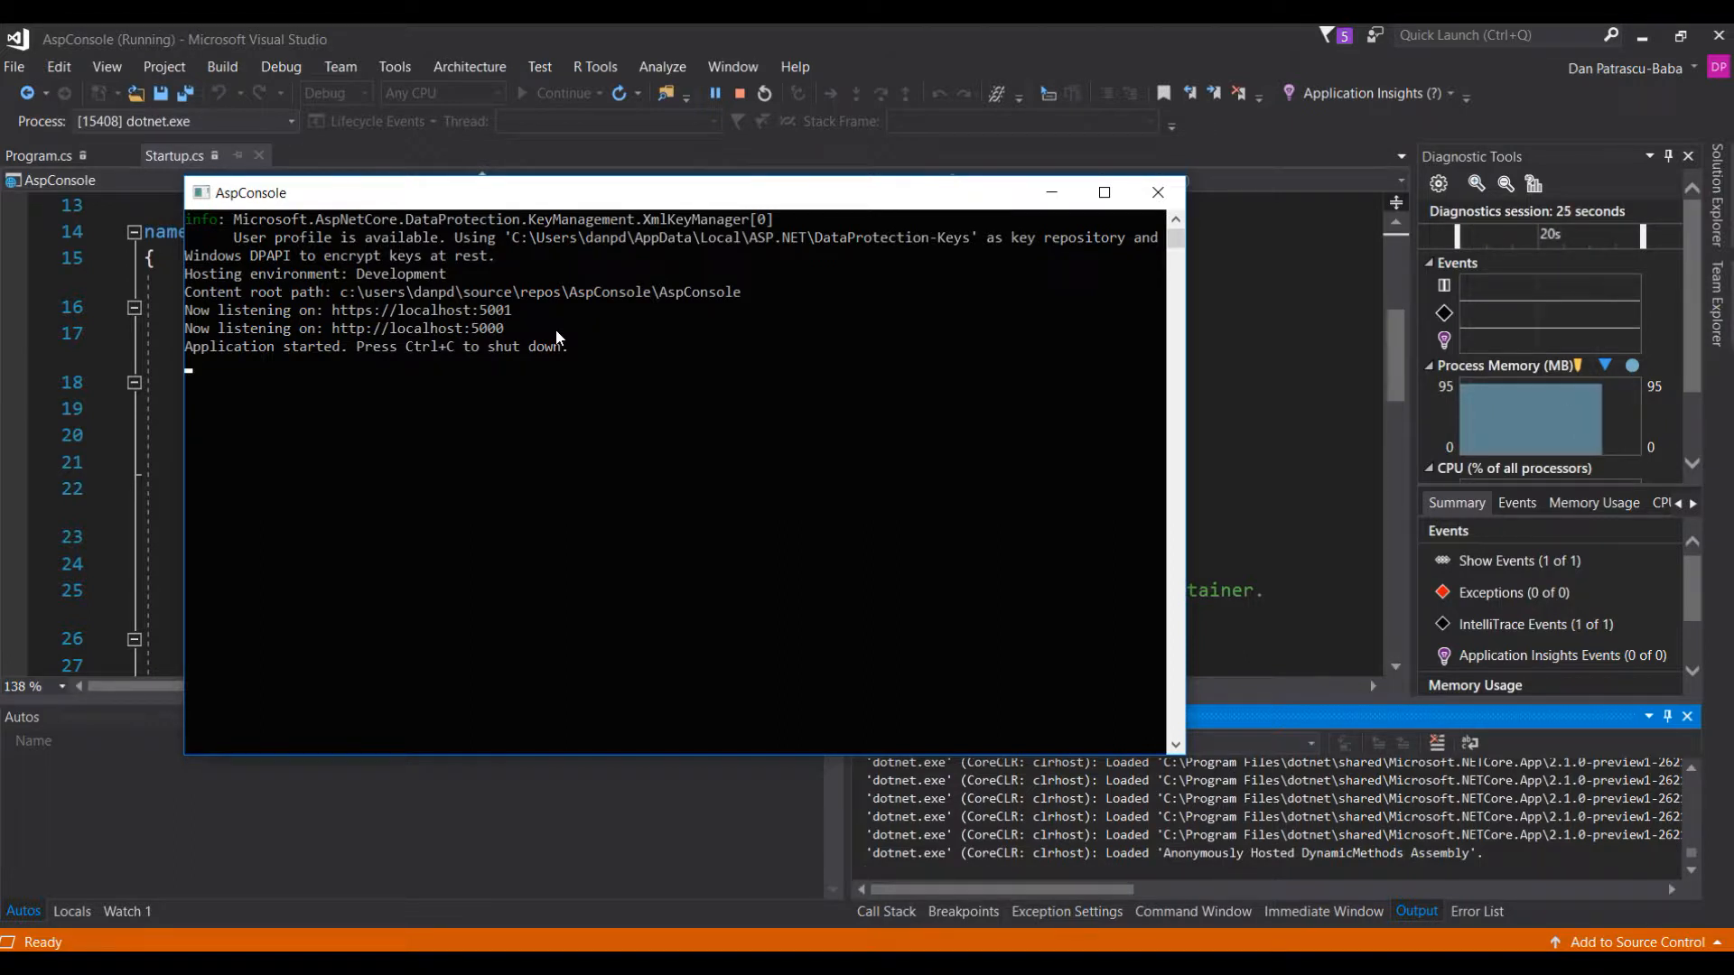
mouse_move(1157, 193)
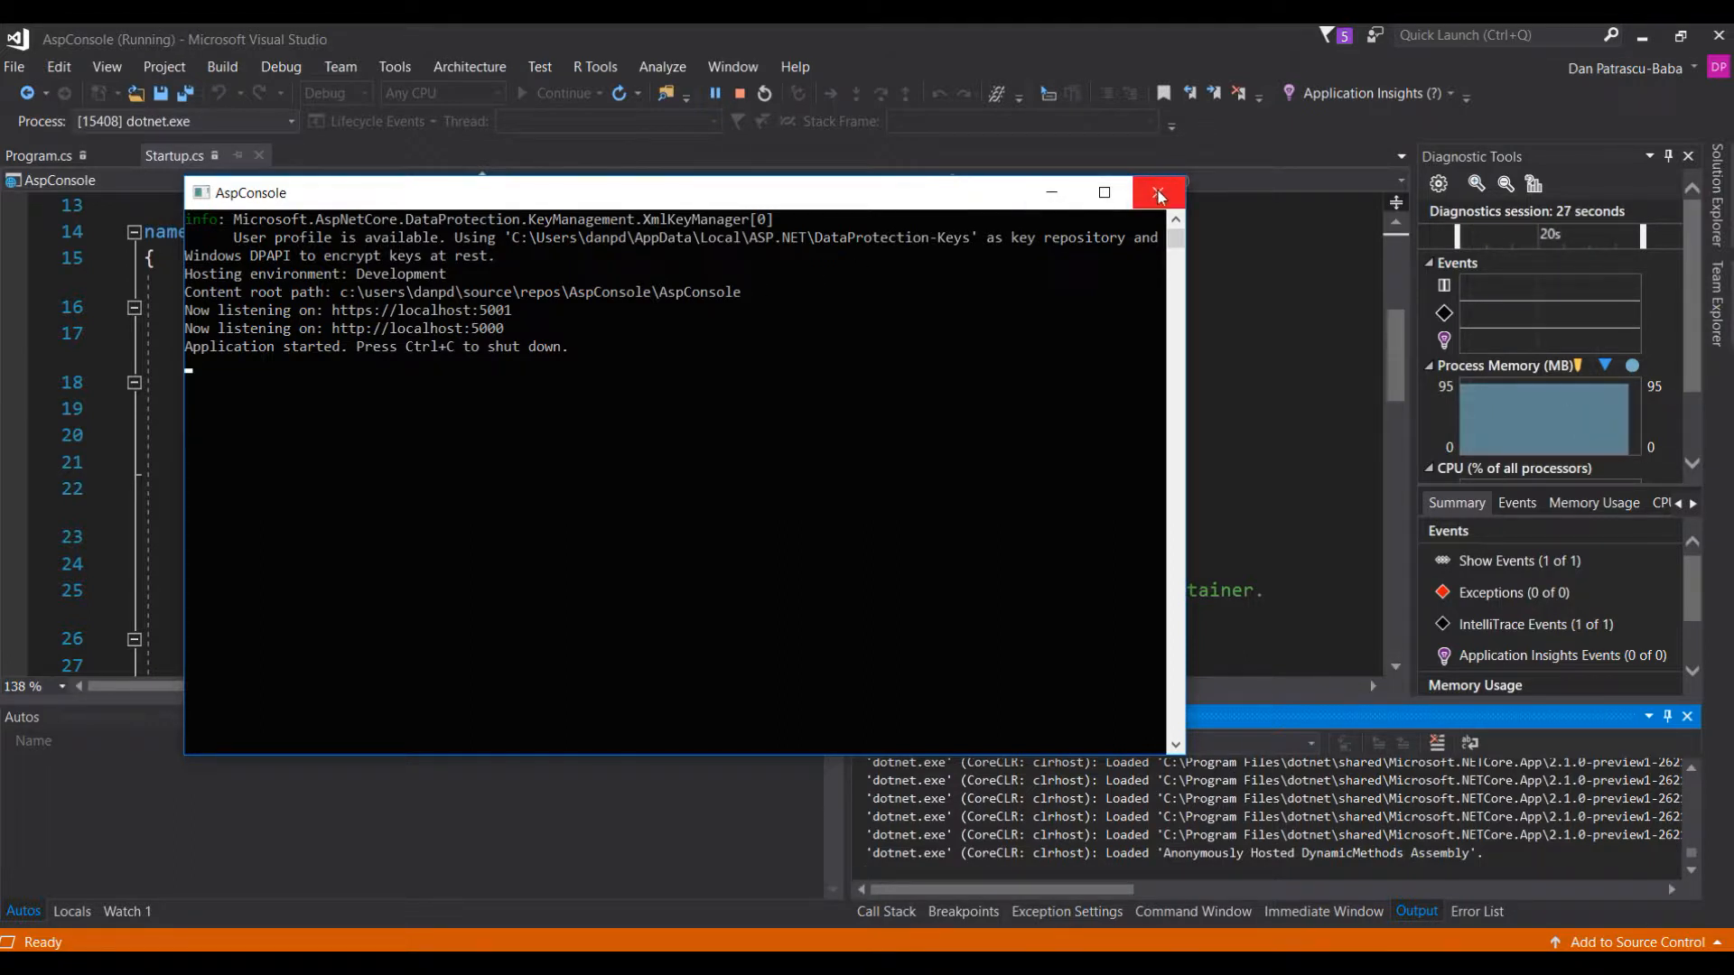
- Close the AspConsole console window after it reports listening on localhost:5001 and 5000
left_click(1158, 192)
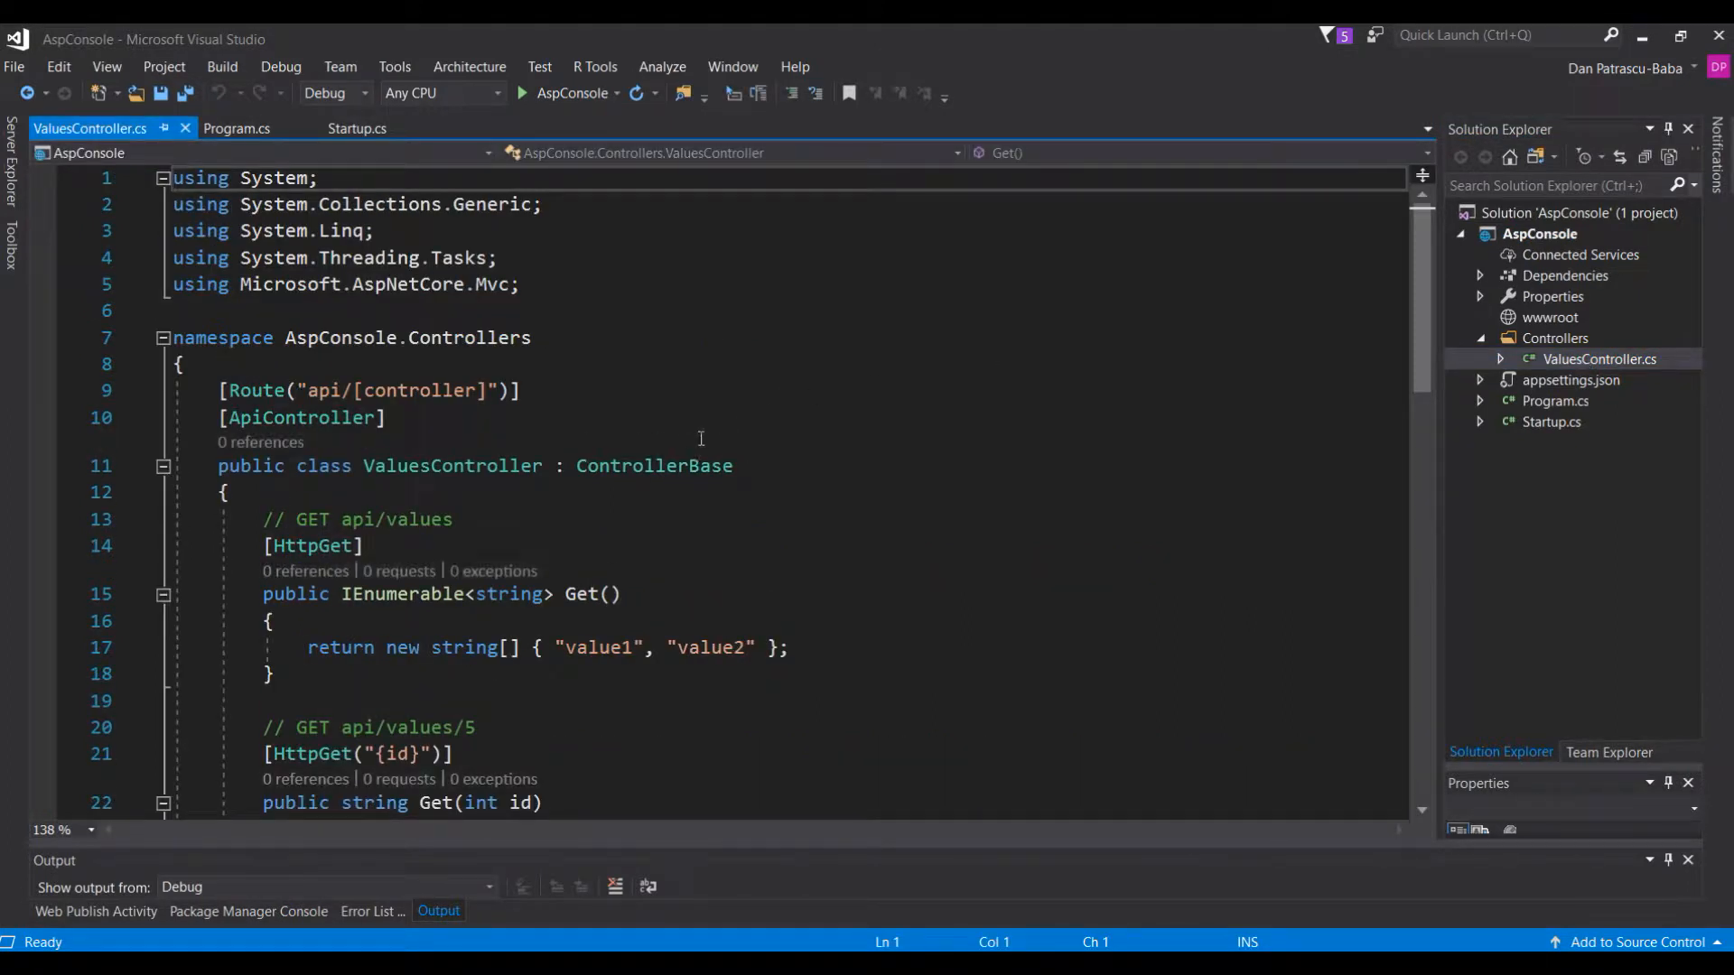
- Scroll through the Get actions in ValuesController.cs, then run AspConsole again
scroll("down", 3)
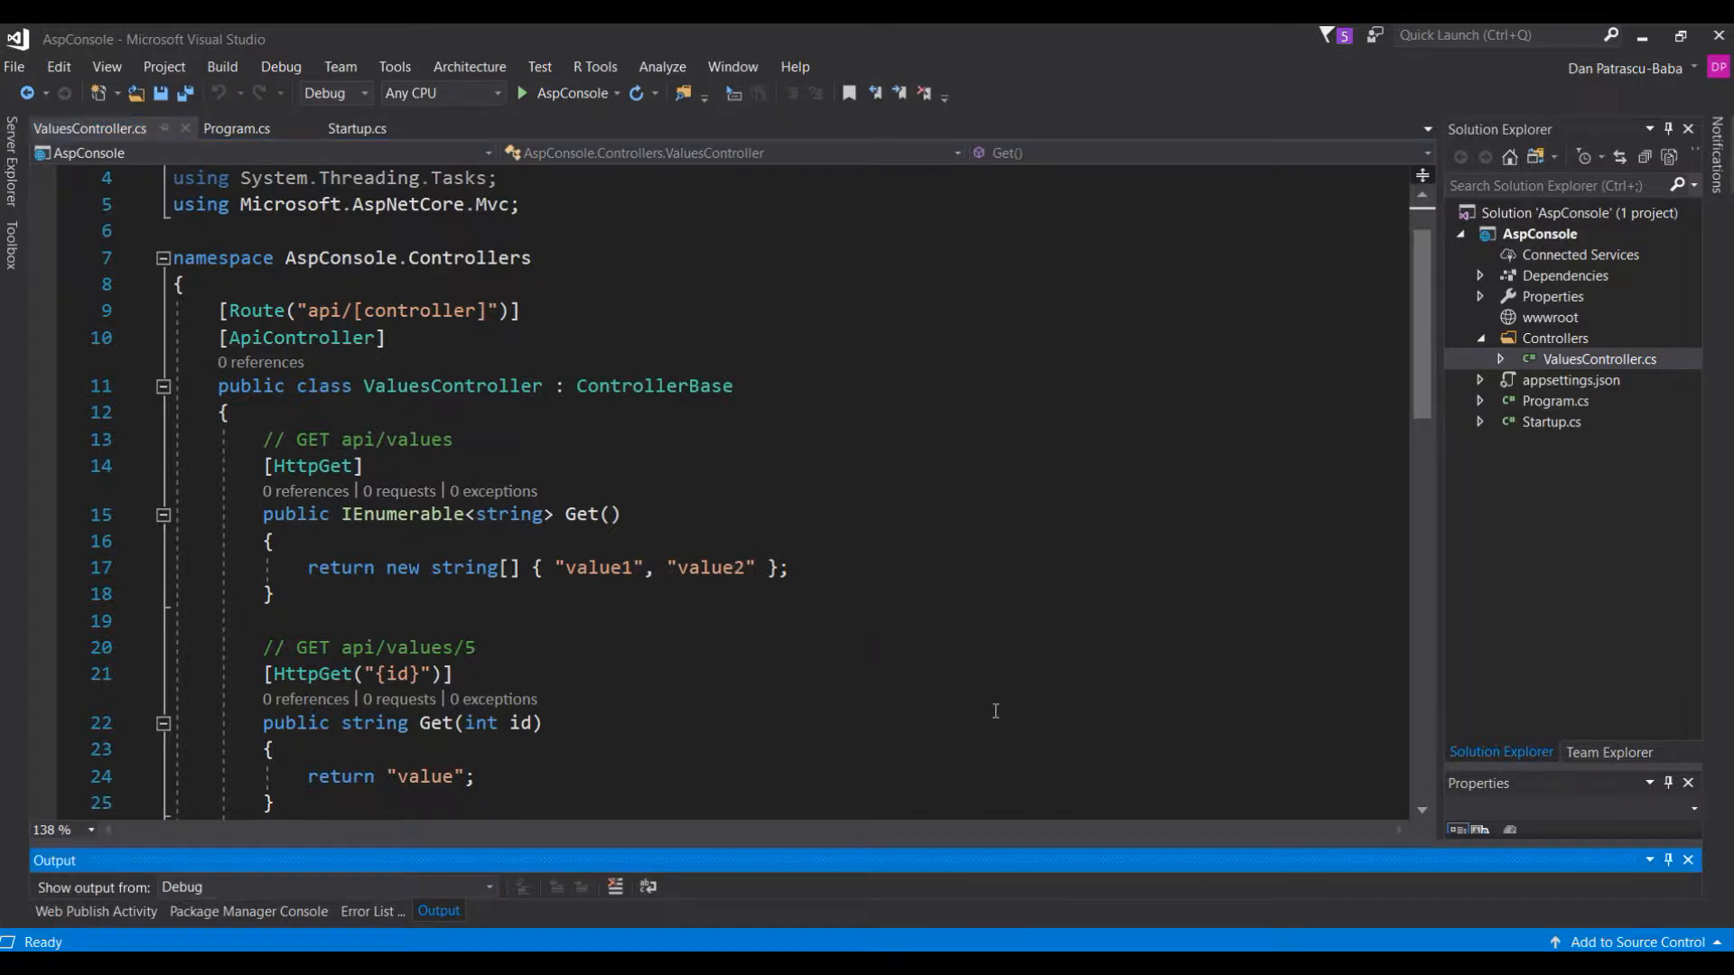
left_click(503, 93)
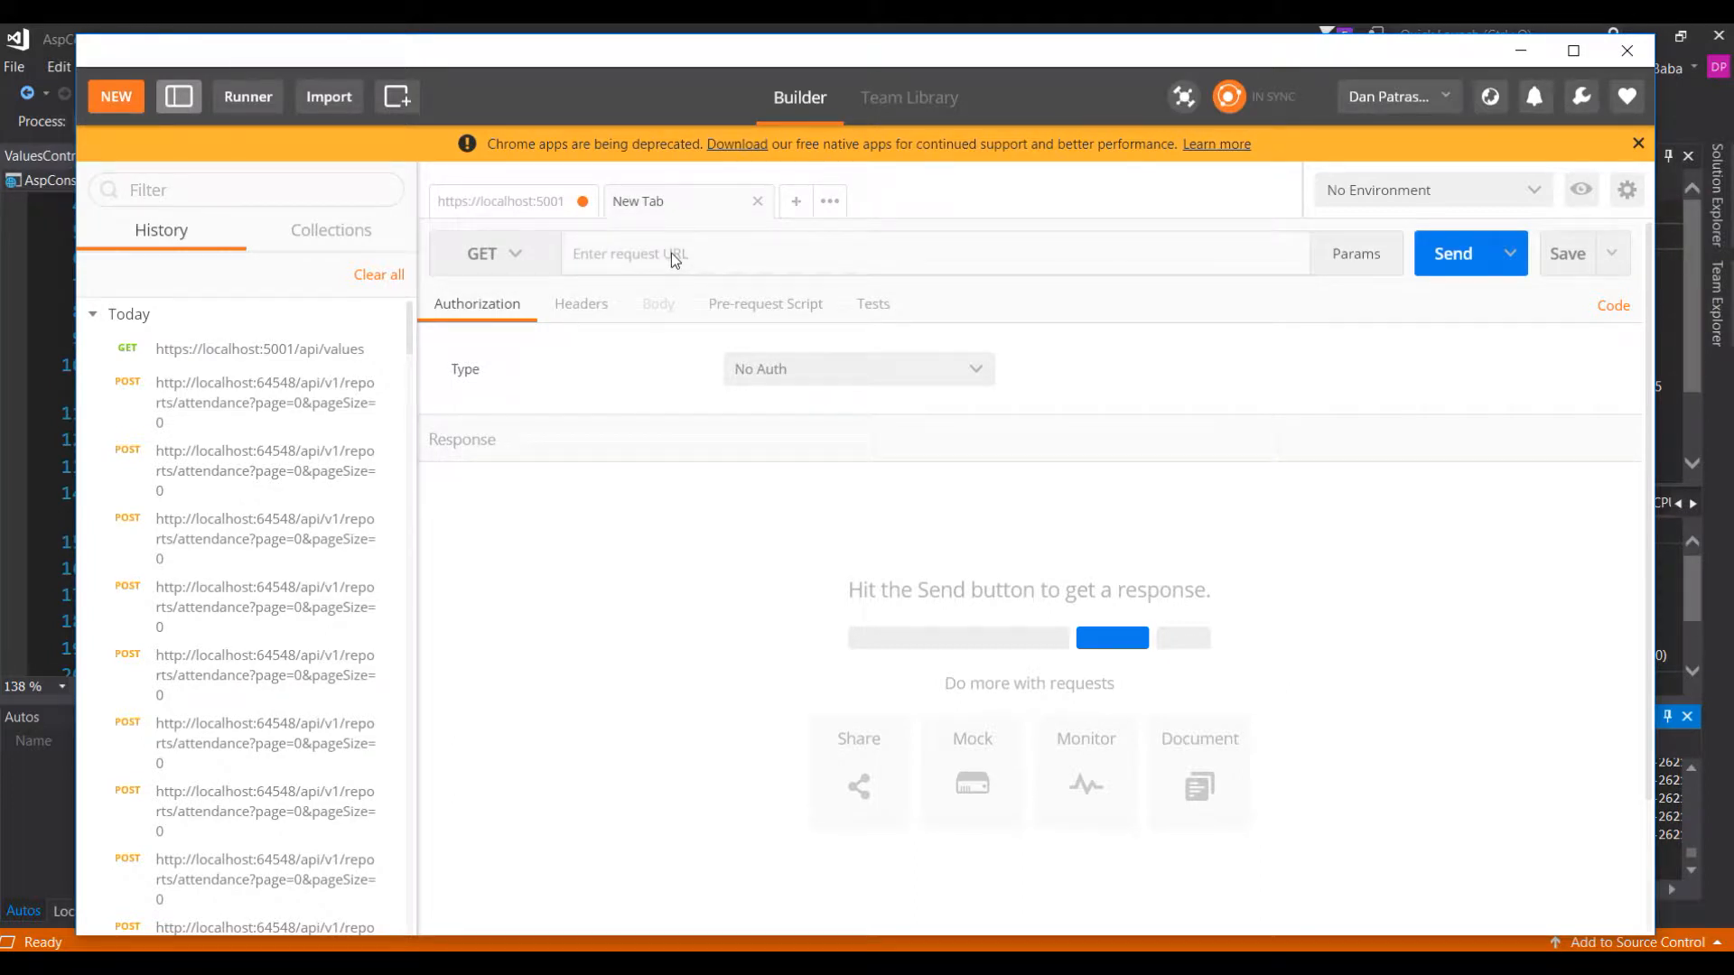
type("https://localhost:5001/")
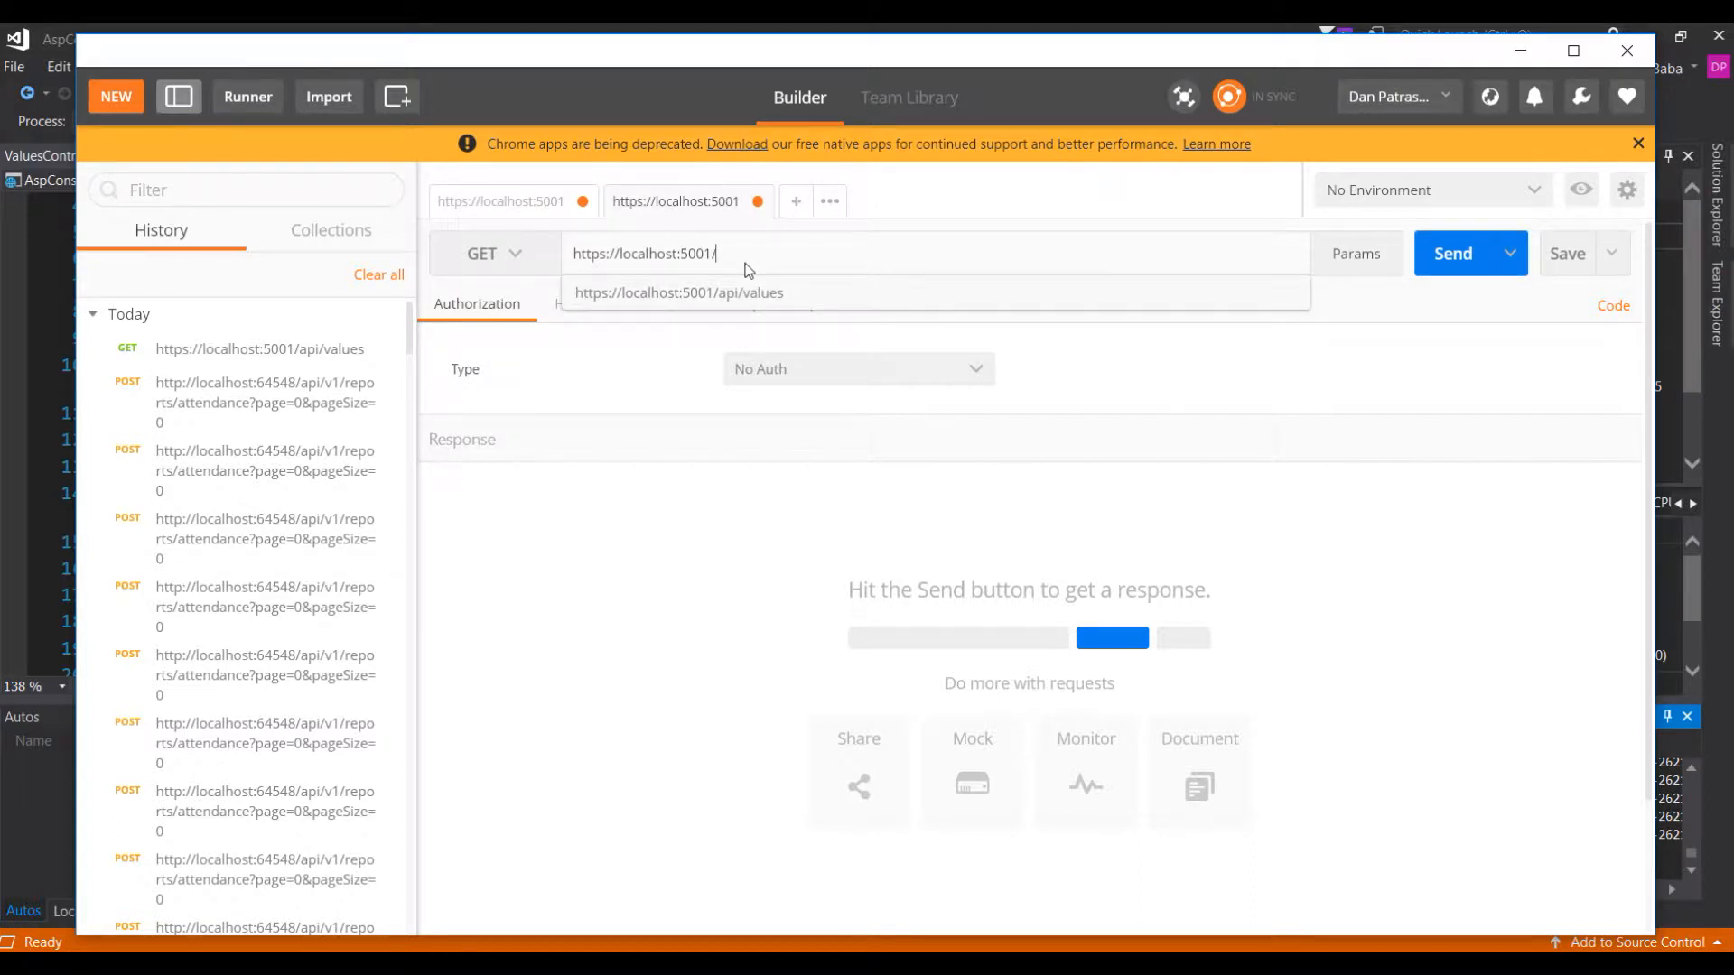
type("api")
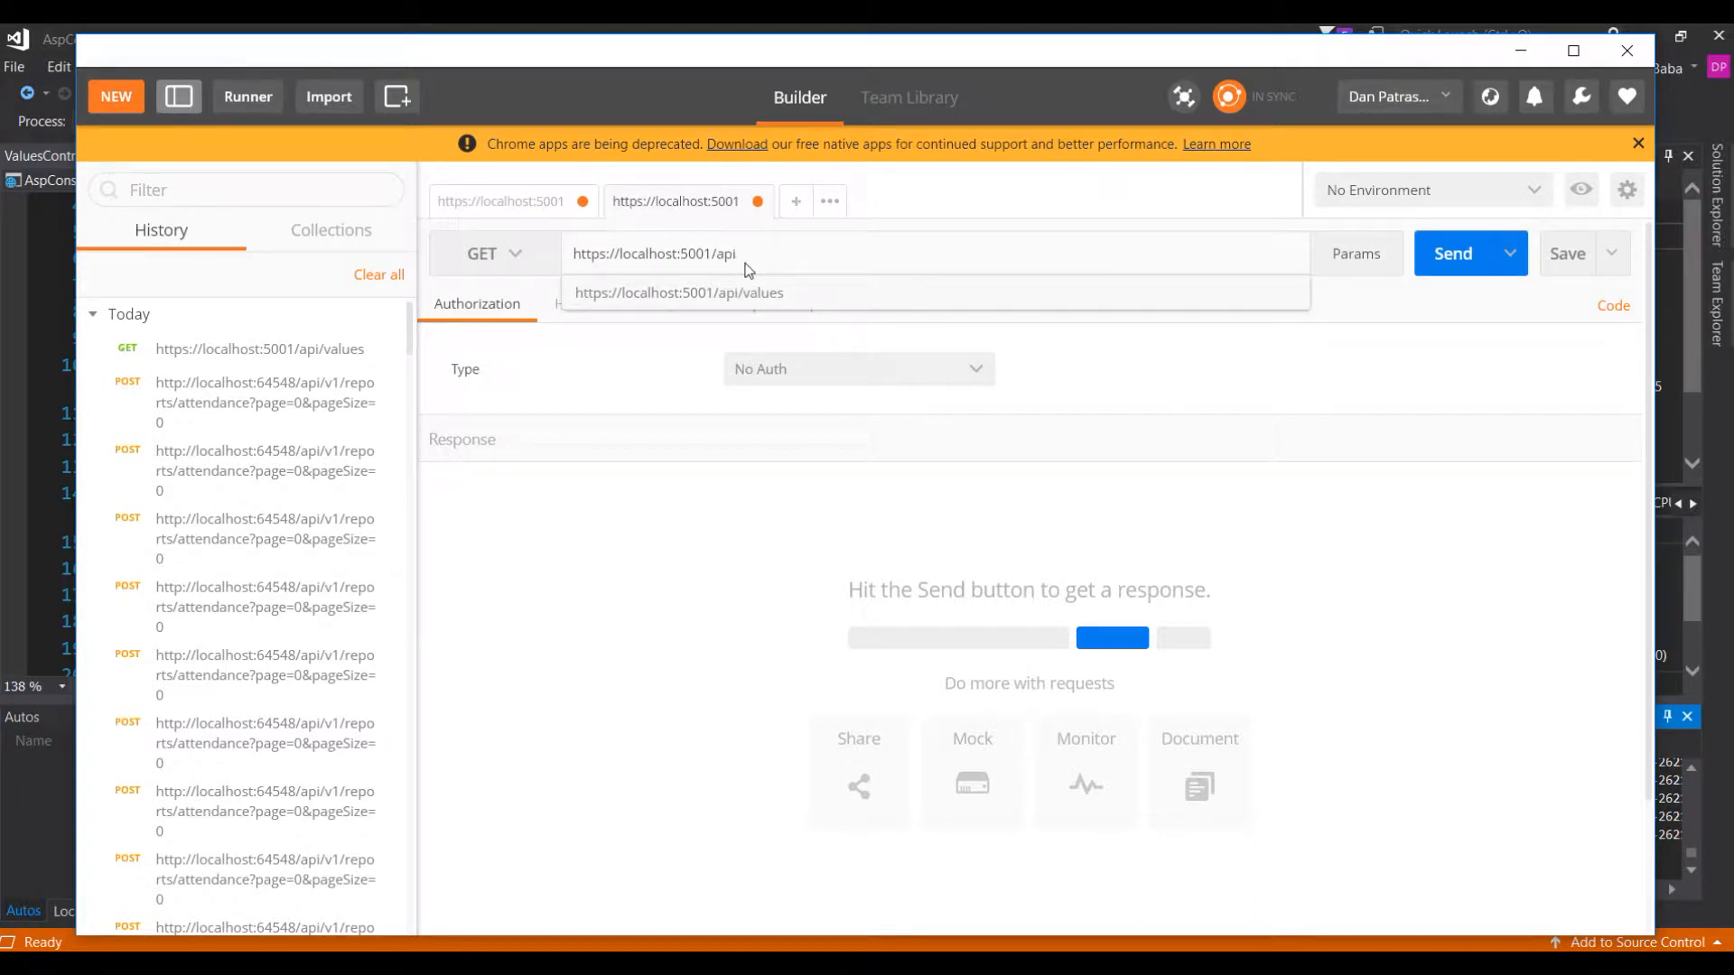
type("/values")
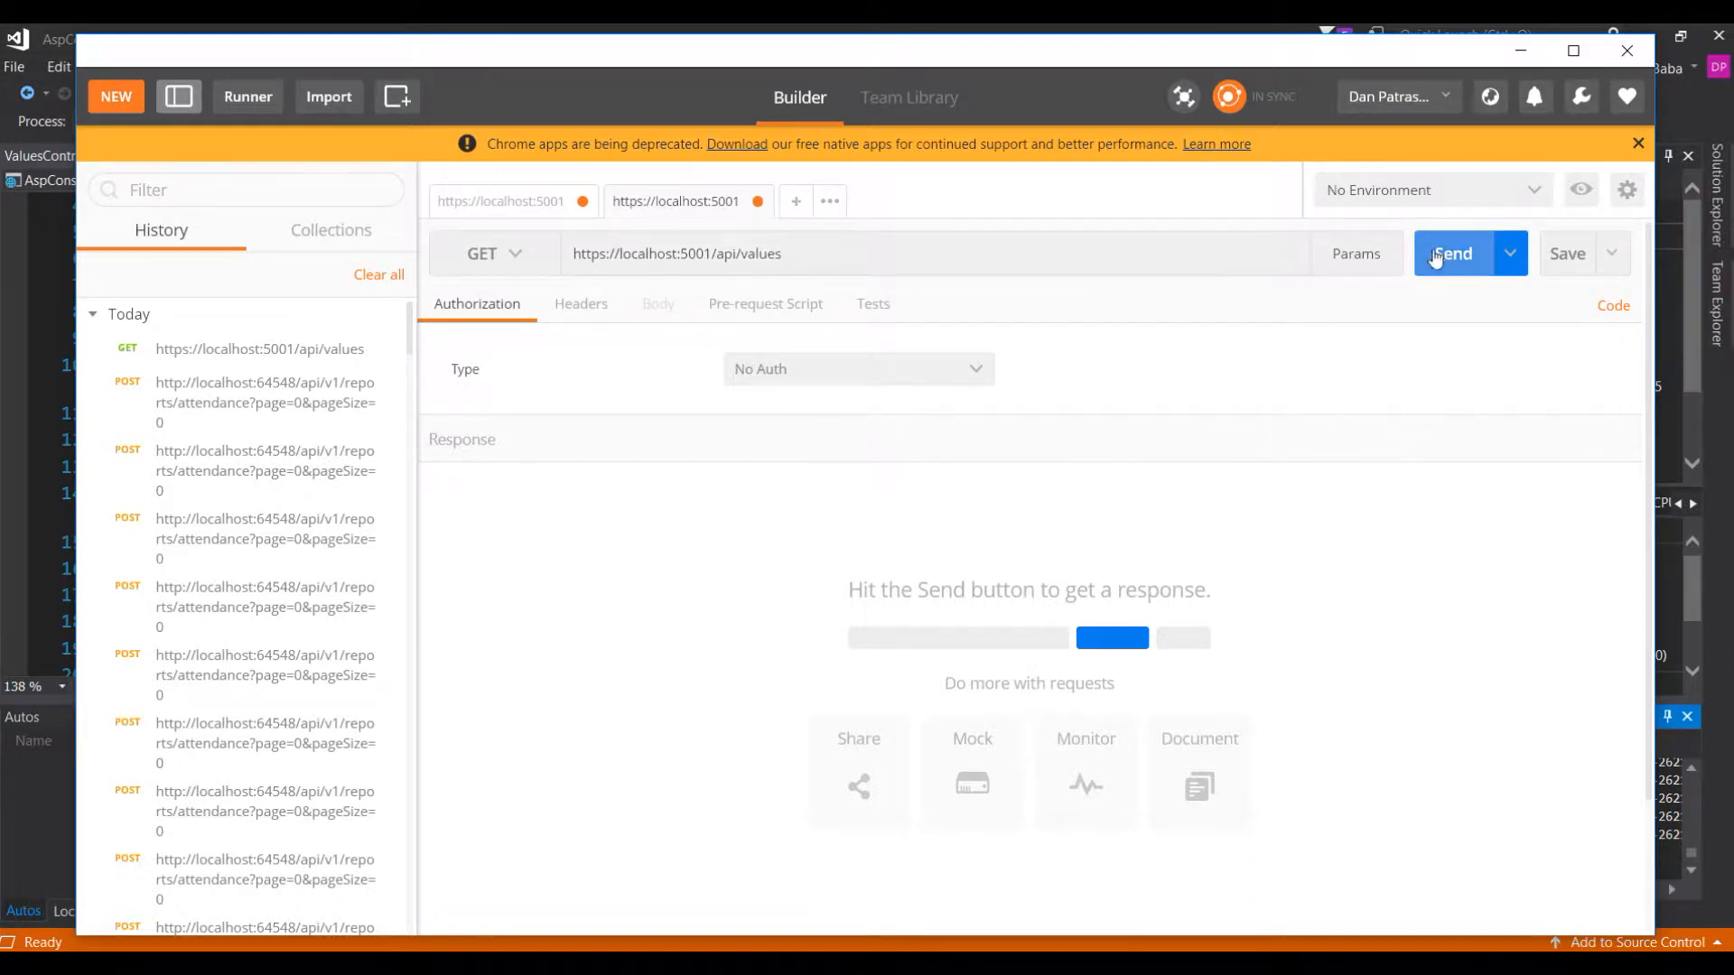
left_click(1452, 253)
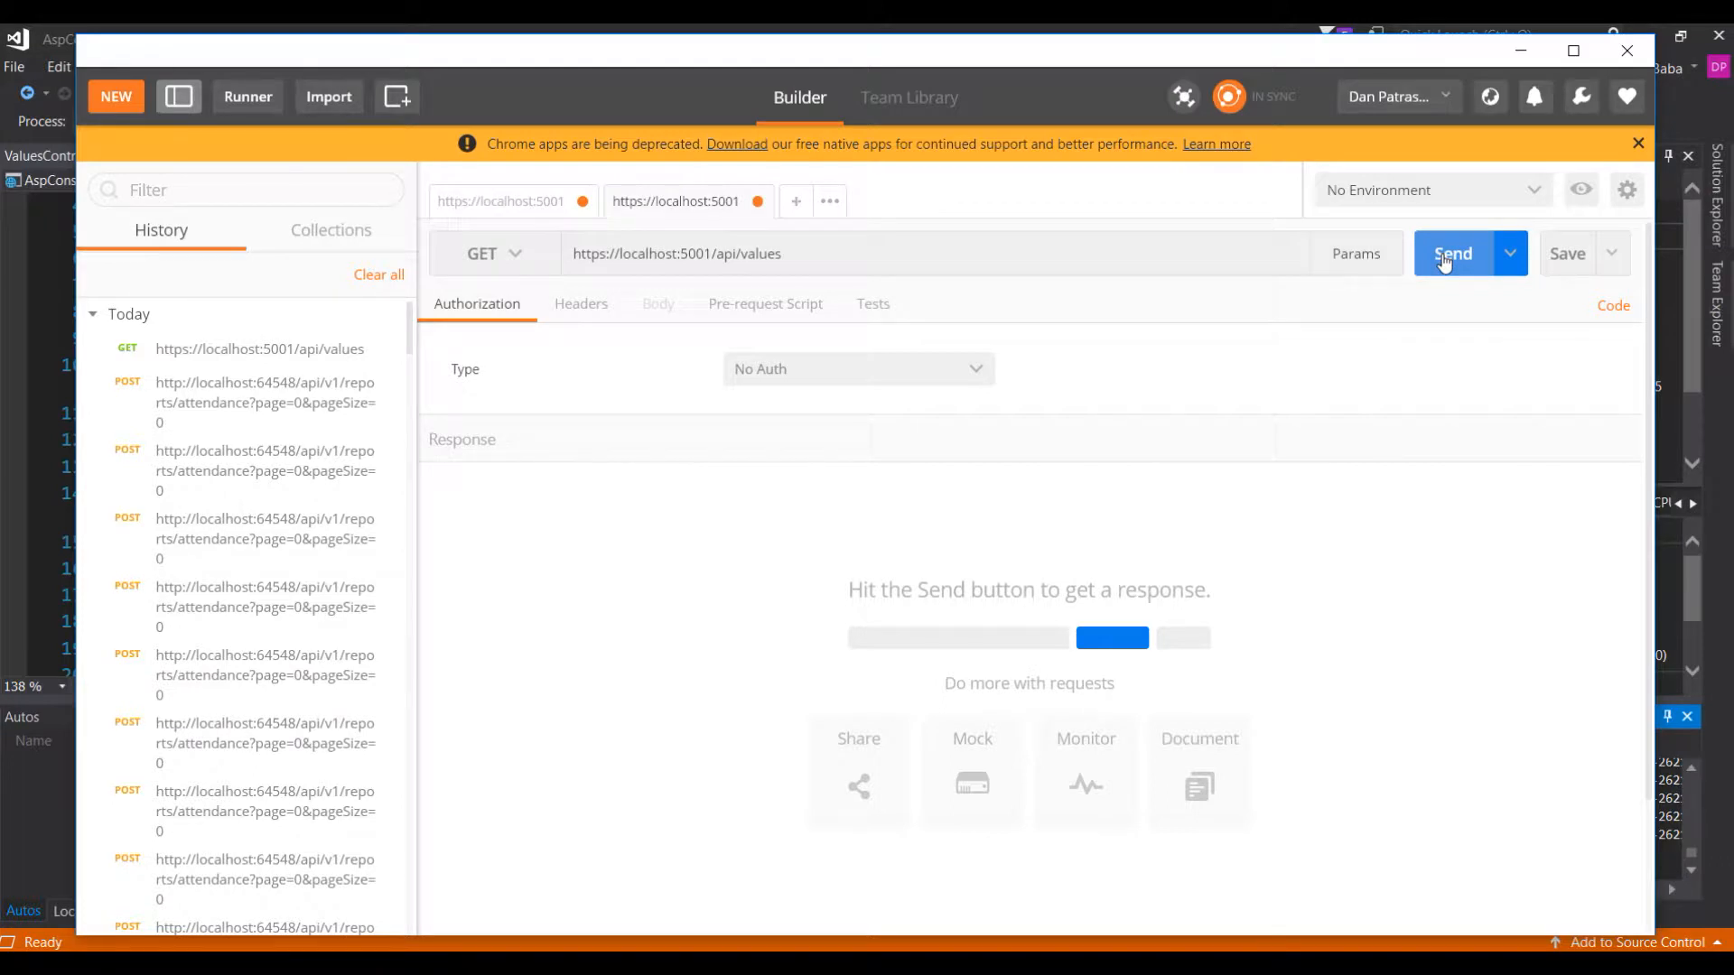
left_click(1452, 253)
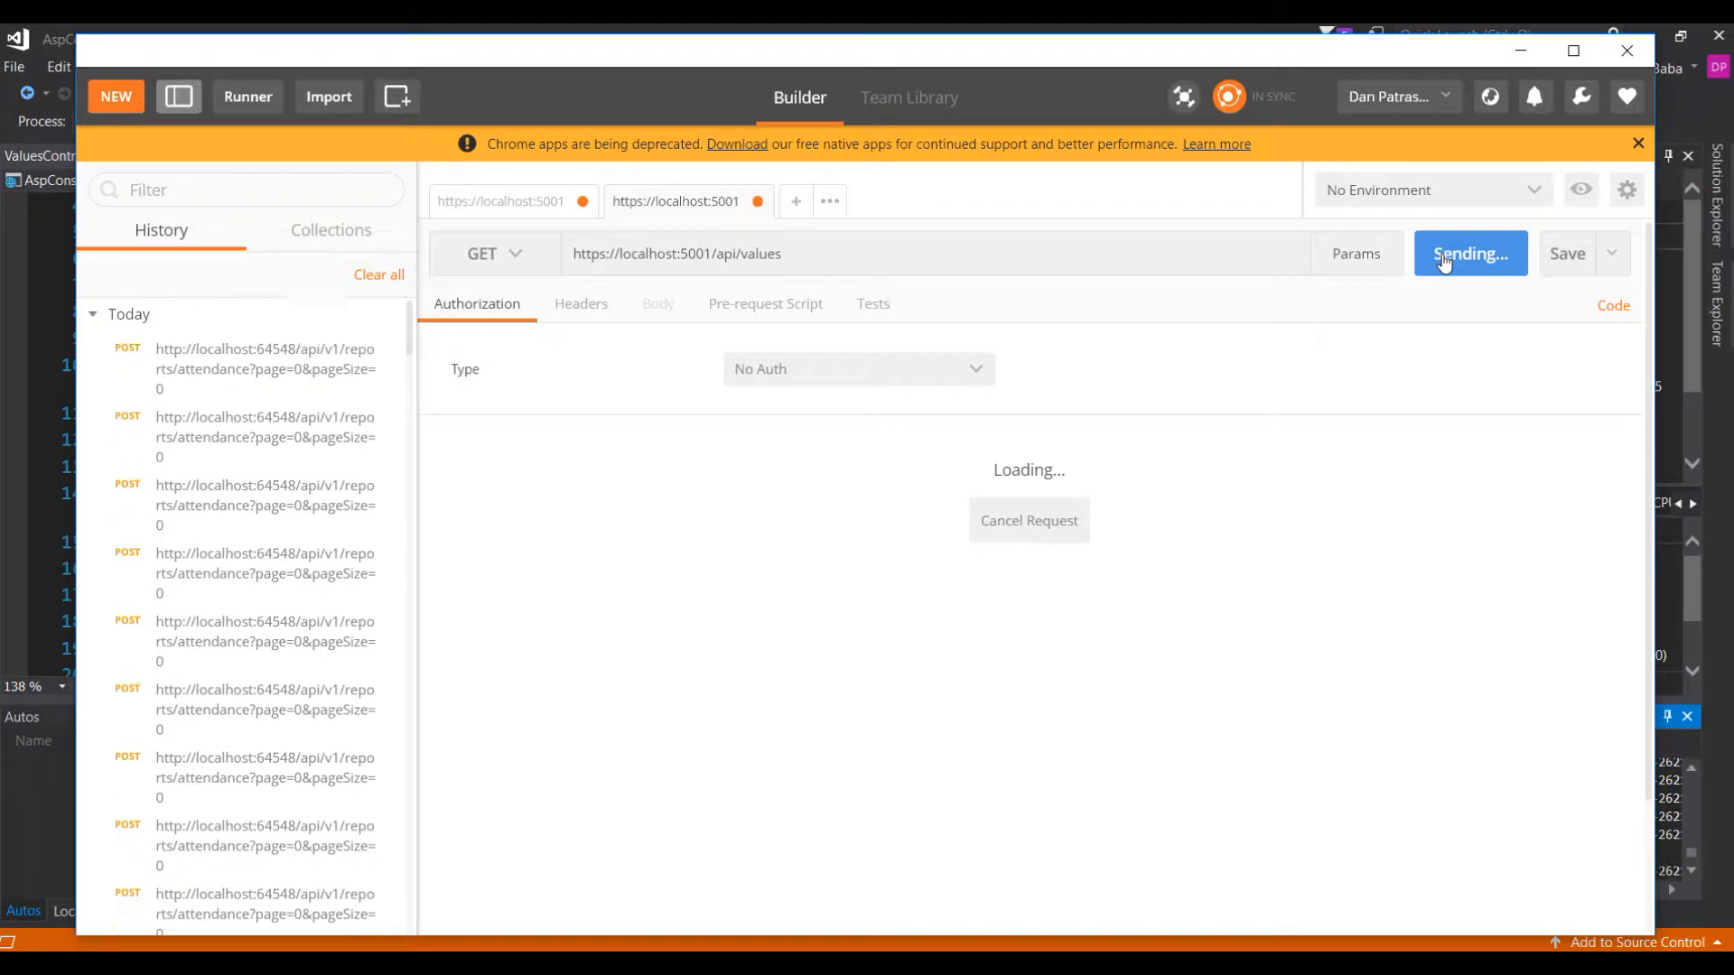
left_click(1463, 252)
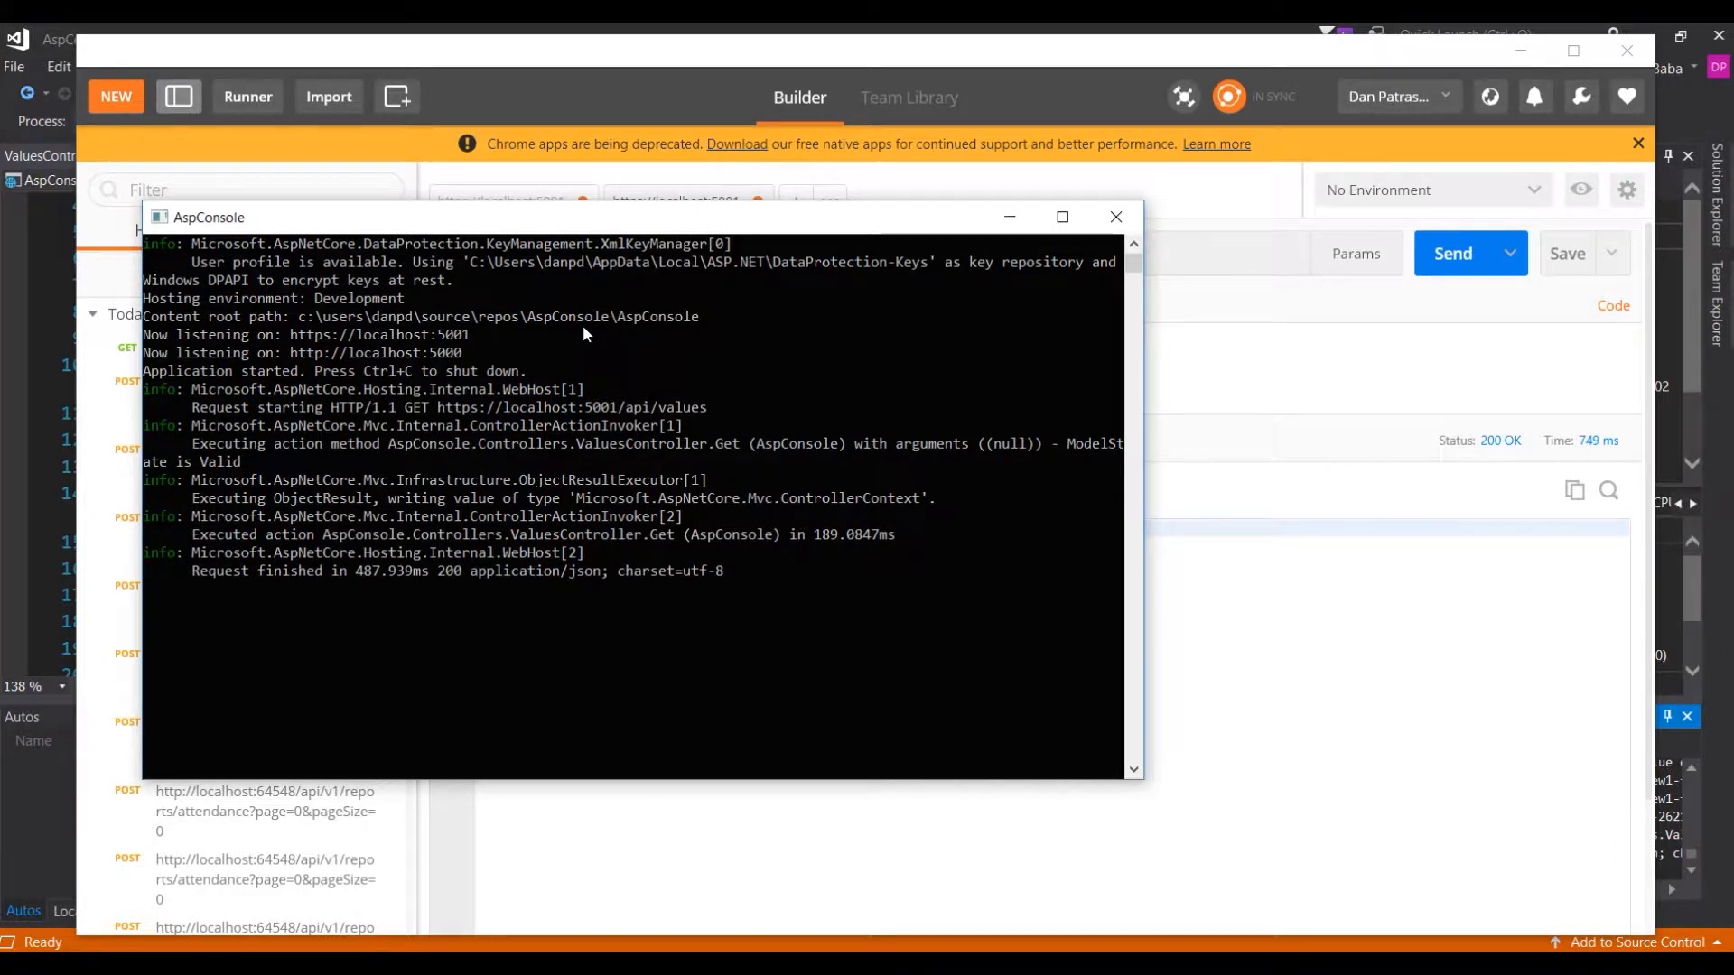
mouse_move(481, 365)
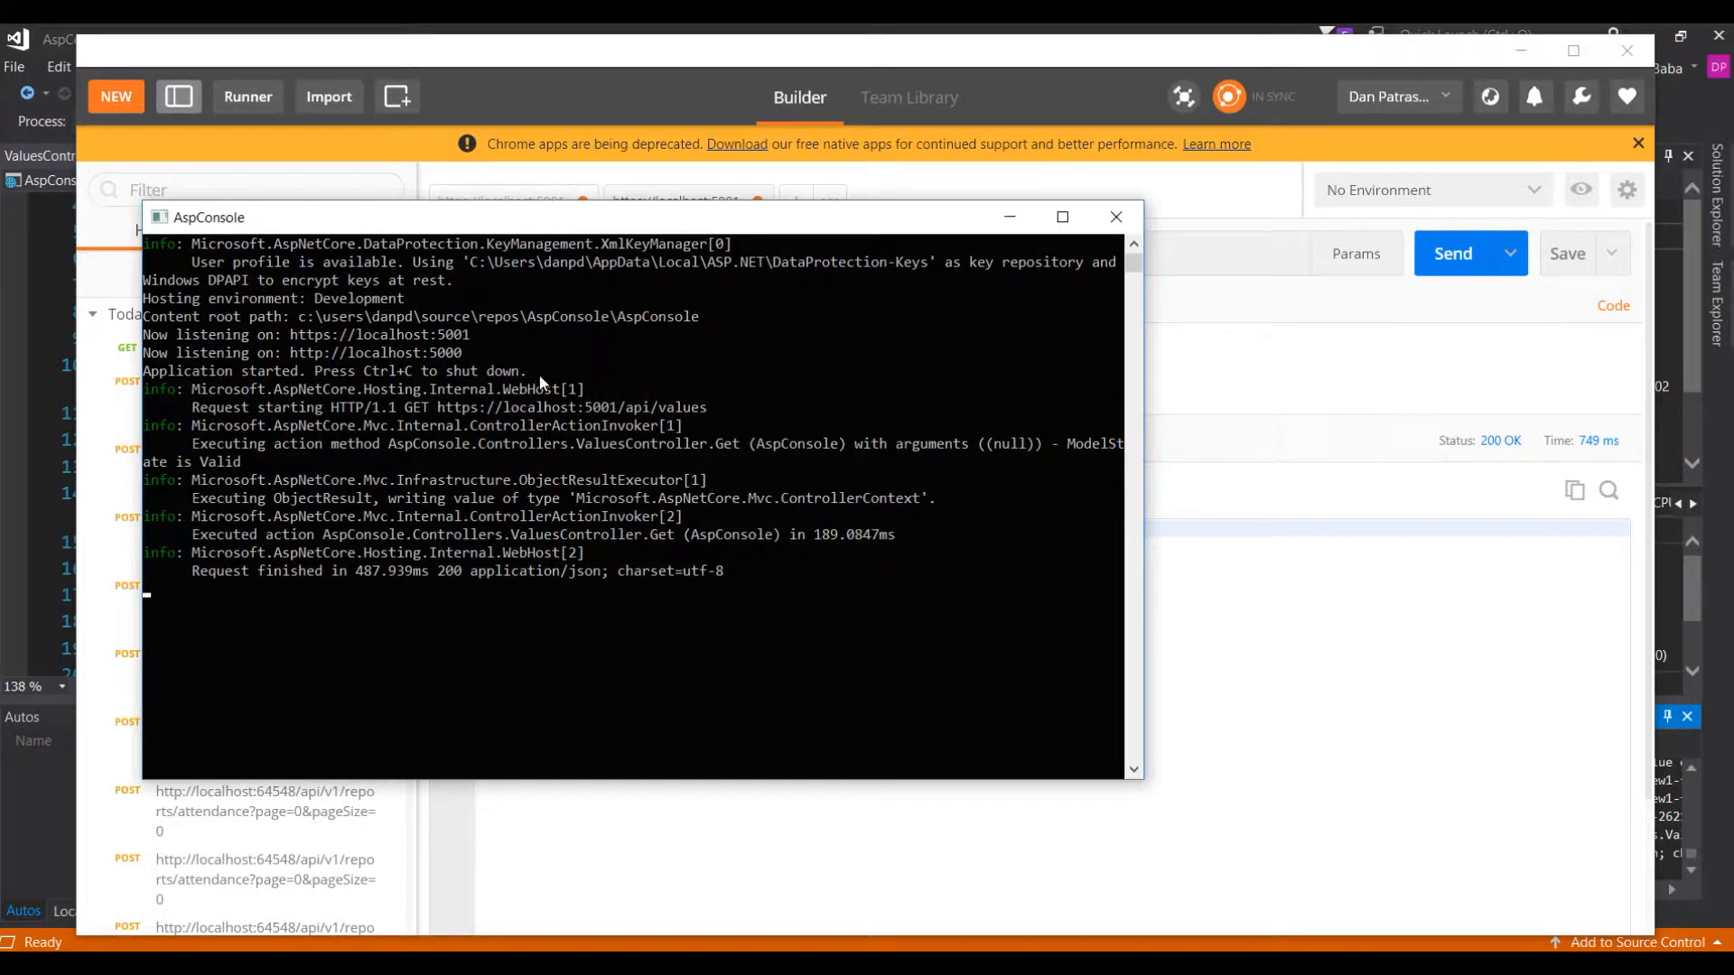
mouse_move(546, 393)
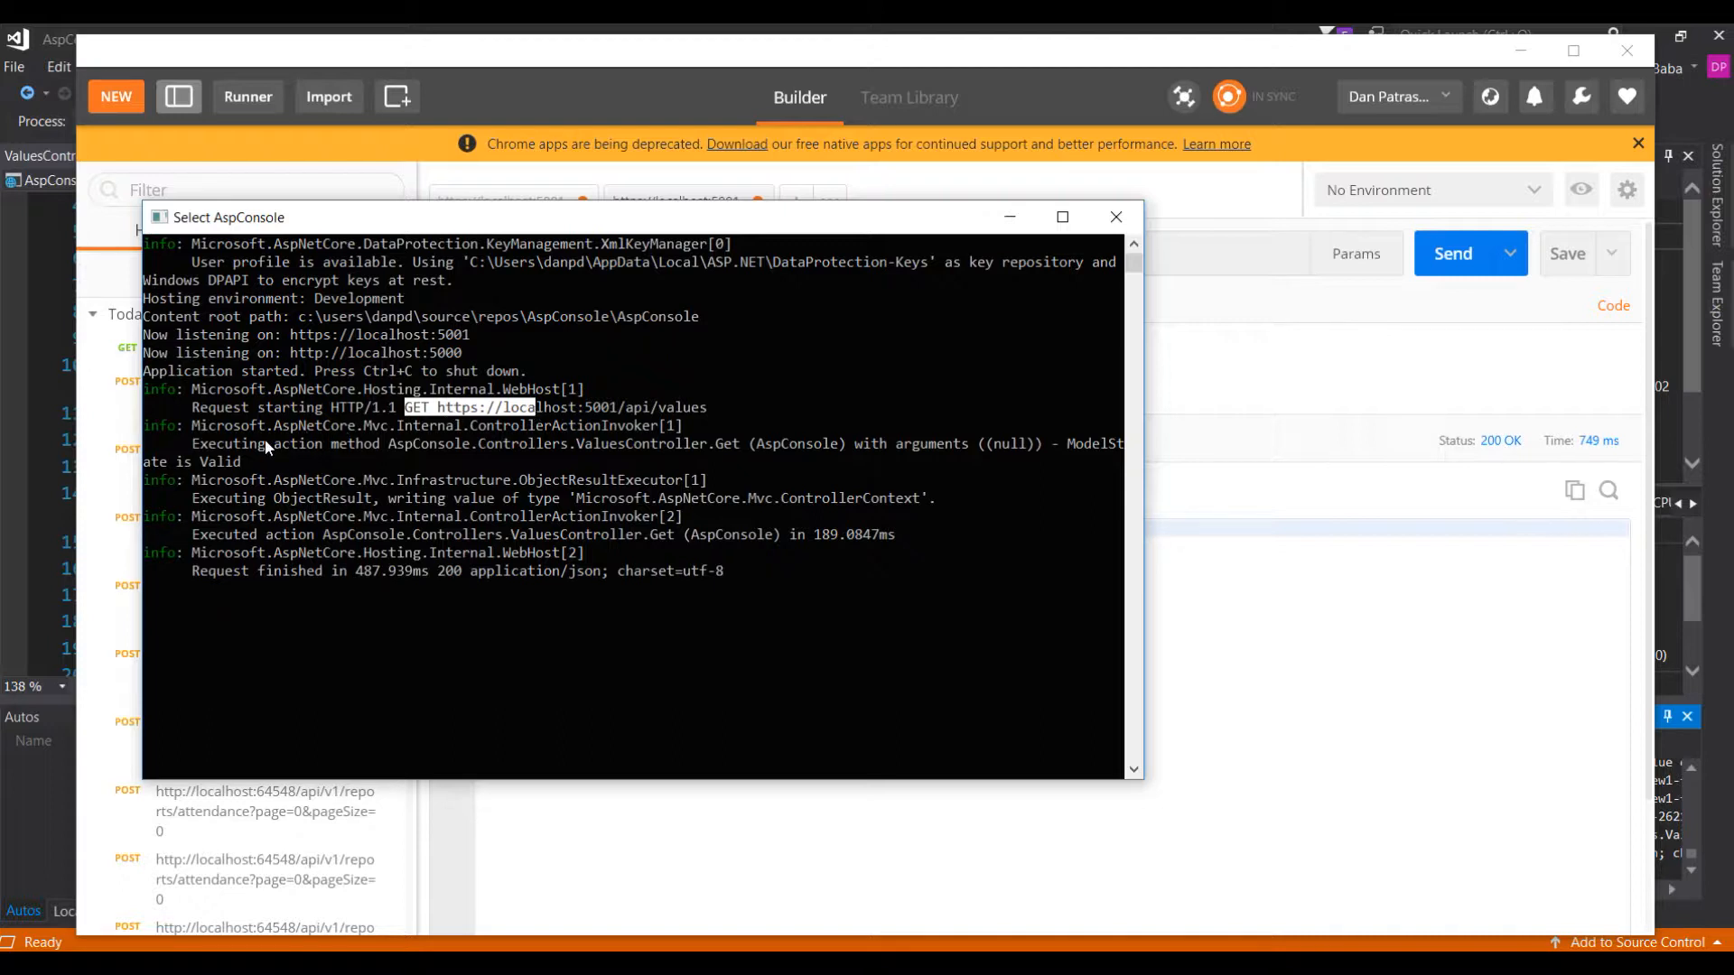
mouse_move(641, 536)
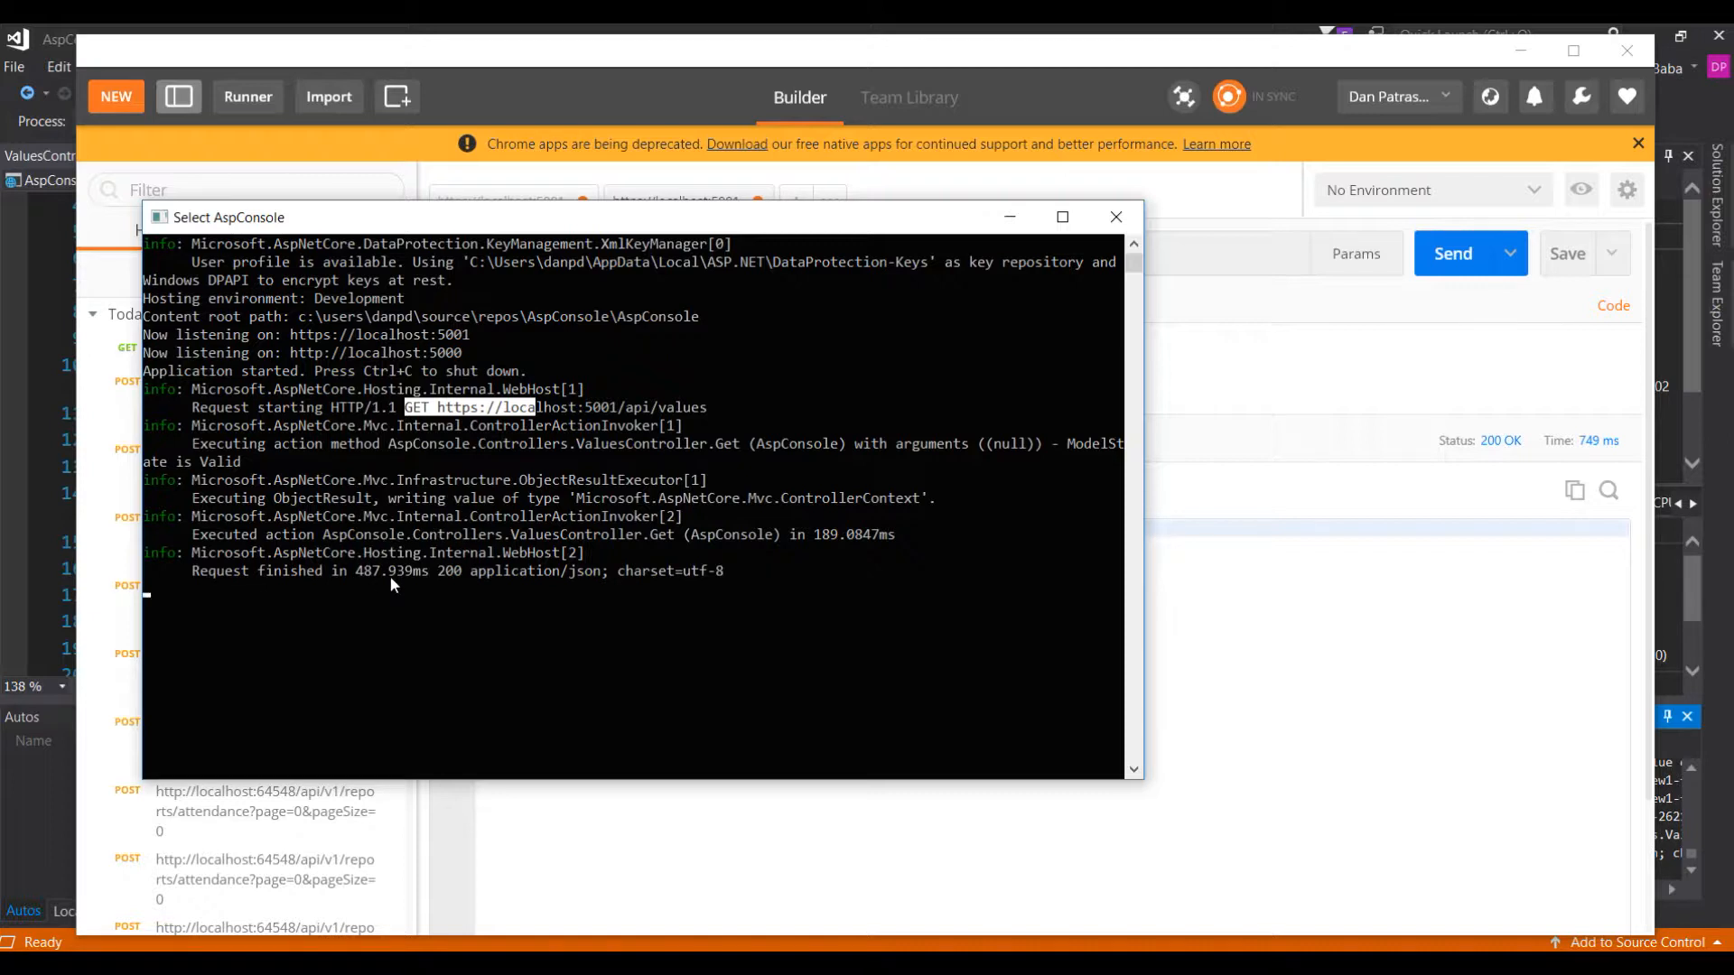
- Inspect the AspConsole console log for the GET api/values request and its 200 response
double_click(407, 571)
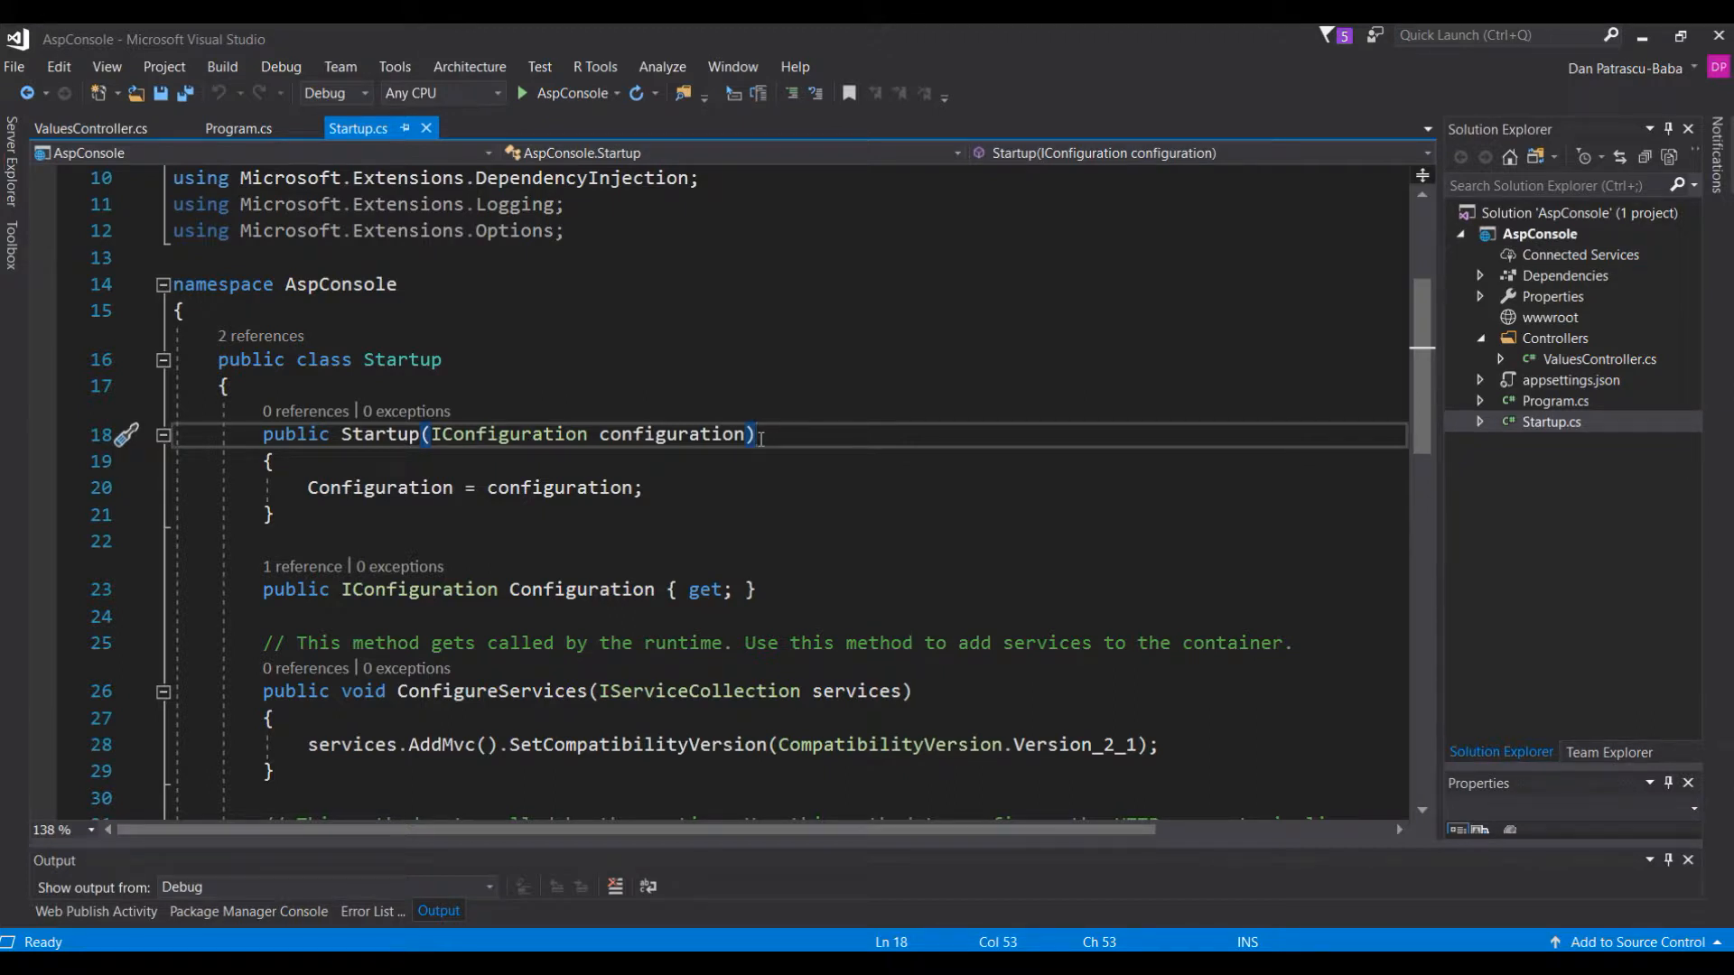
- Insert services.AddLogging(); on a new line below services.AddMvc() and save Startup.cs
scroll("down", 3)
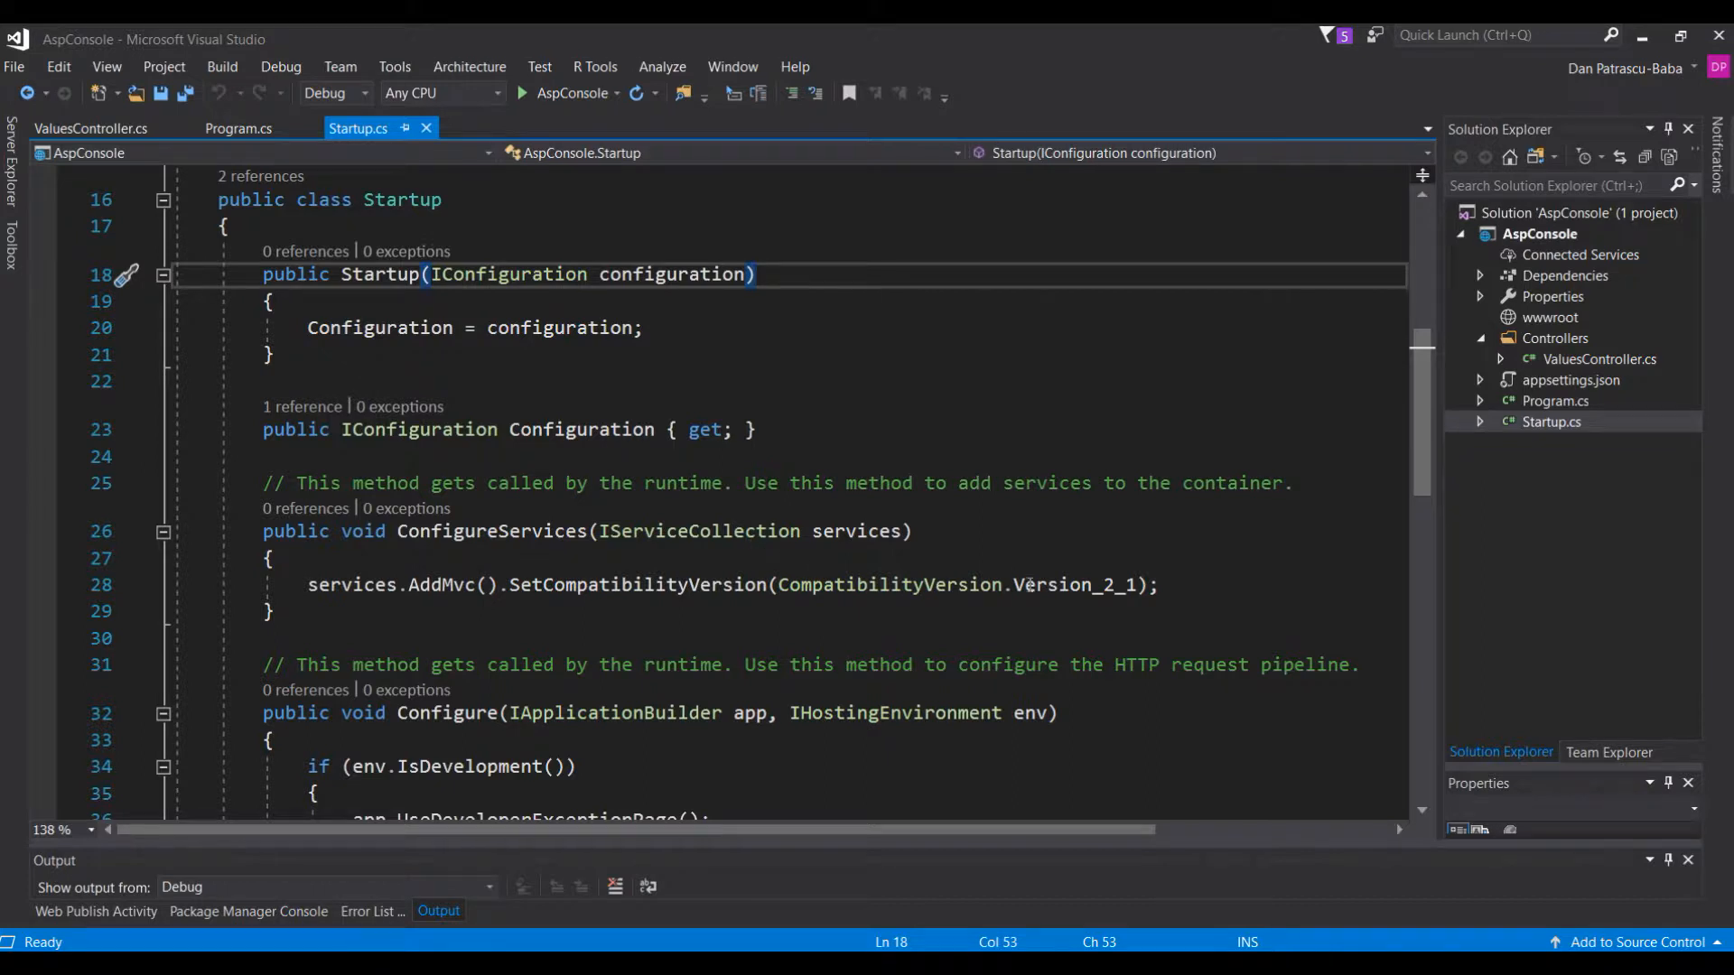
left_click(1161, 584)
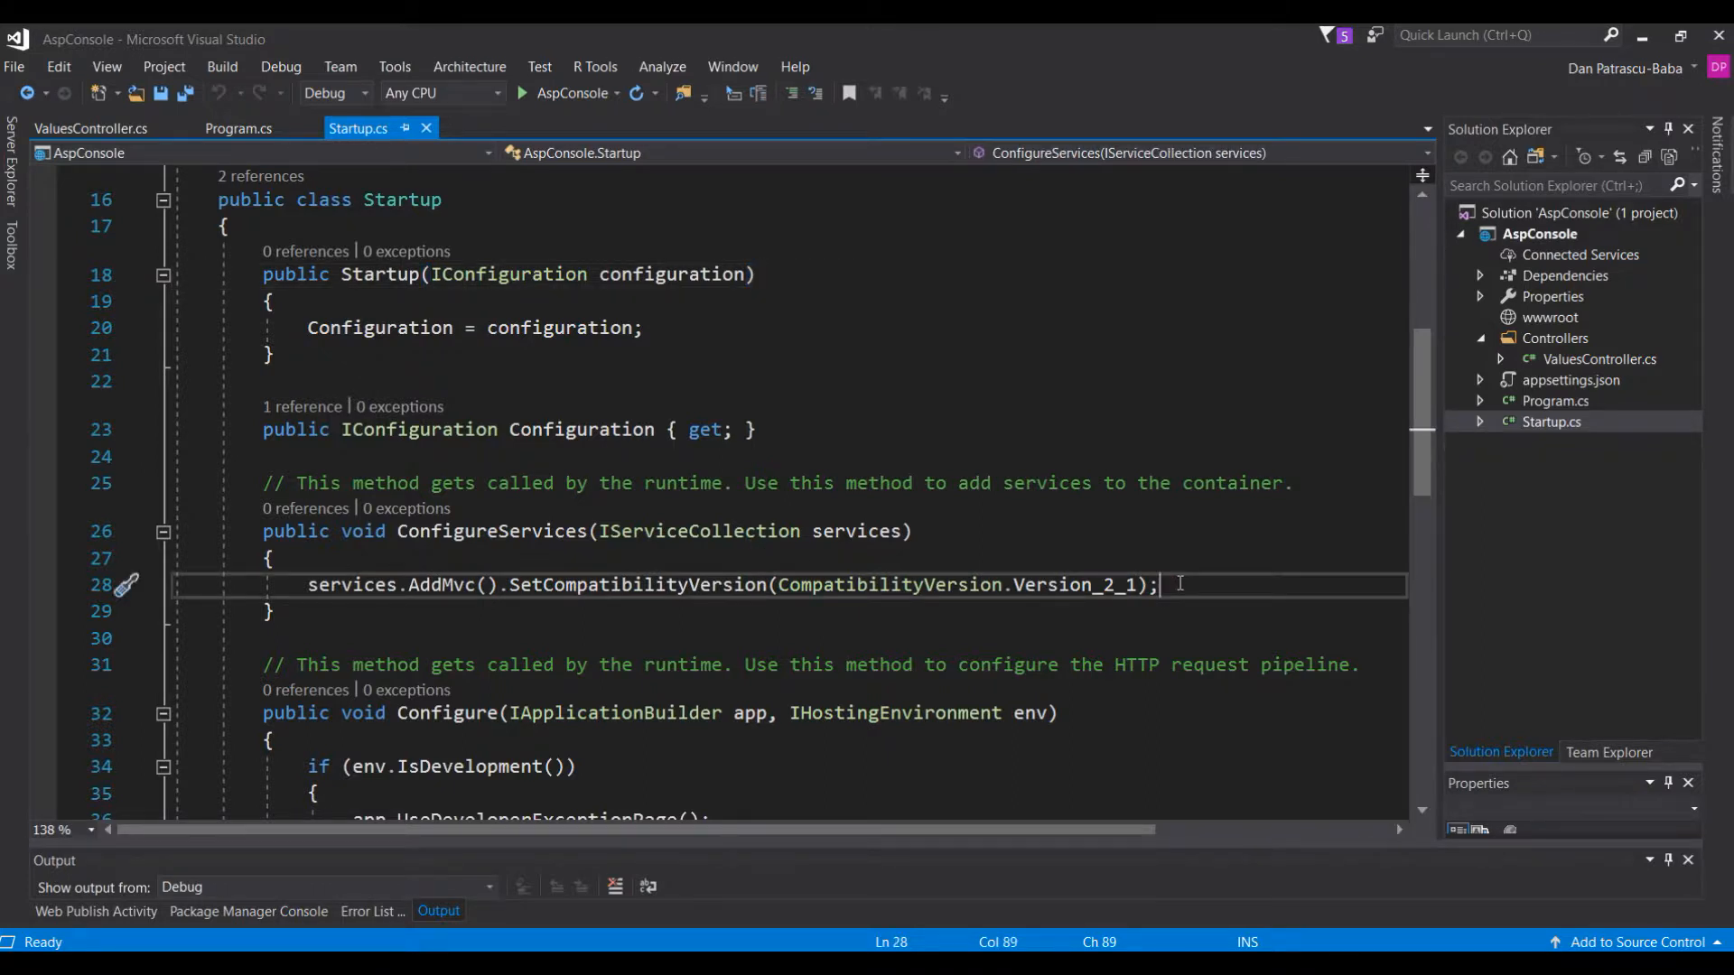
key("Enter")
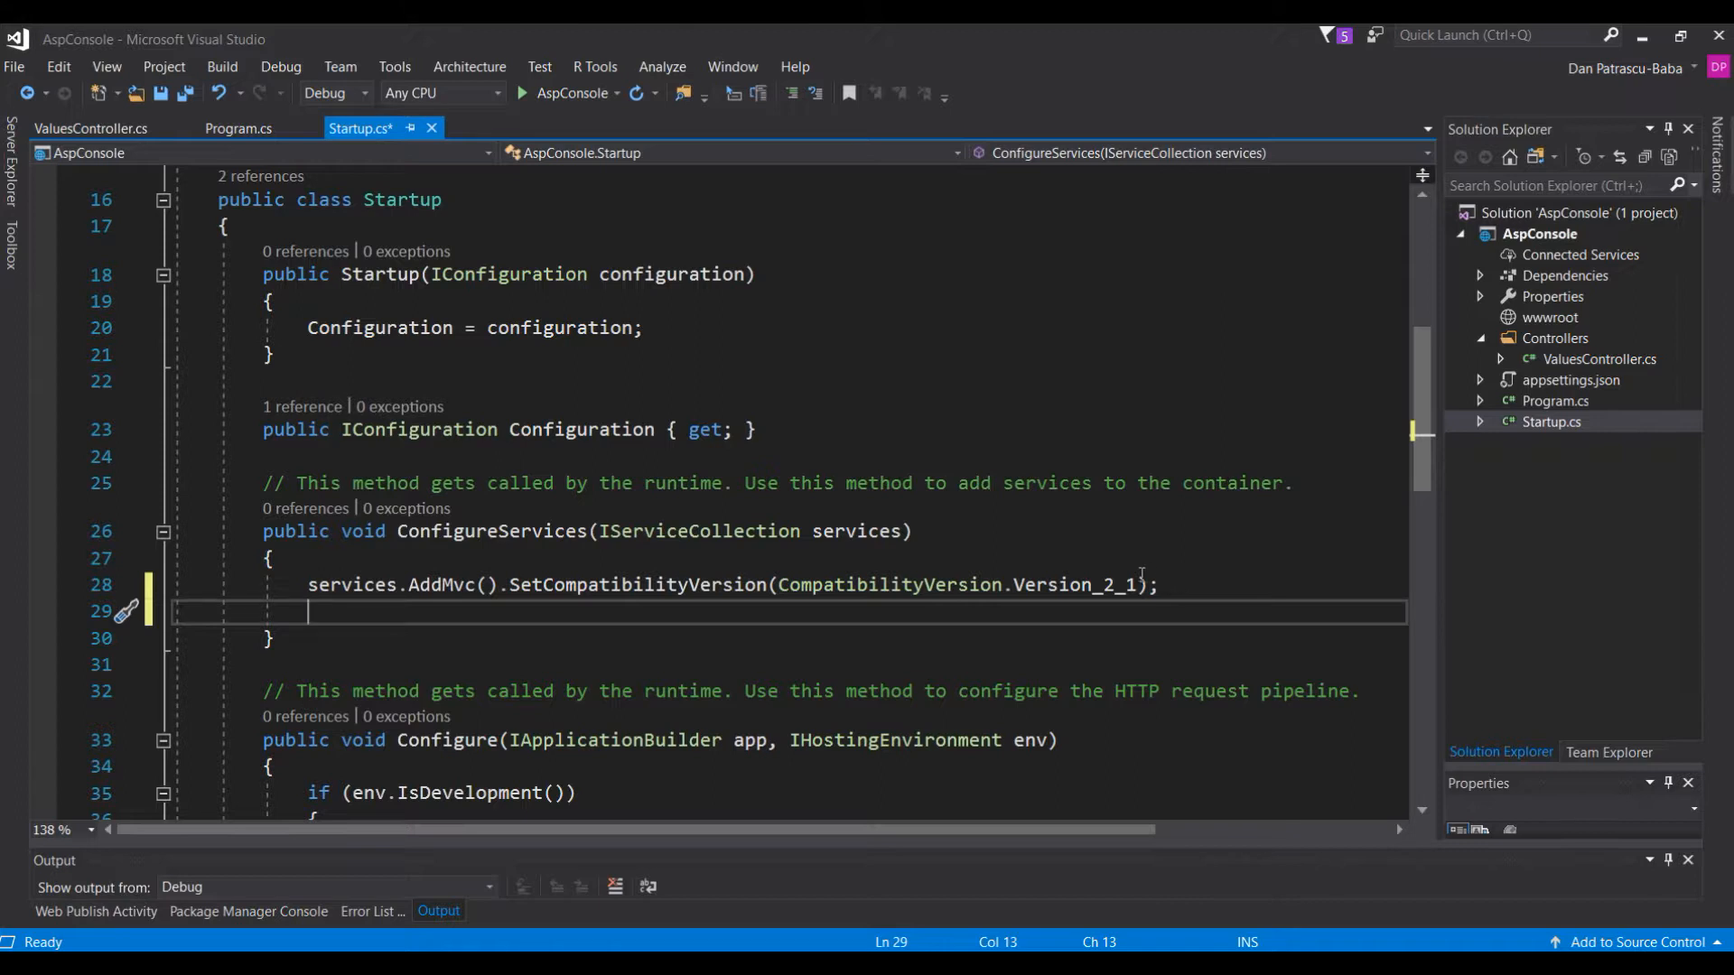
mouse_move(1070, 562)
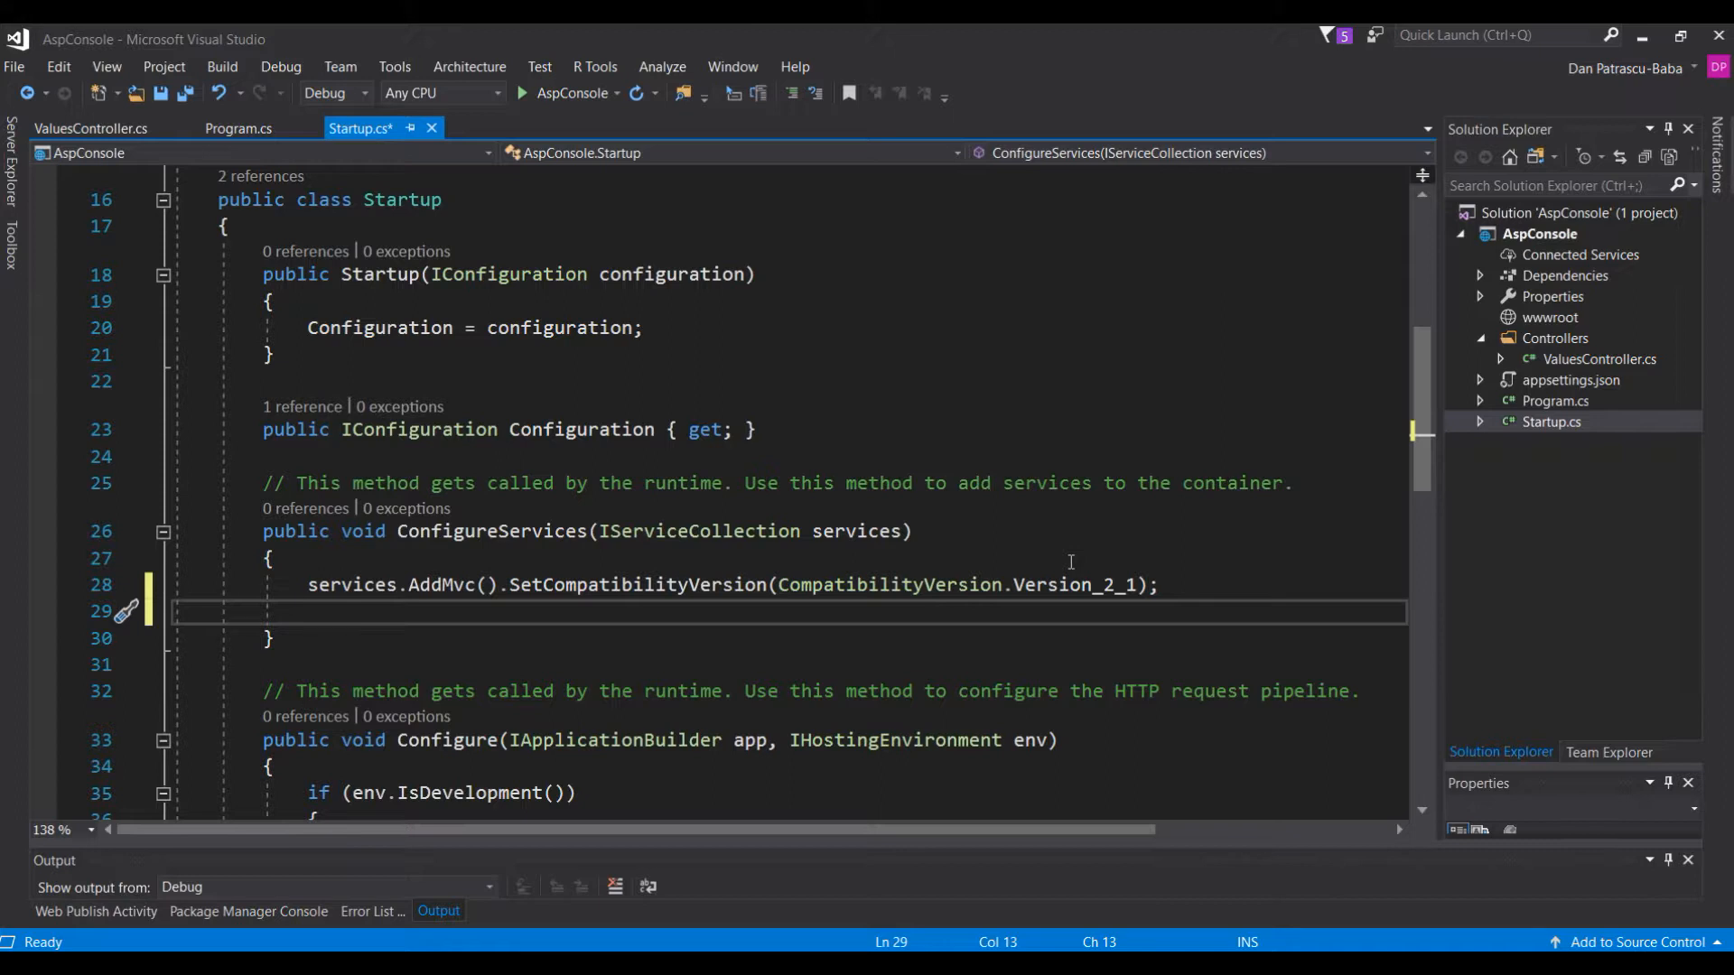
type("servic")
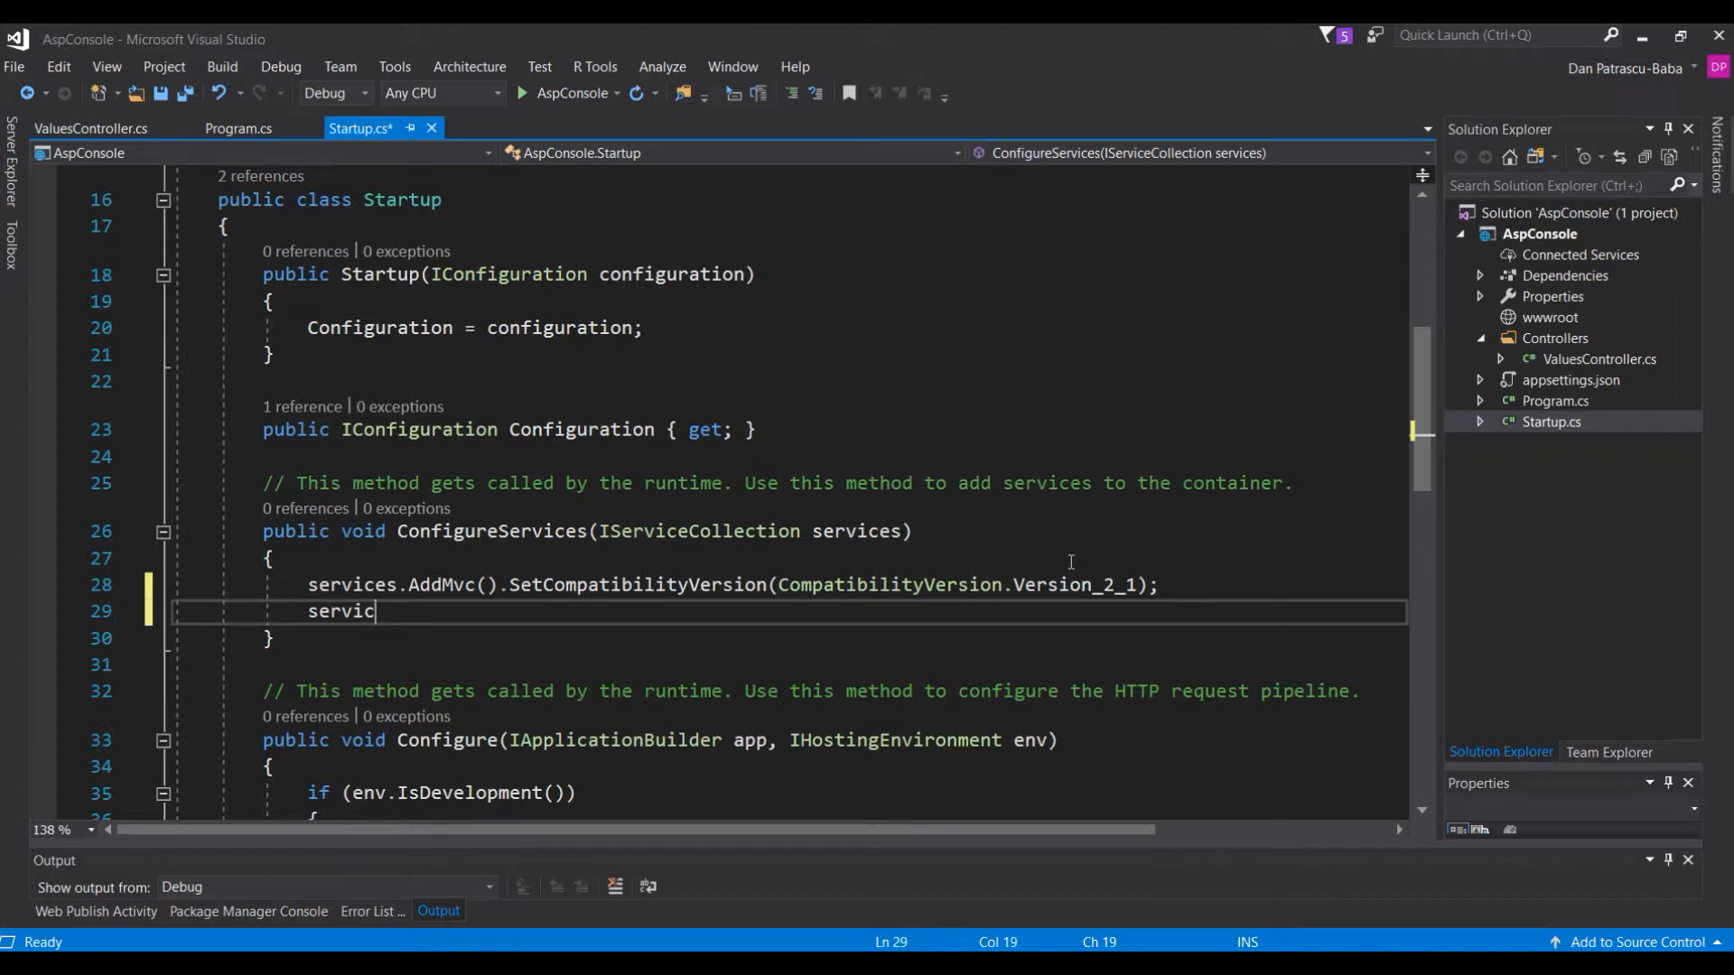
type("es.")
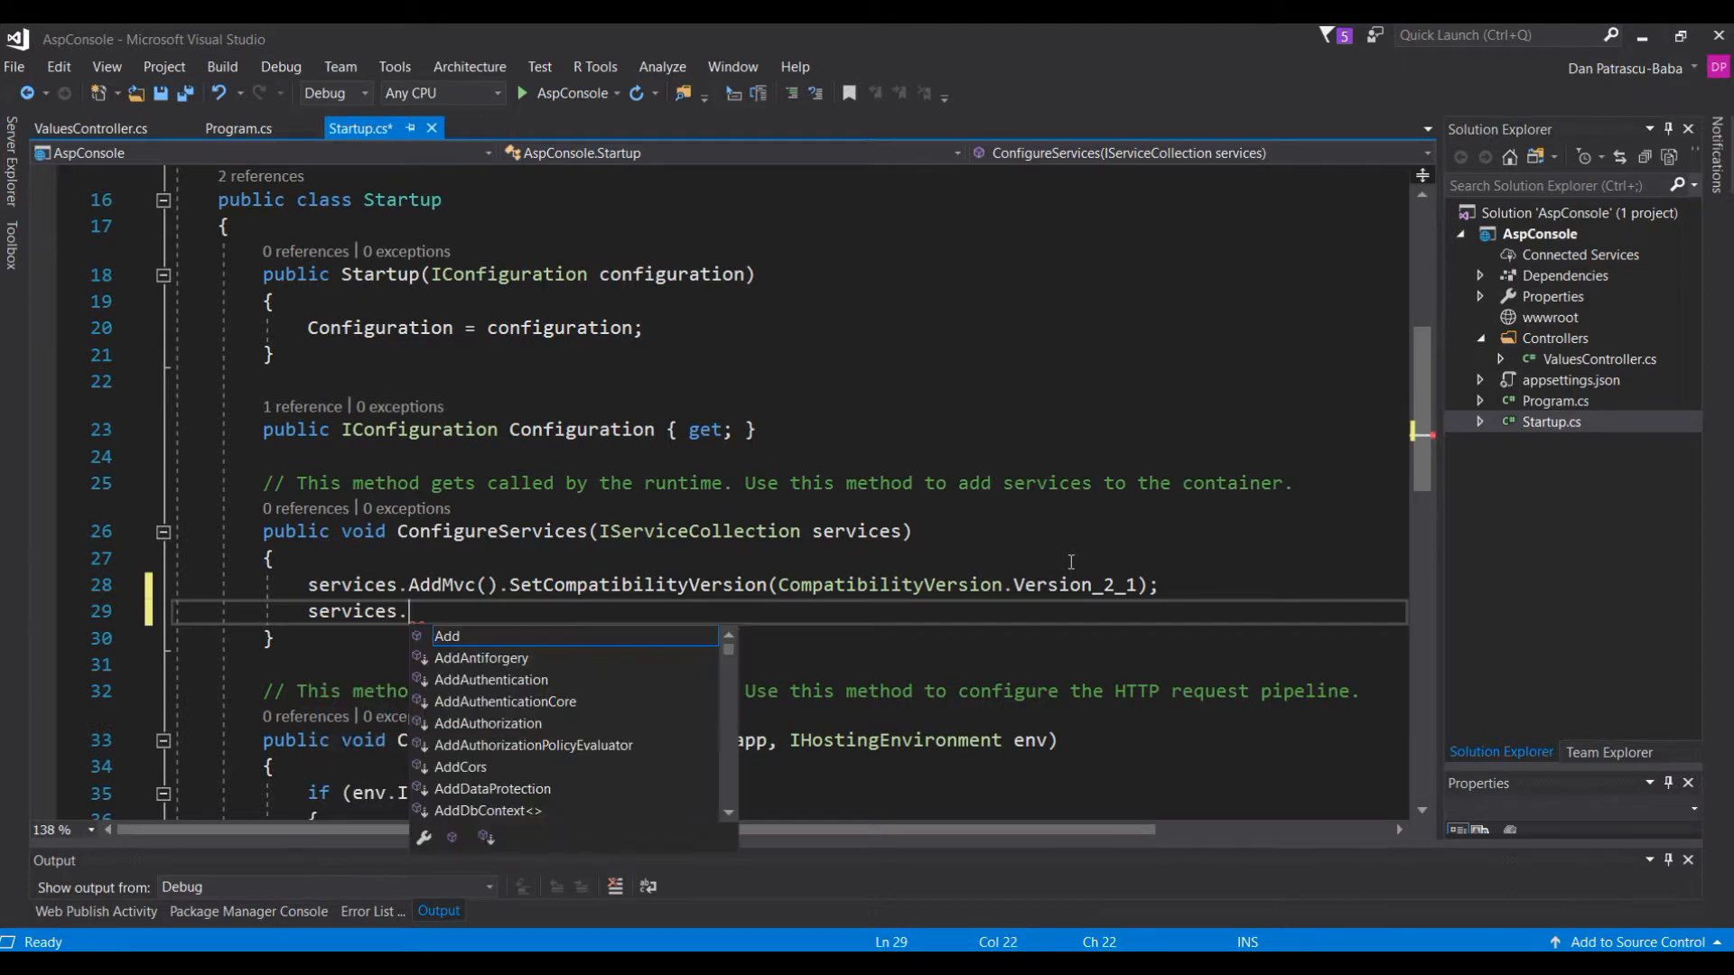
type("AddLocalization>o")
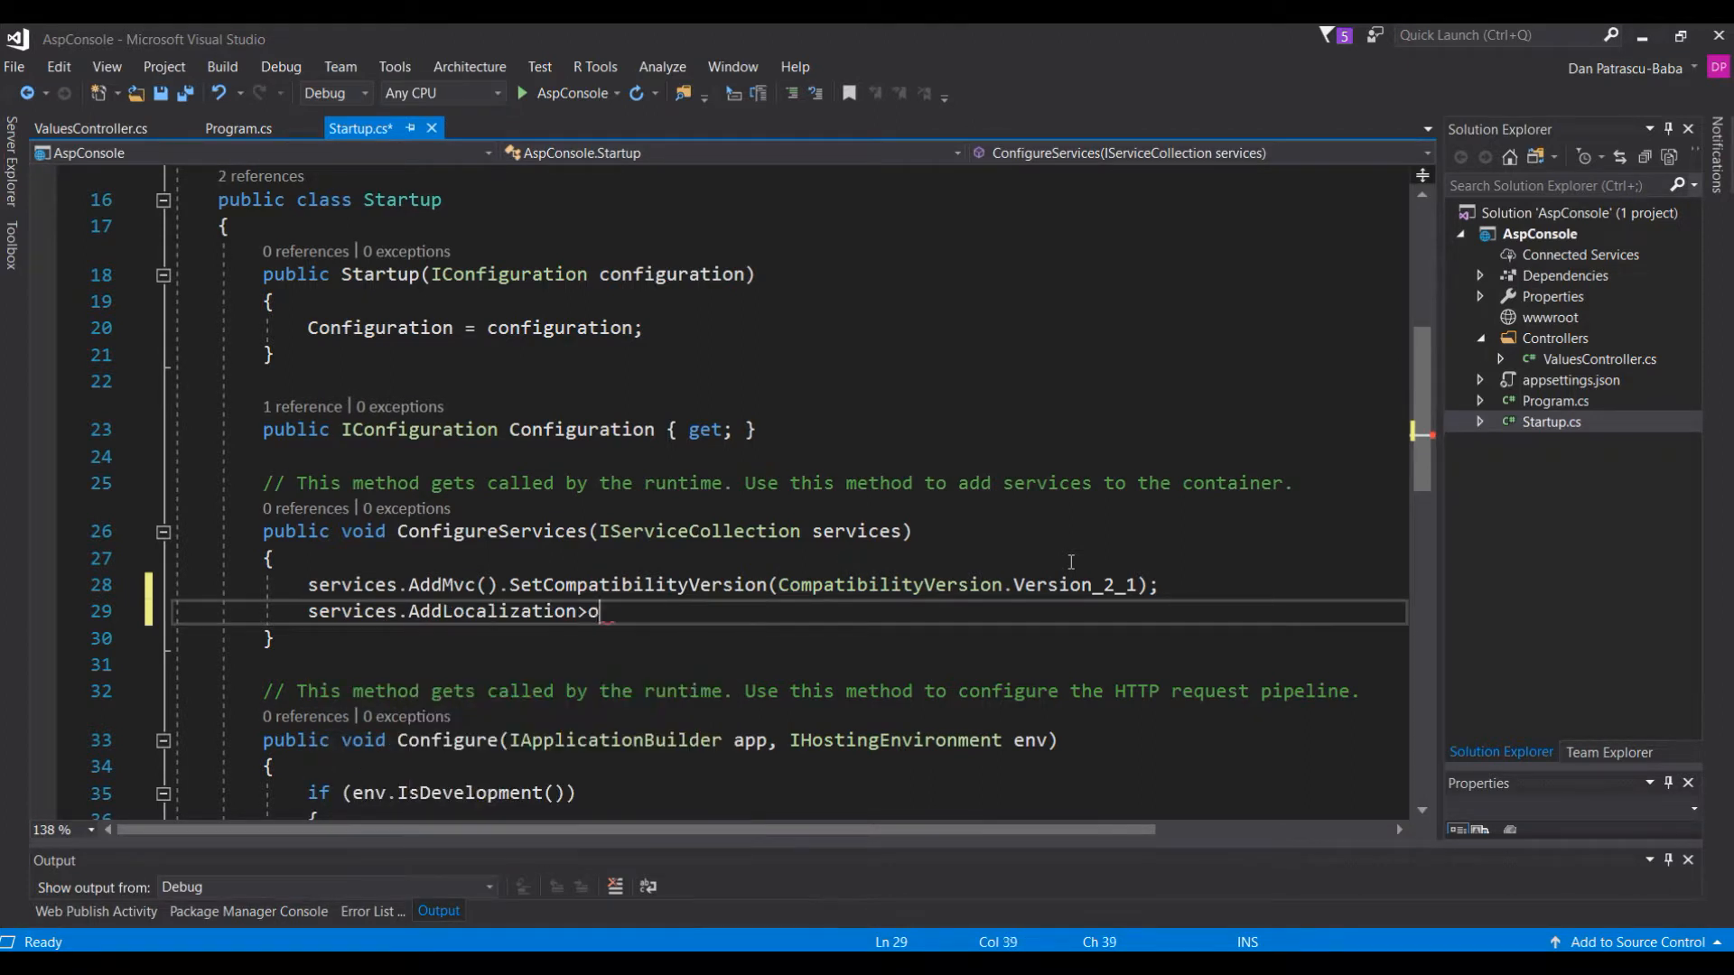
key("BackSpace")
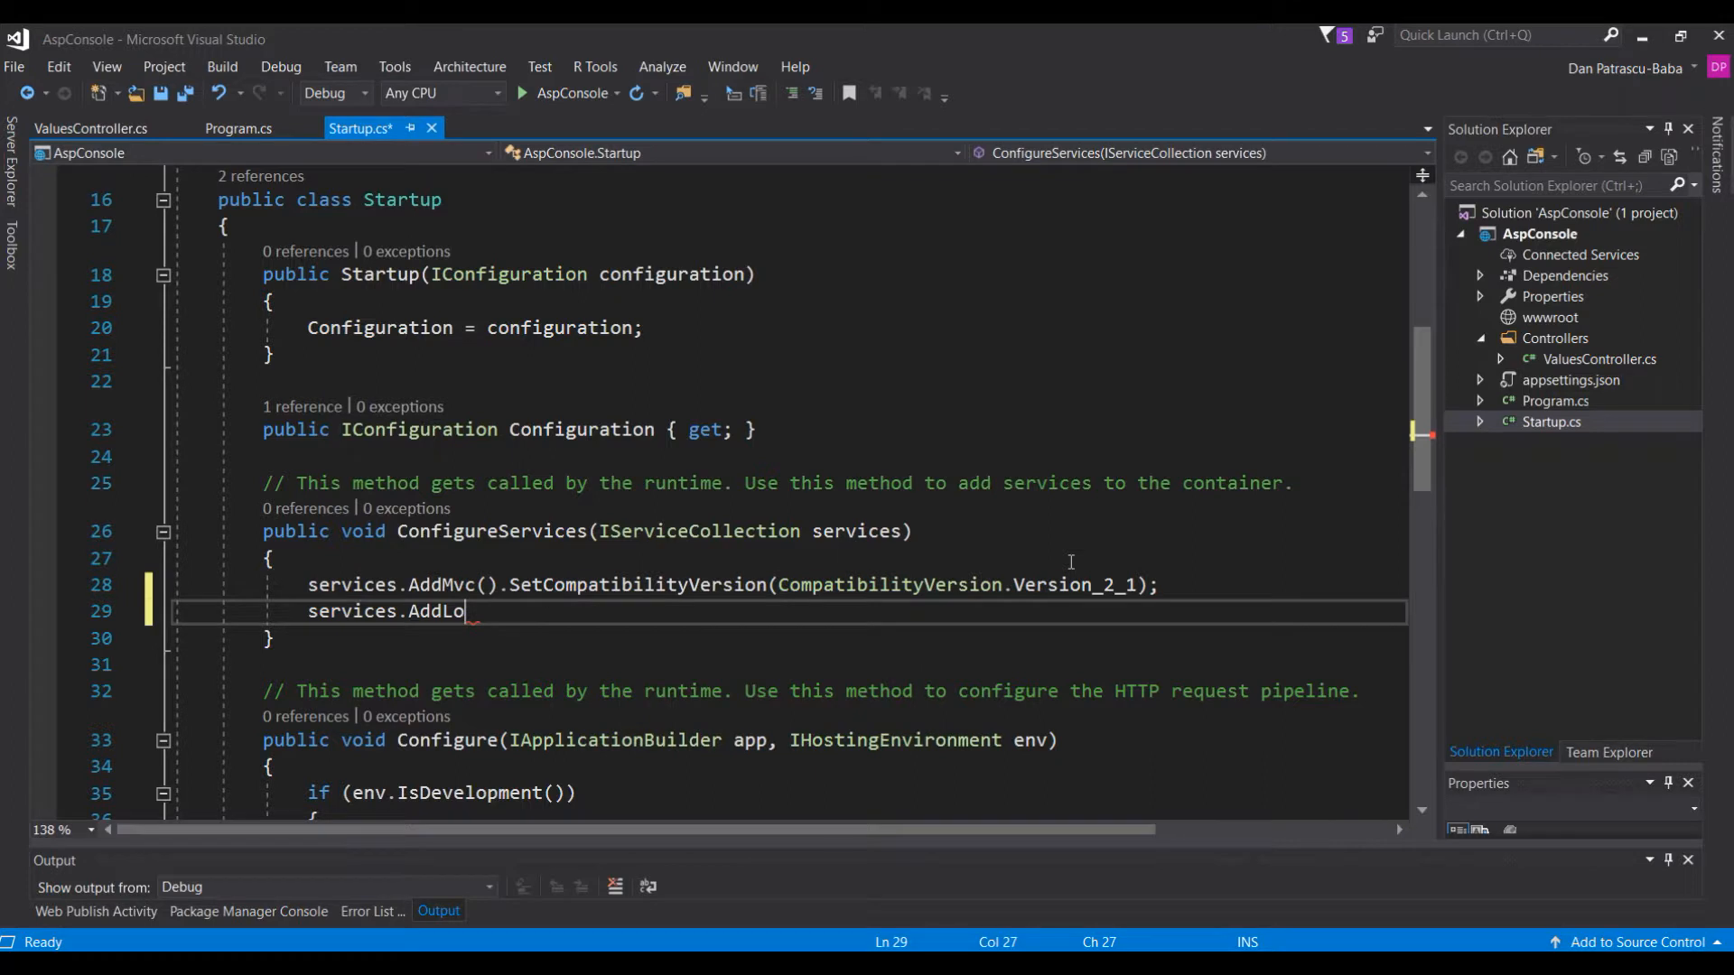
type("gg")
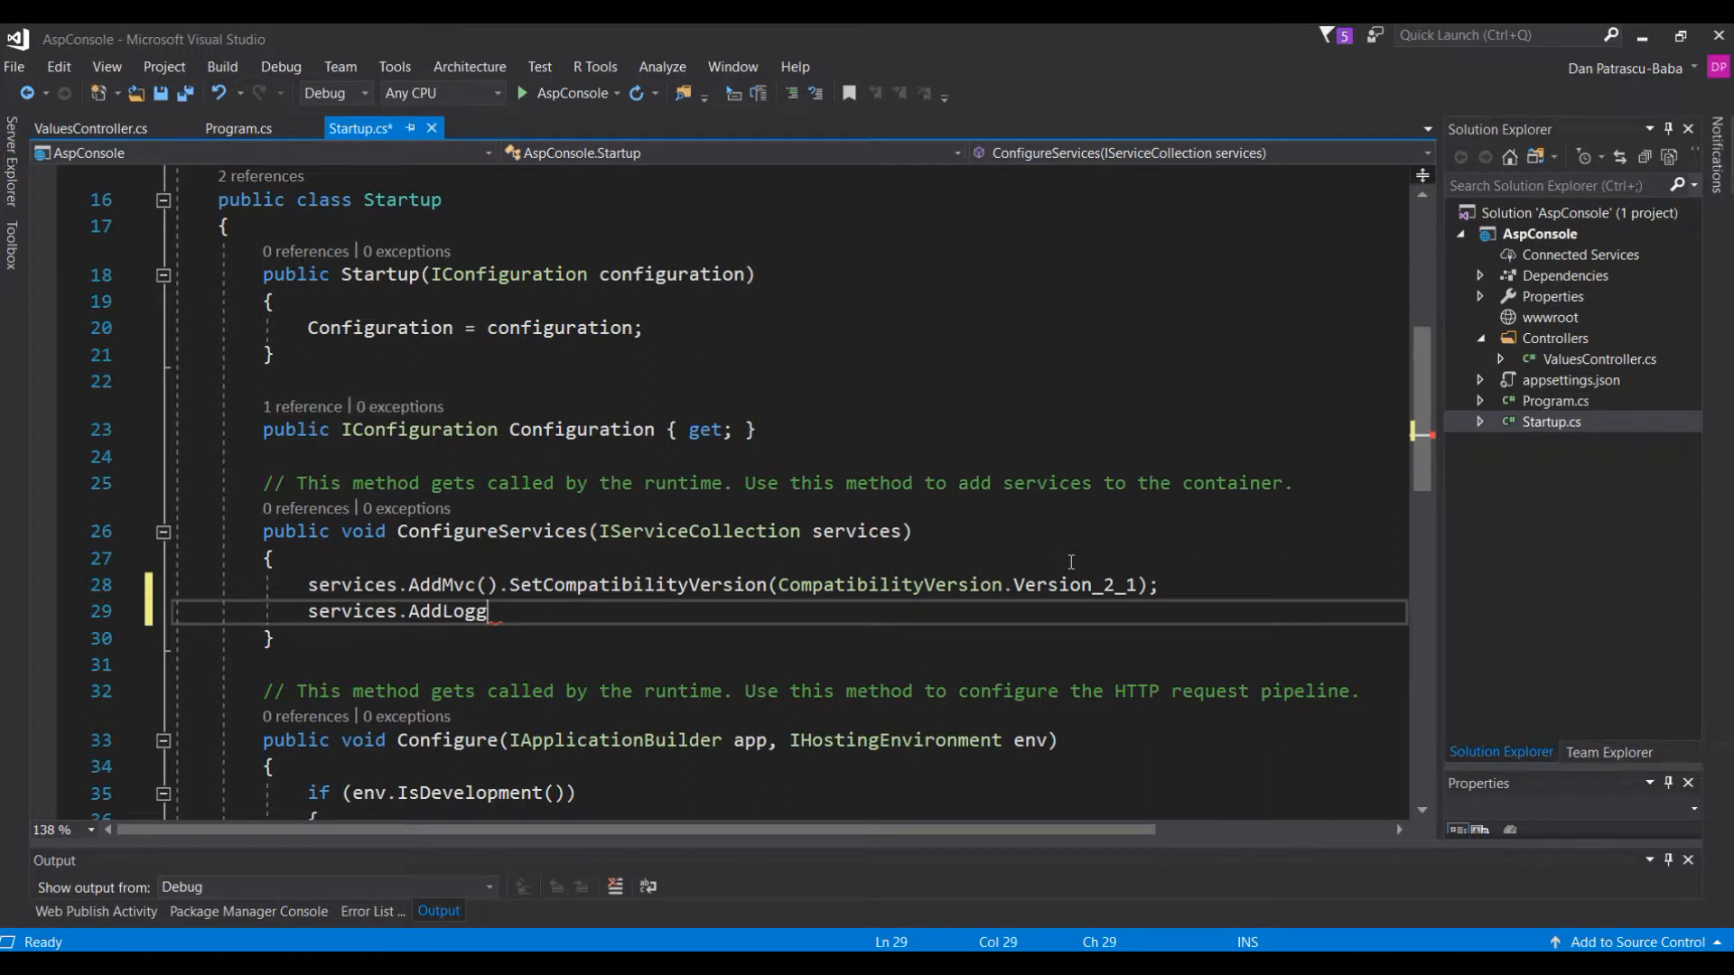
type("o")
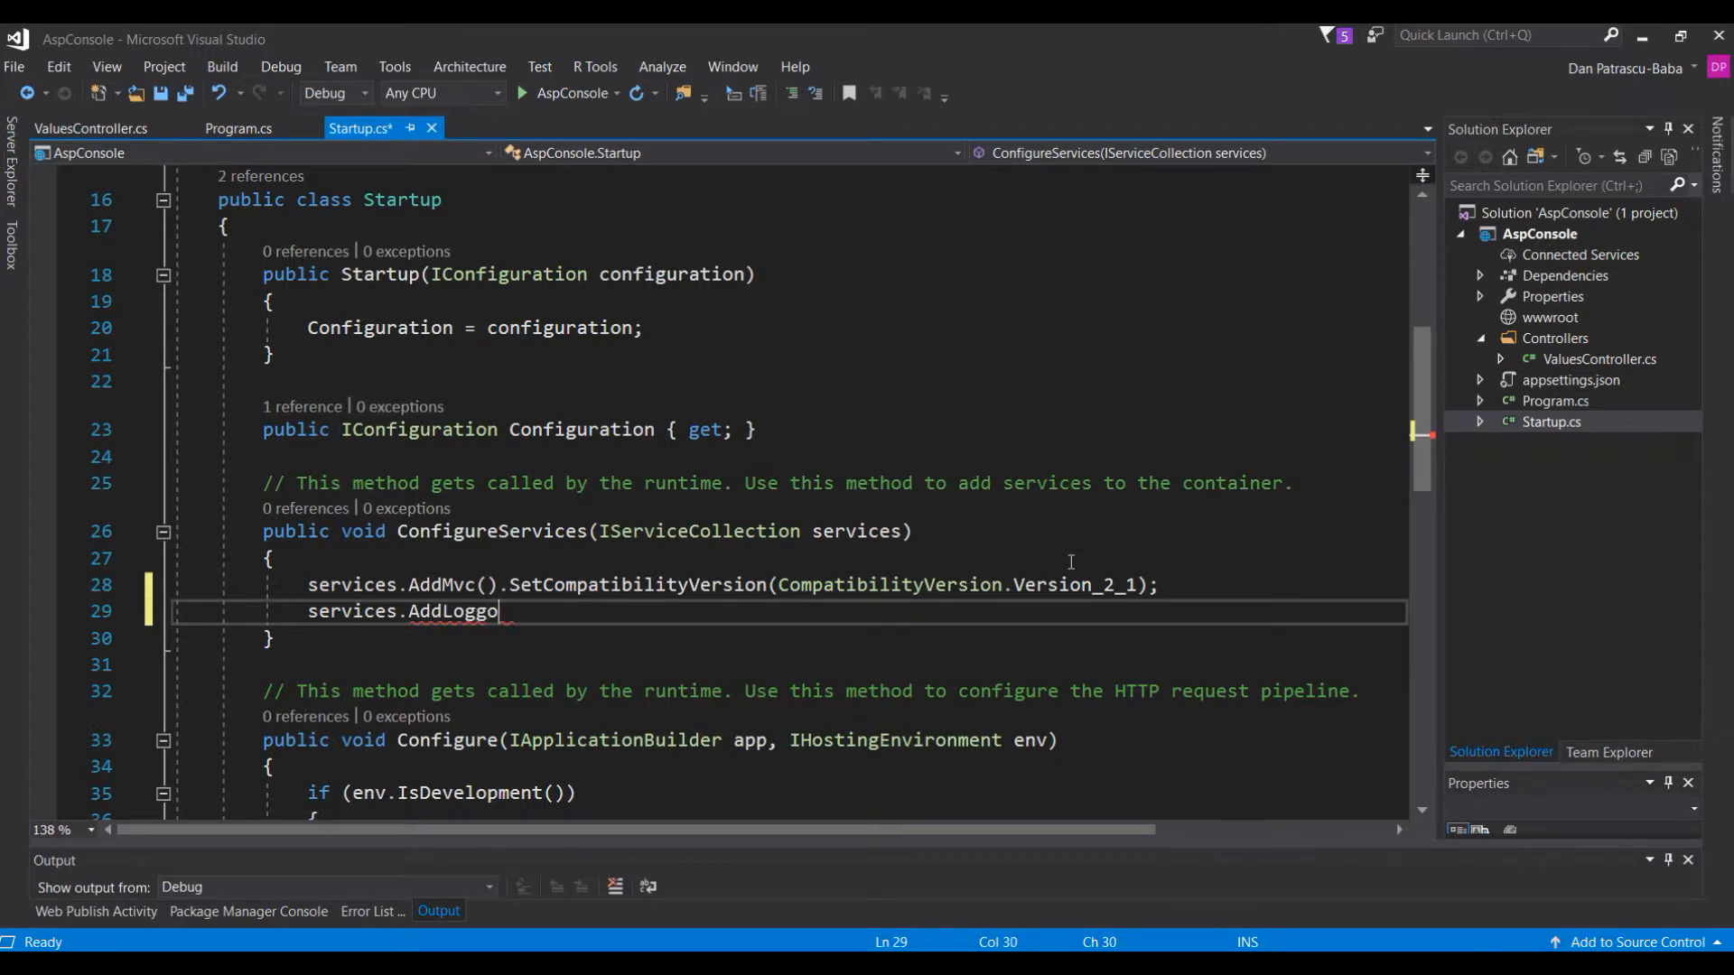
type("ing()")
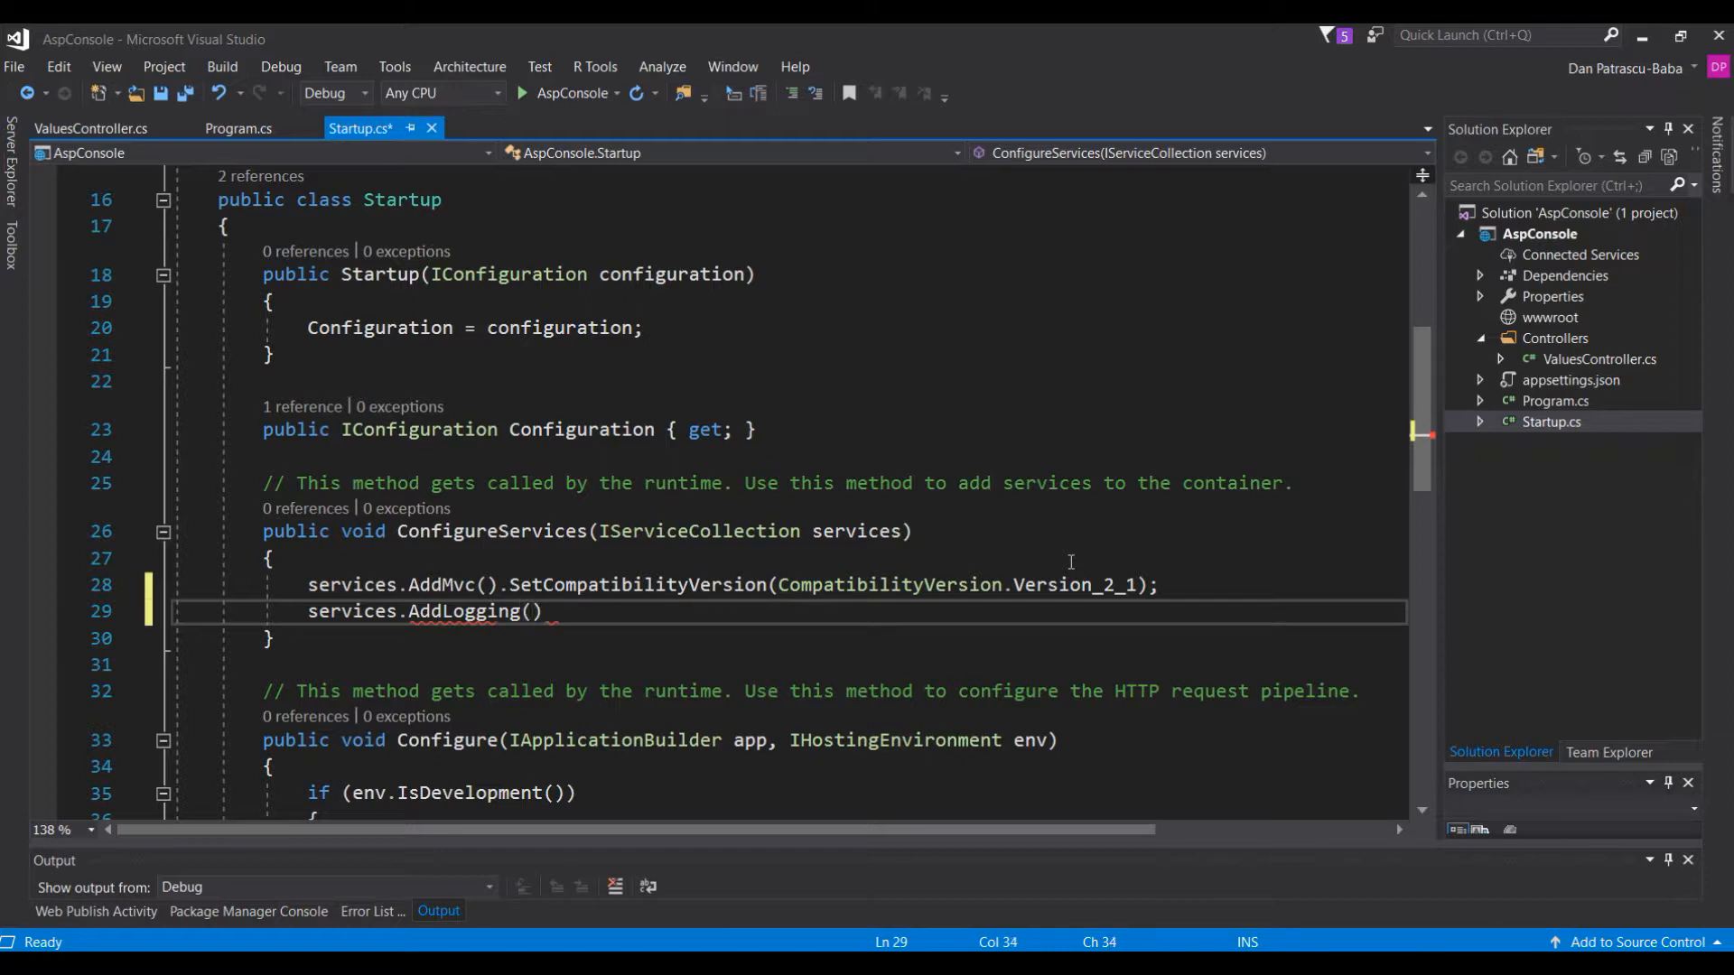
type(";")
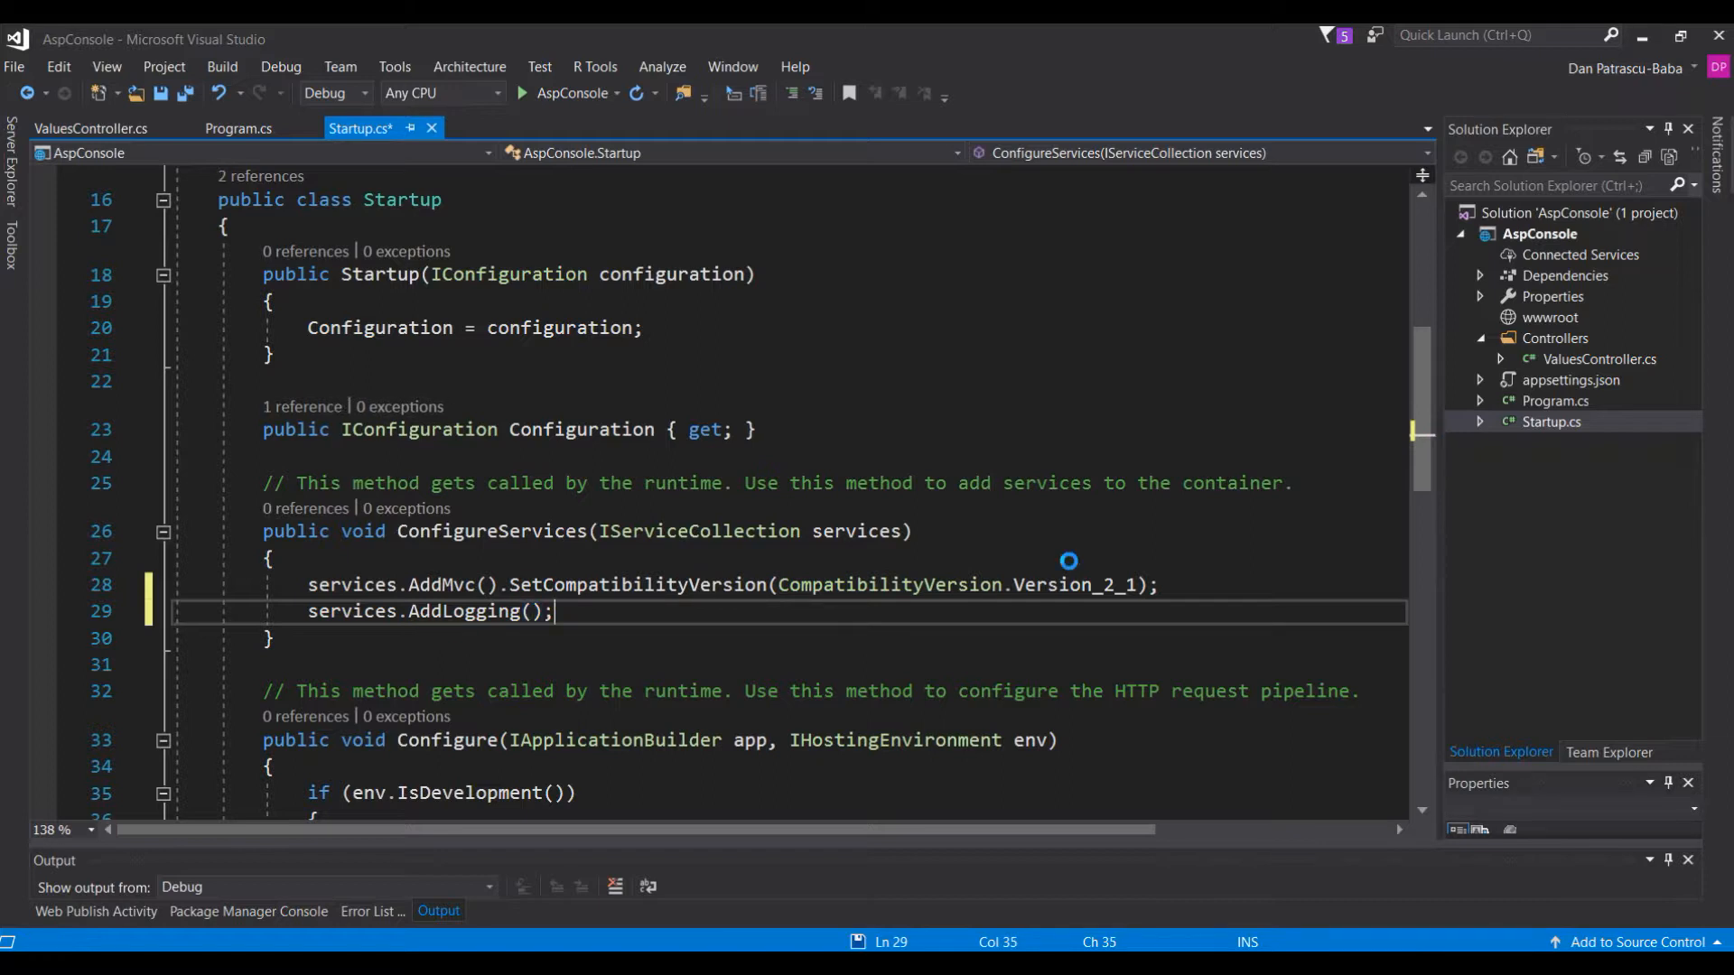
key("ctrl+s")
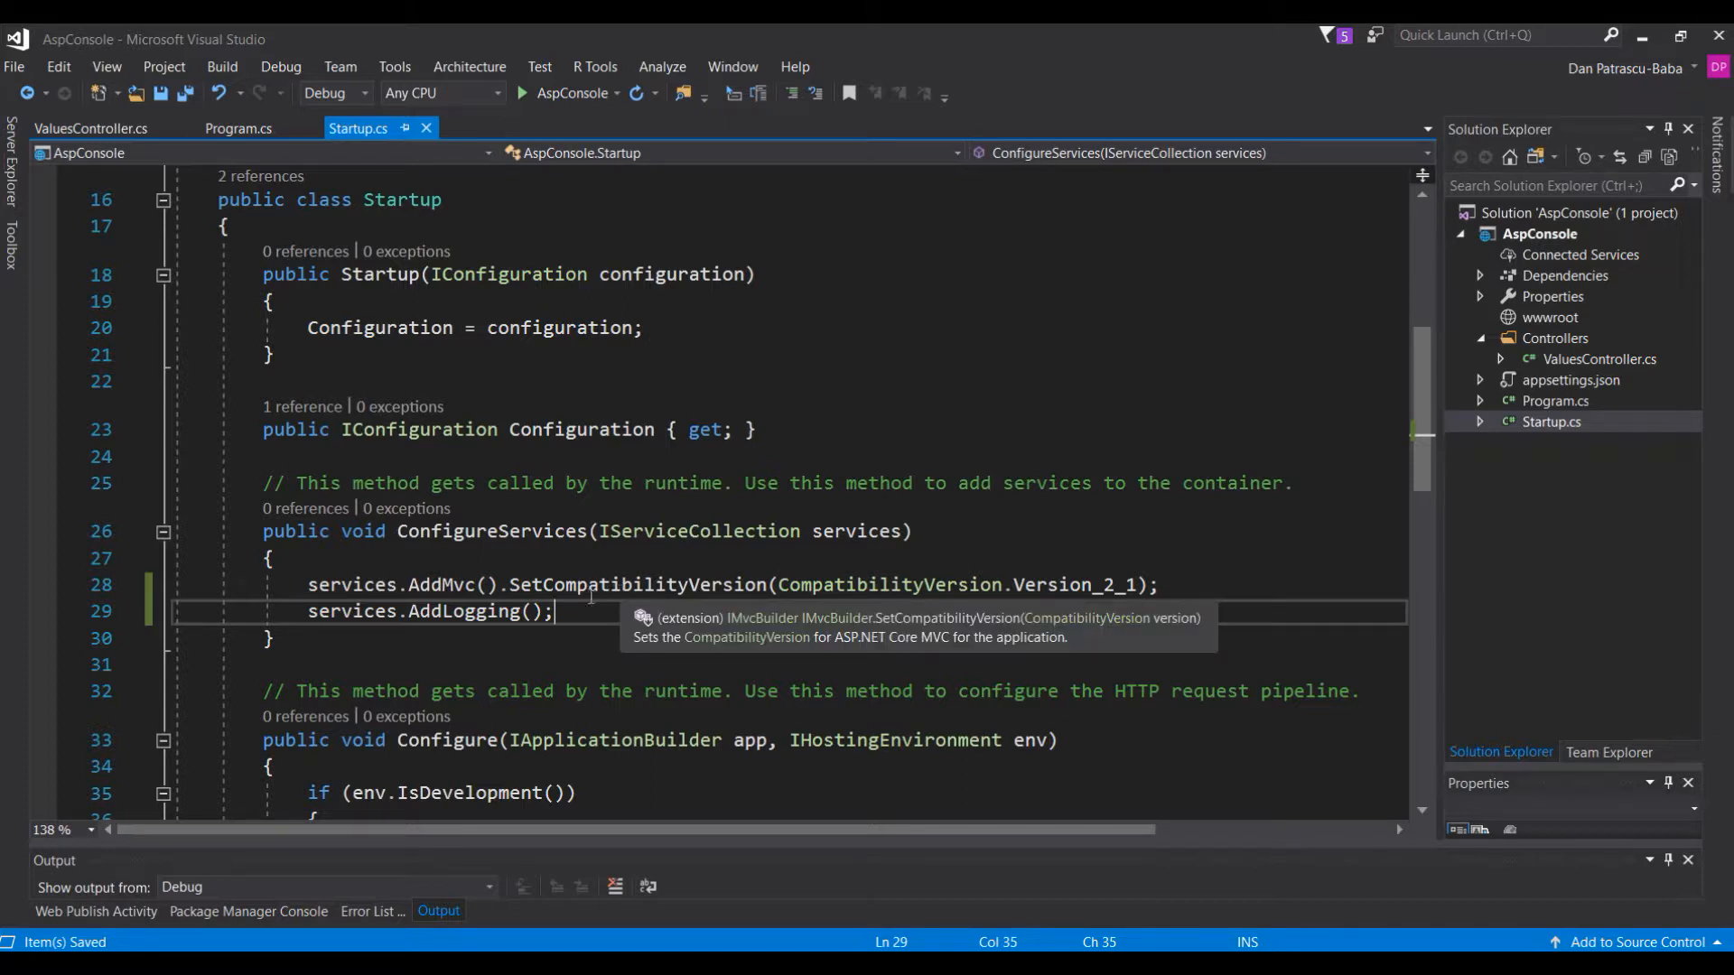
mouse_move(558, 603)
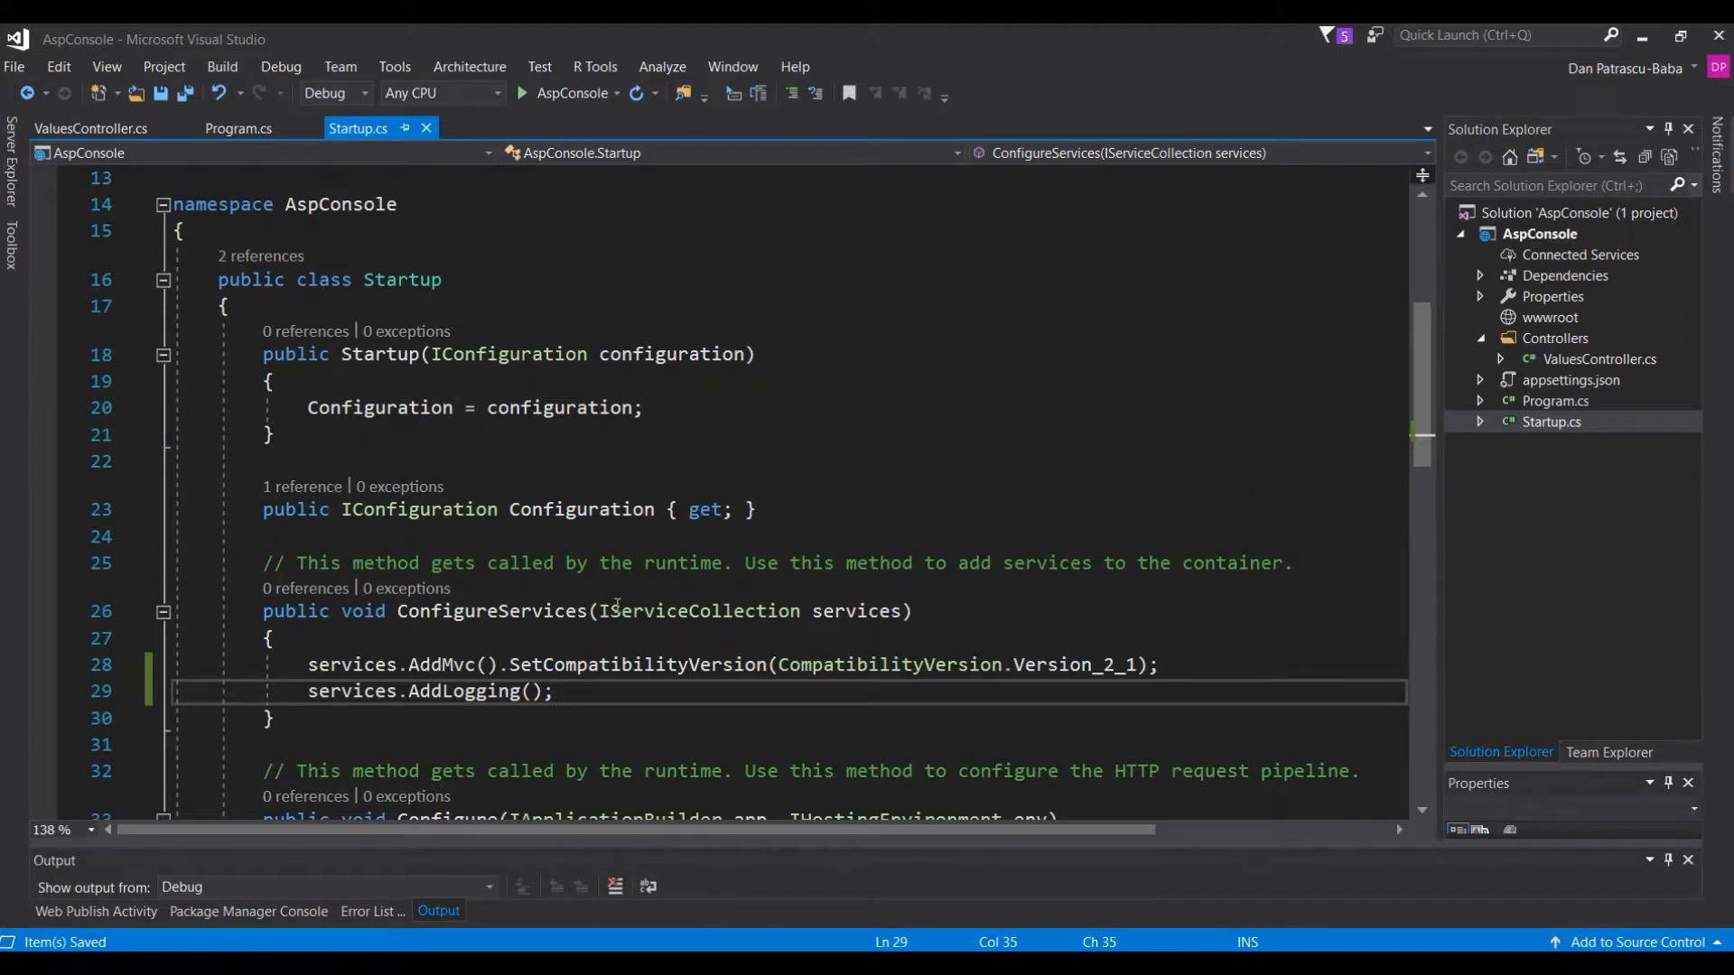
scroll("down", 3)
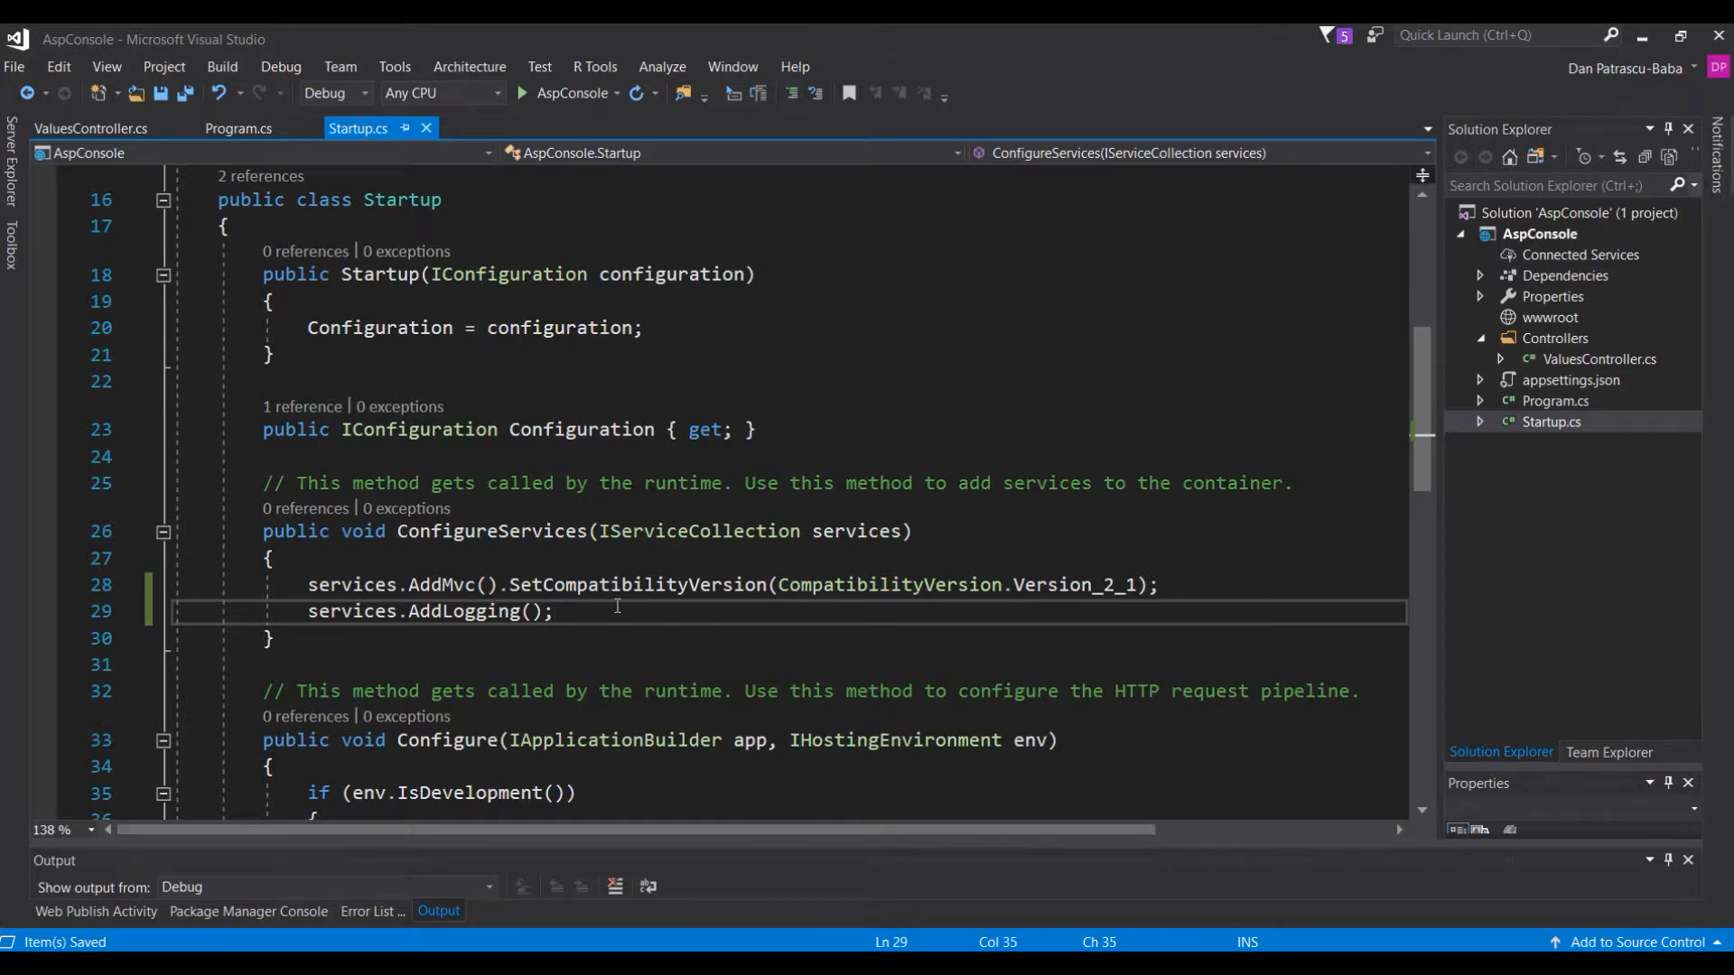
scroll("down", 3)
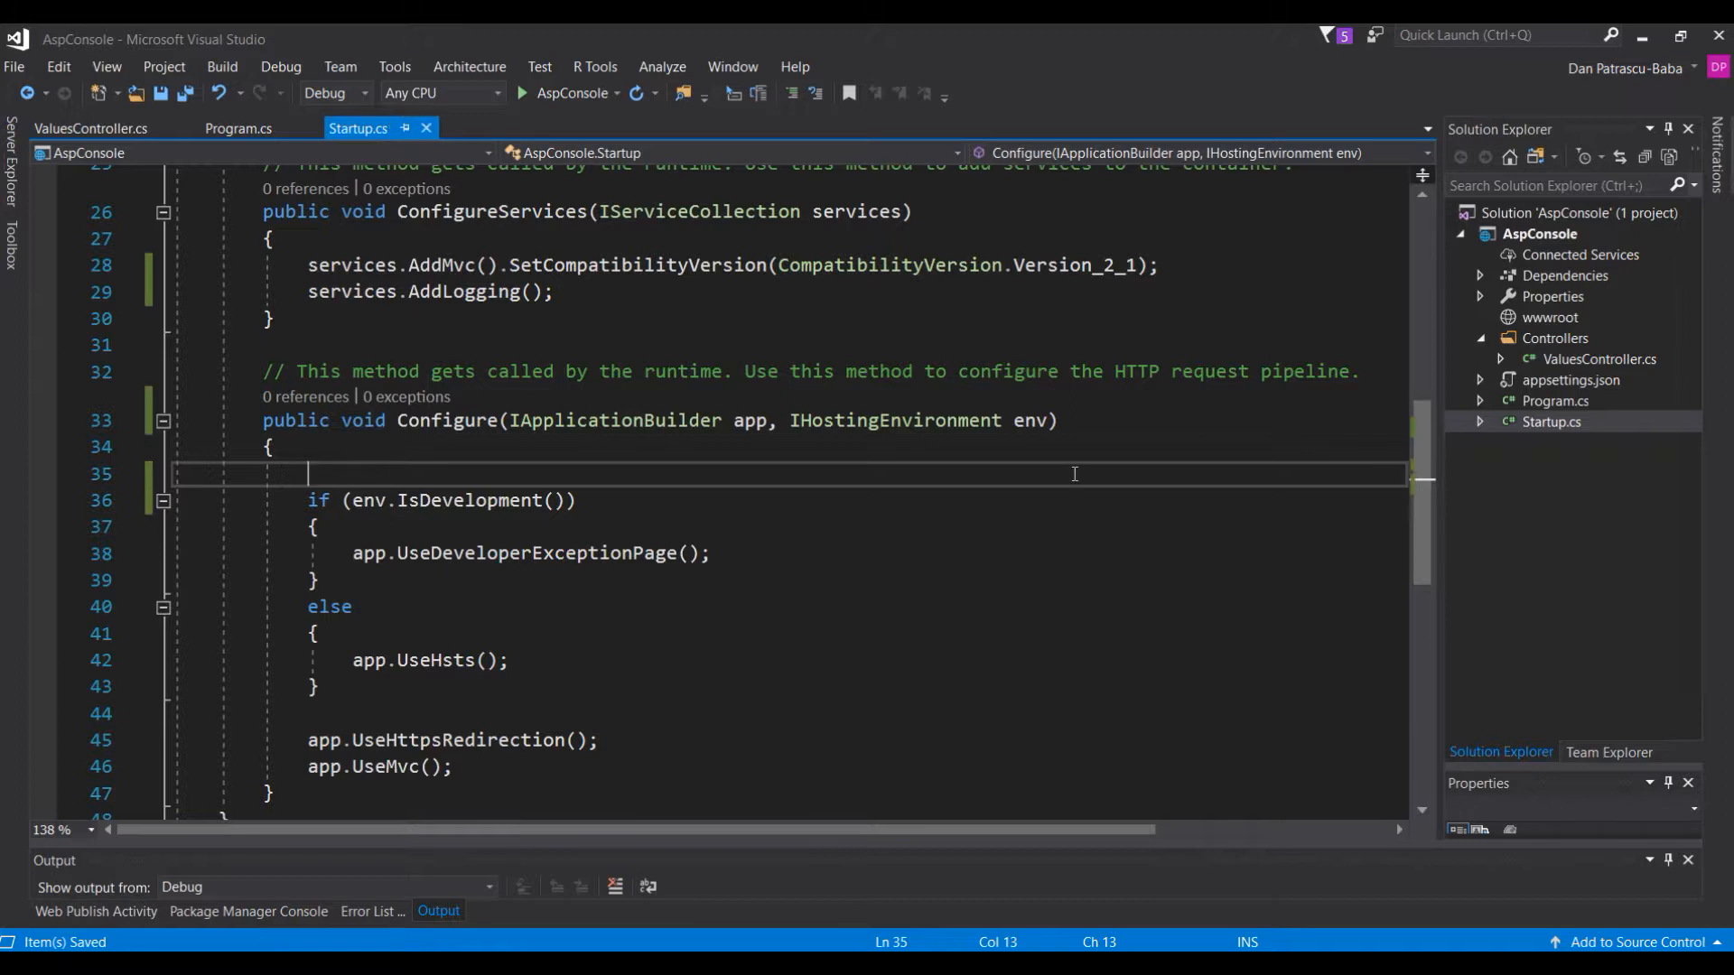
mouse_move(1030, 420)
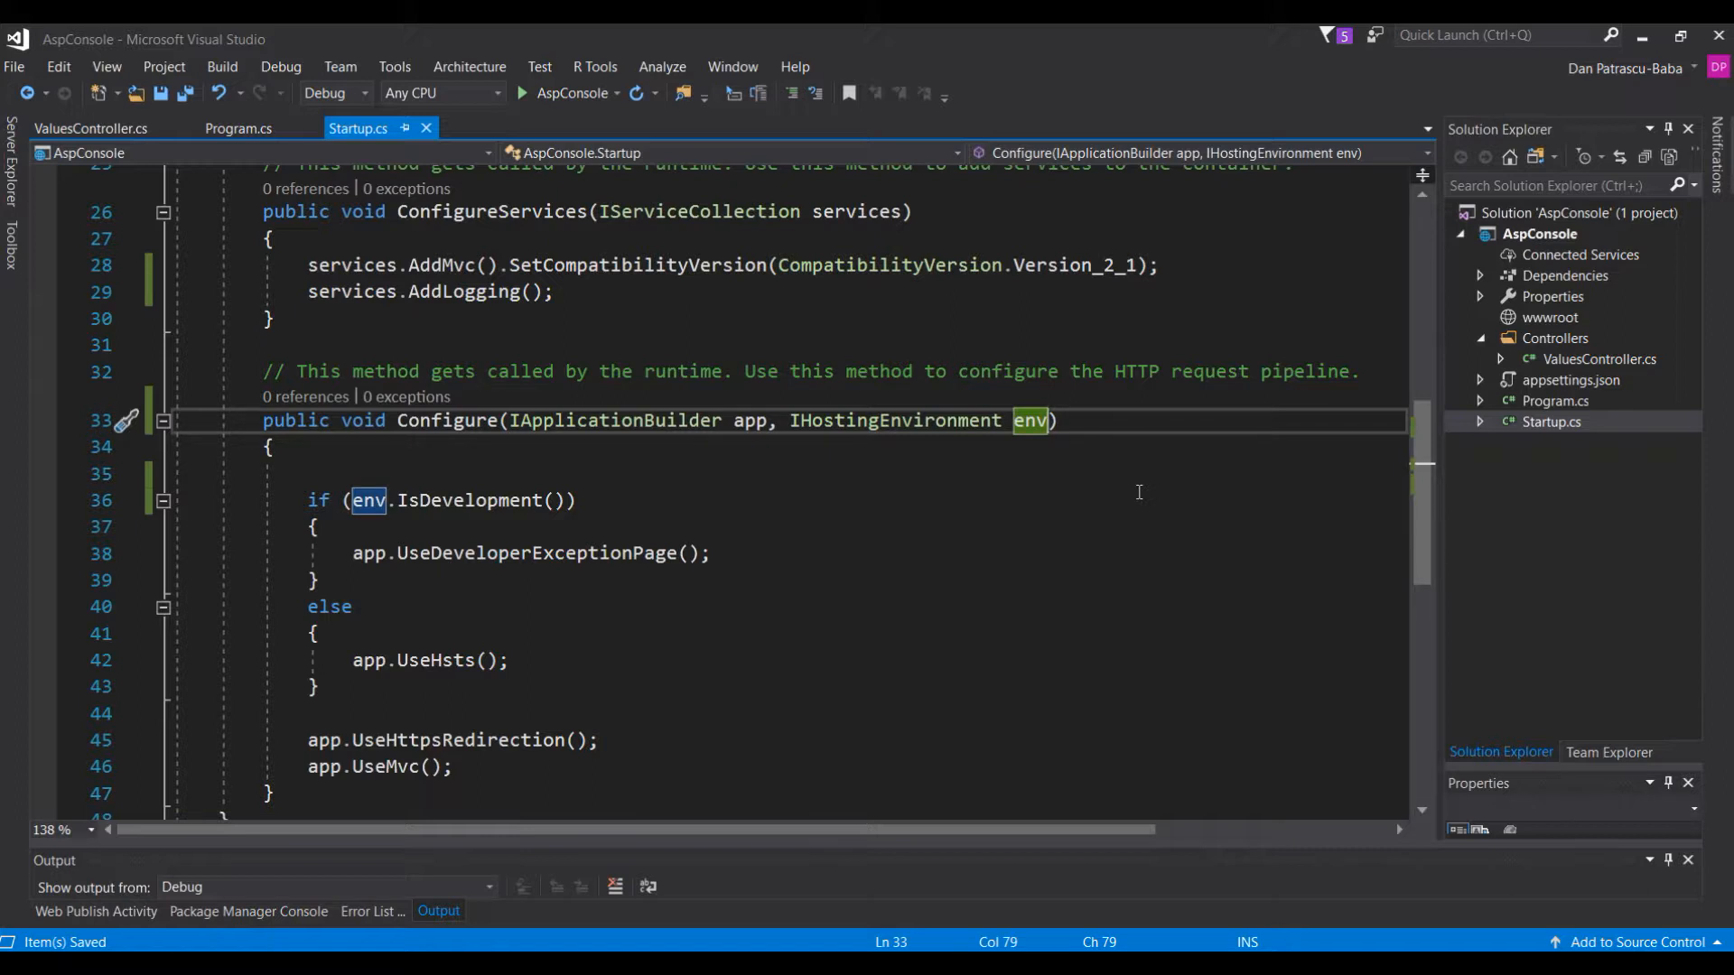
- Add an ILoggerFactory loggerFactory parameter to the Configure method signature
type(",")
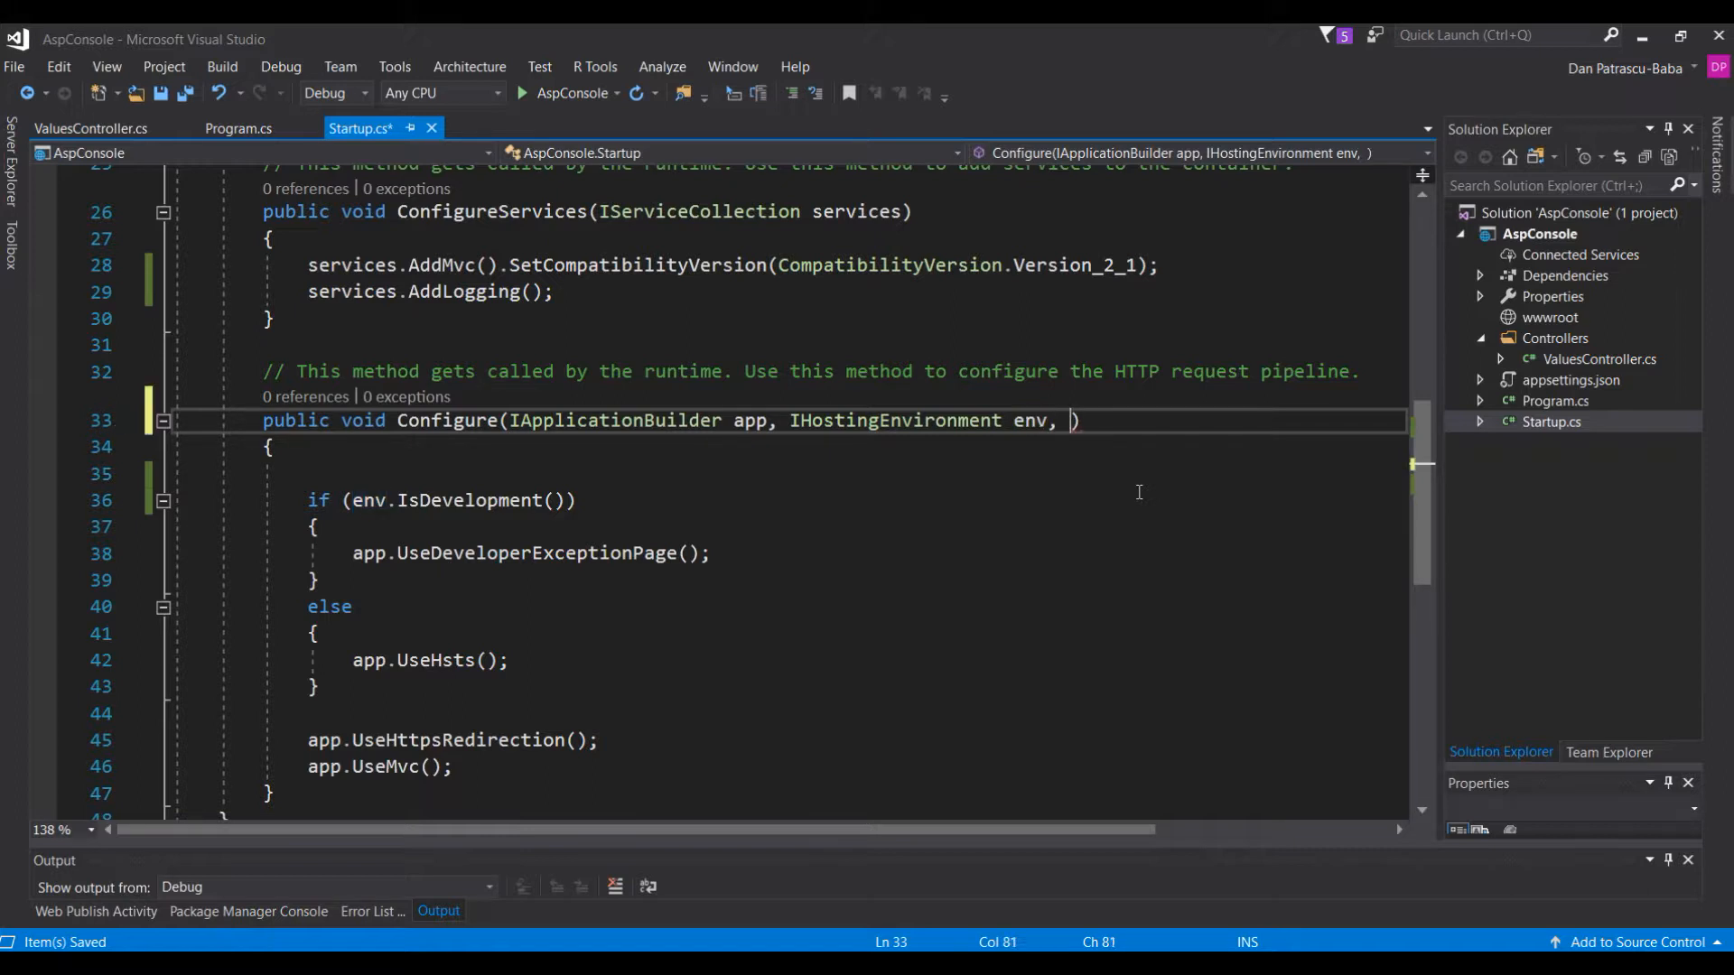
type("I")
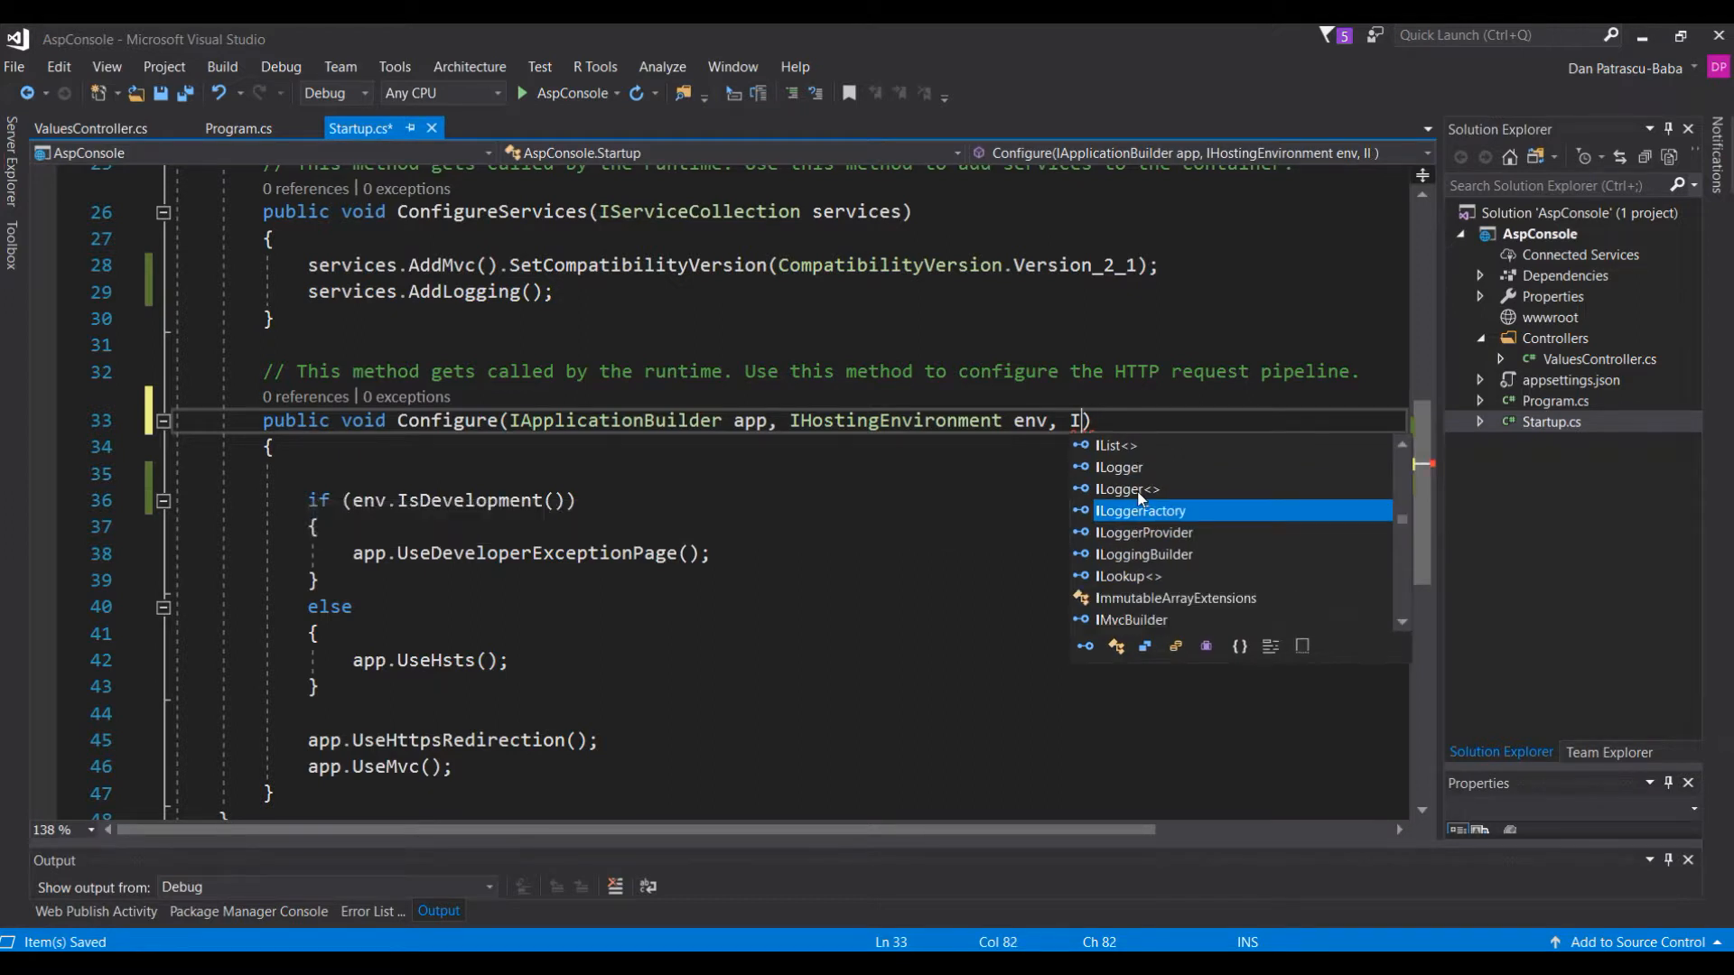
type("LoggerFactory loggerFactory")
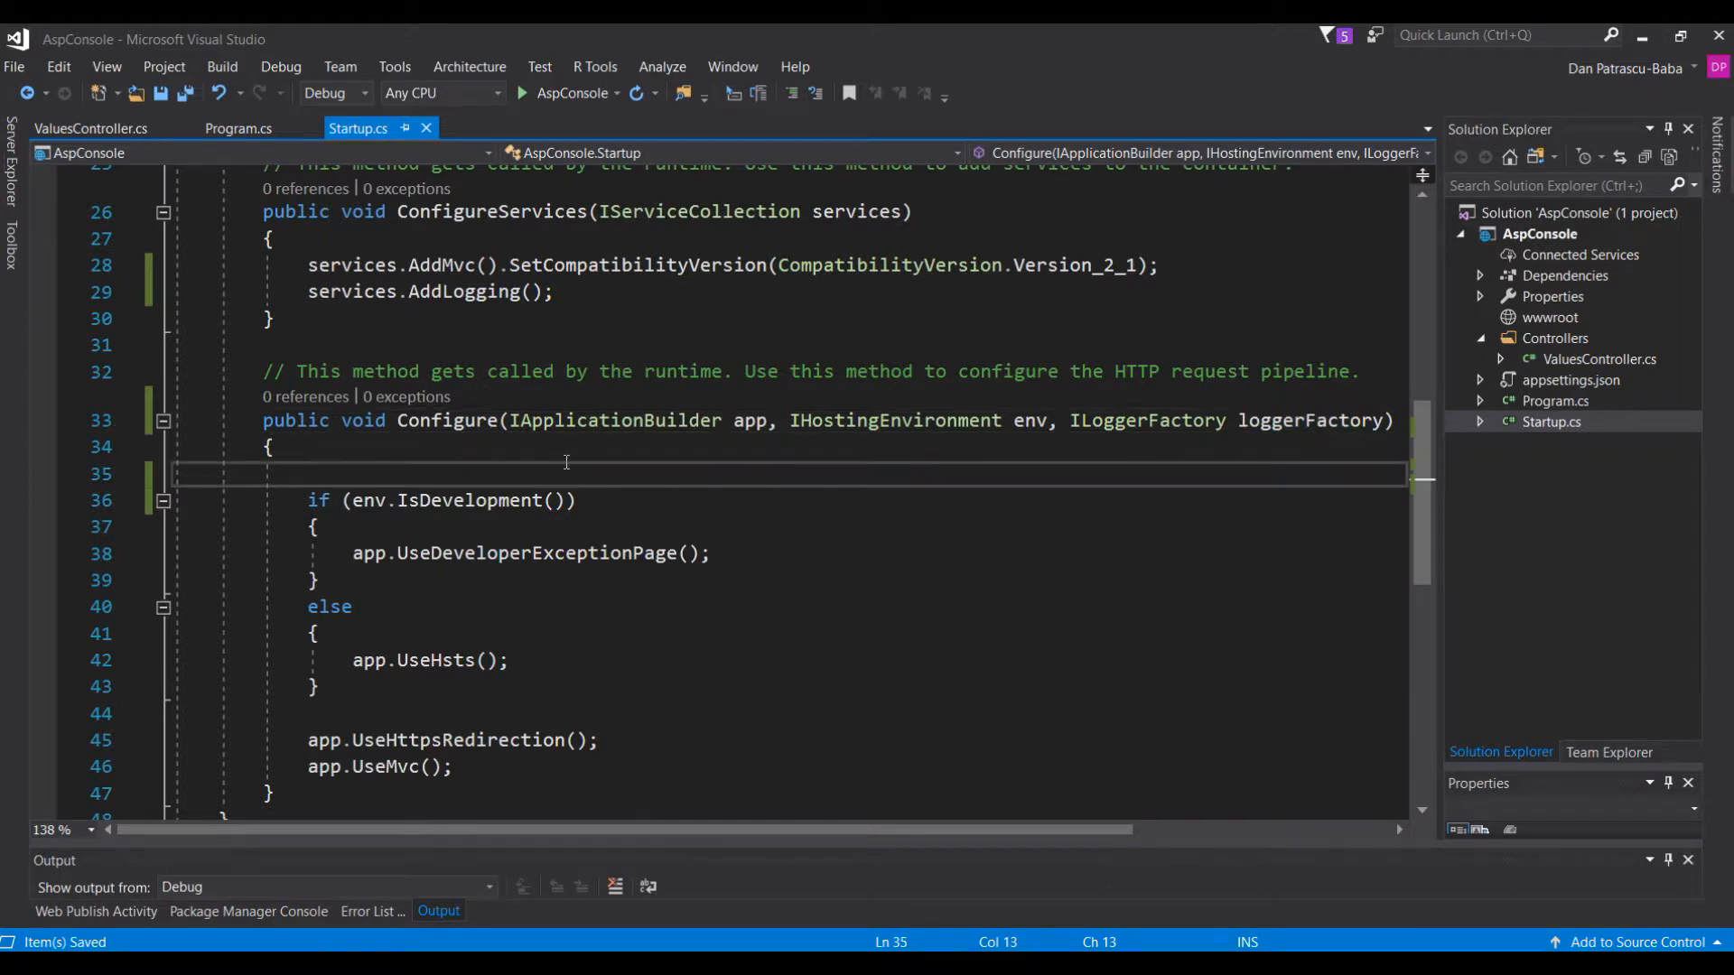
type("logge")
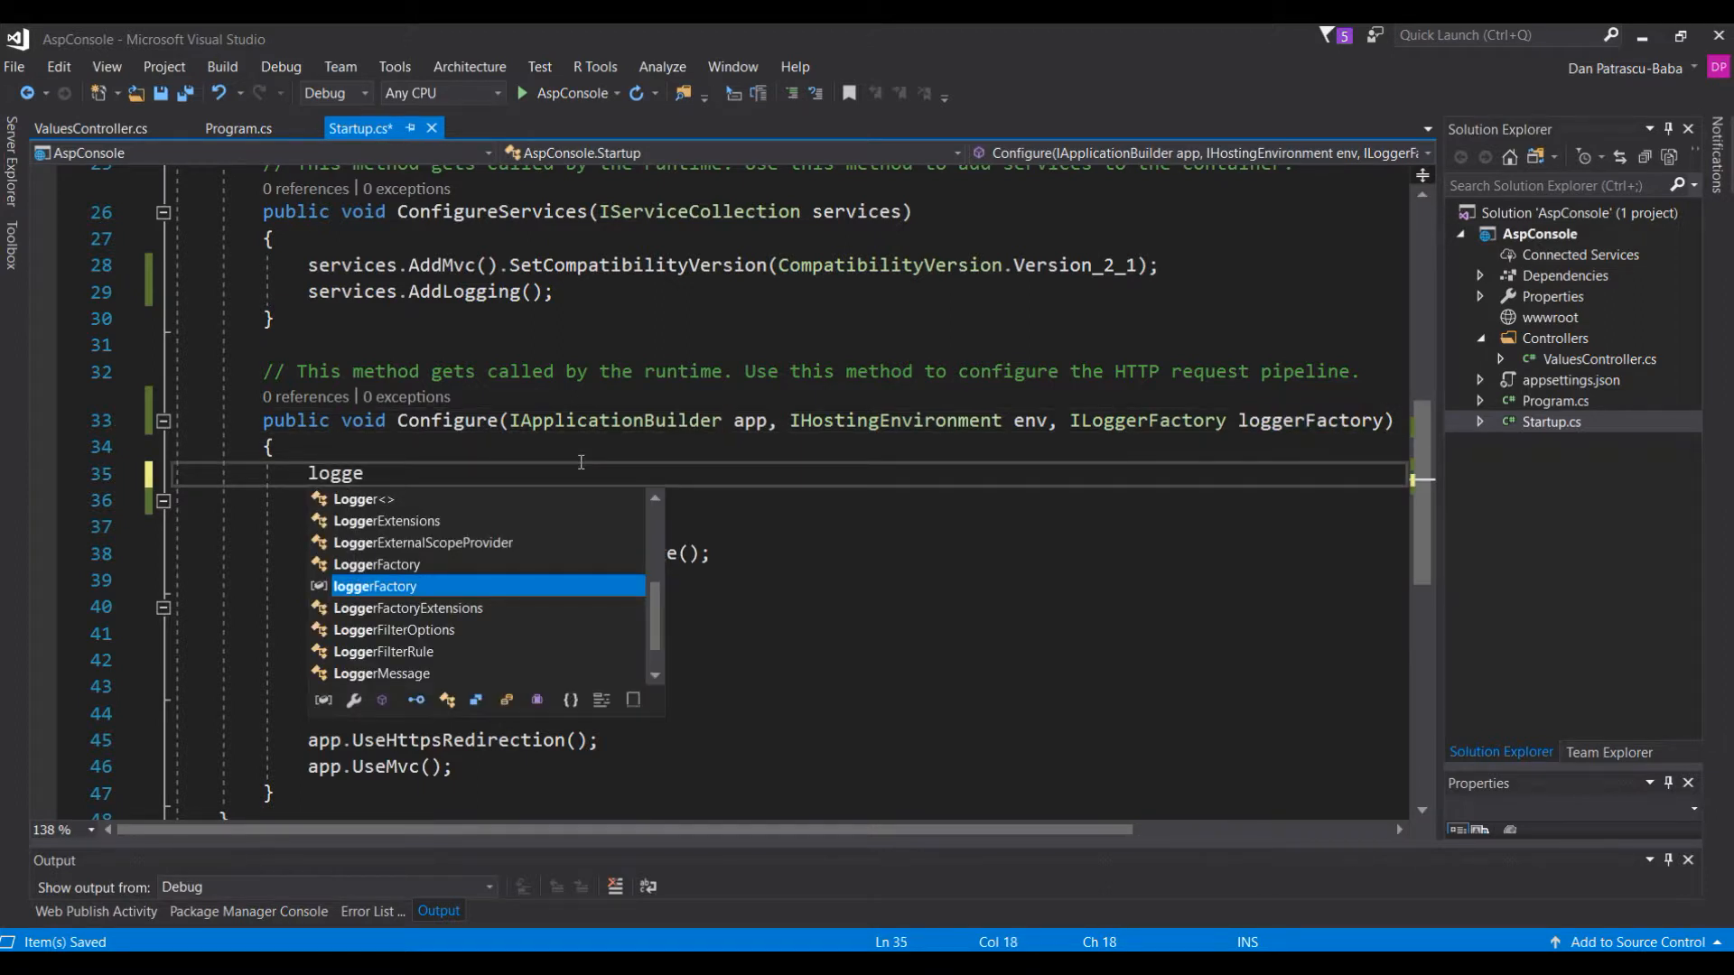
type("rFactory.AddConsole(")
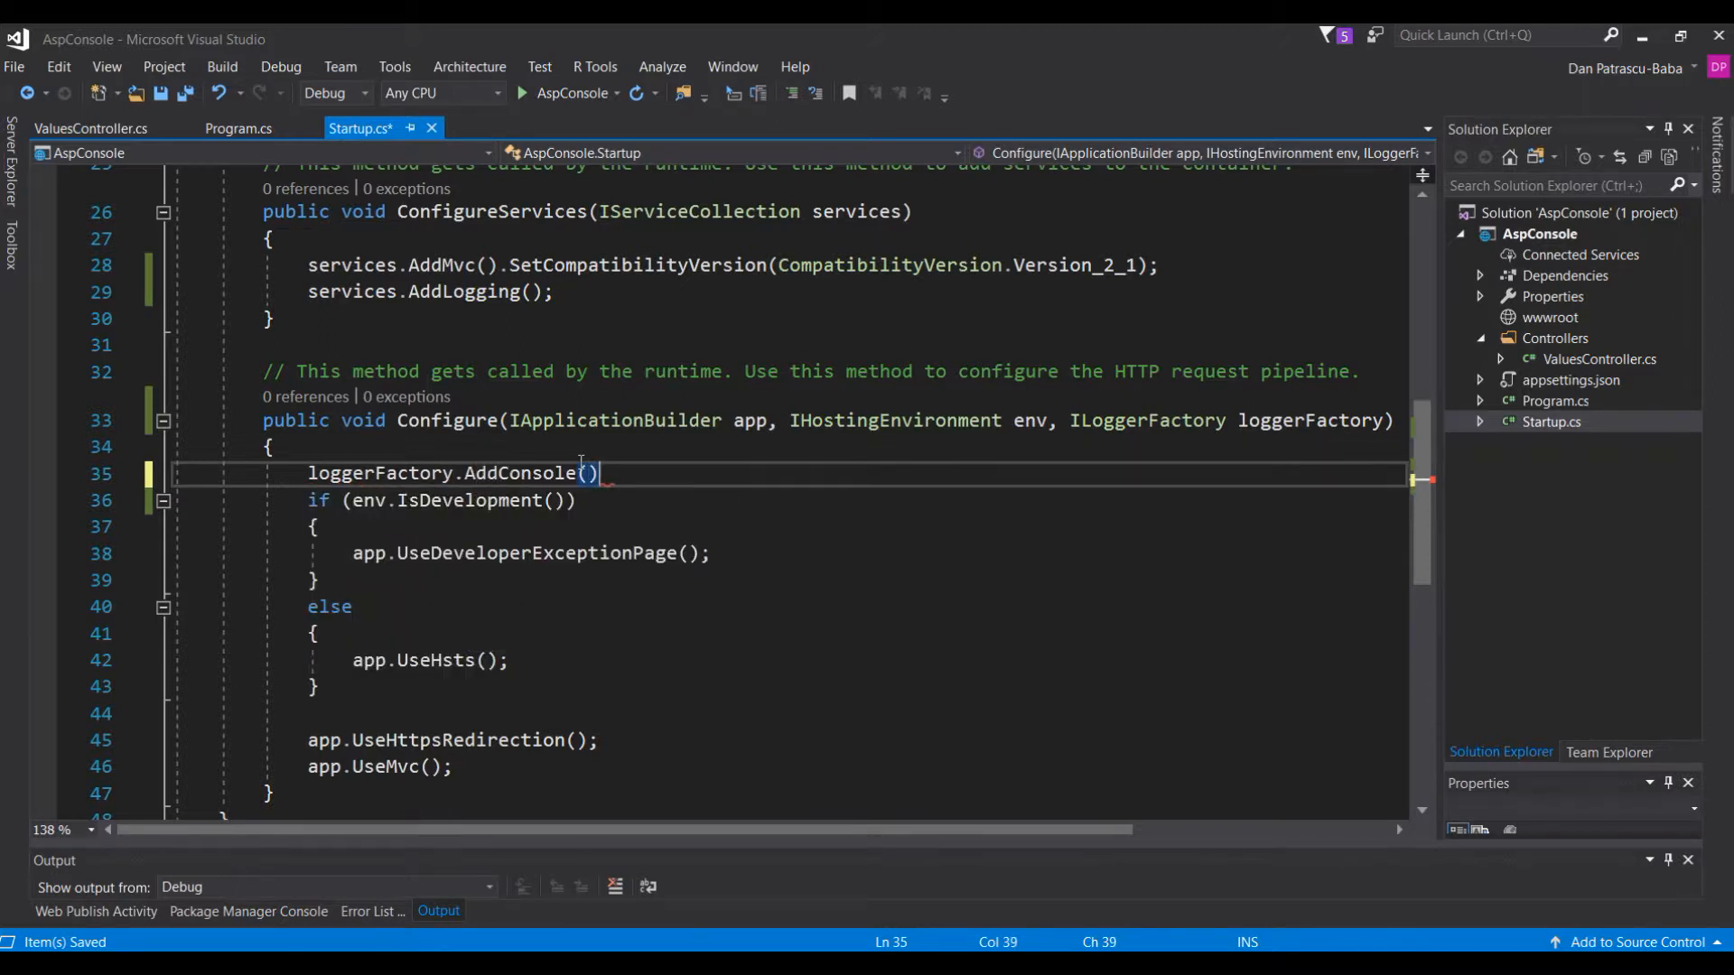
- Call loggerFactory.AddConsole(minLevel: LogLevel.Warning) at the top of Configure and save
type(";")
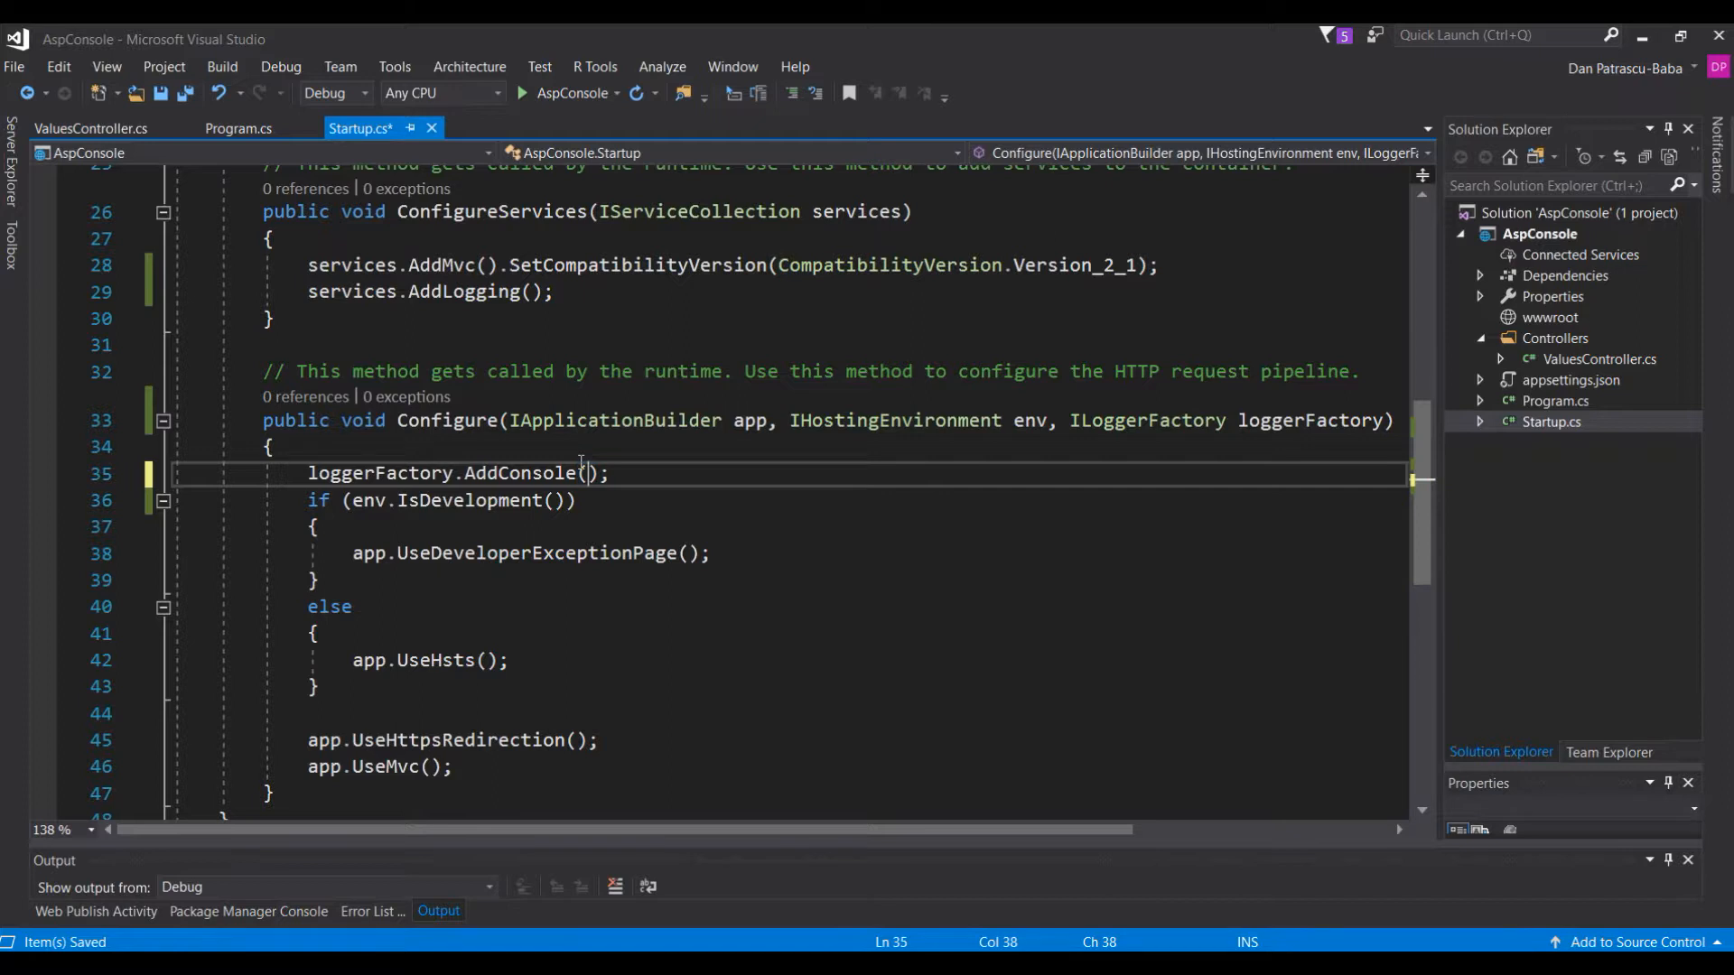
type("minLevel")
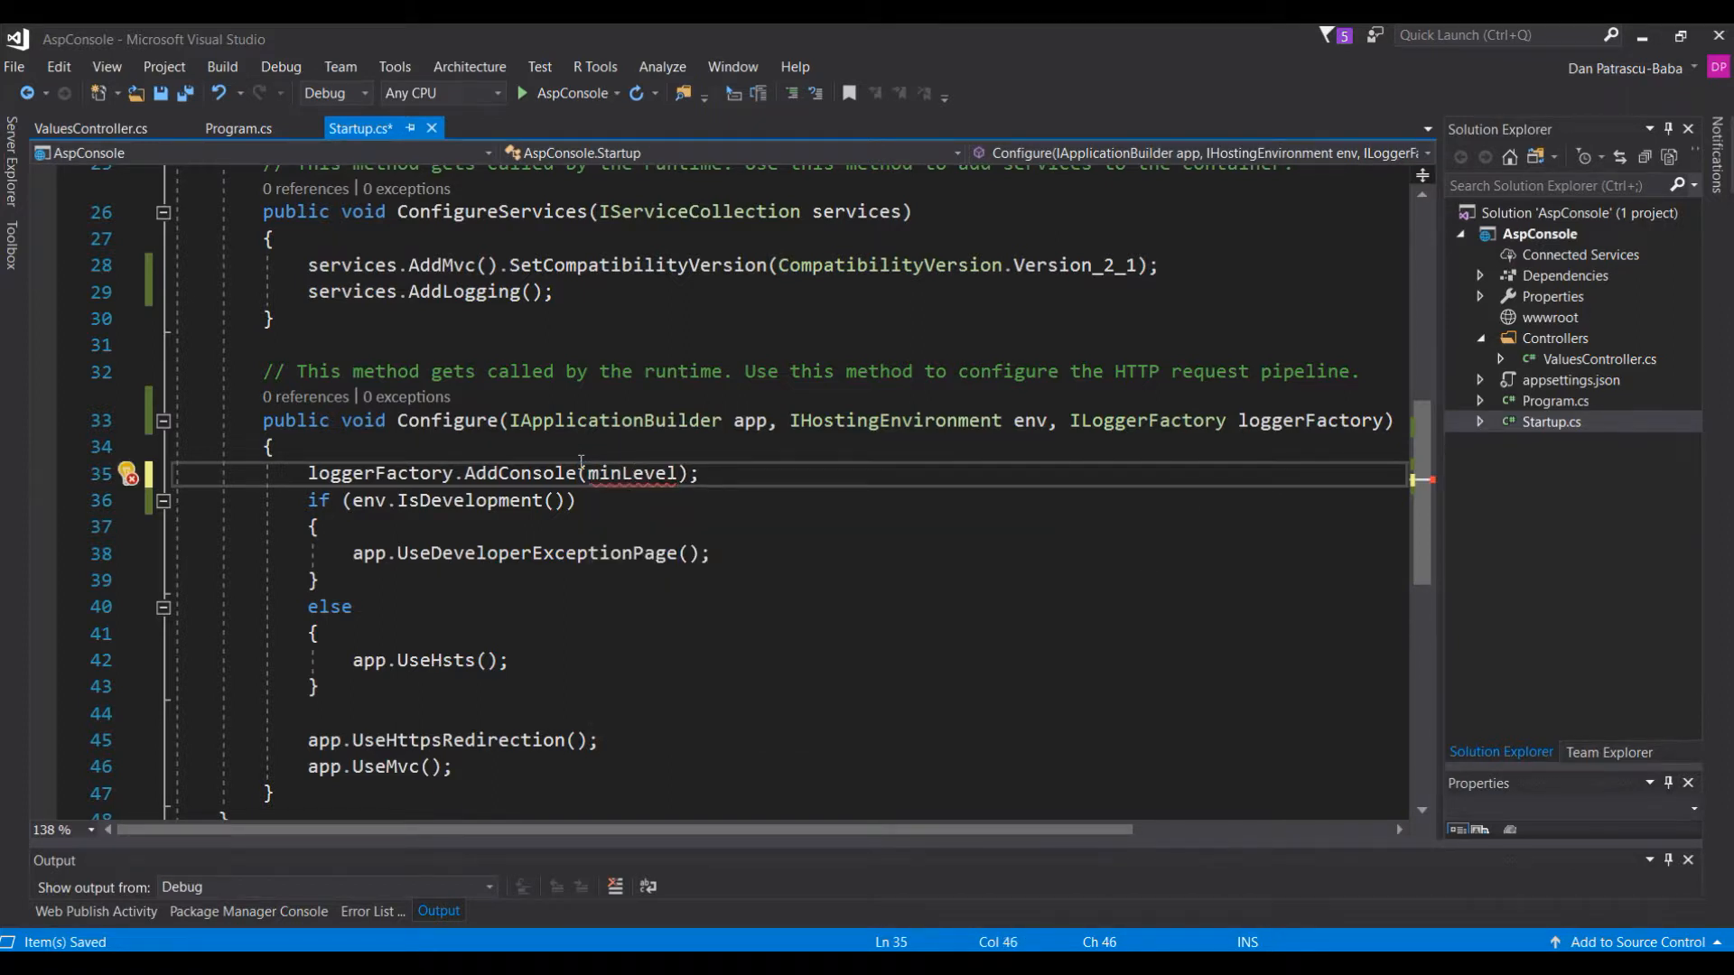
type("LogLevel.Warning")
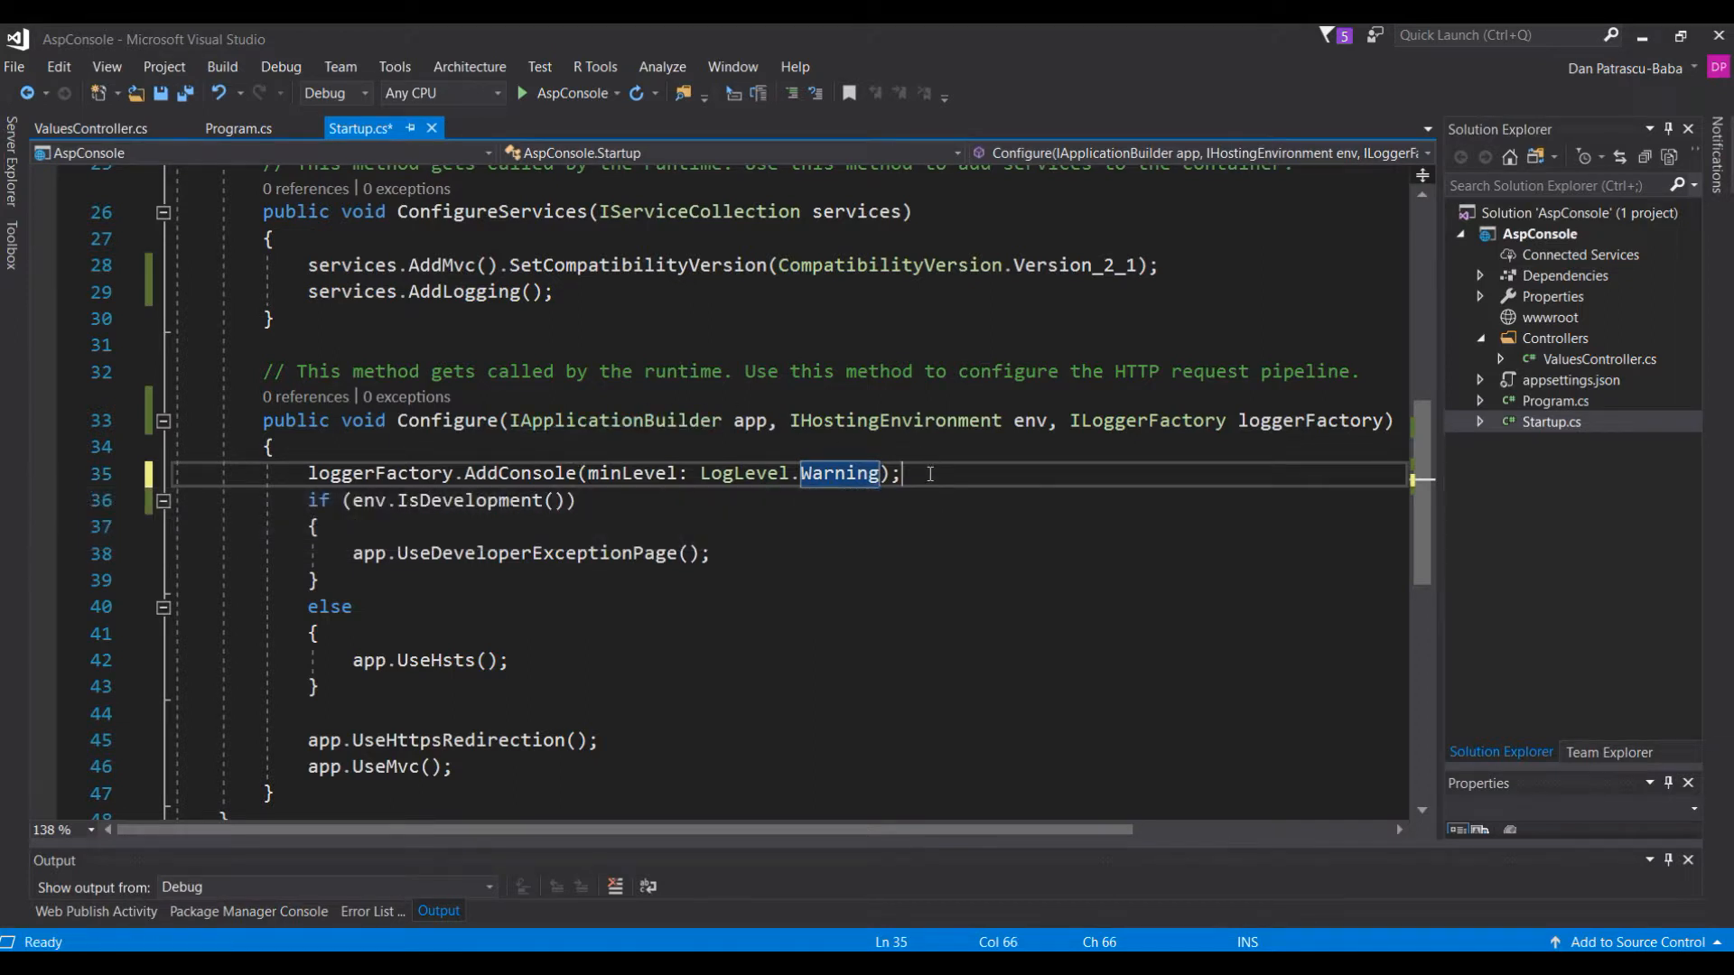
key("ctrl+s")
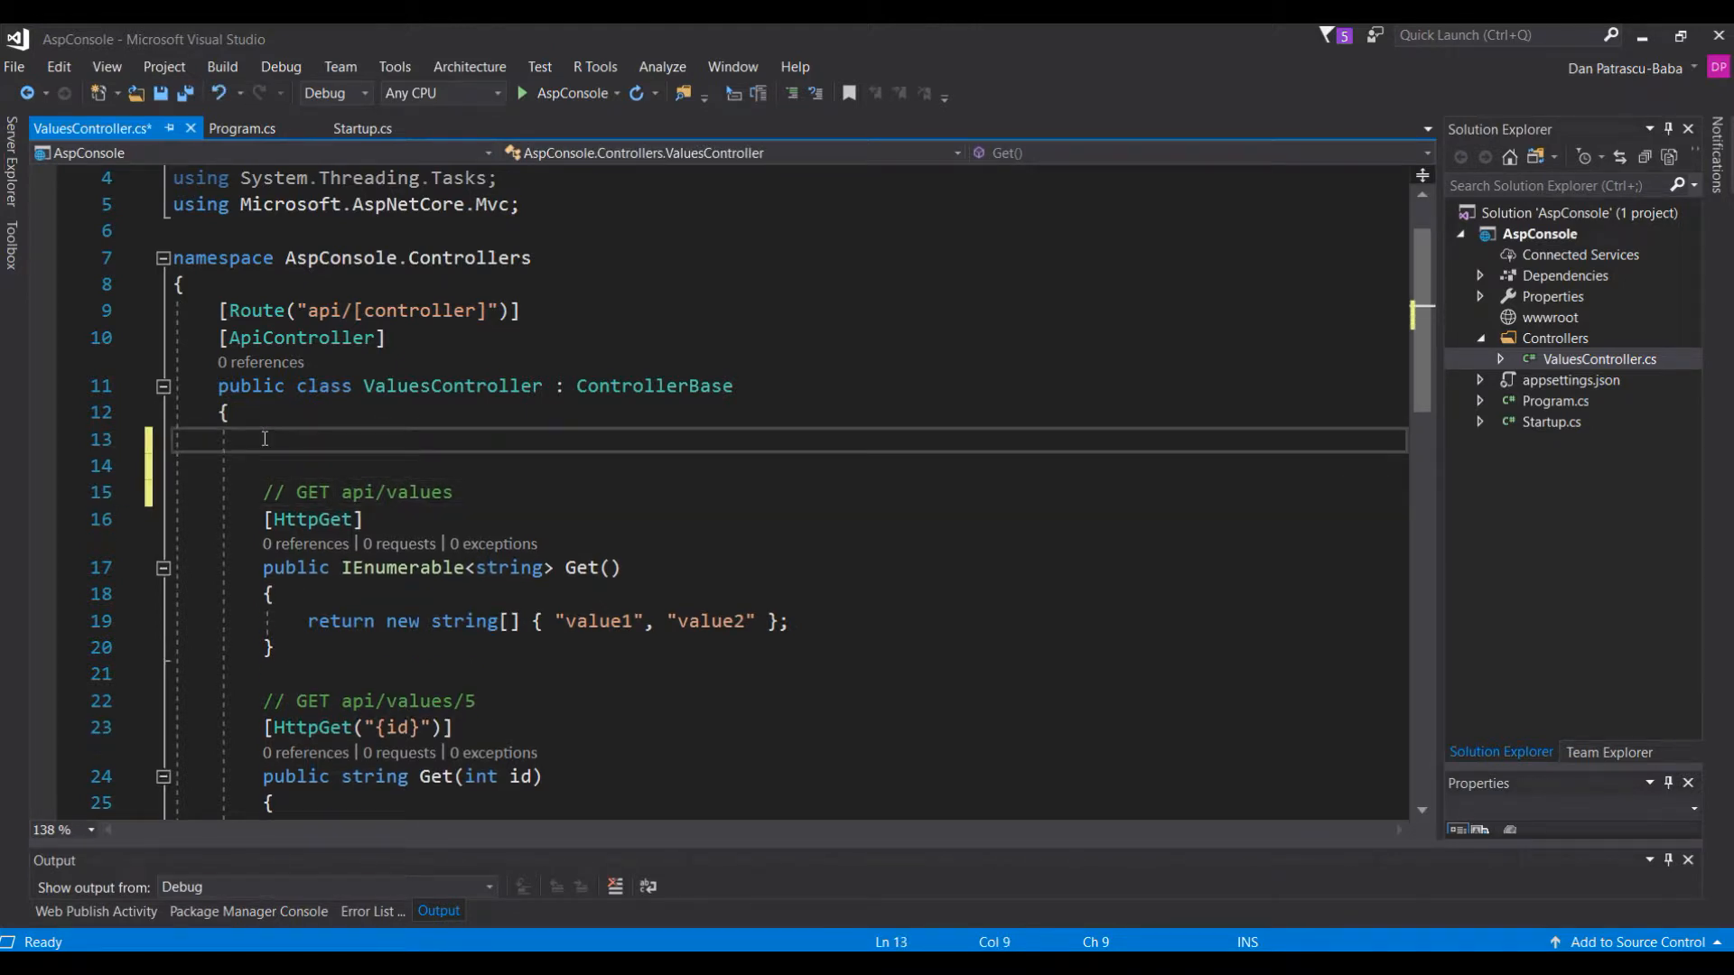
- Add a ValuesController constructor and declare a private ILogger<ValuesController> _logger field
type("c ValuesController(")
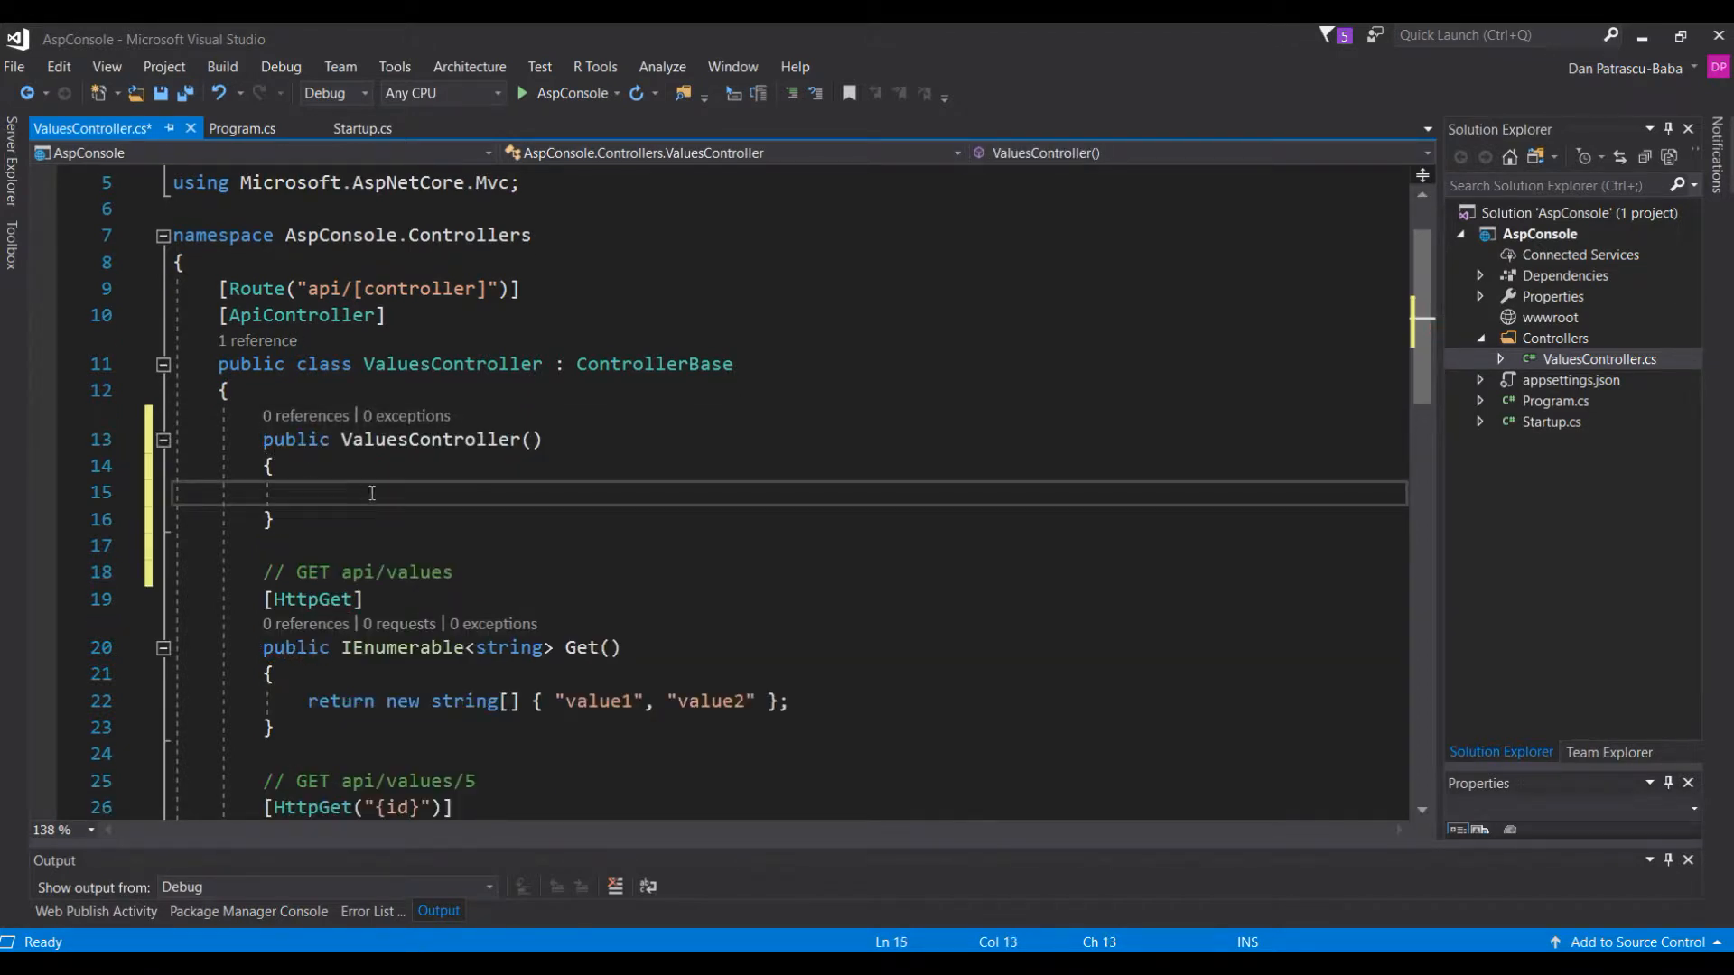
key("ctrl+s")
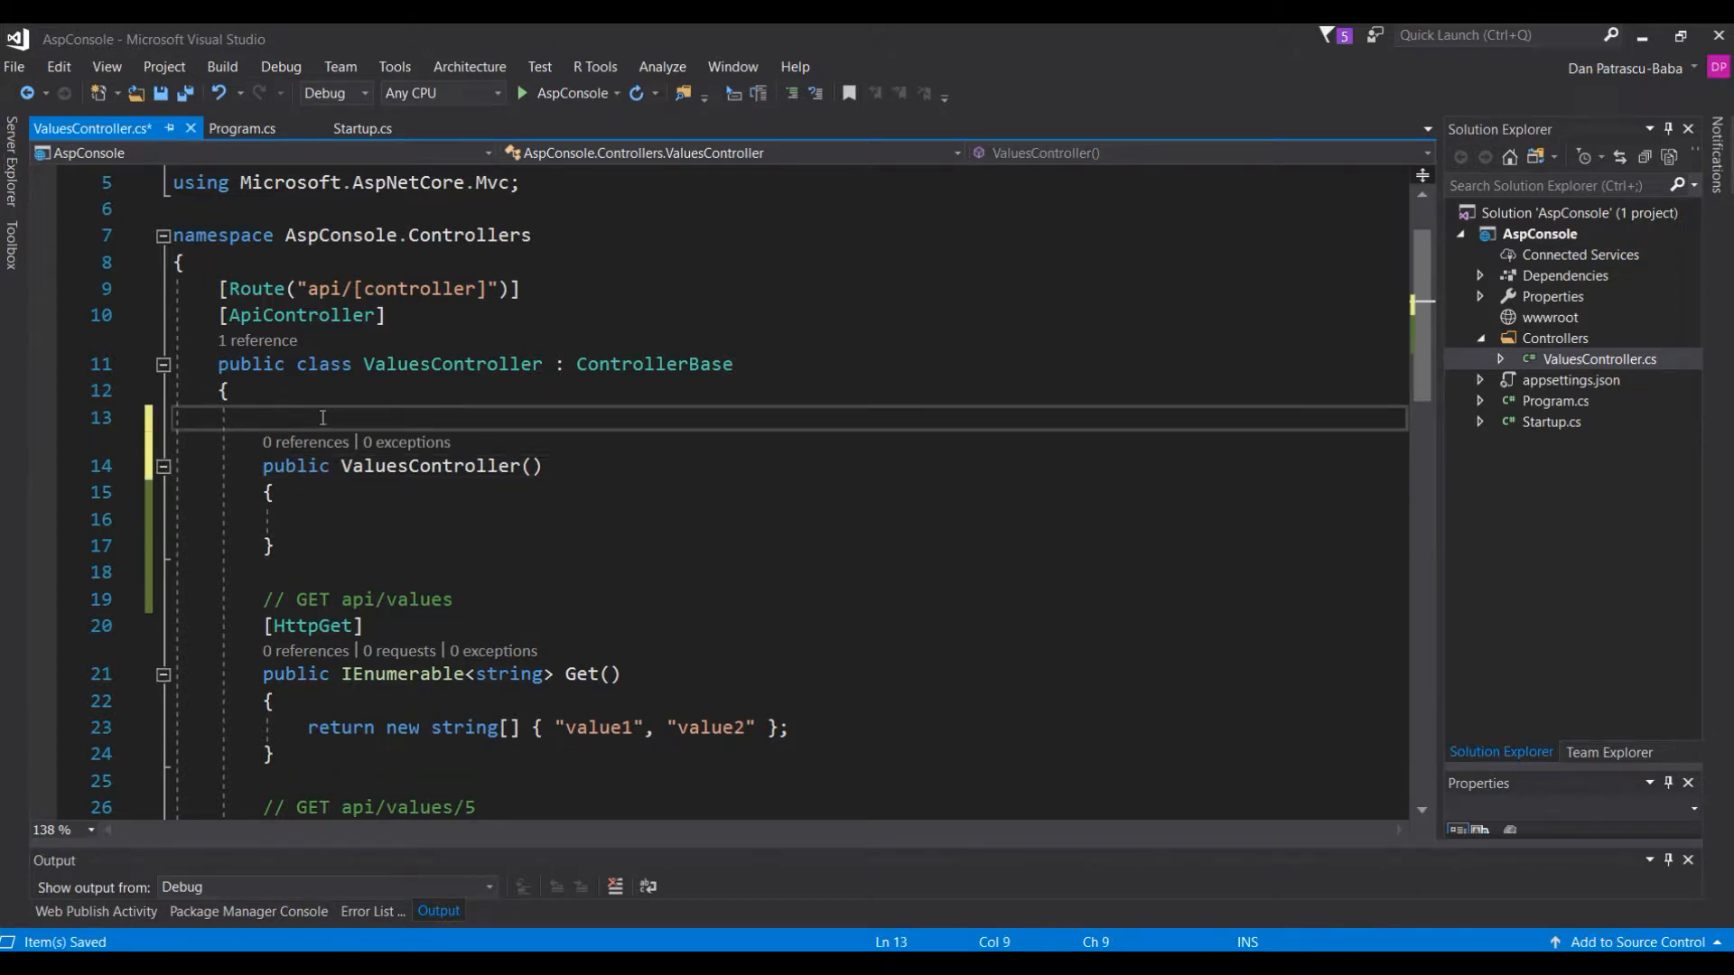
type("priva")
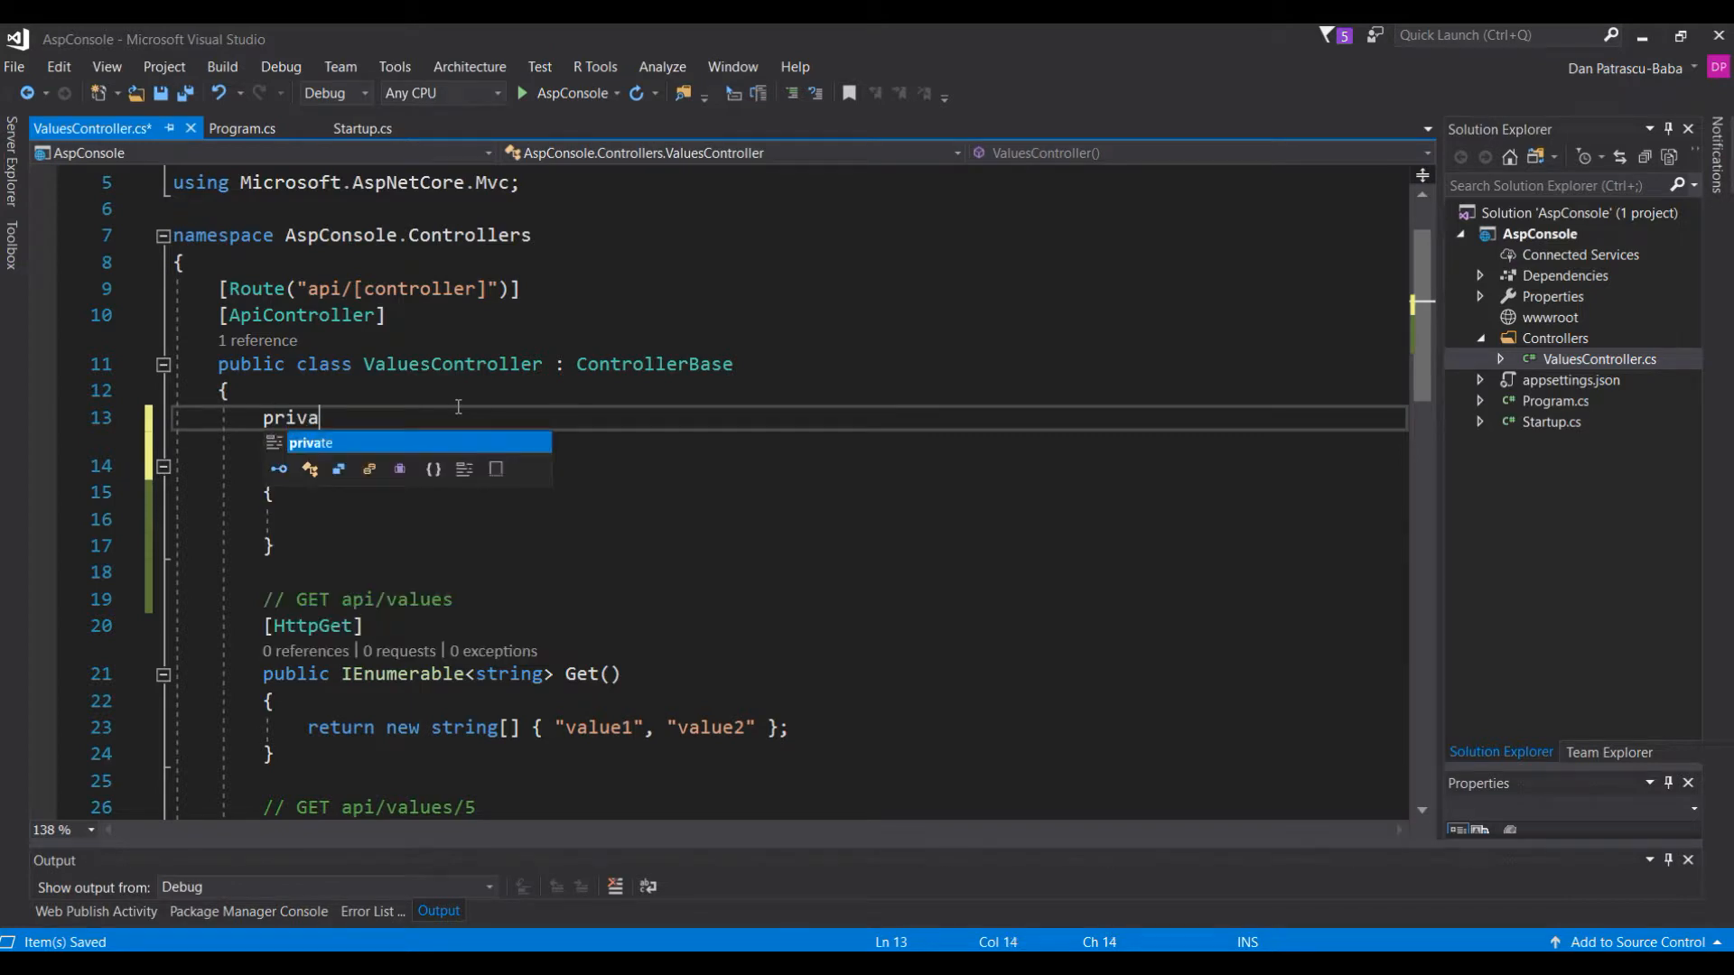
type("te")
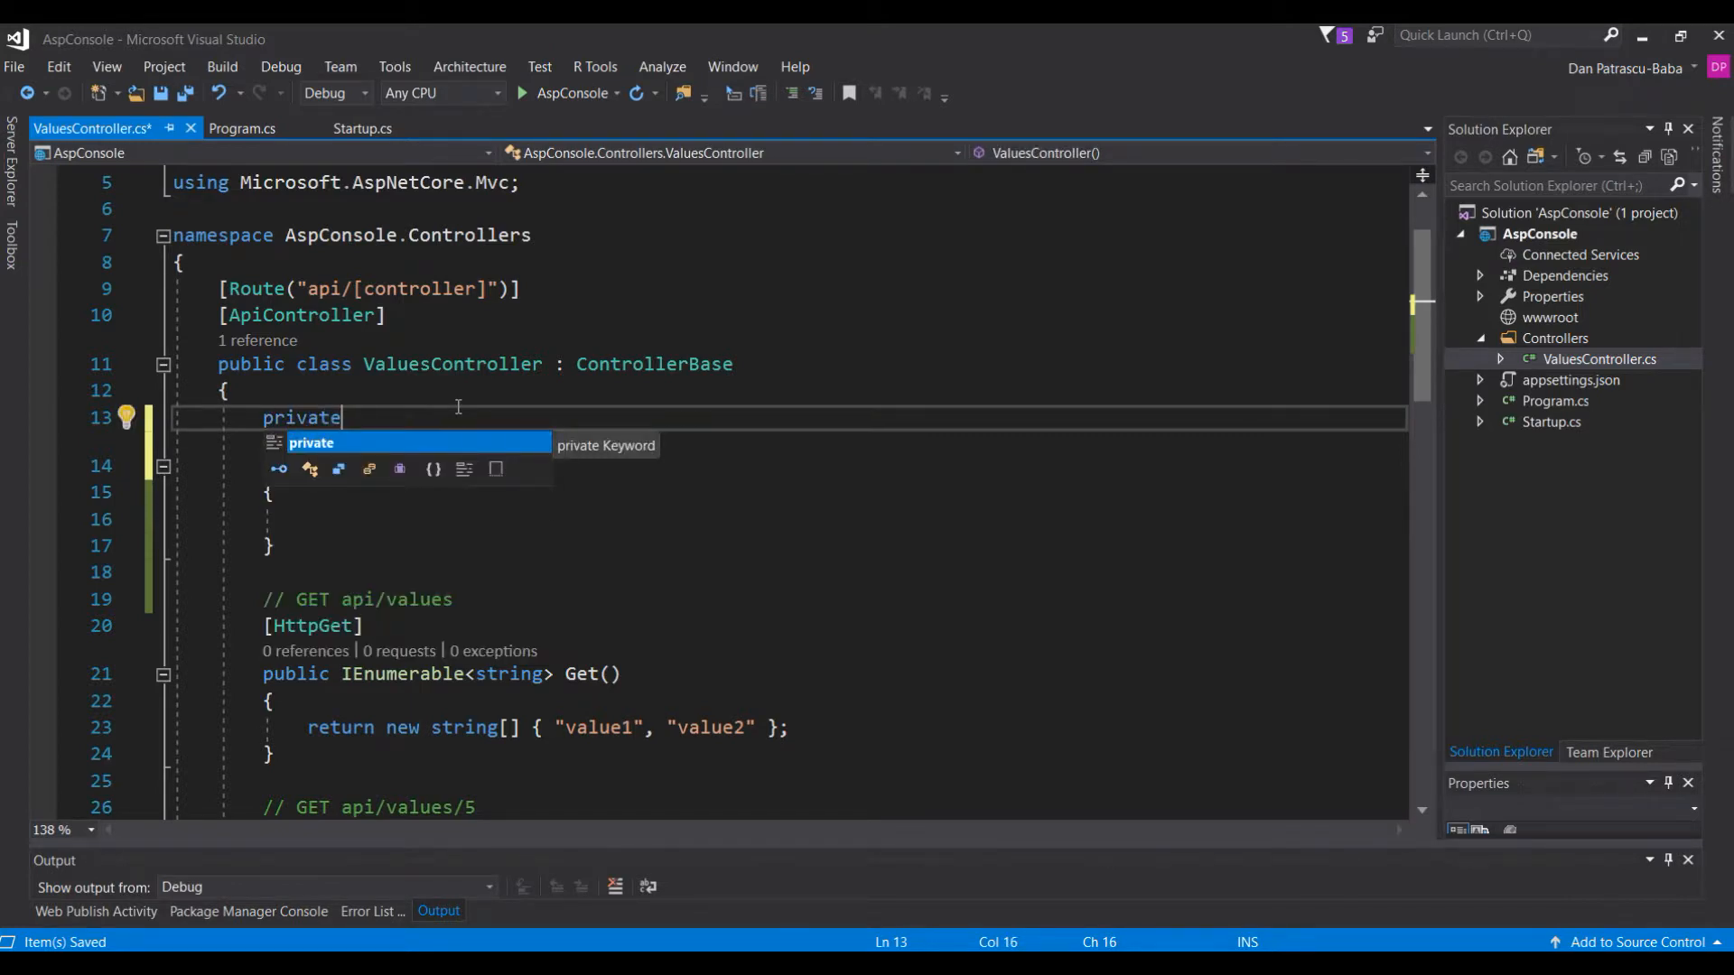
type("I")
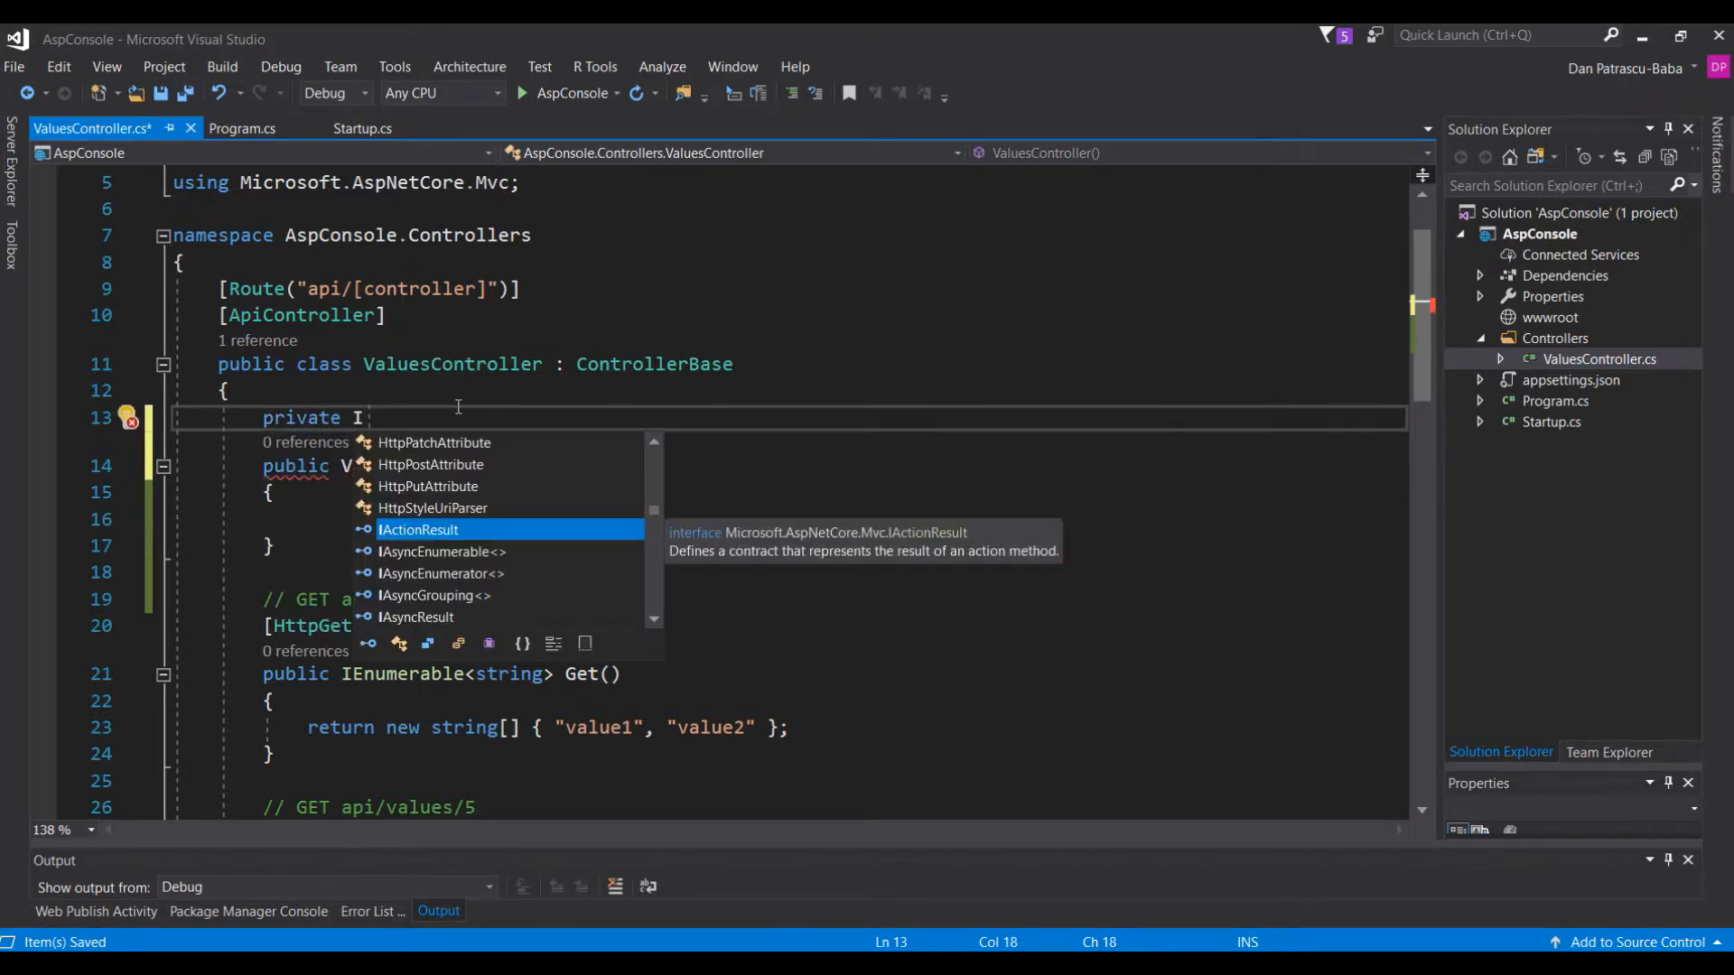
type("Logger")
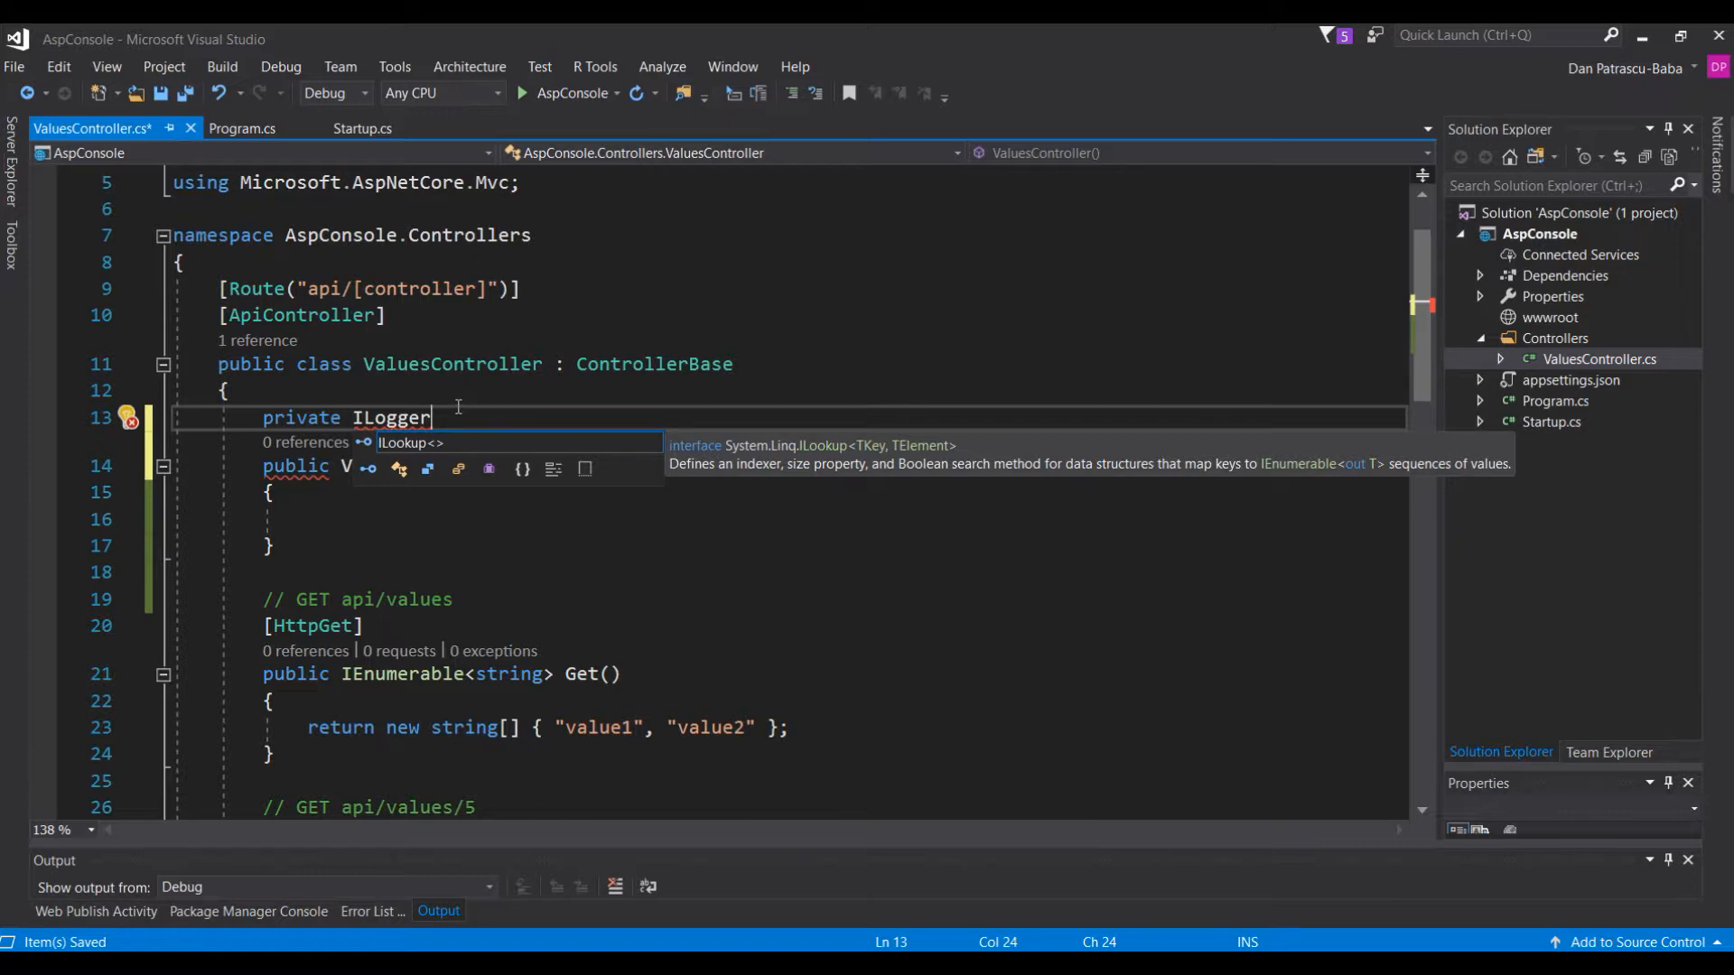
type("<>")
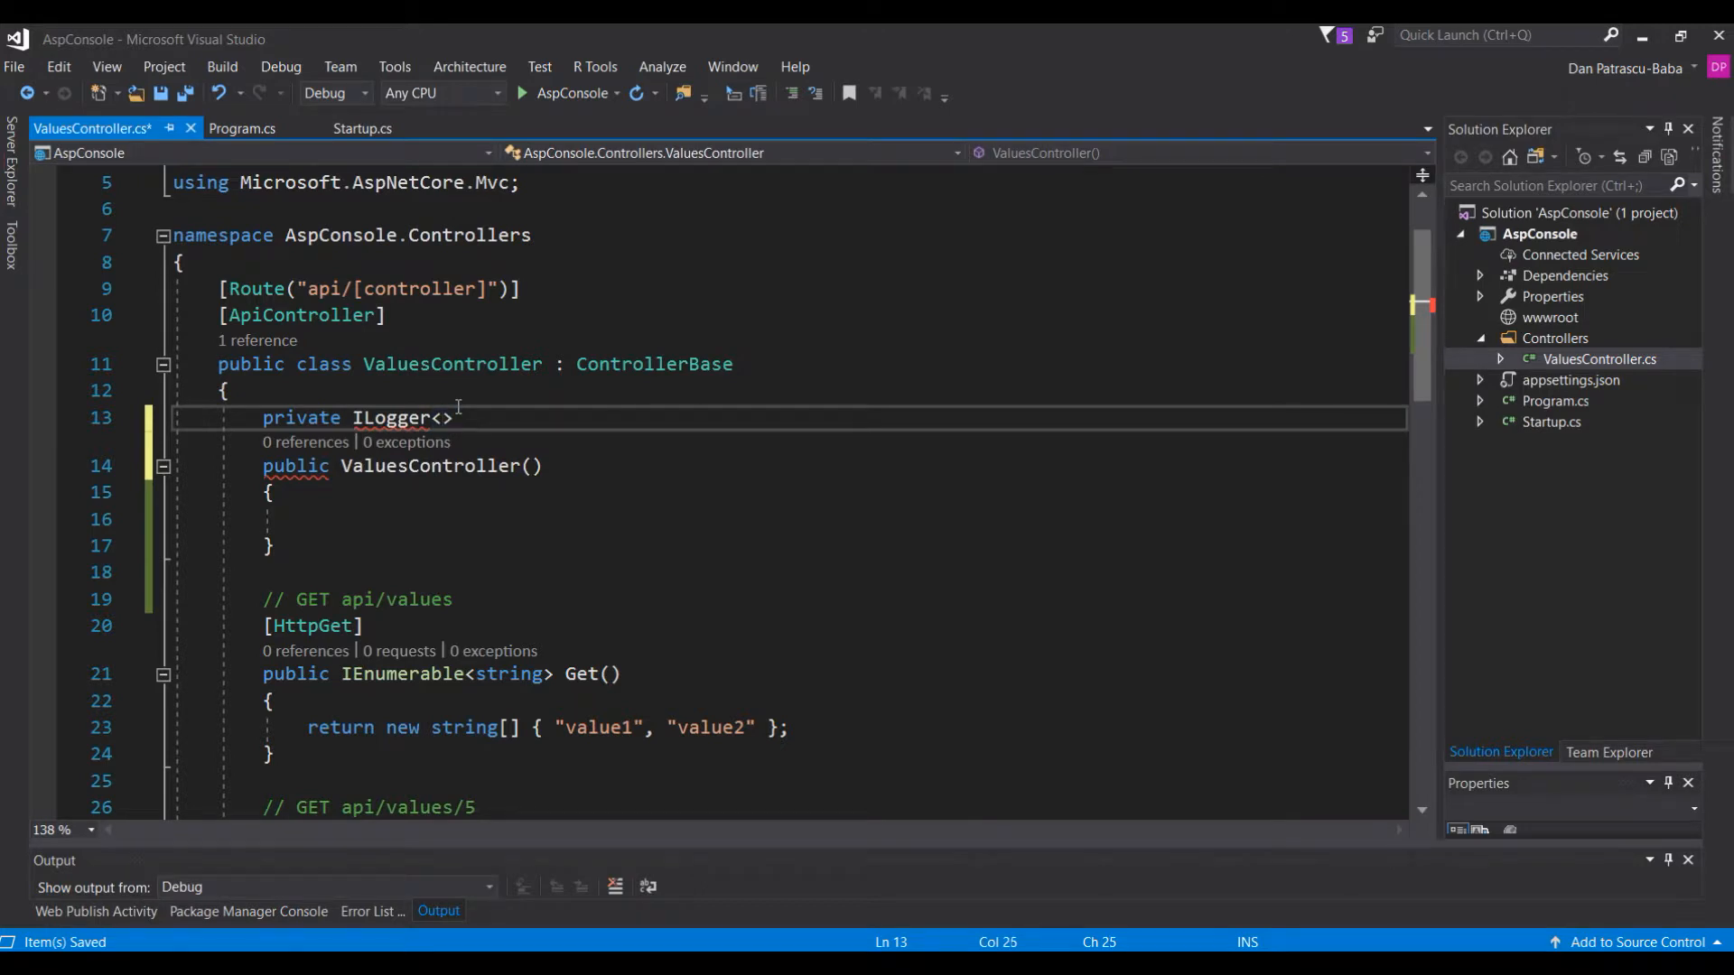
type("ValuesController")
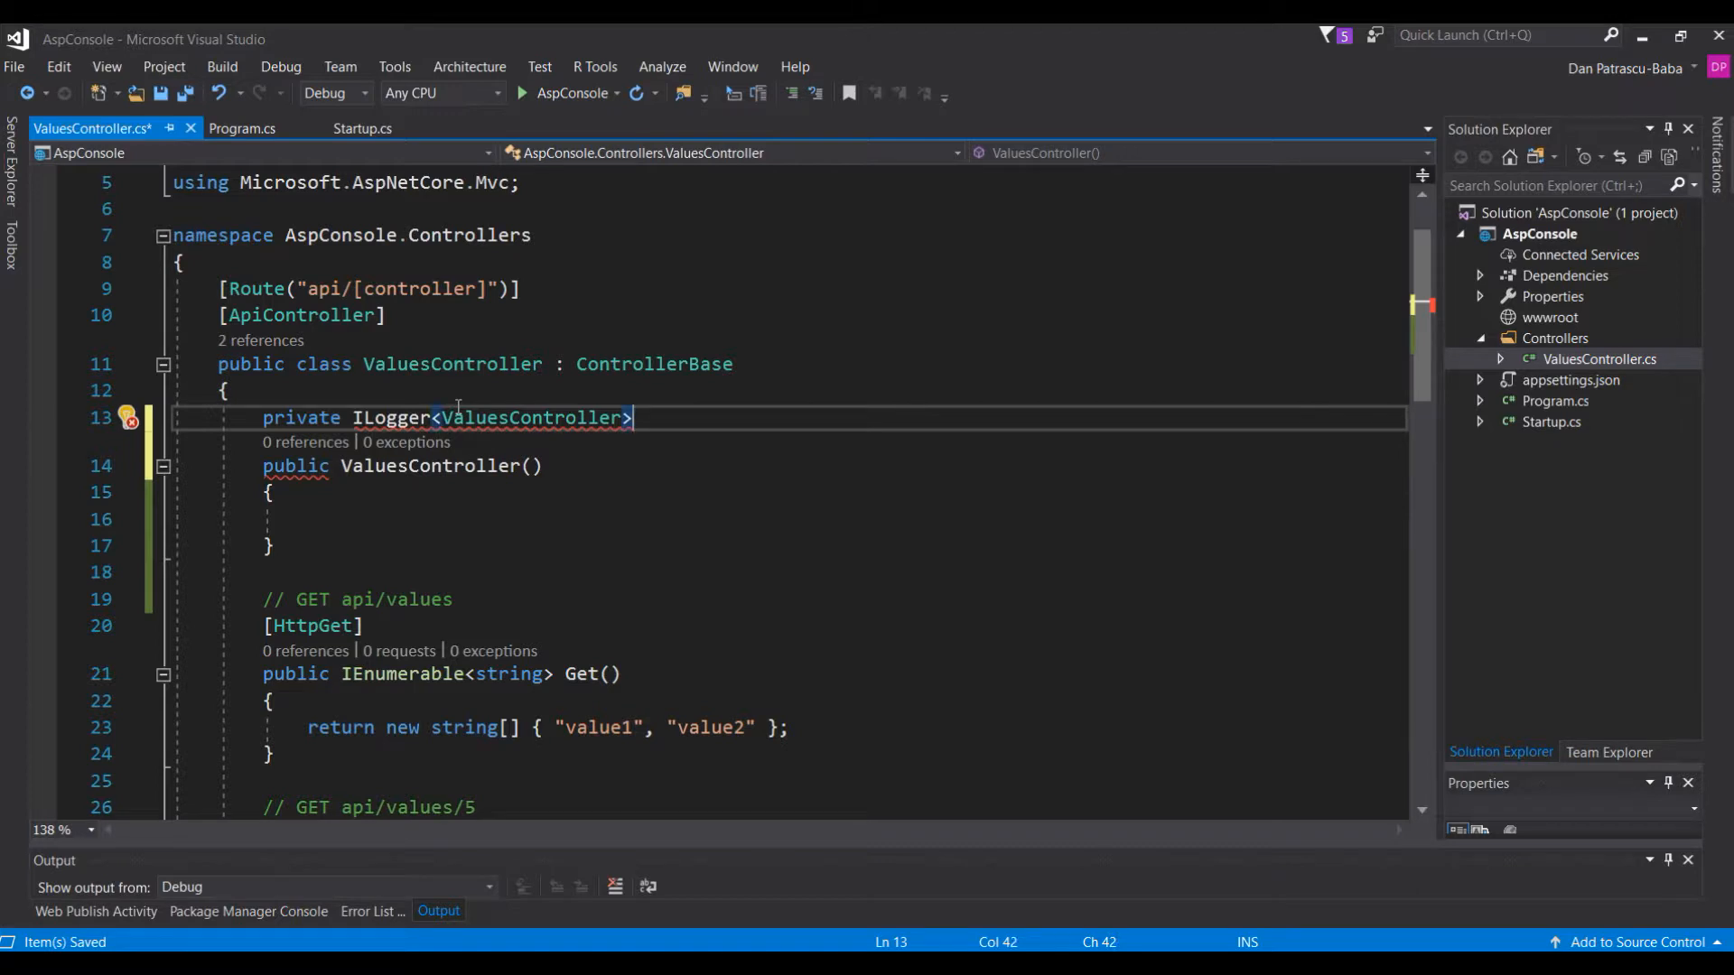
type("_logger;")
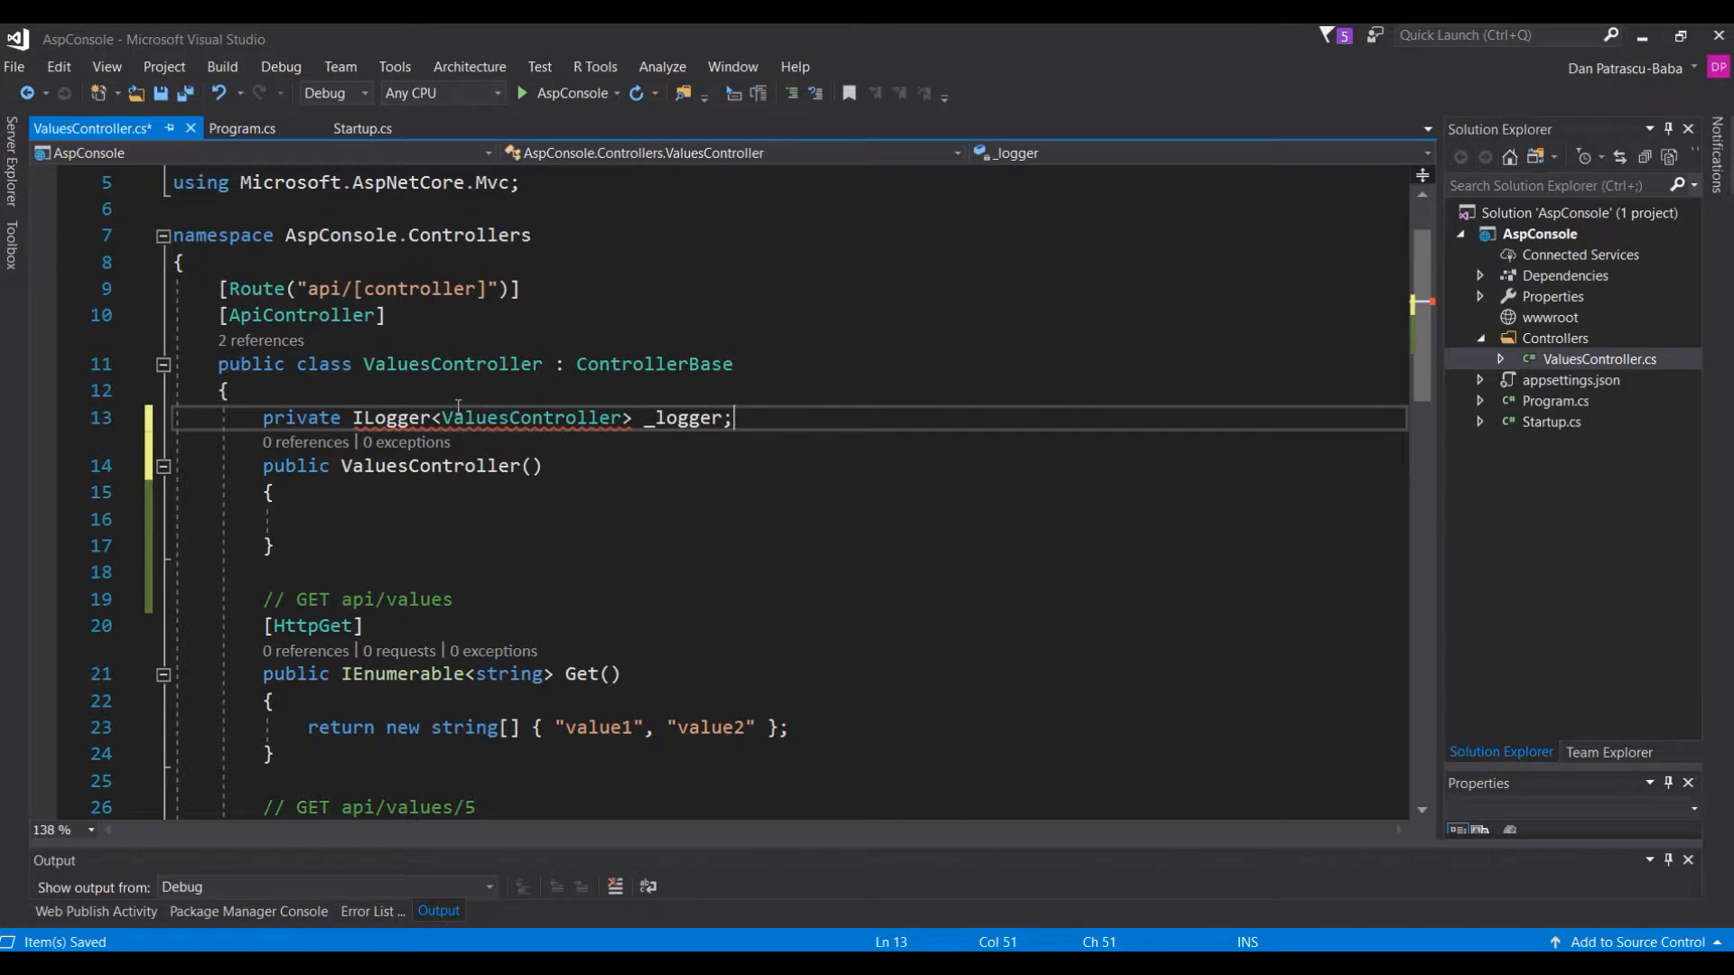
- Give the constructor an ILogger<ValuesController> logger parameter and import Microsoft.Extensions.Logging
left_click(605, 466)
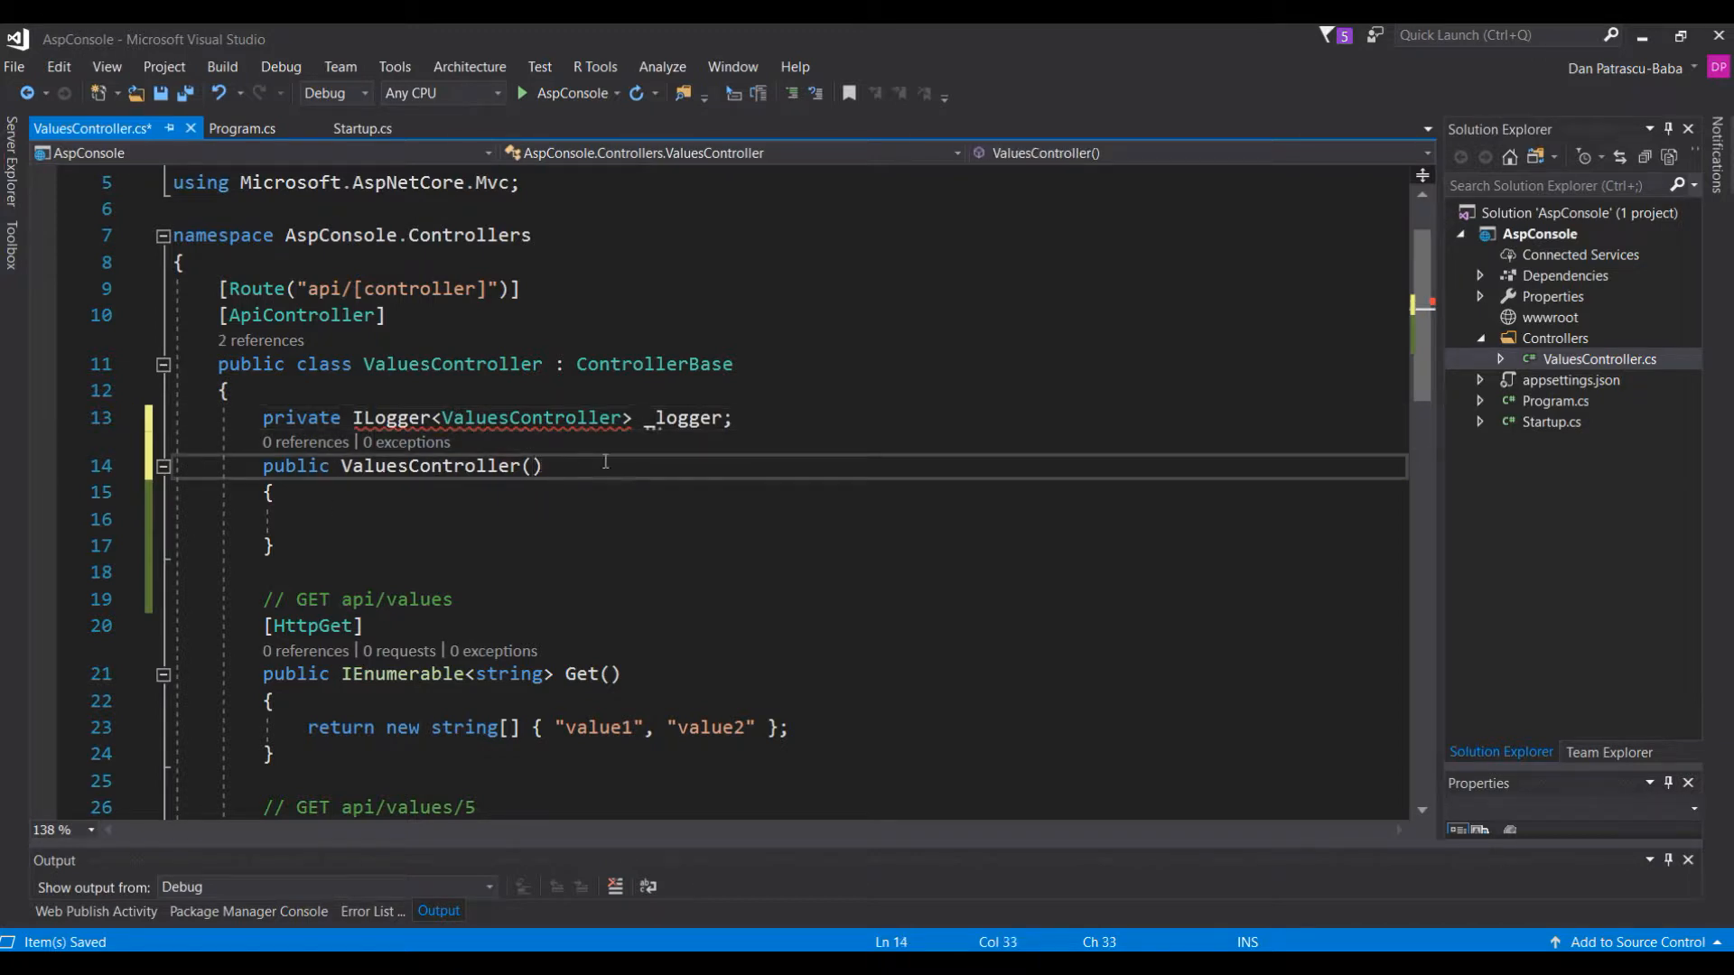
type("I")
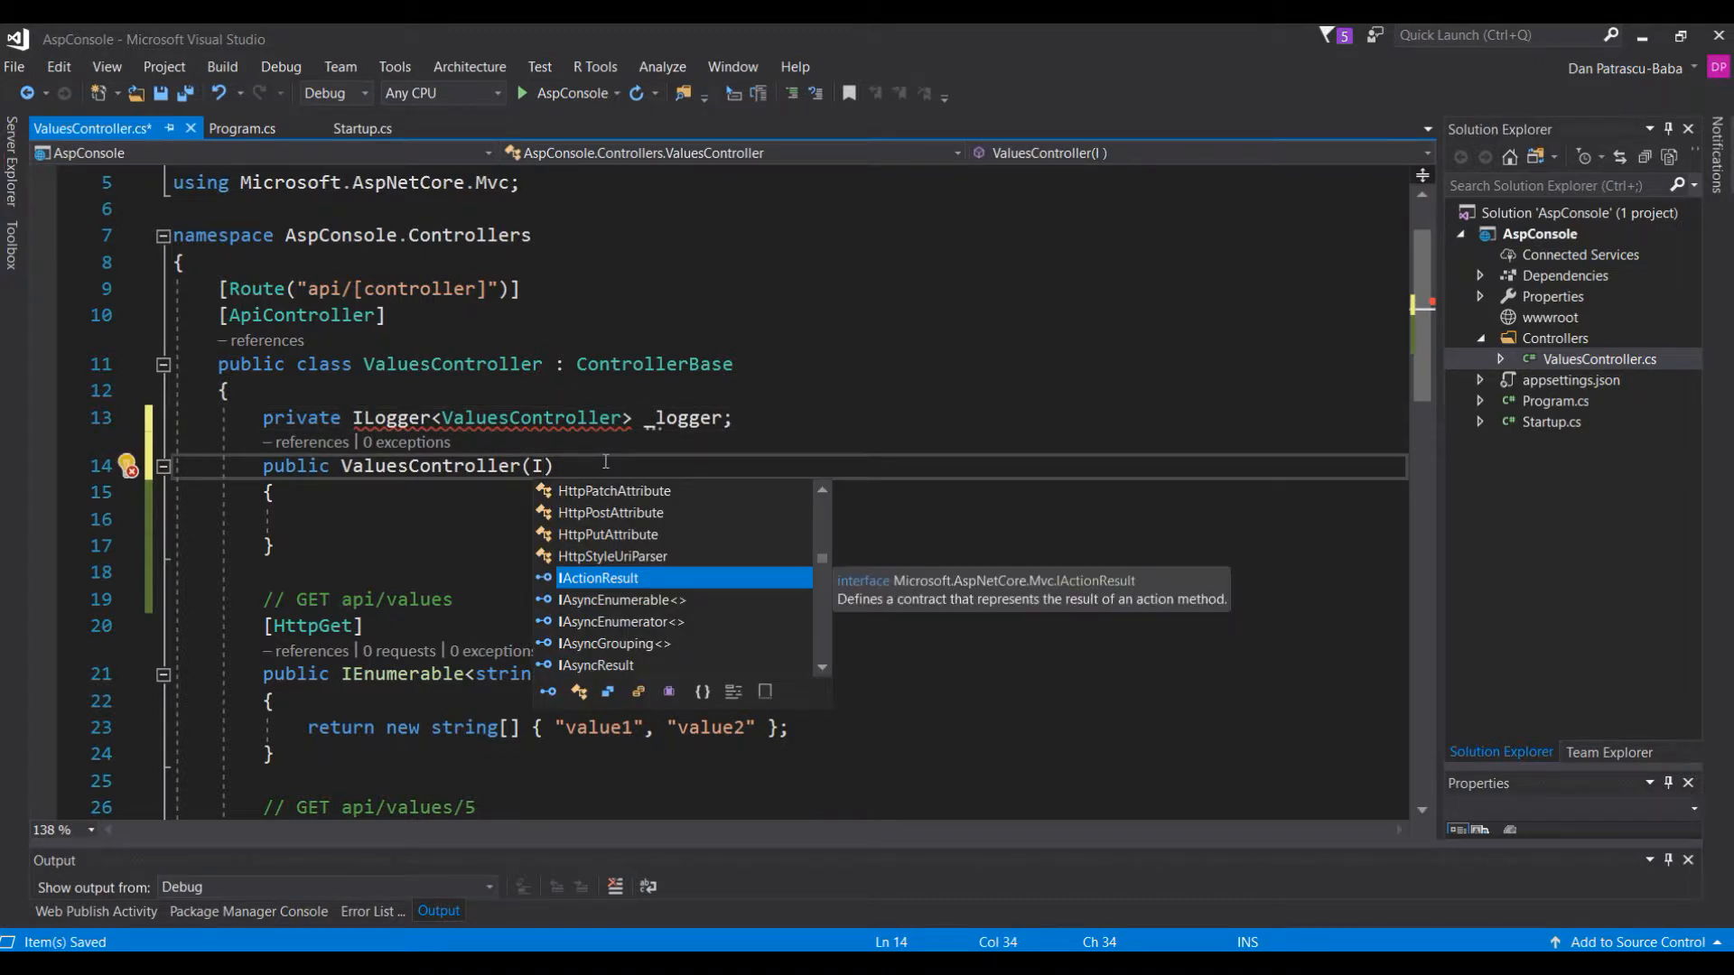
type("Logger<>")
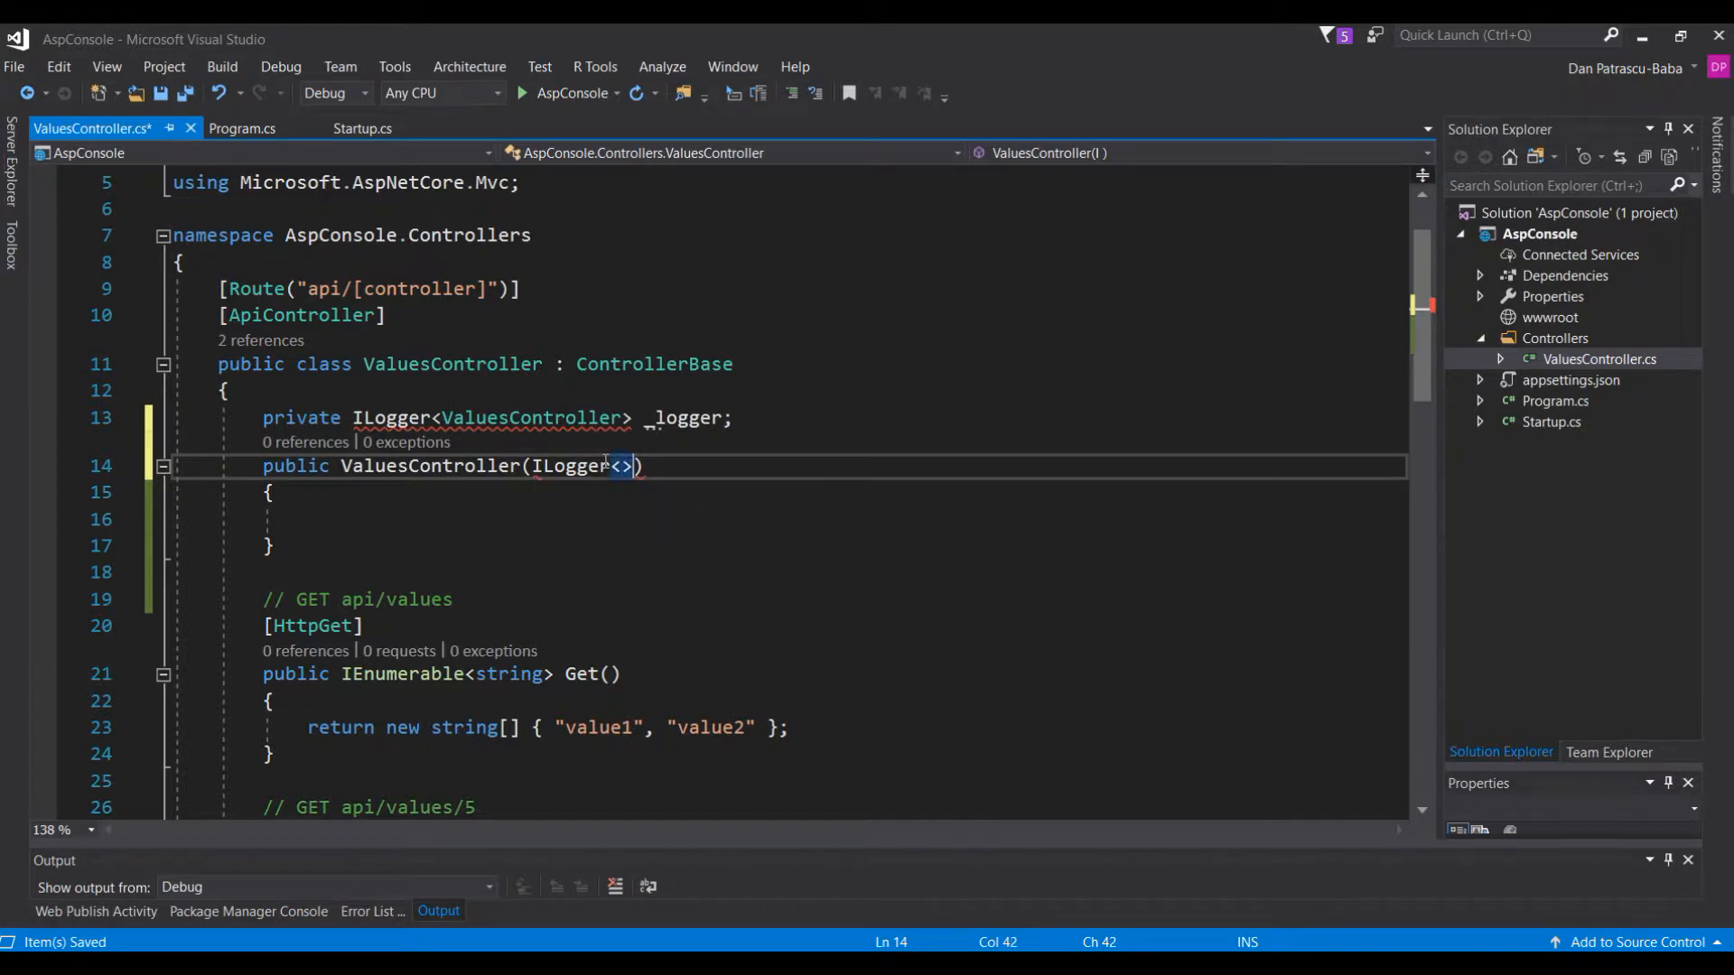
type("ValuesController")
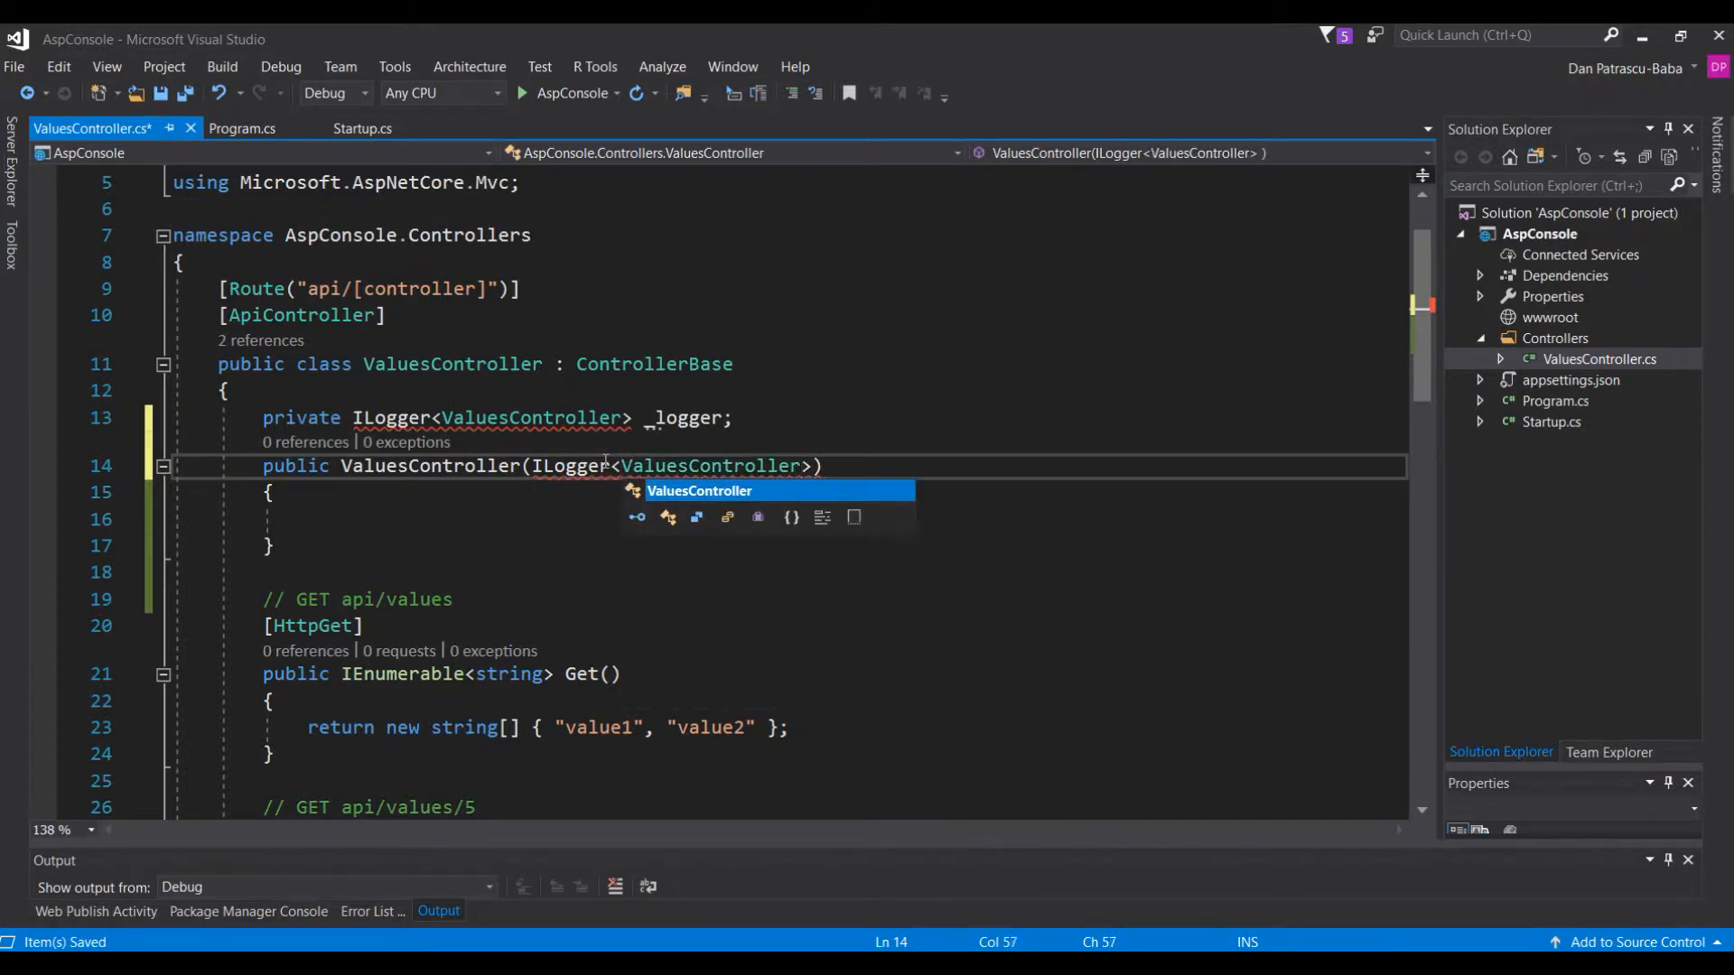
type("logger")
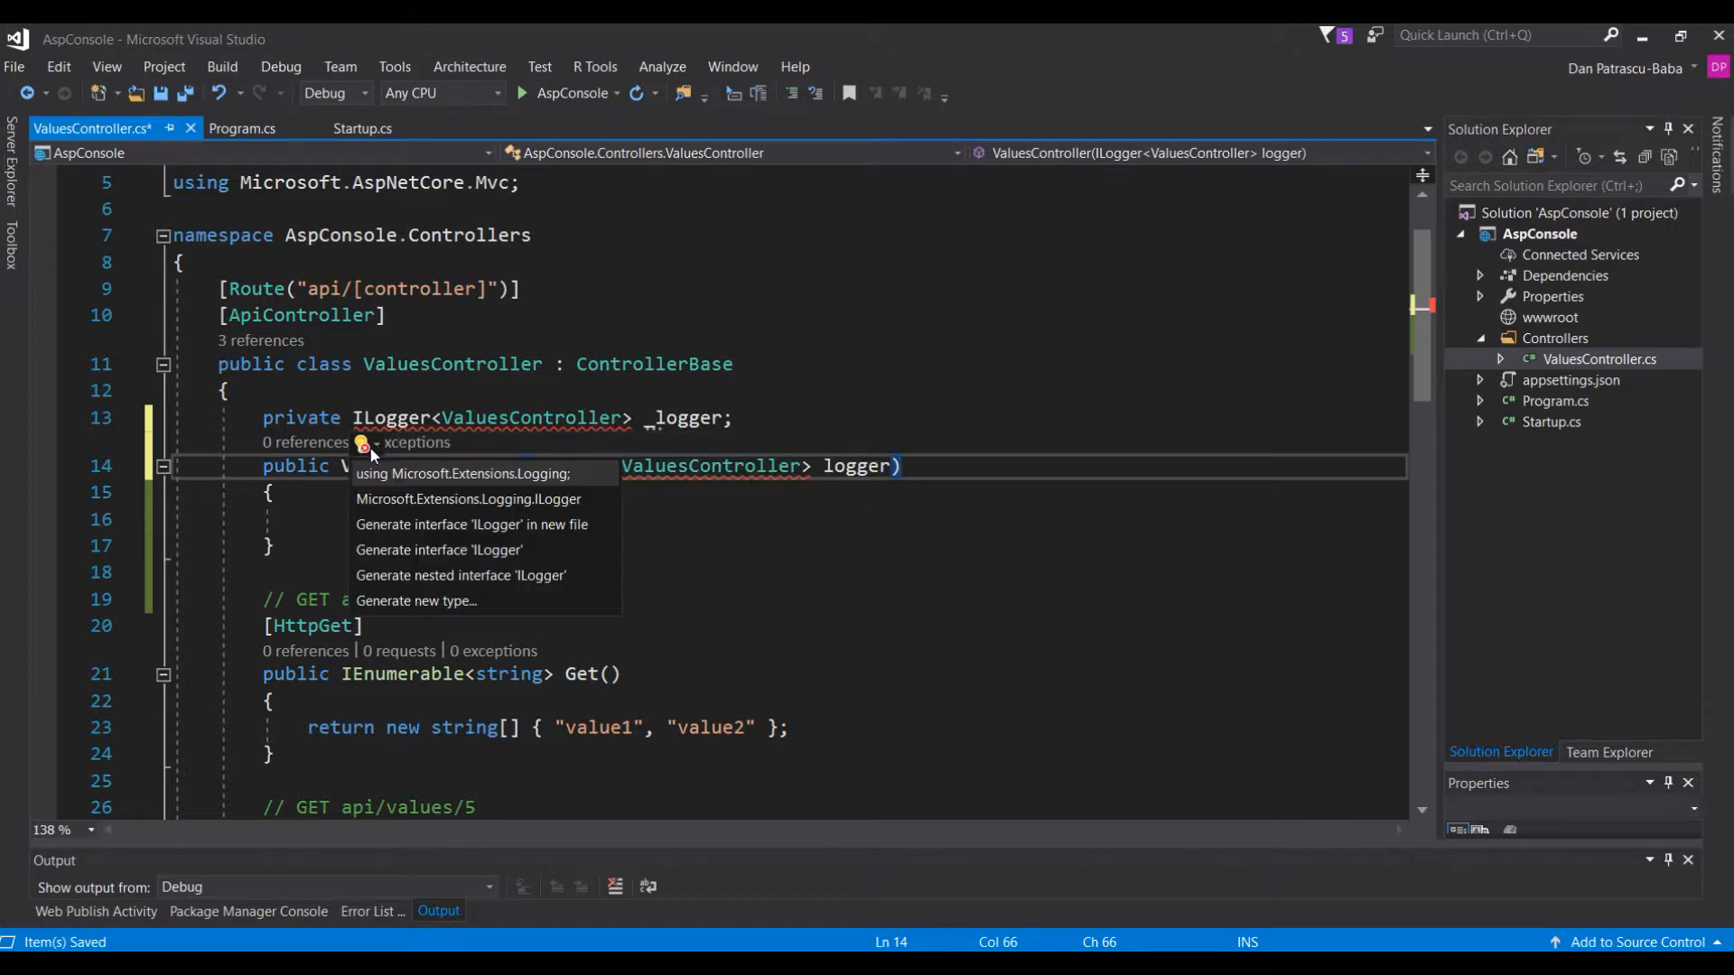
left_click(462, 473)
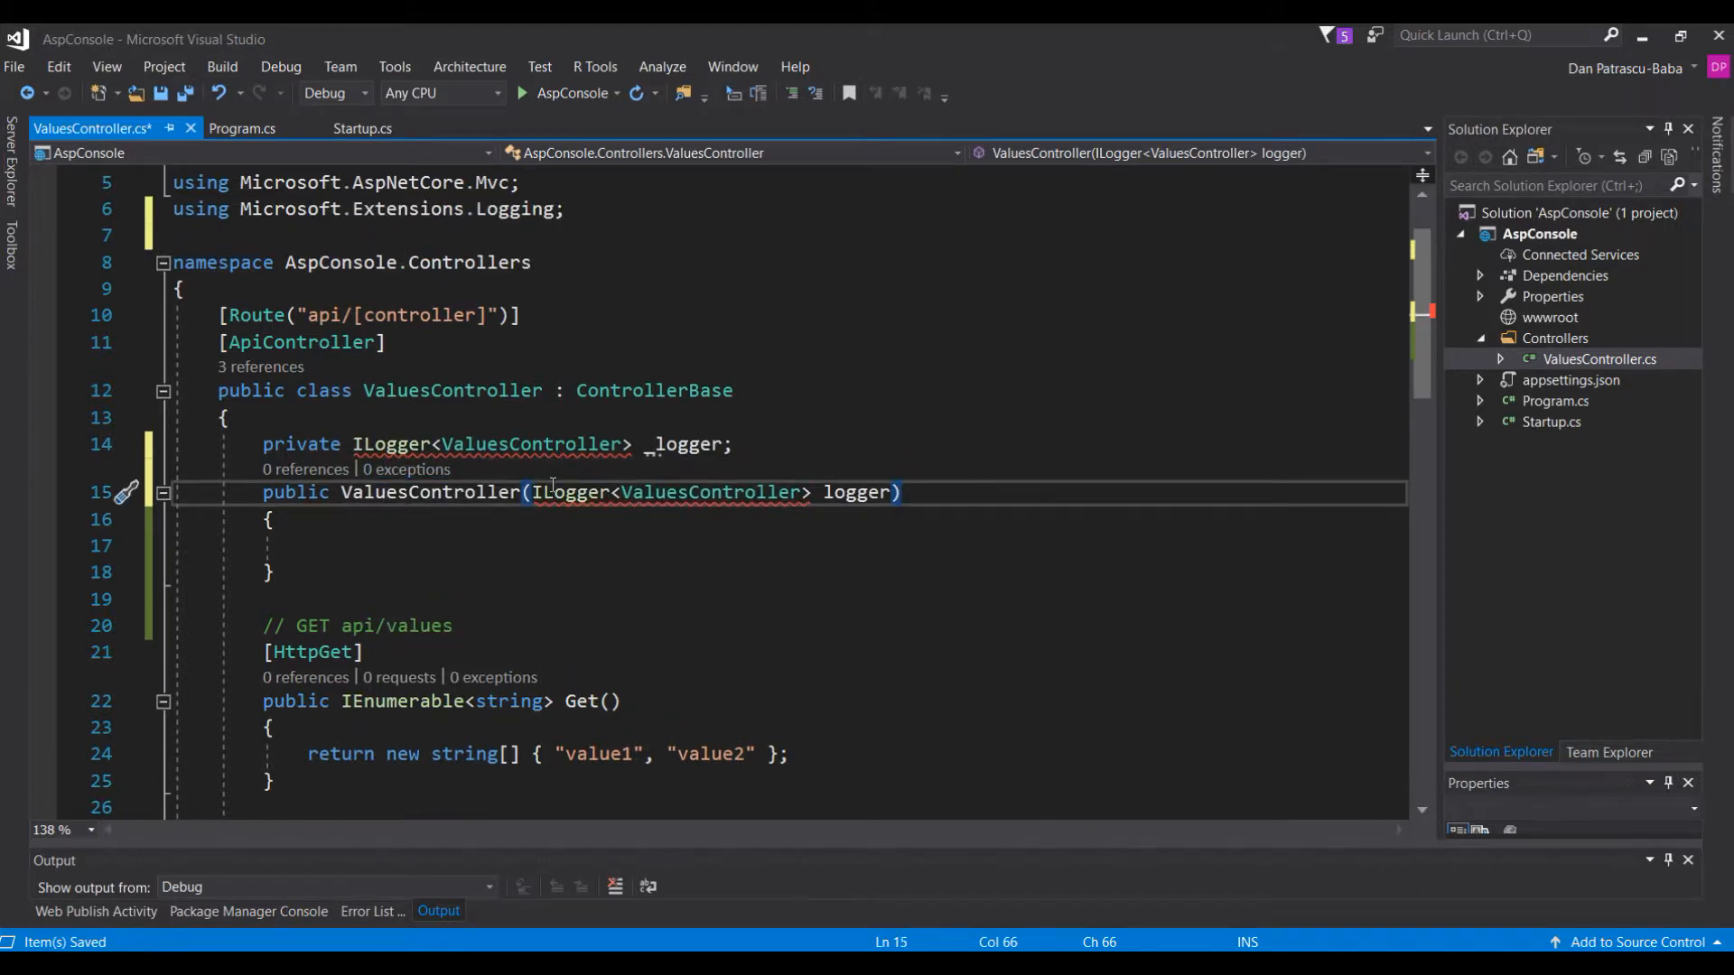
mouse_move(573, 492)
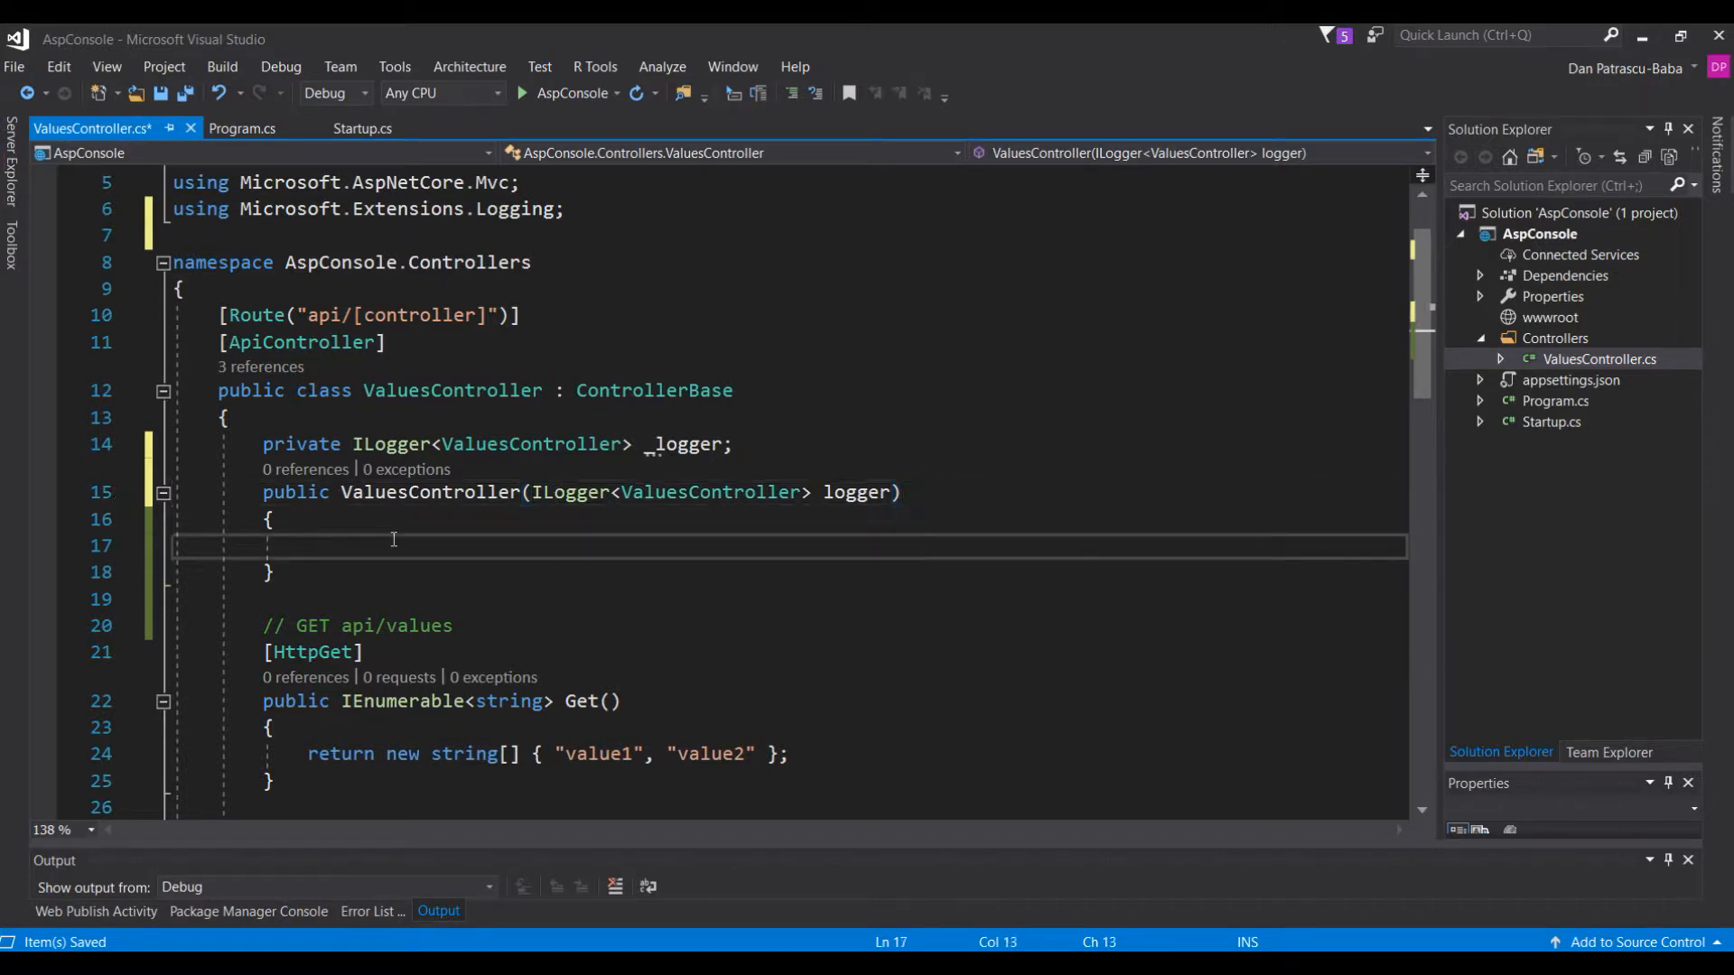
- Assign the injected logger to _logger in the ValuesController constructor with _logger = logger;
type("_")
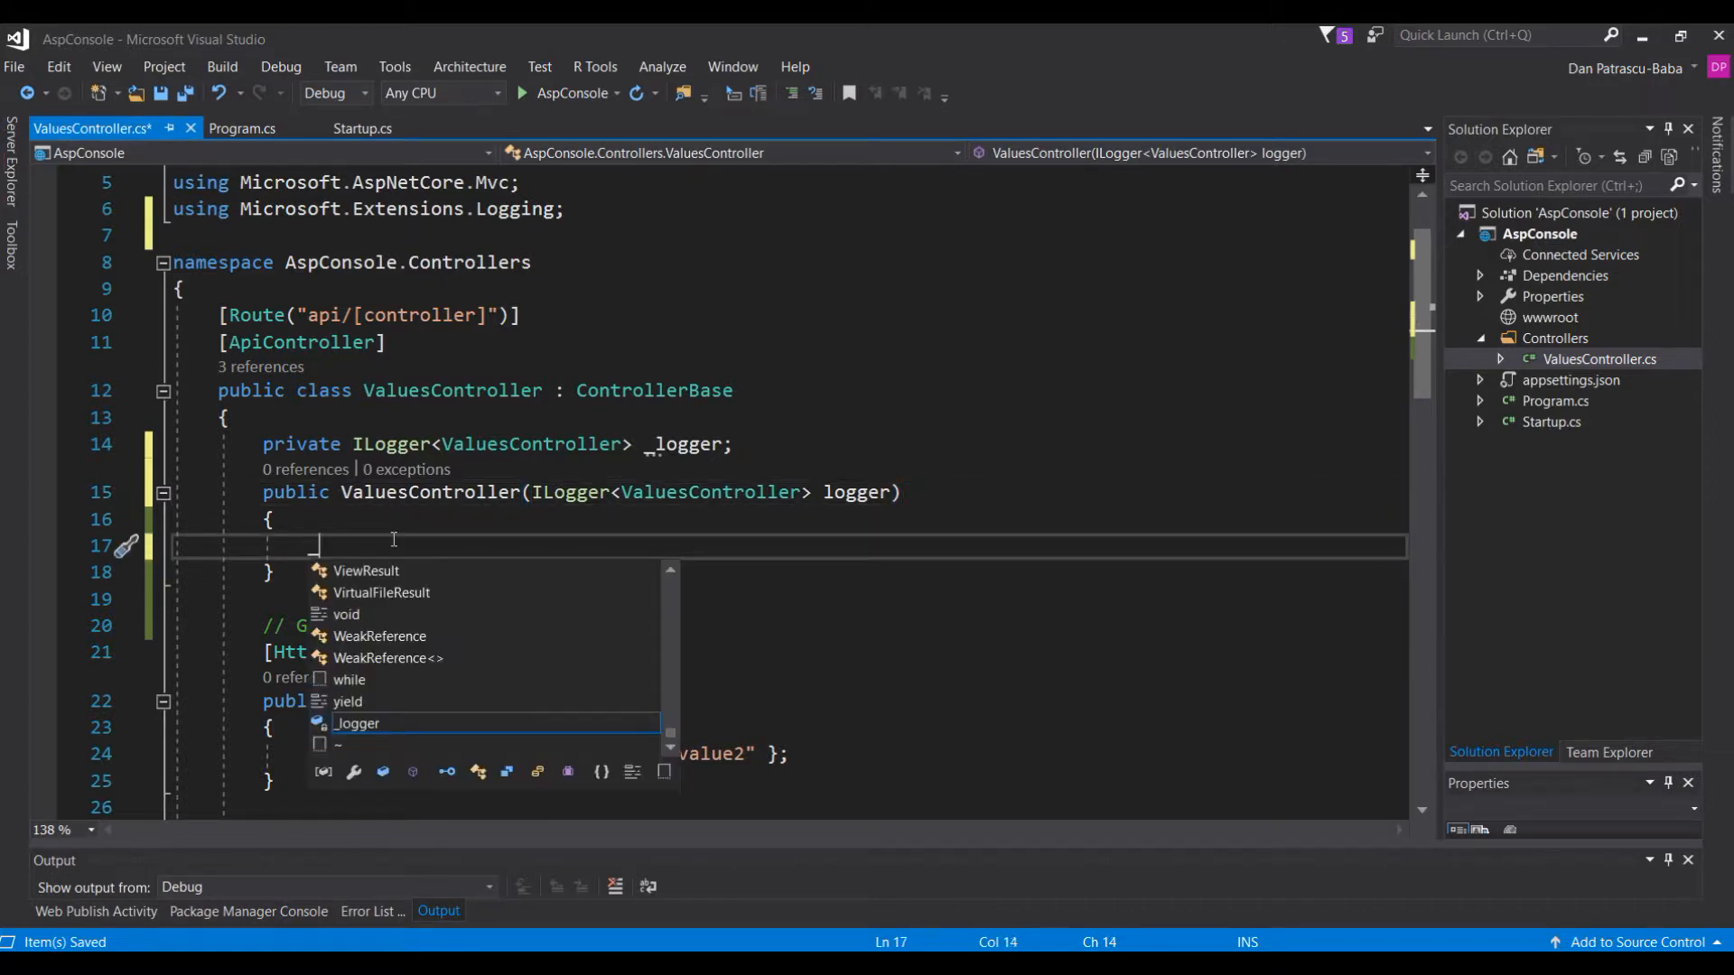
type("_logger =")
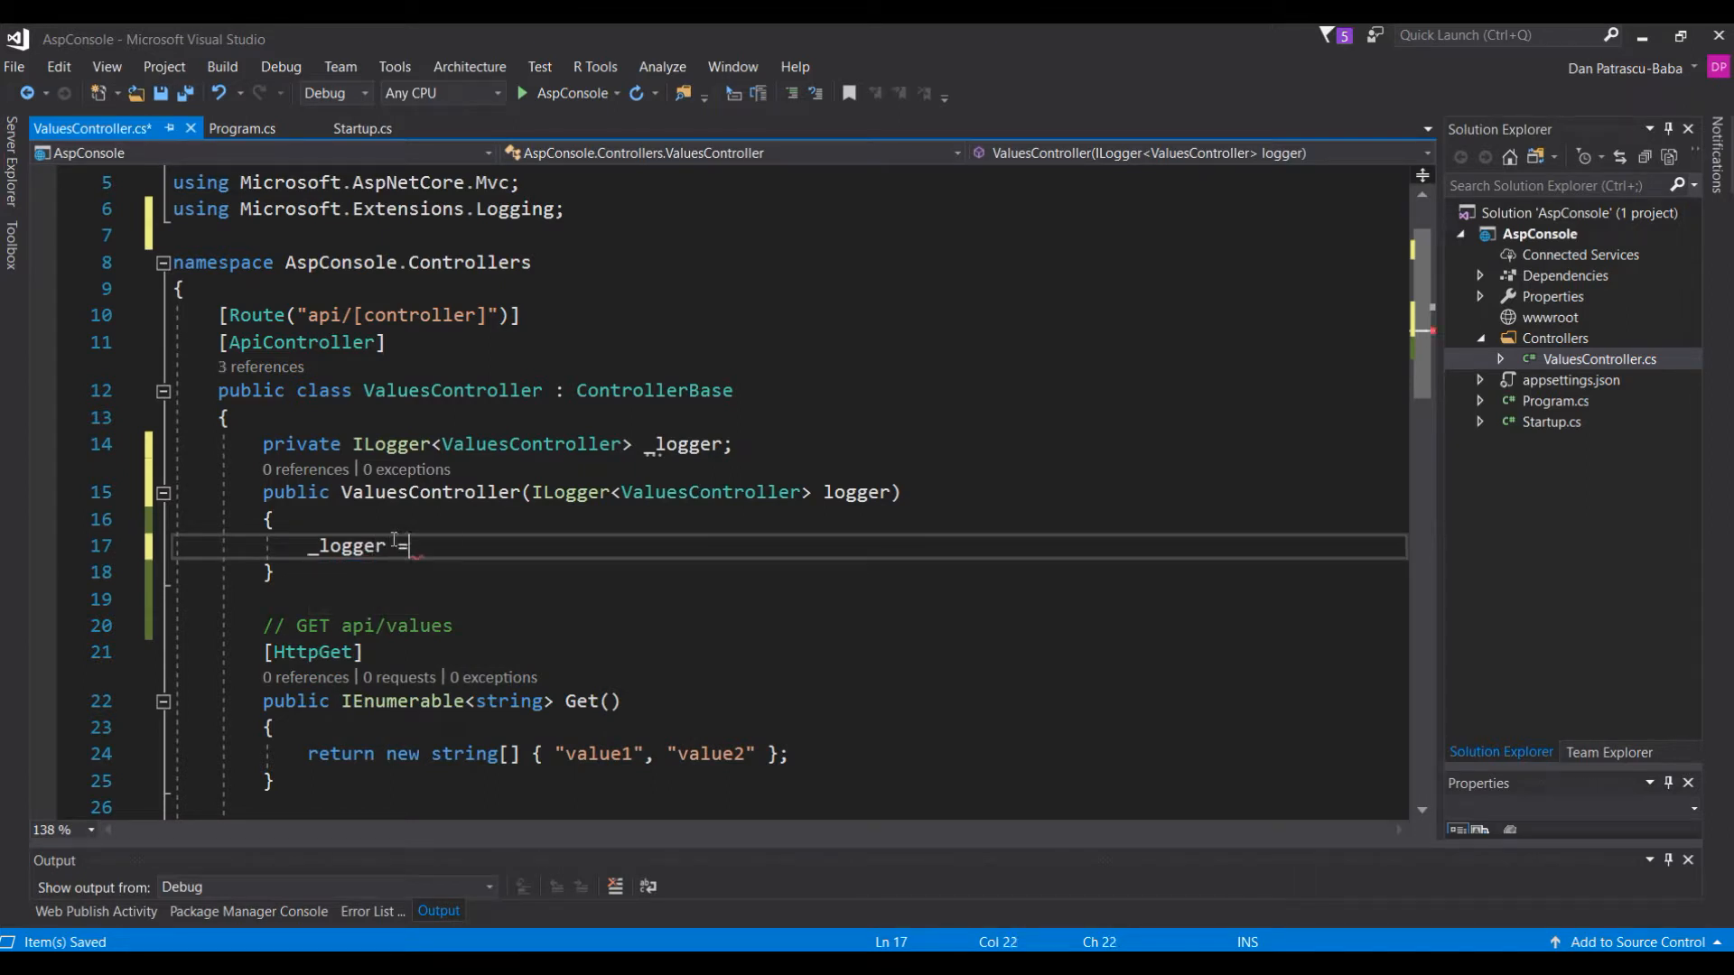
type("logger;")
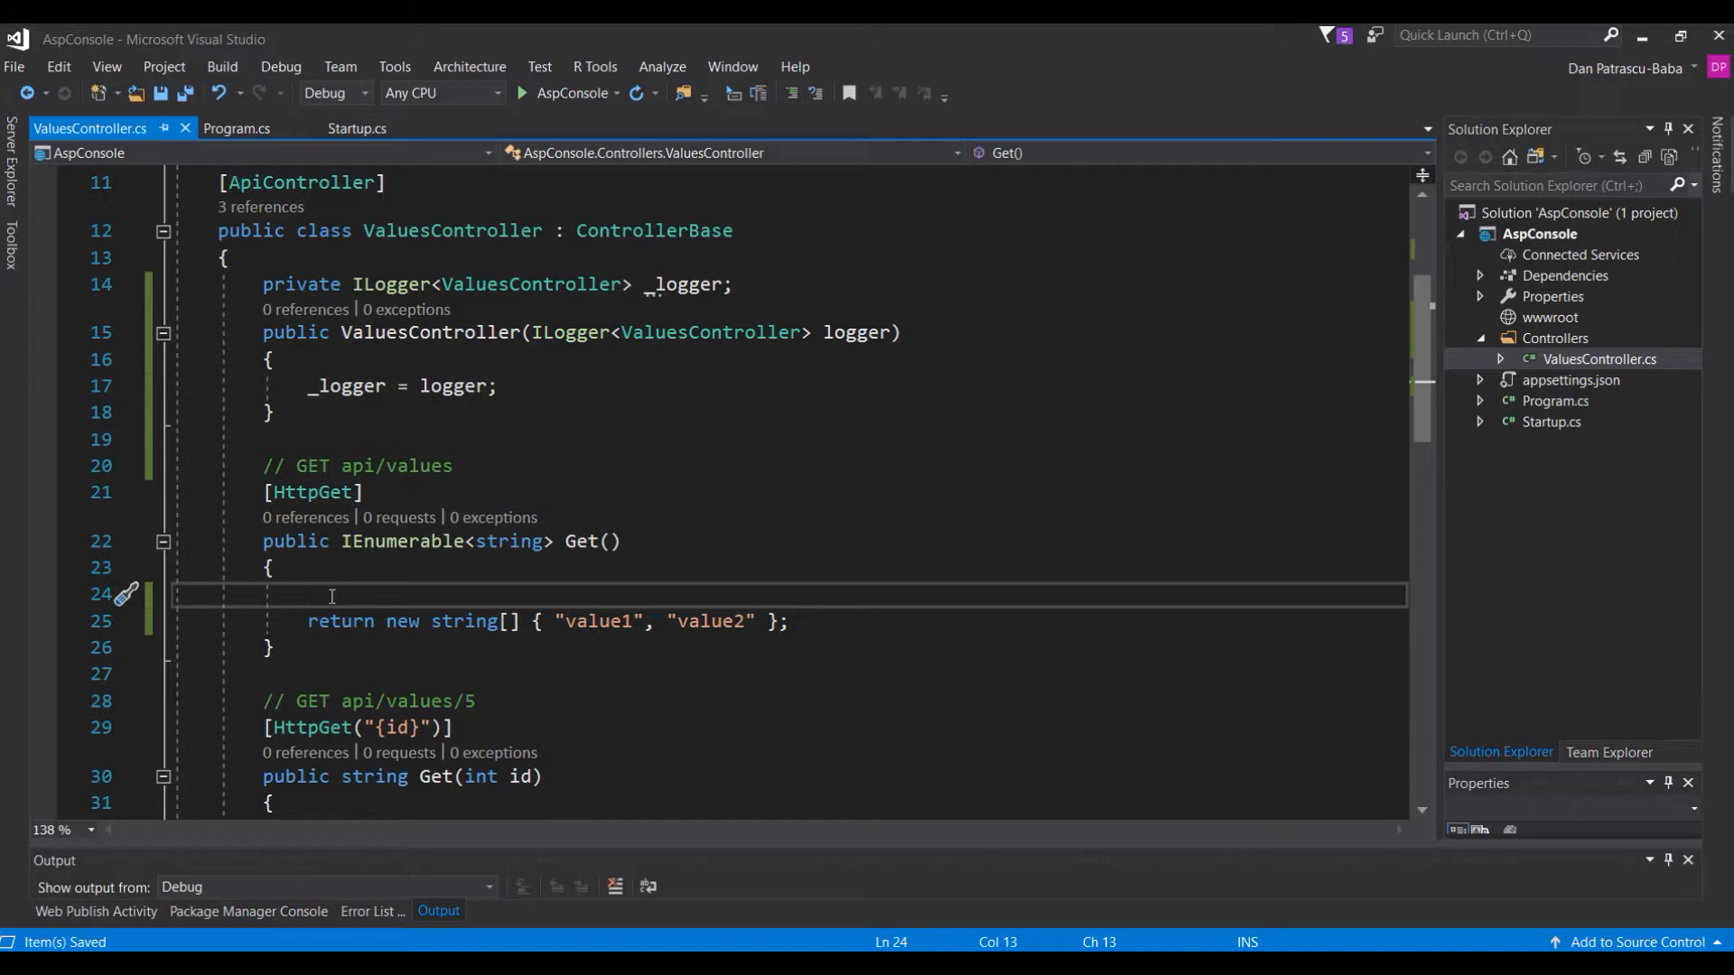
- Add _logger.LogWarning($"Request started at {DateTime.UtcNow}"); inside Get()
type("_lo")
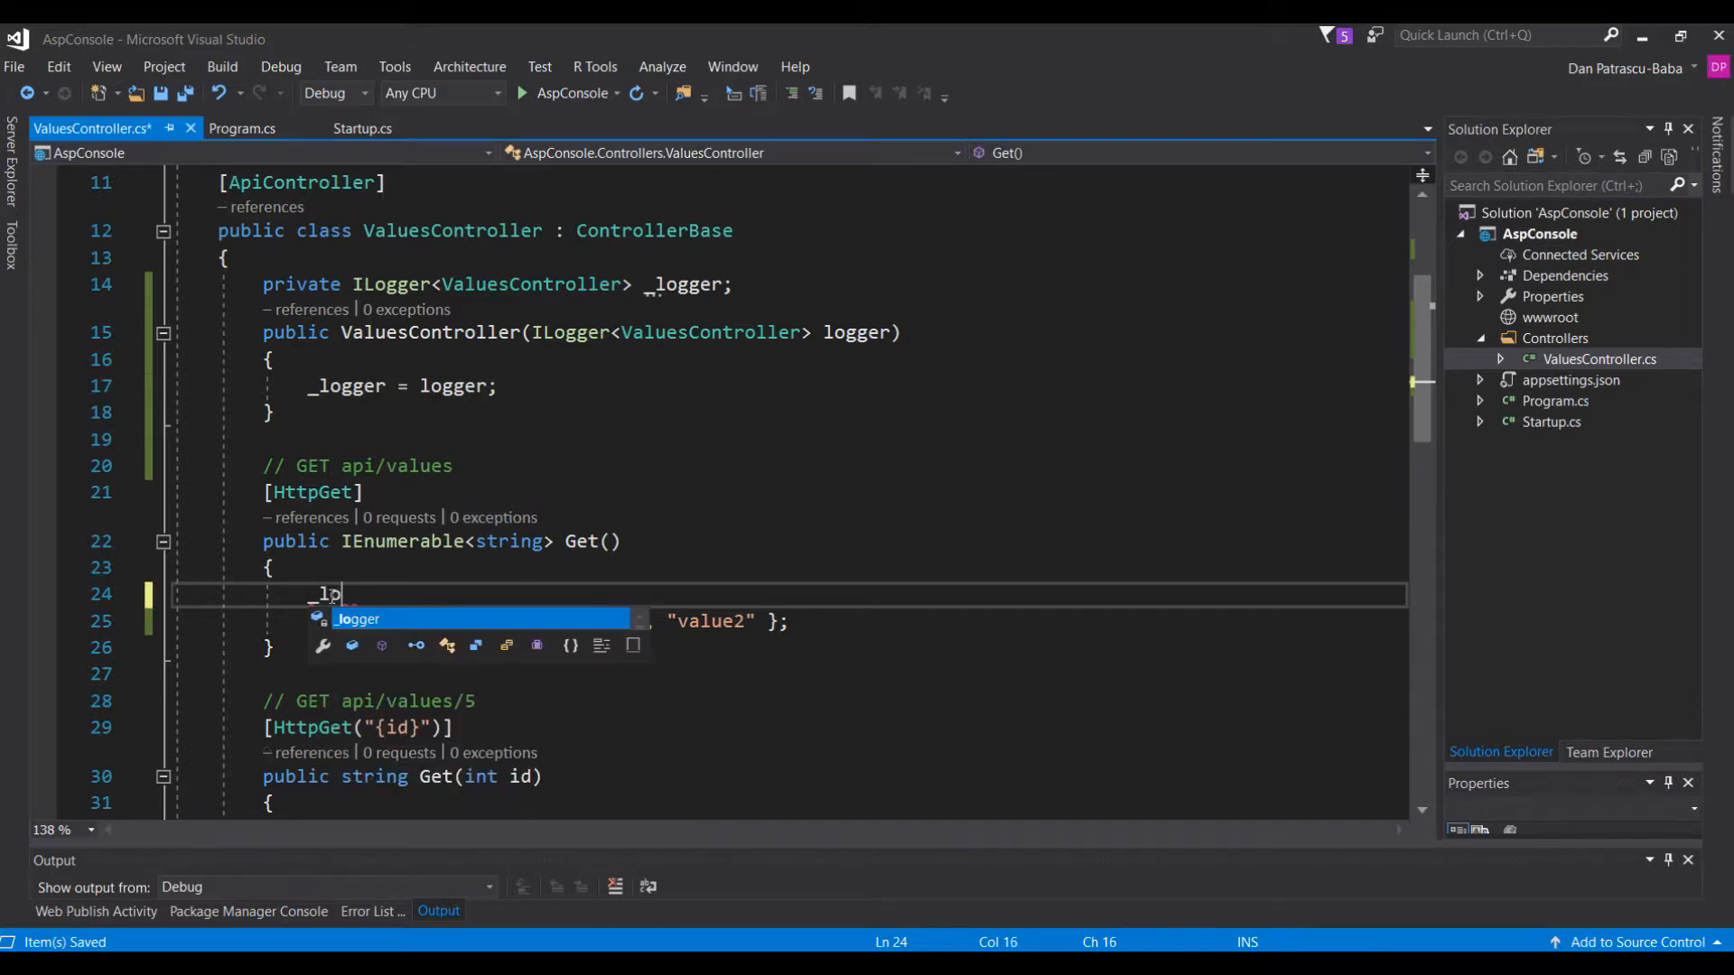
type("gger.l")
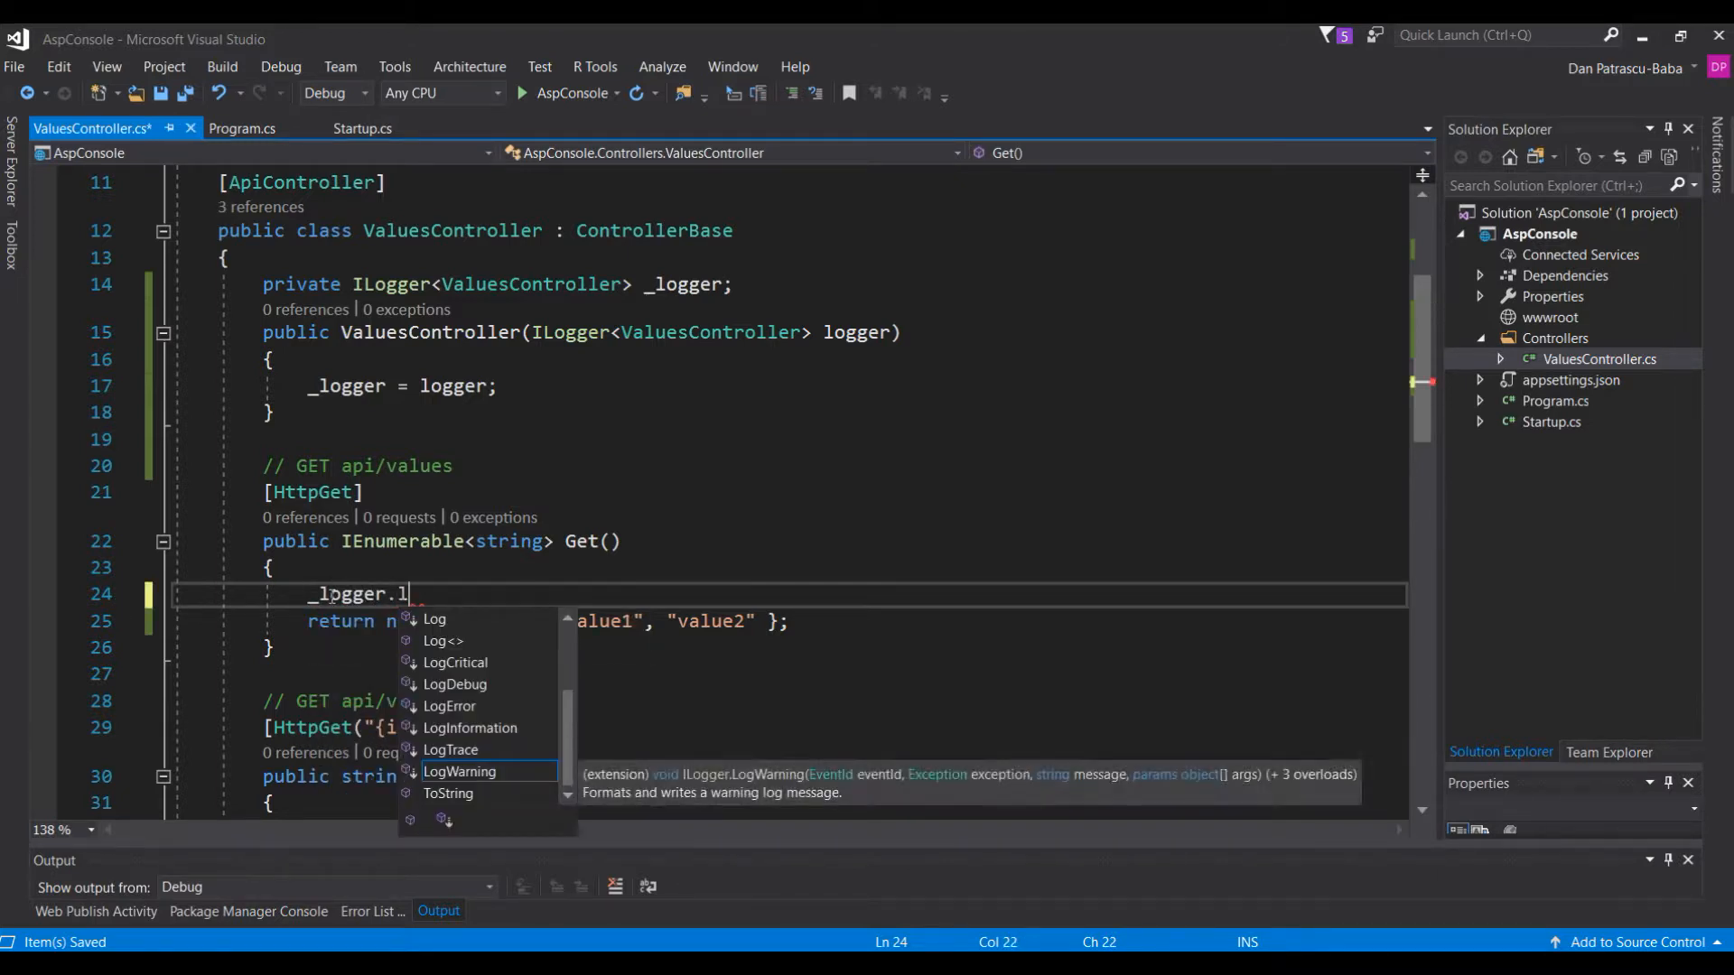
type("ogWarning(")
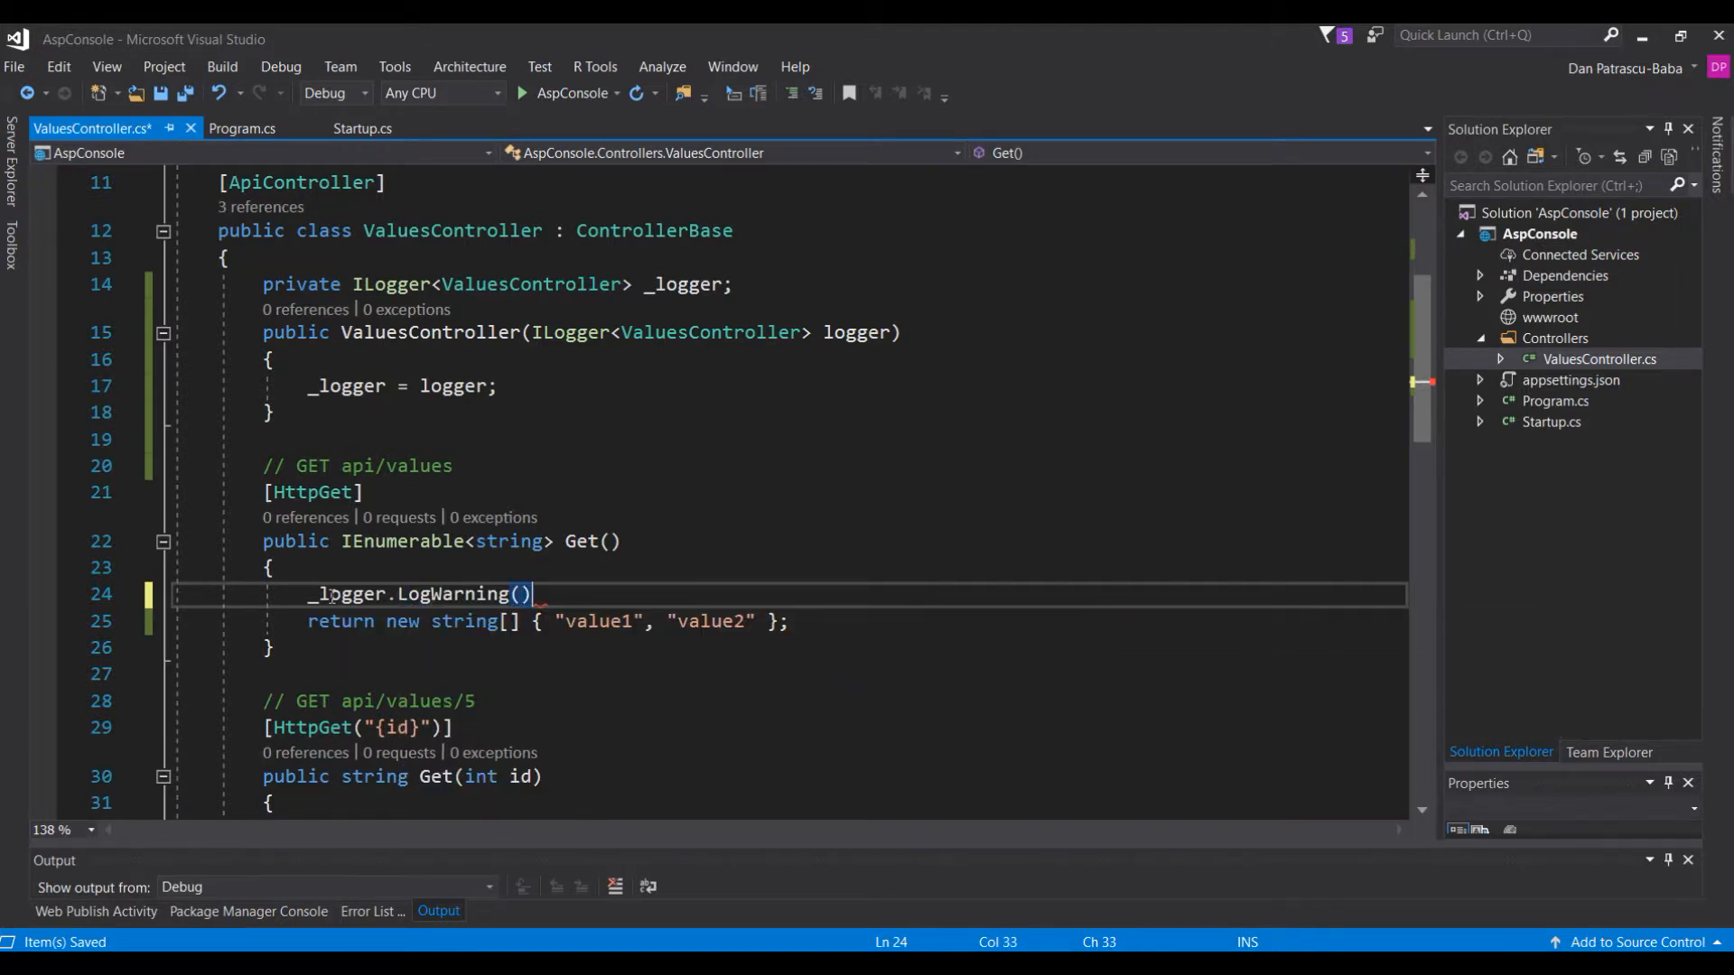
type(";")
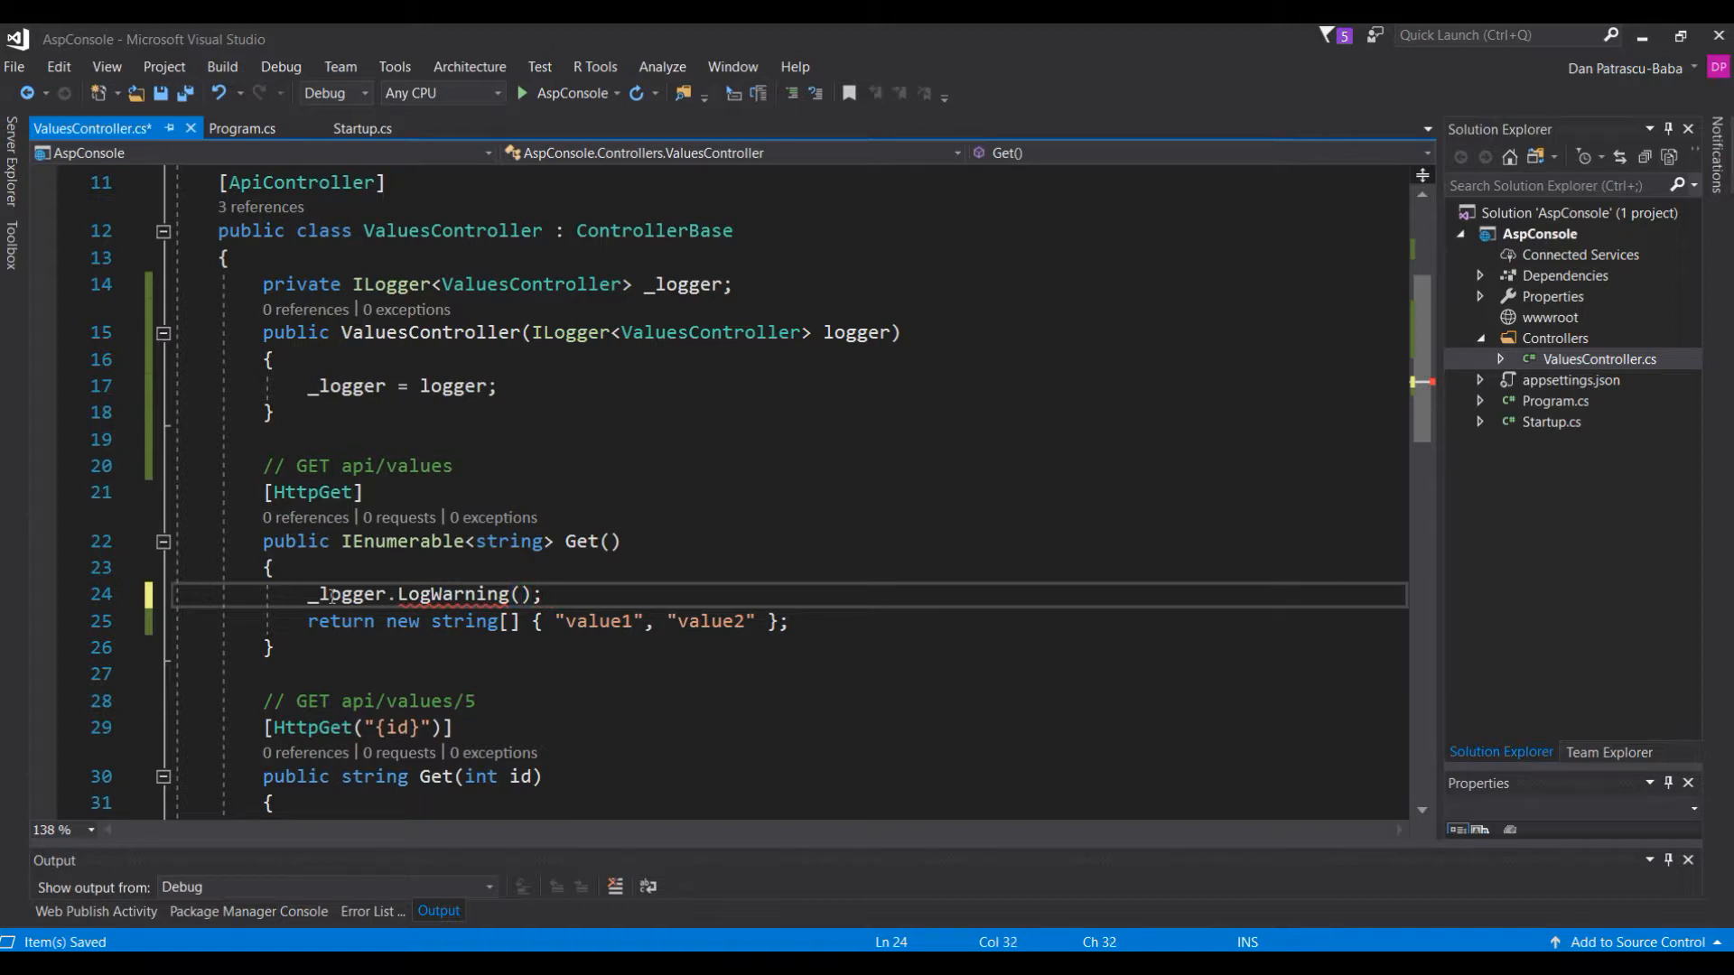
type("\"\"")
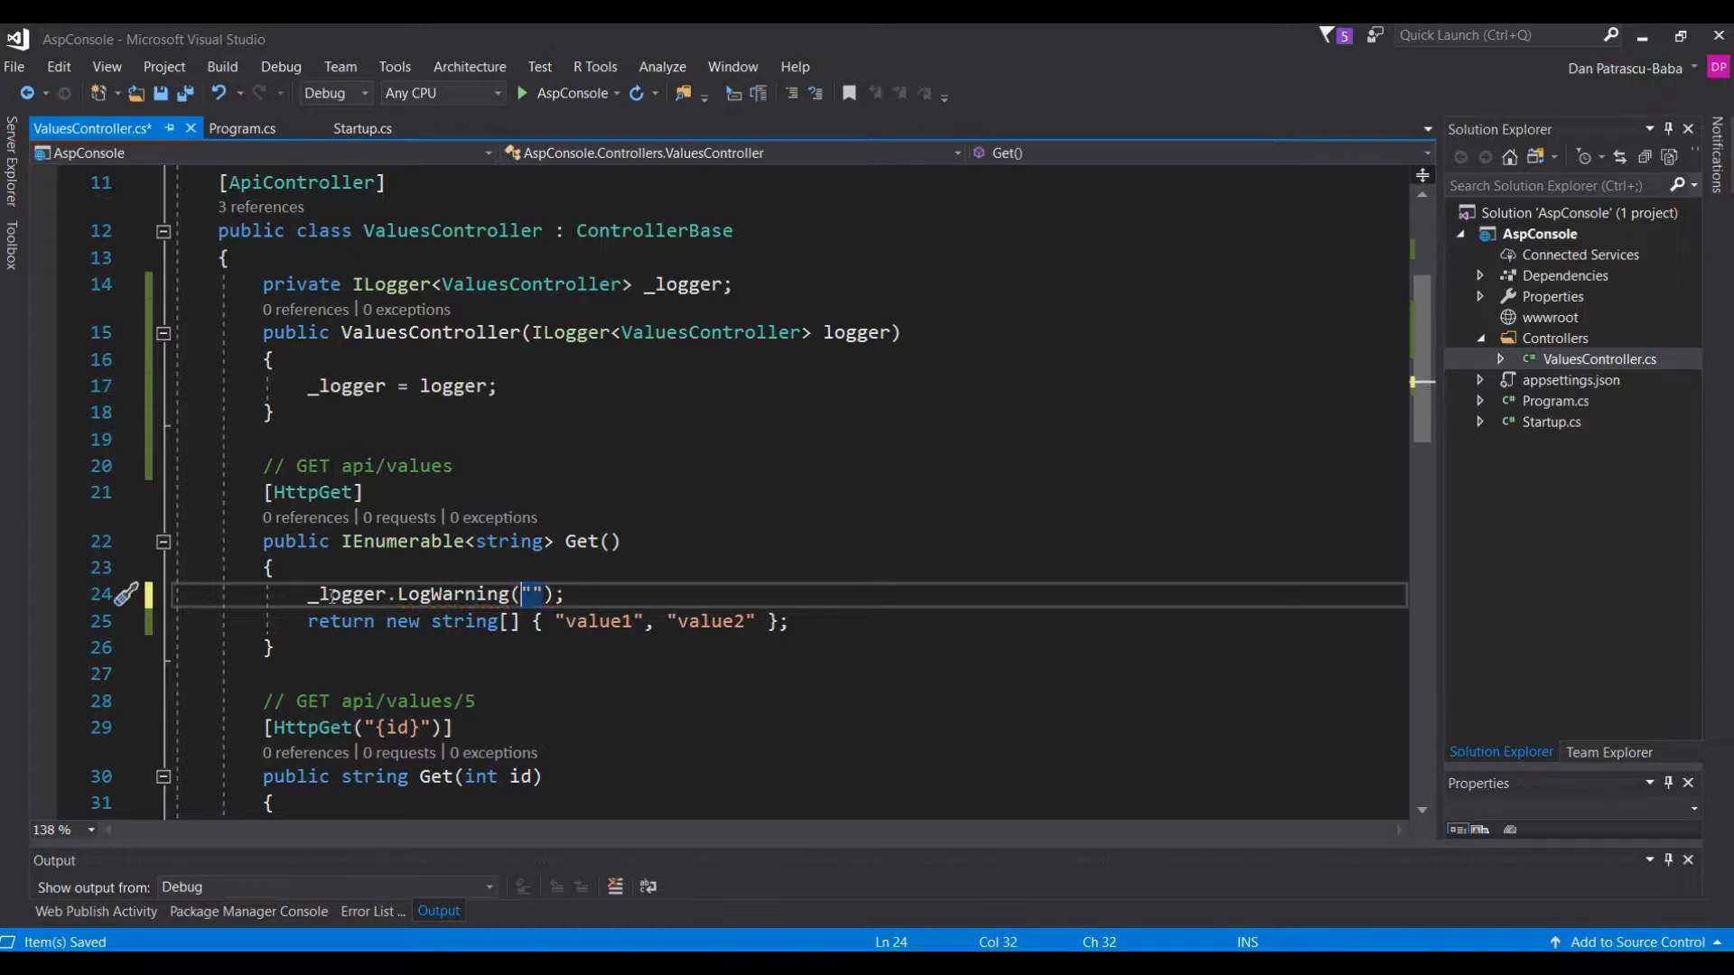
type("$")
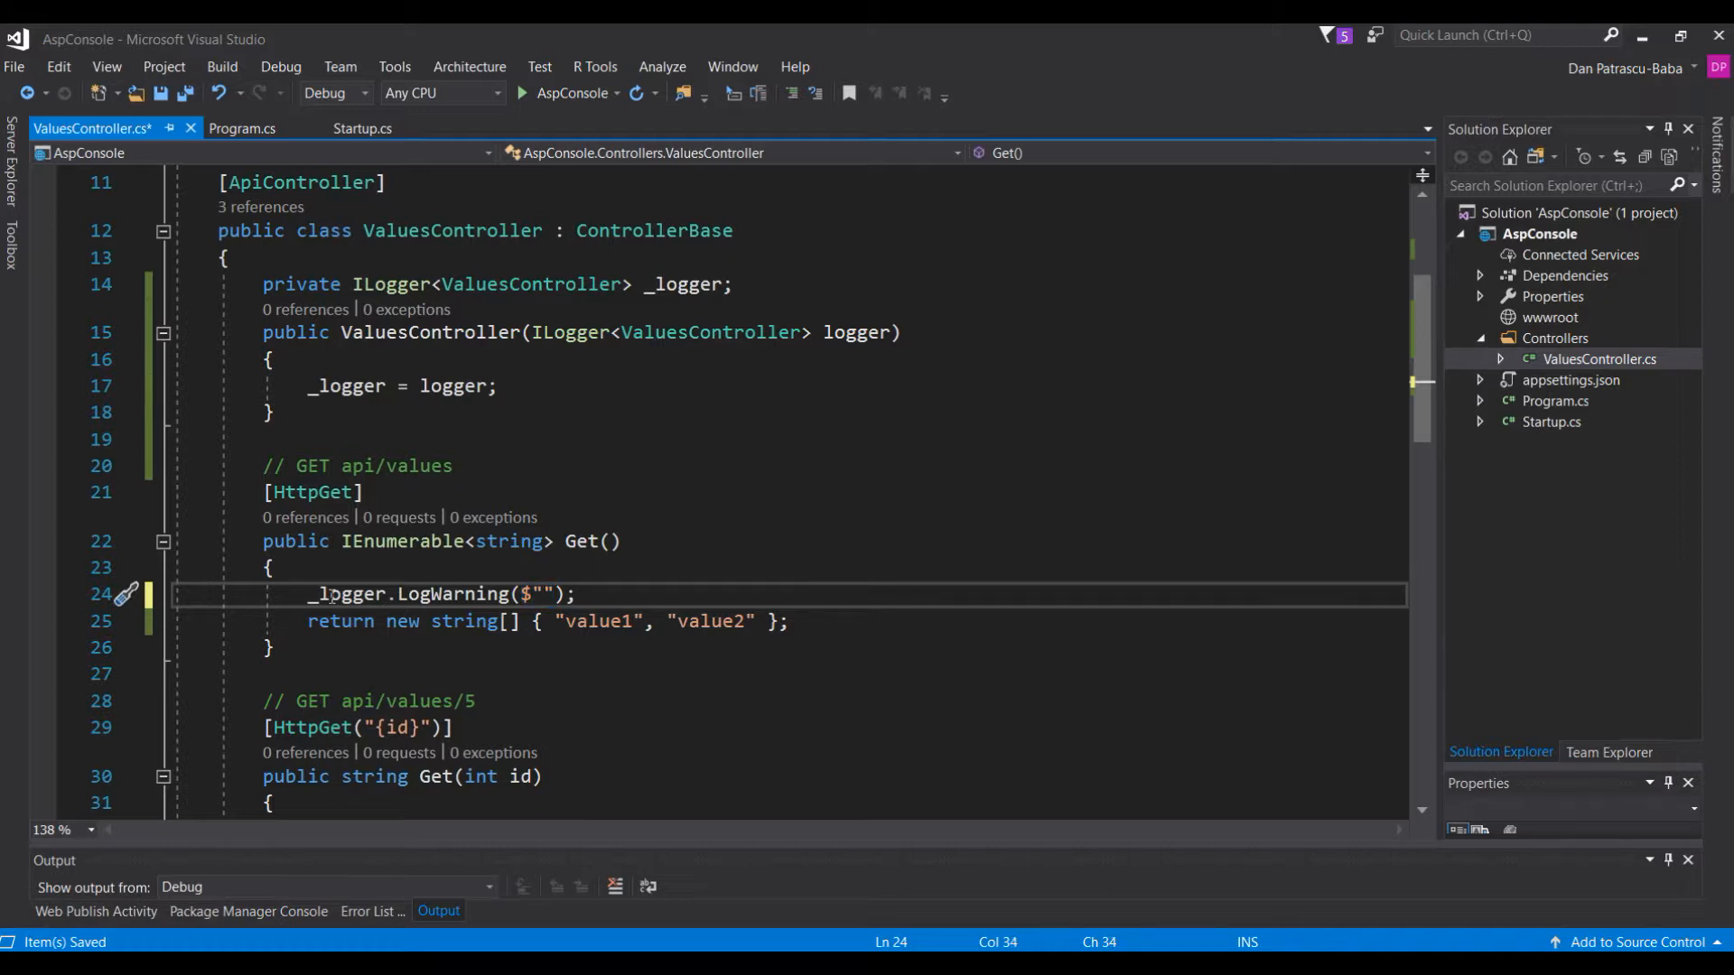
type("Req")
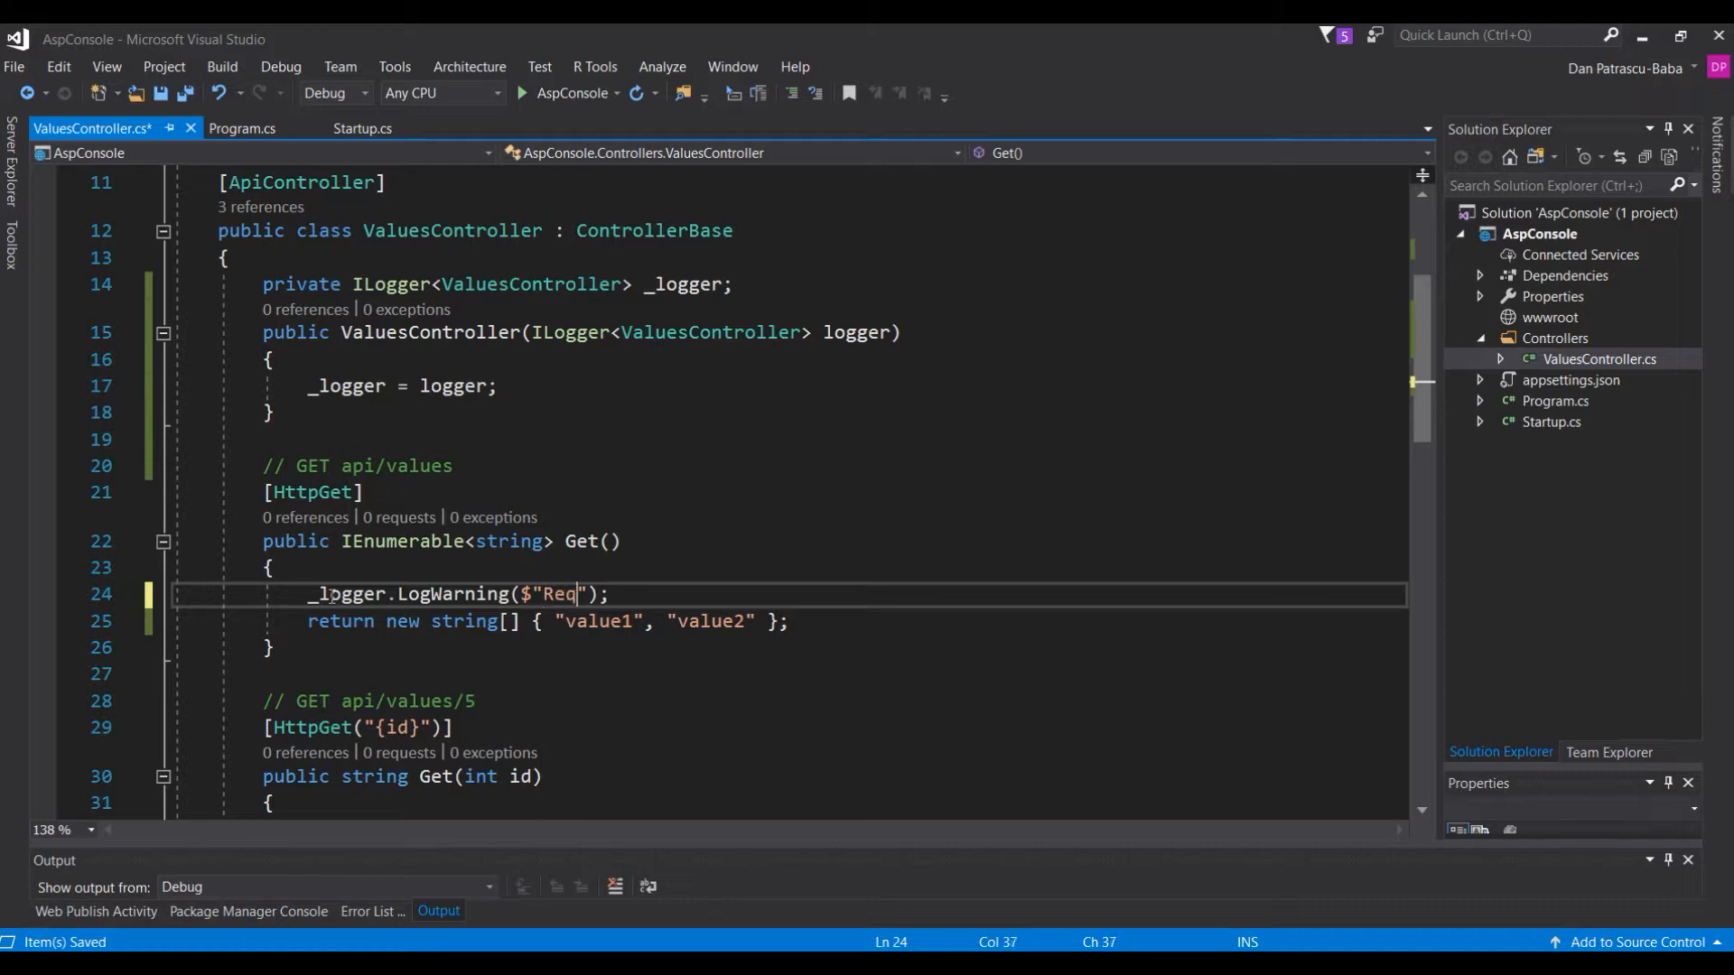
type("uest stat")
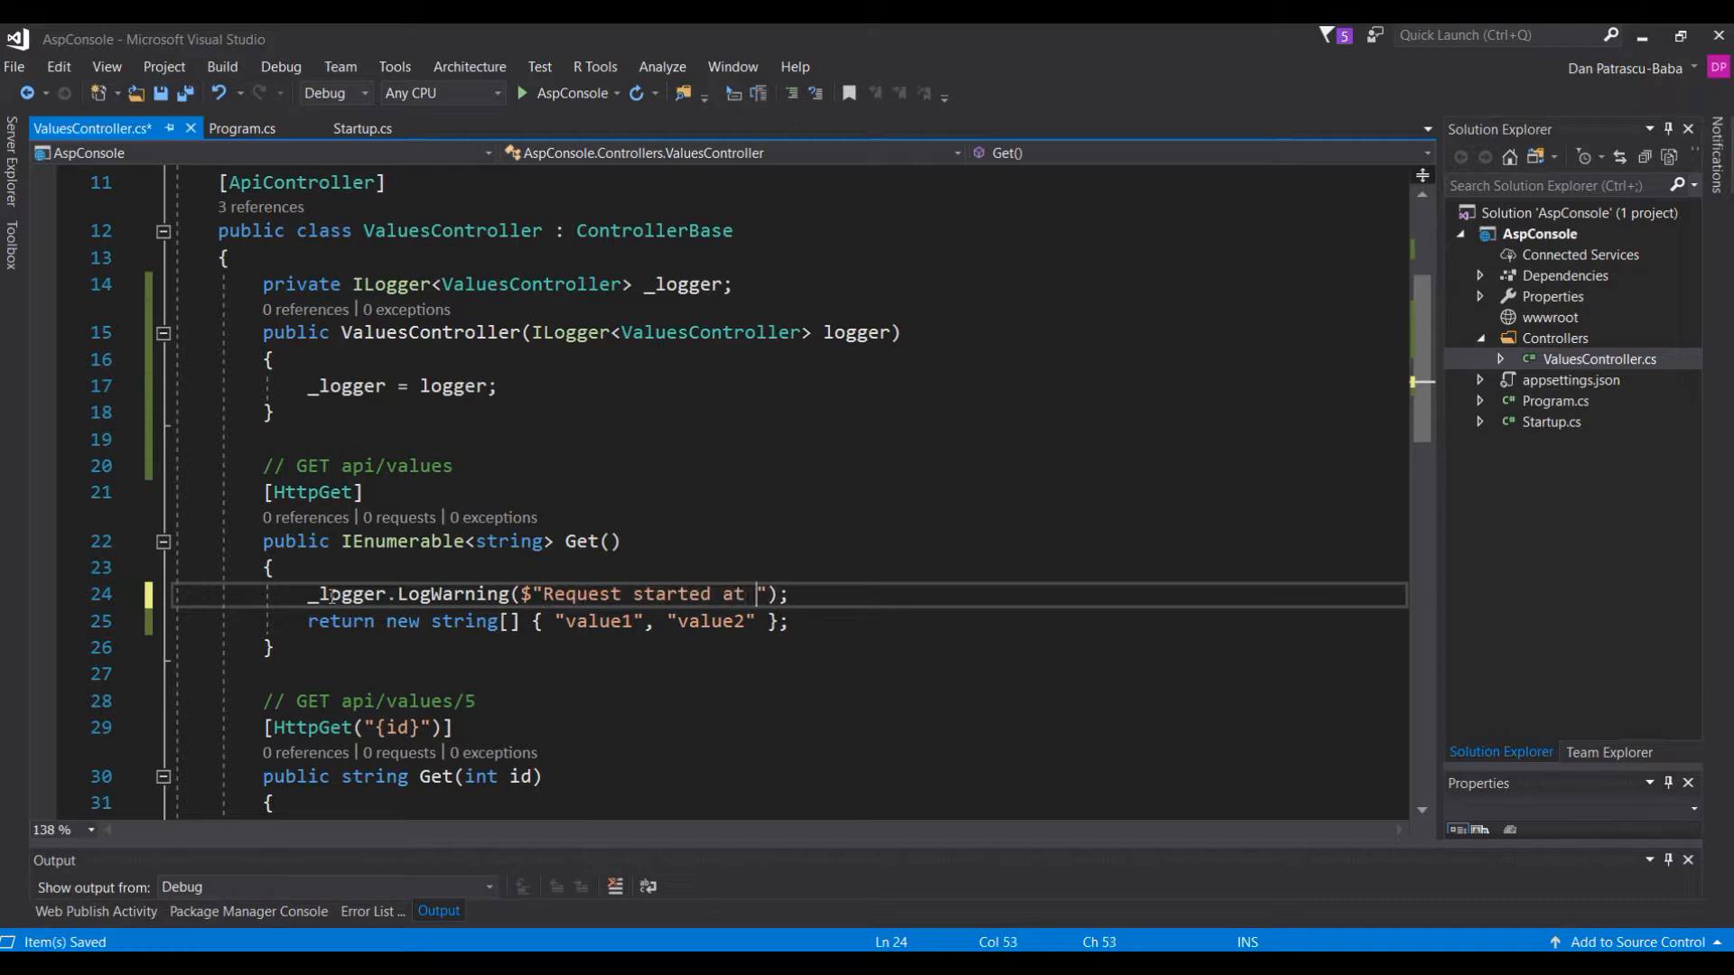
type("{}")
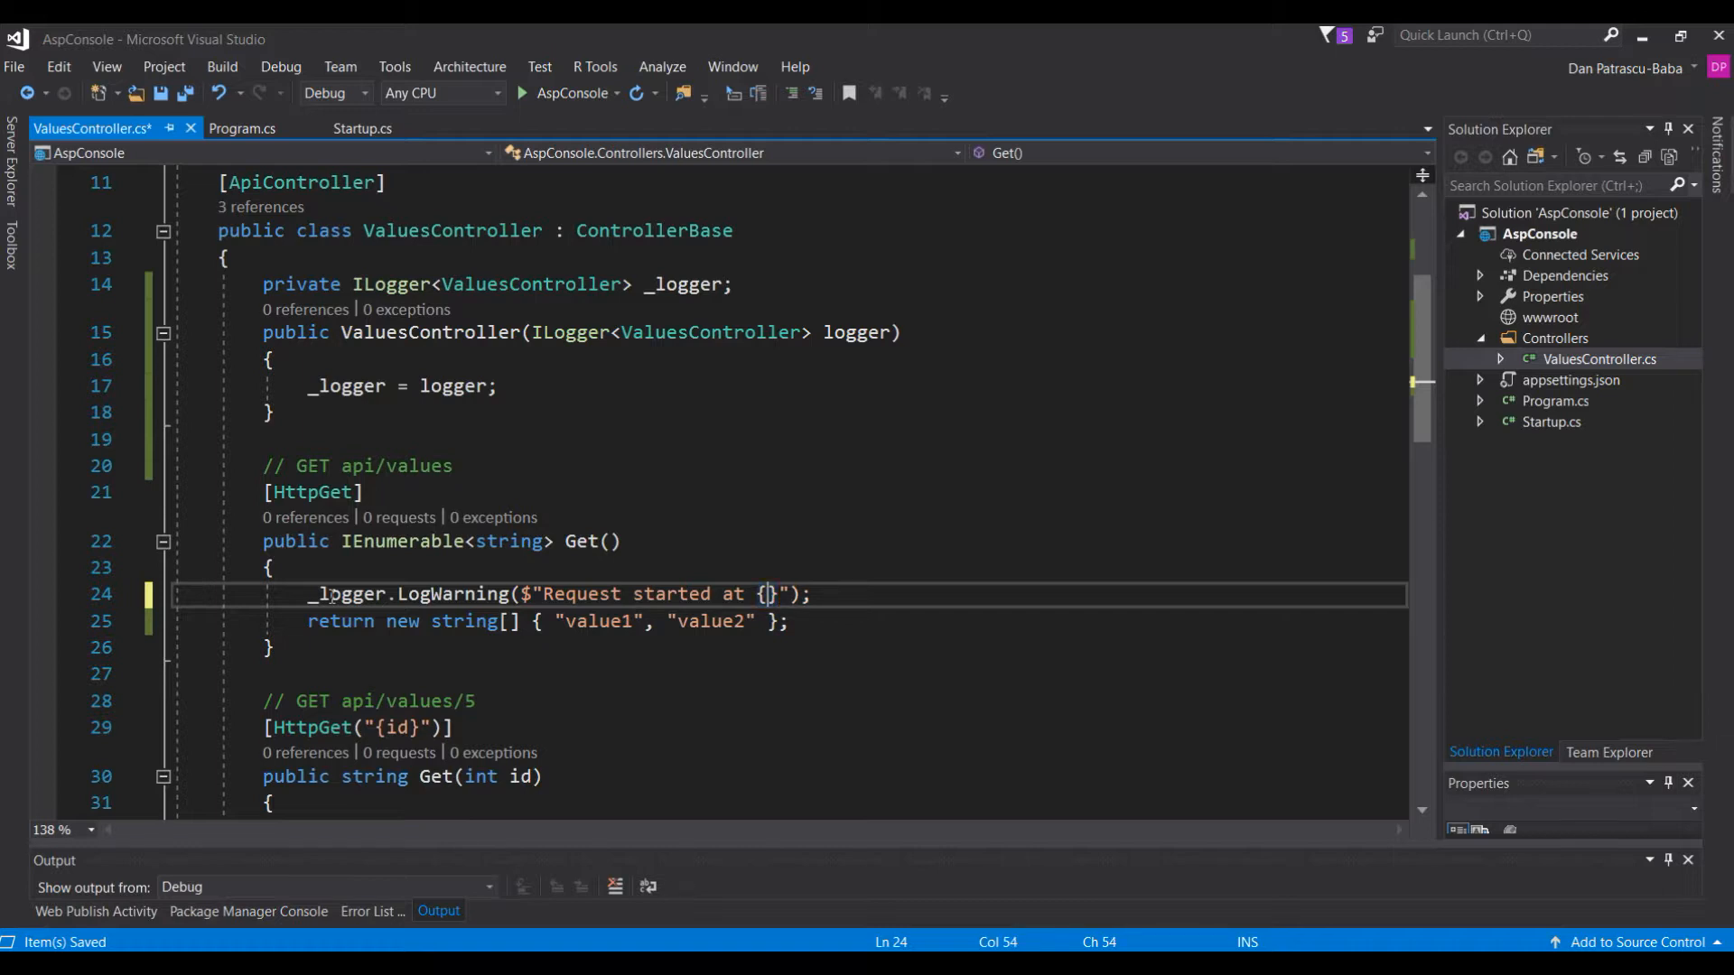
type("DateTime")
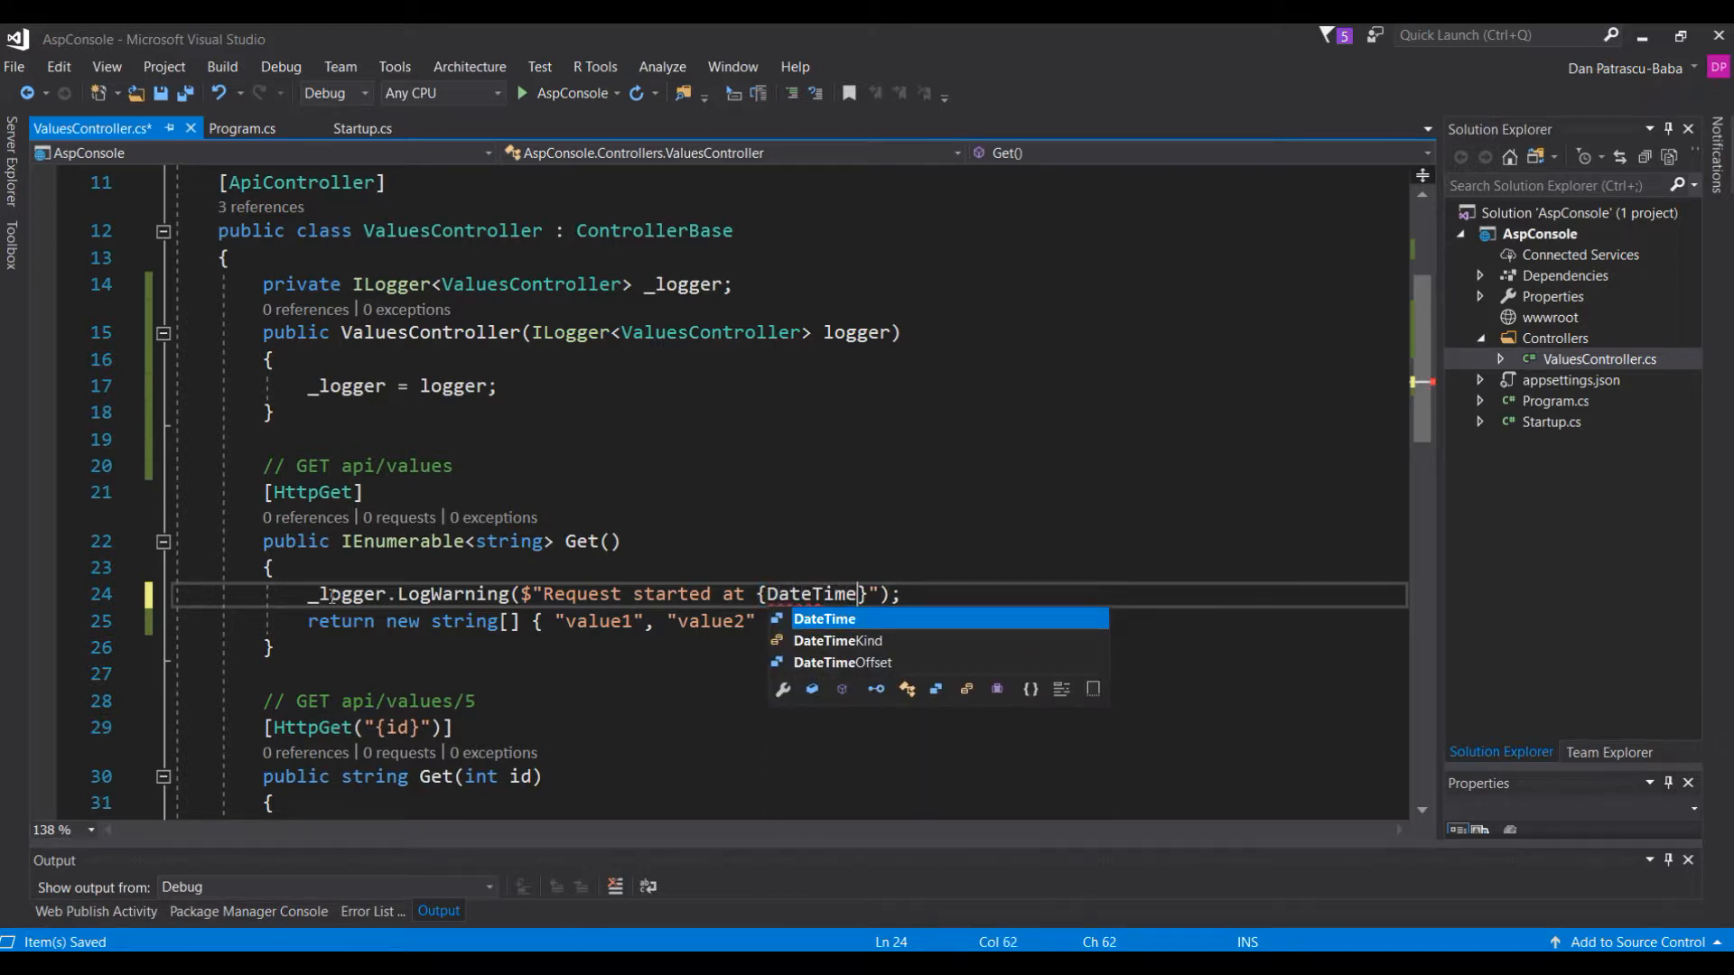
type(".UtcNow")
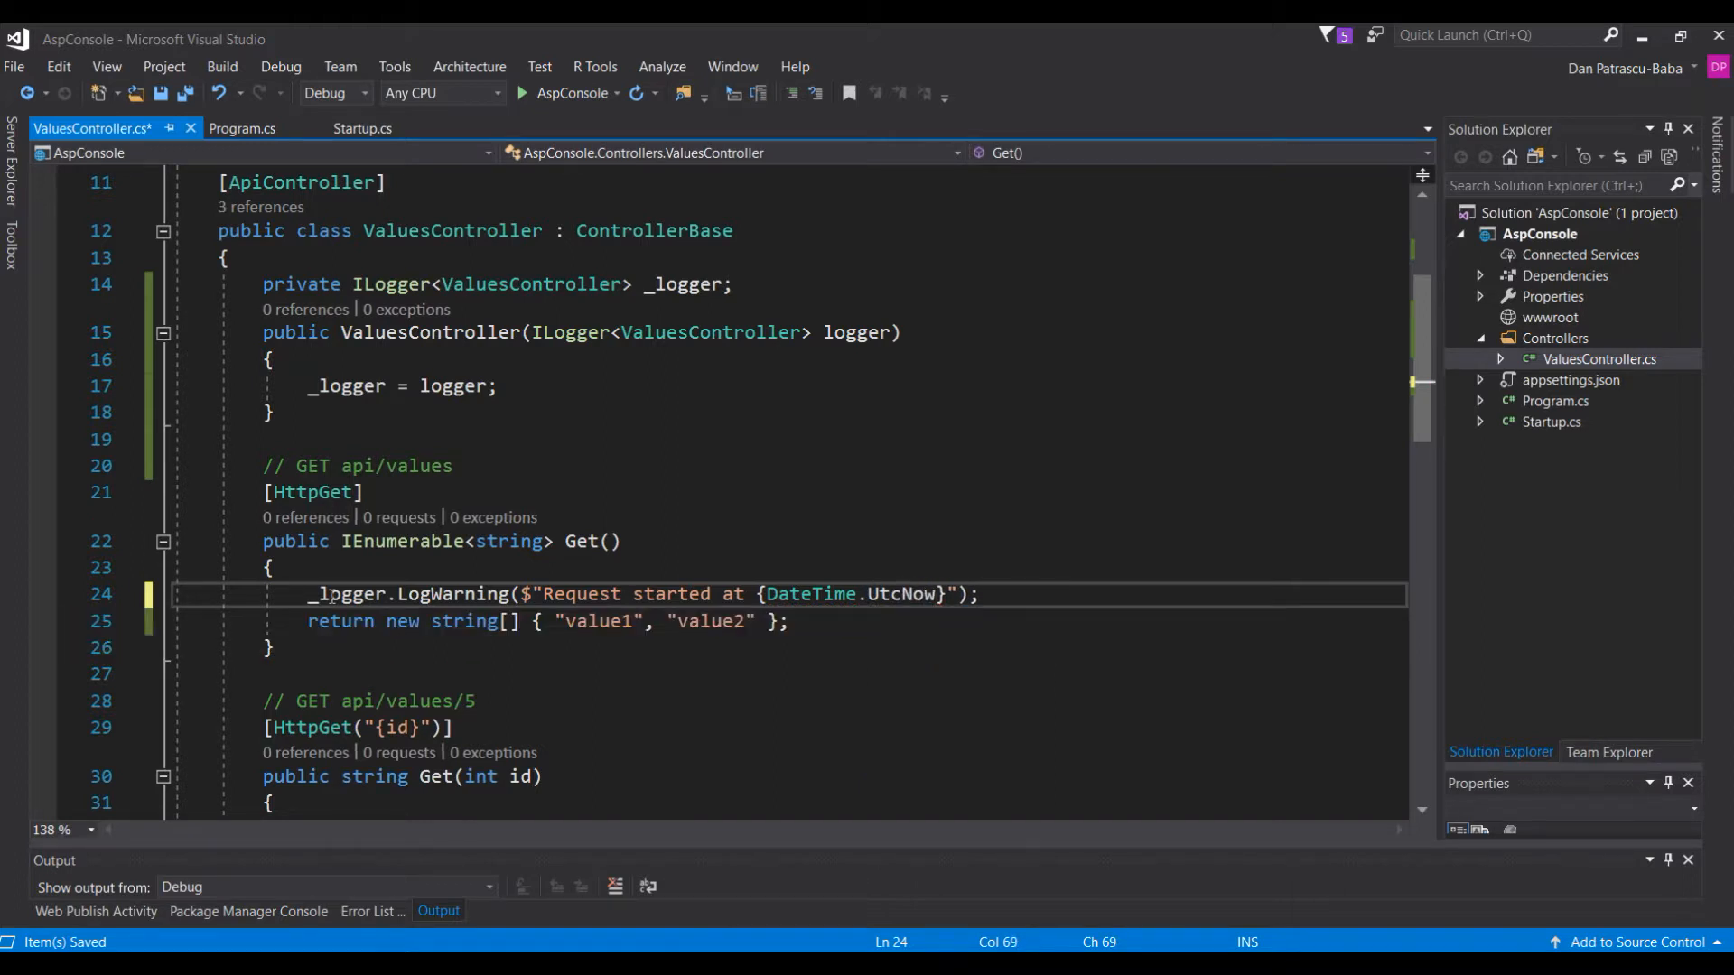
double_click(901, 594)
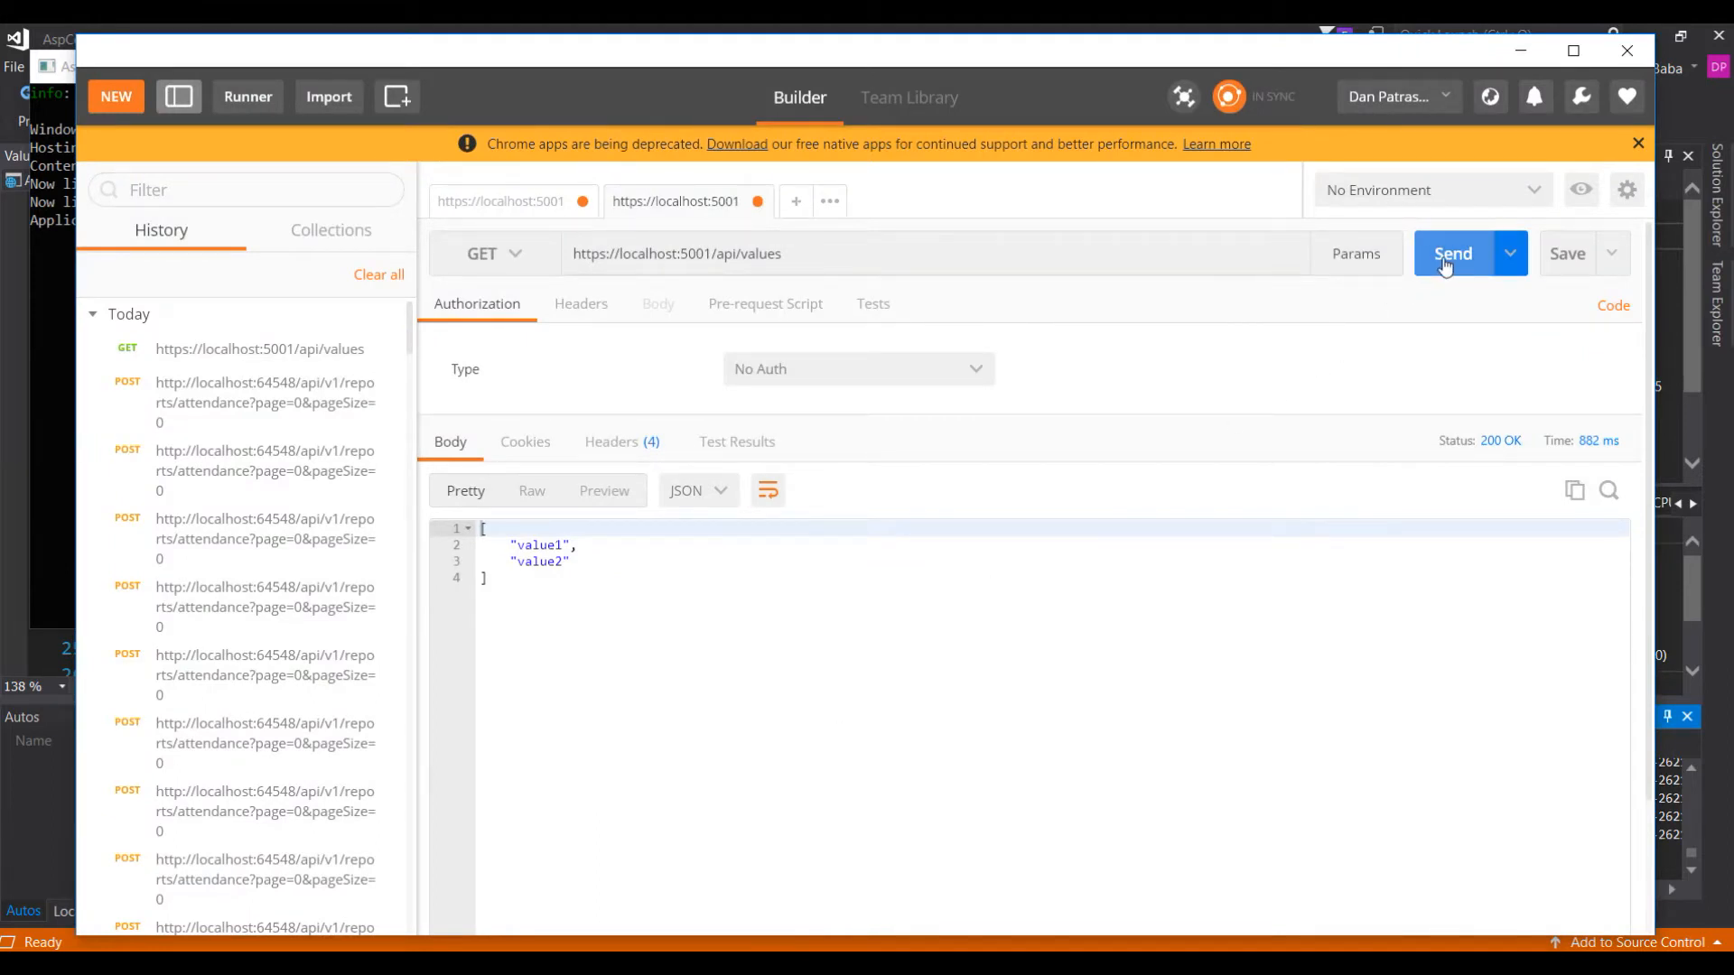
left_click(1452, 253)
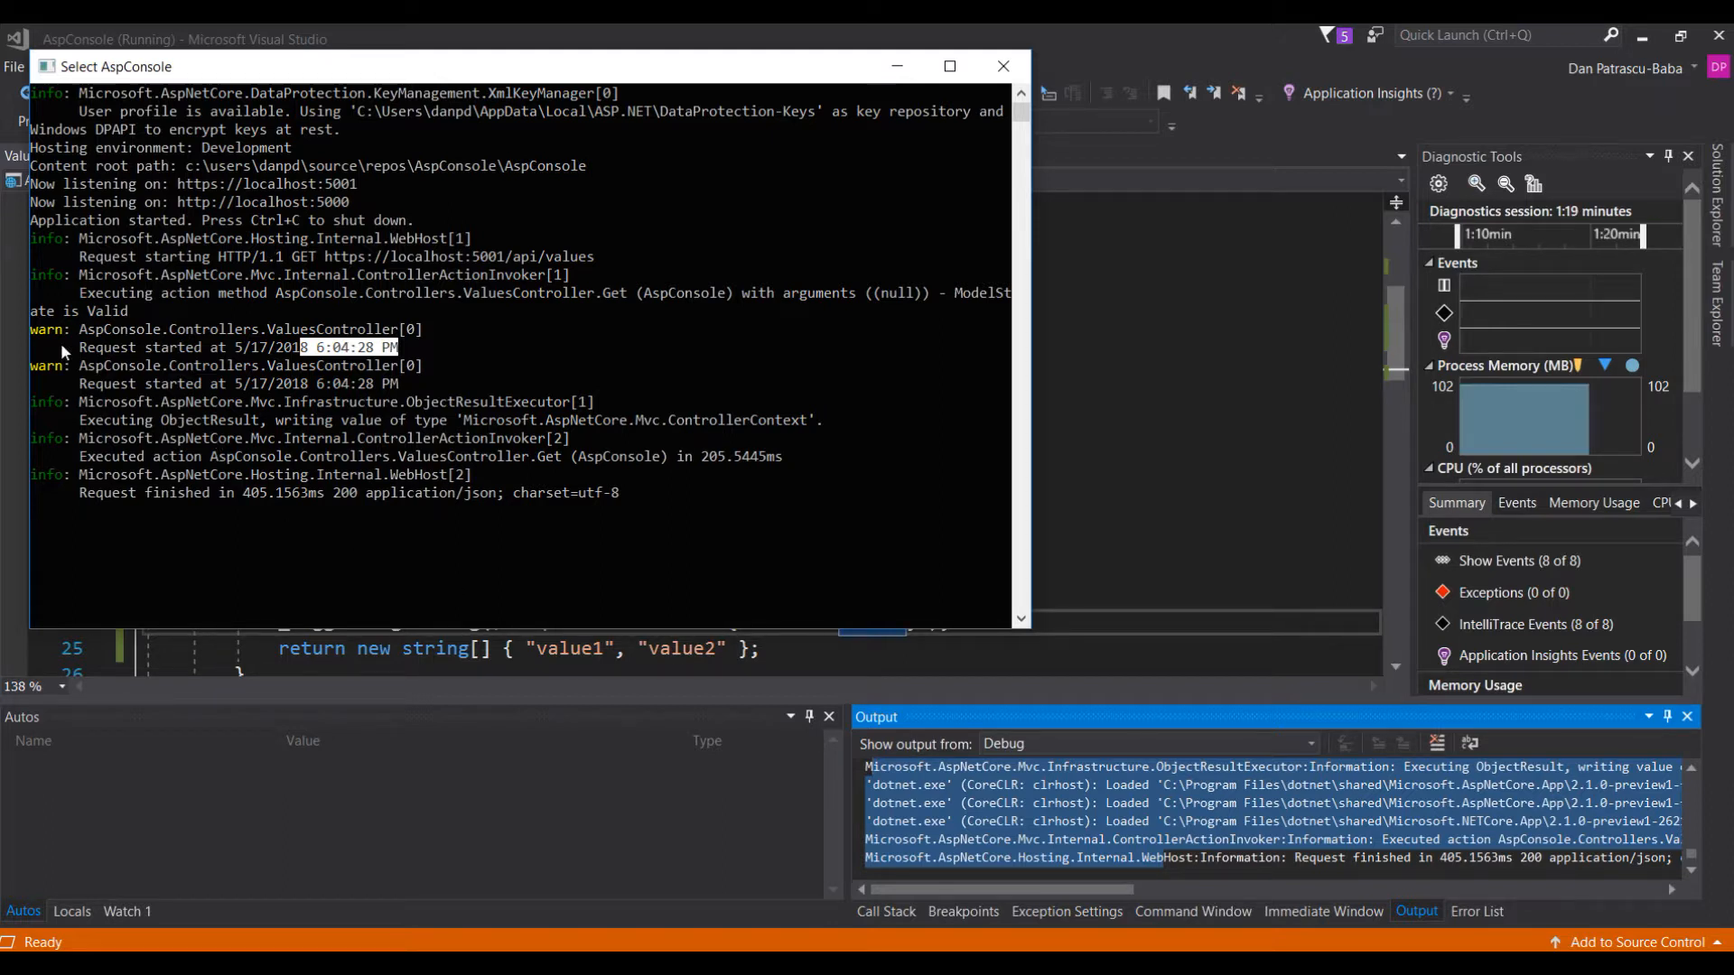
mouse_move(479, 364)
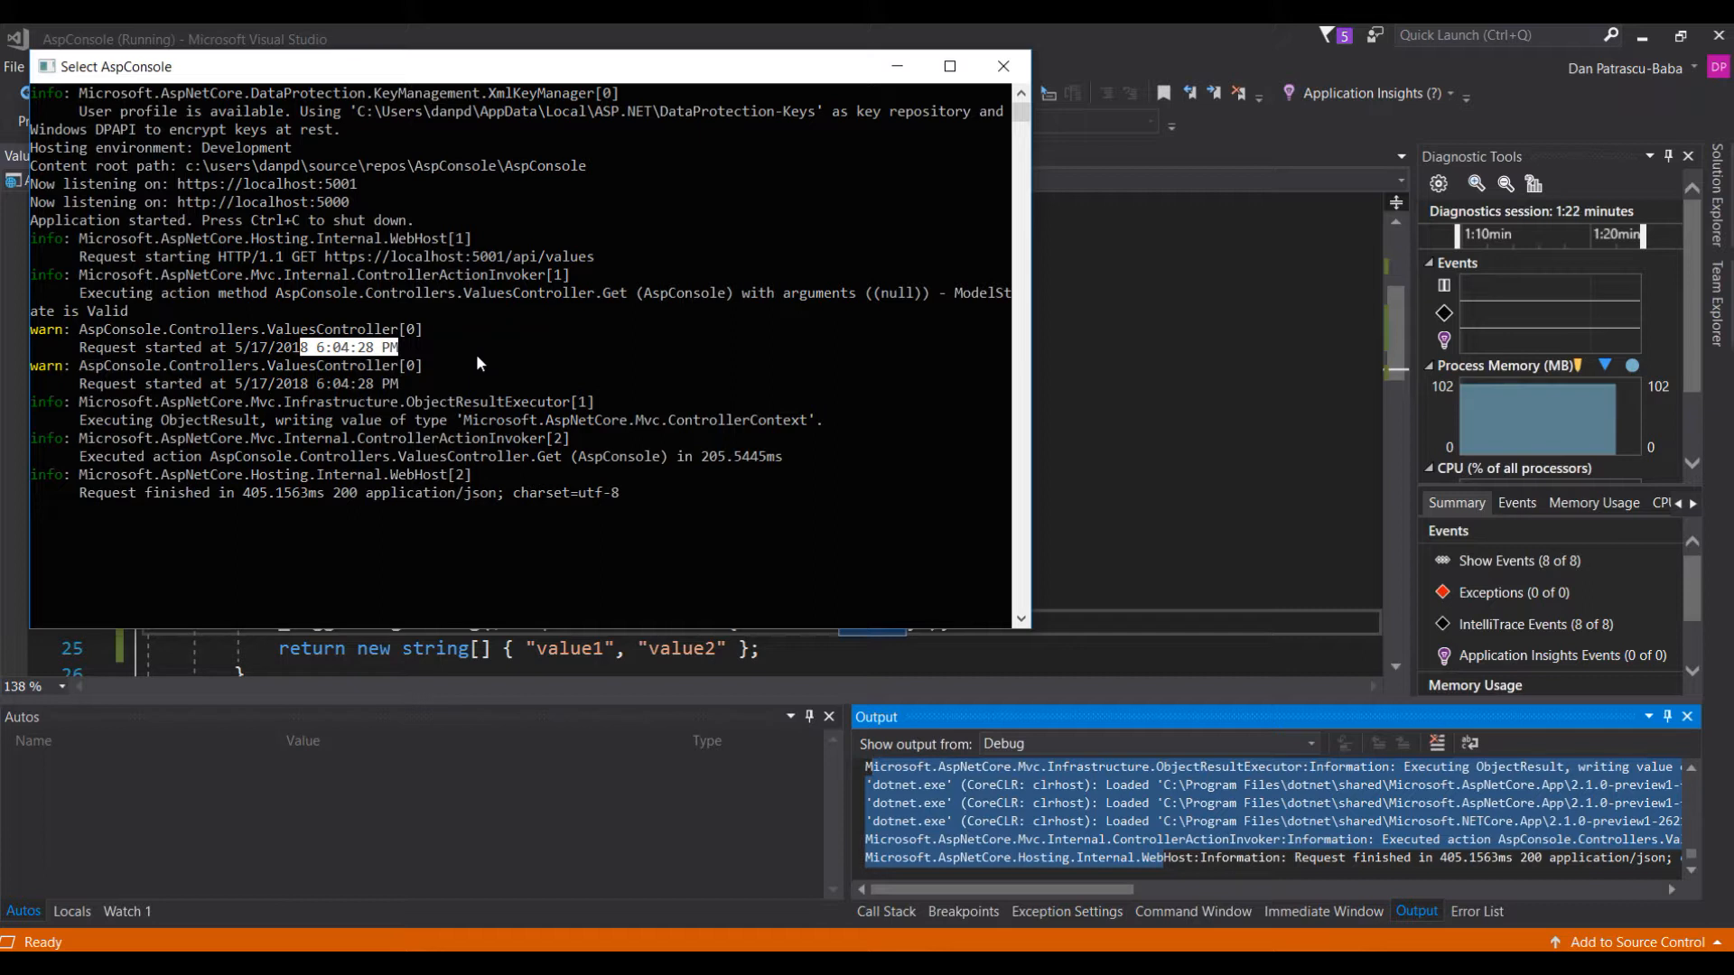